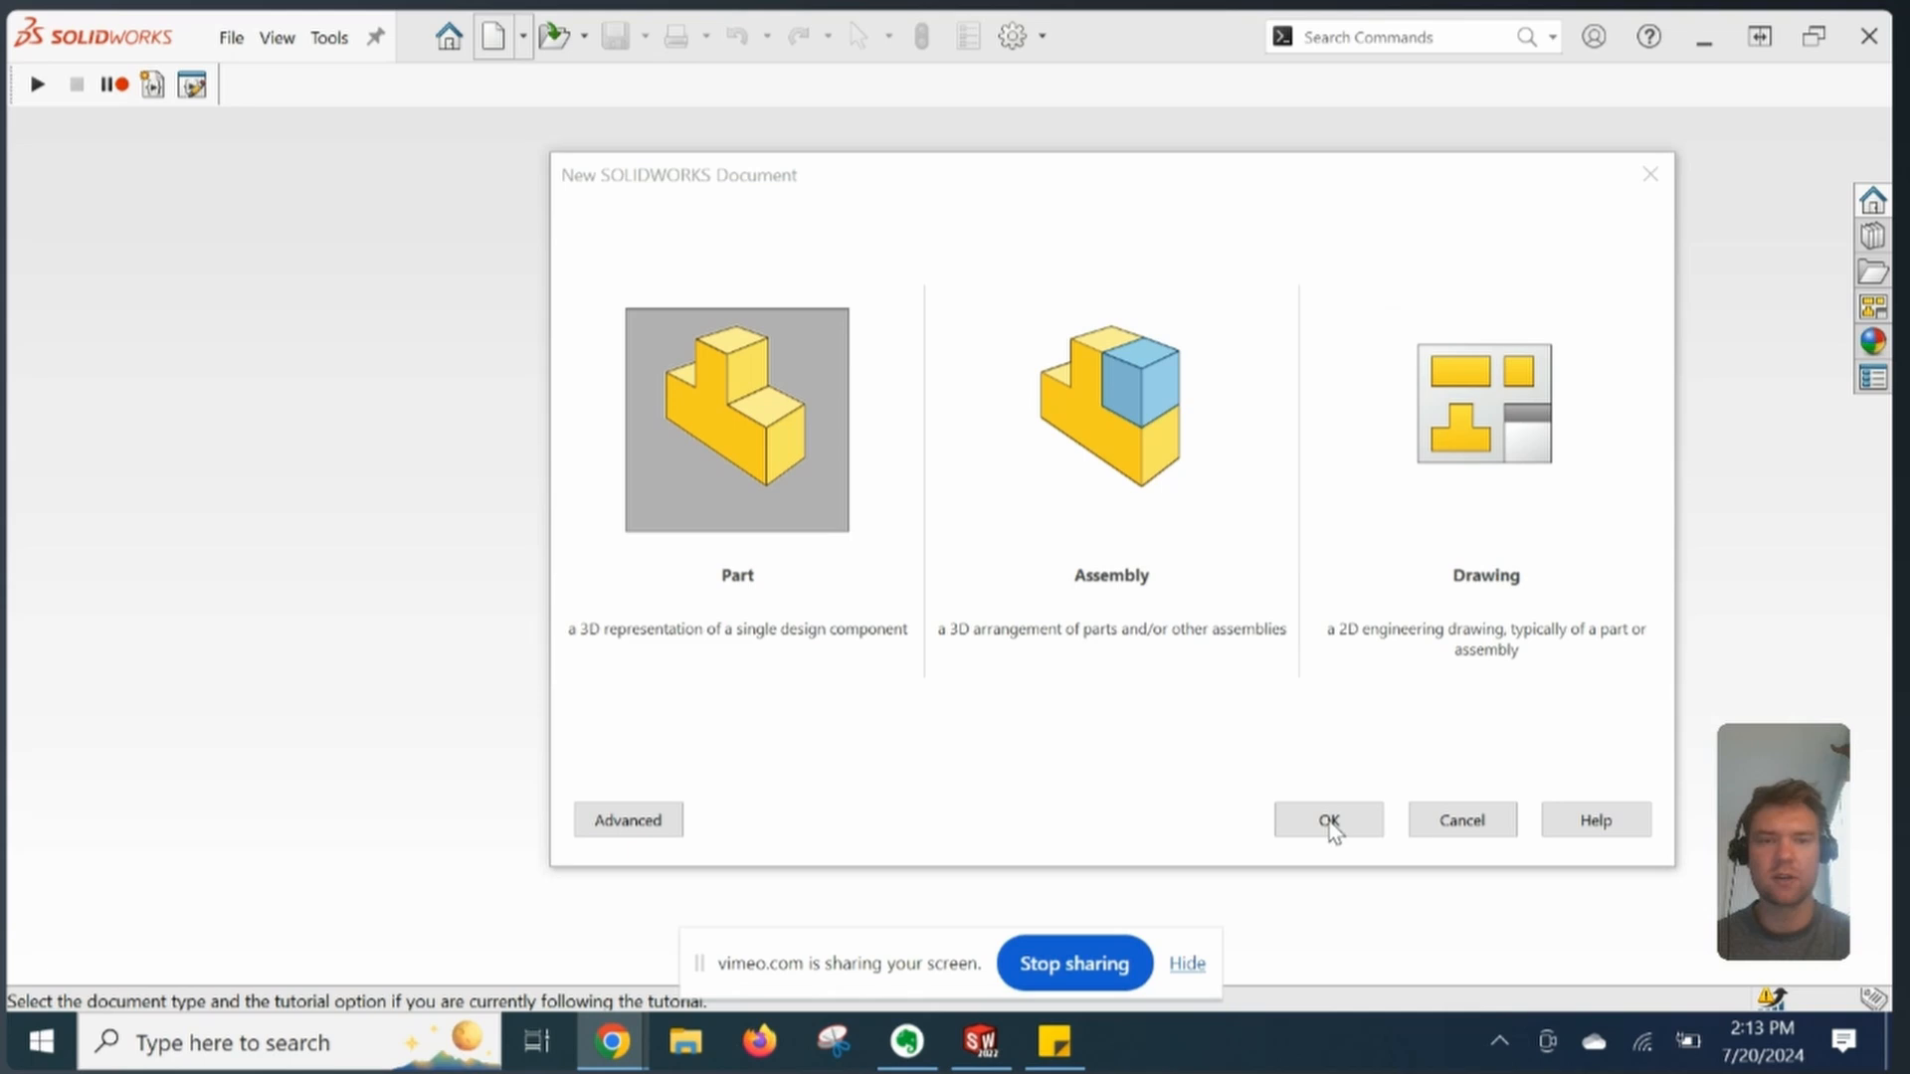
Step: Create a new blank Part document from the New SOLIDWORKS Document dialog
click(1328, 820)
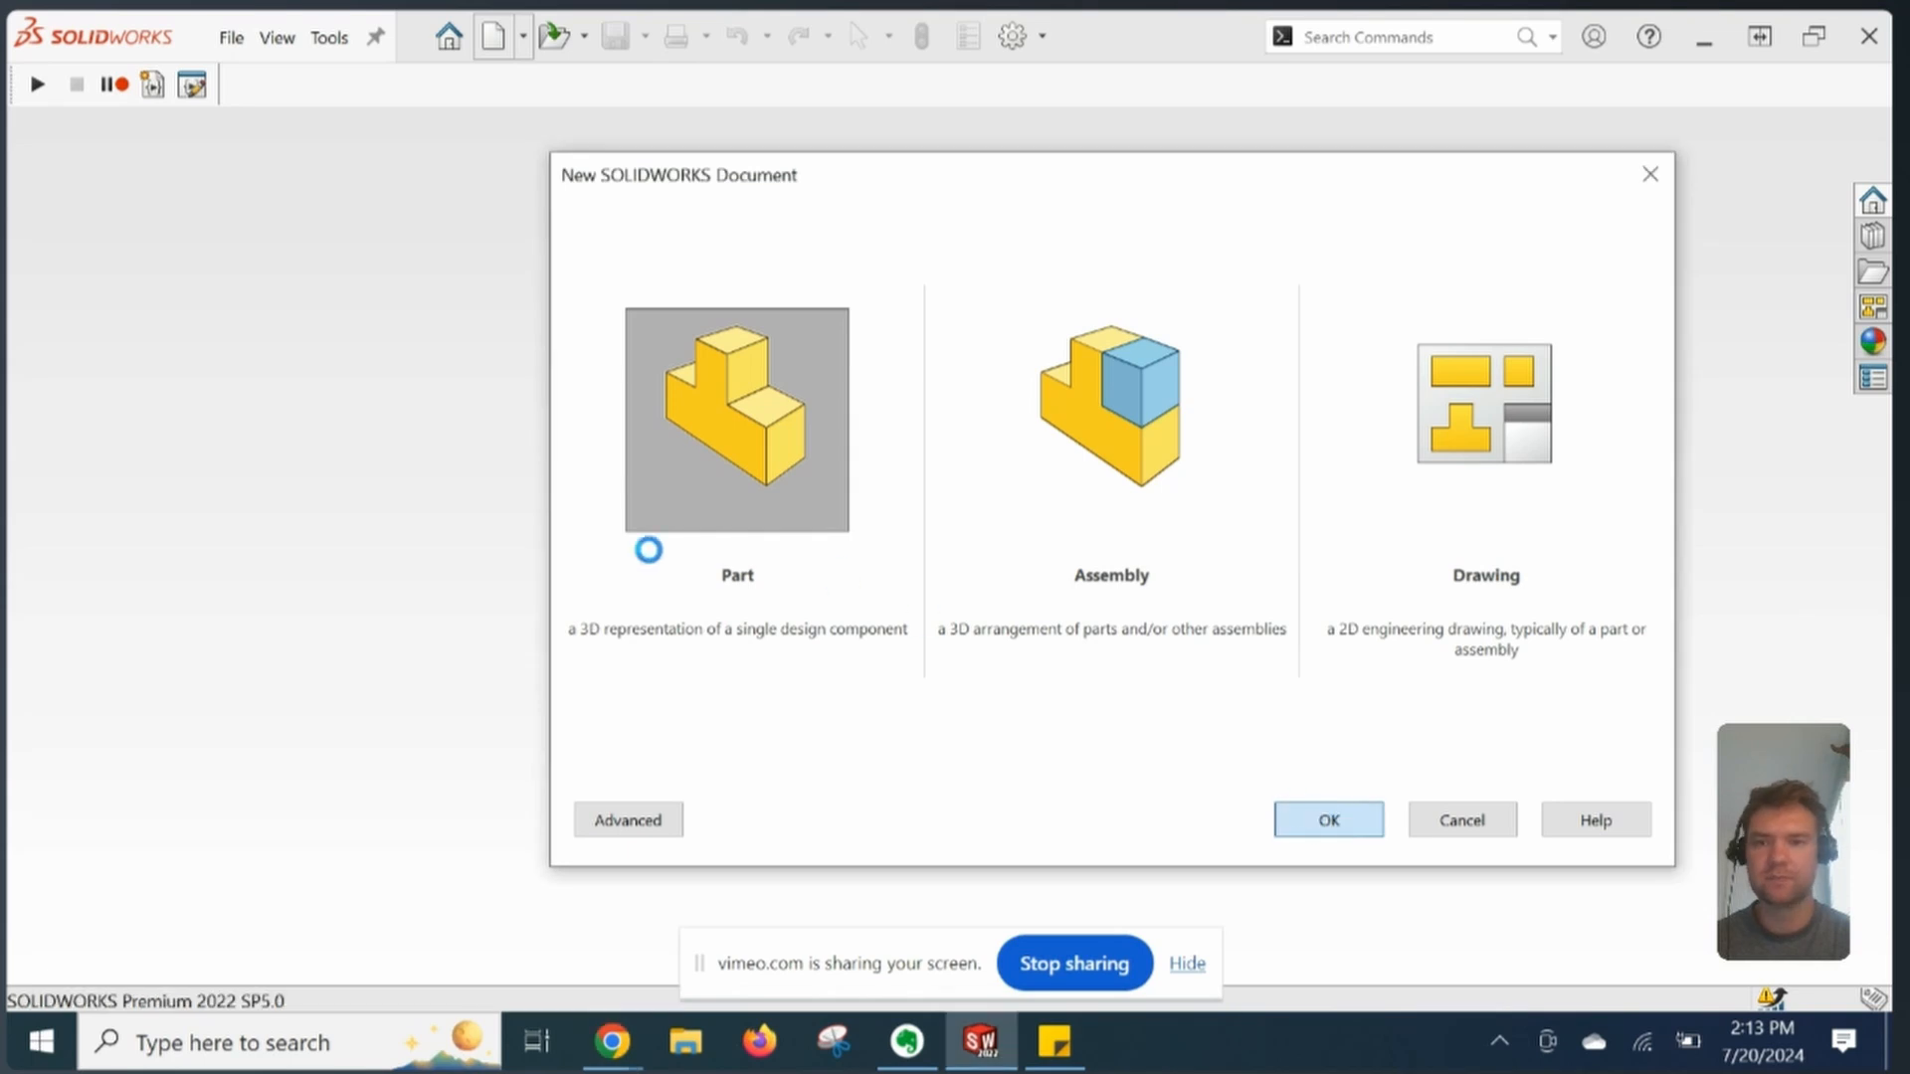
click(1326, 819)
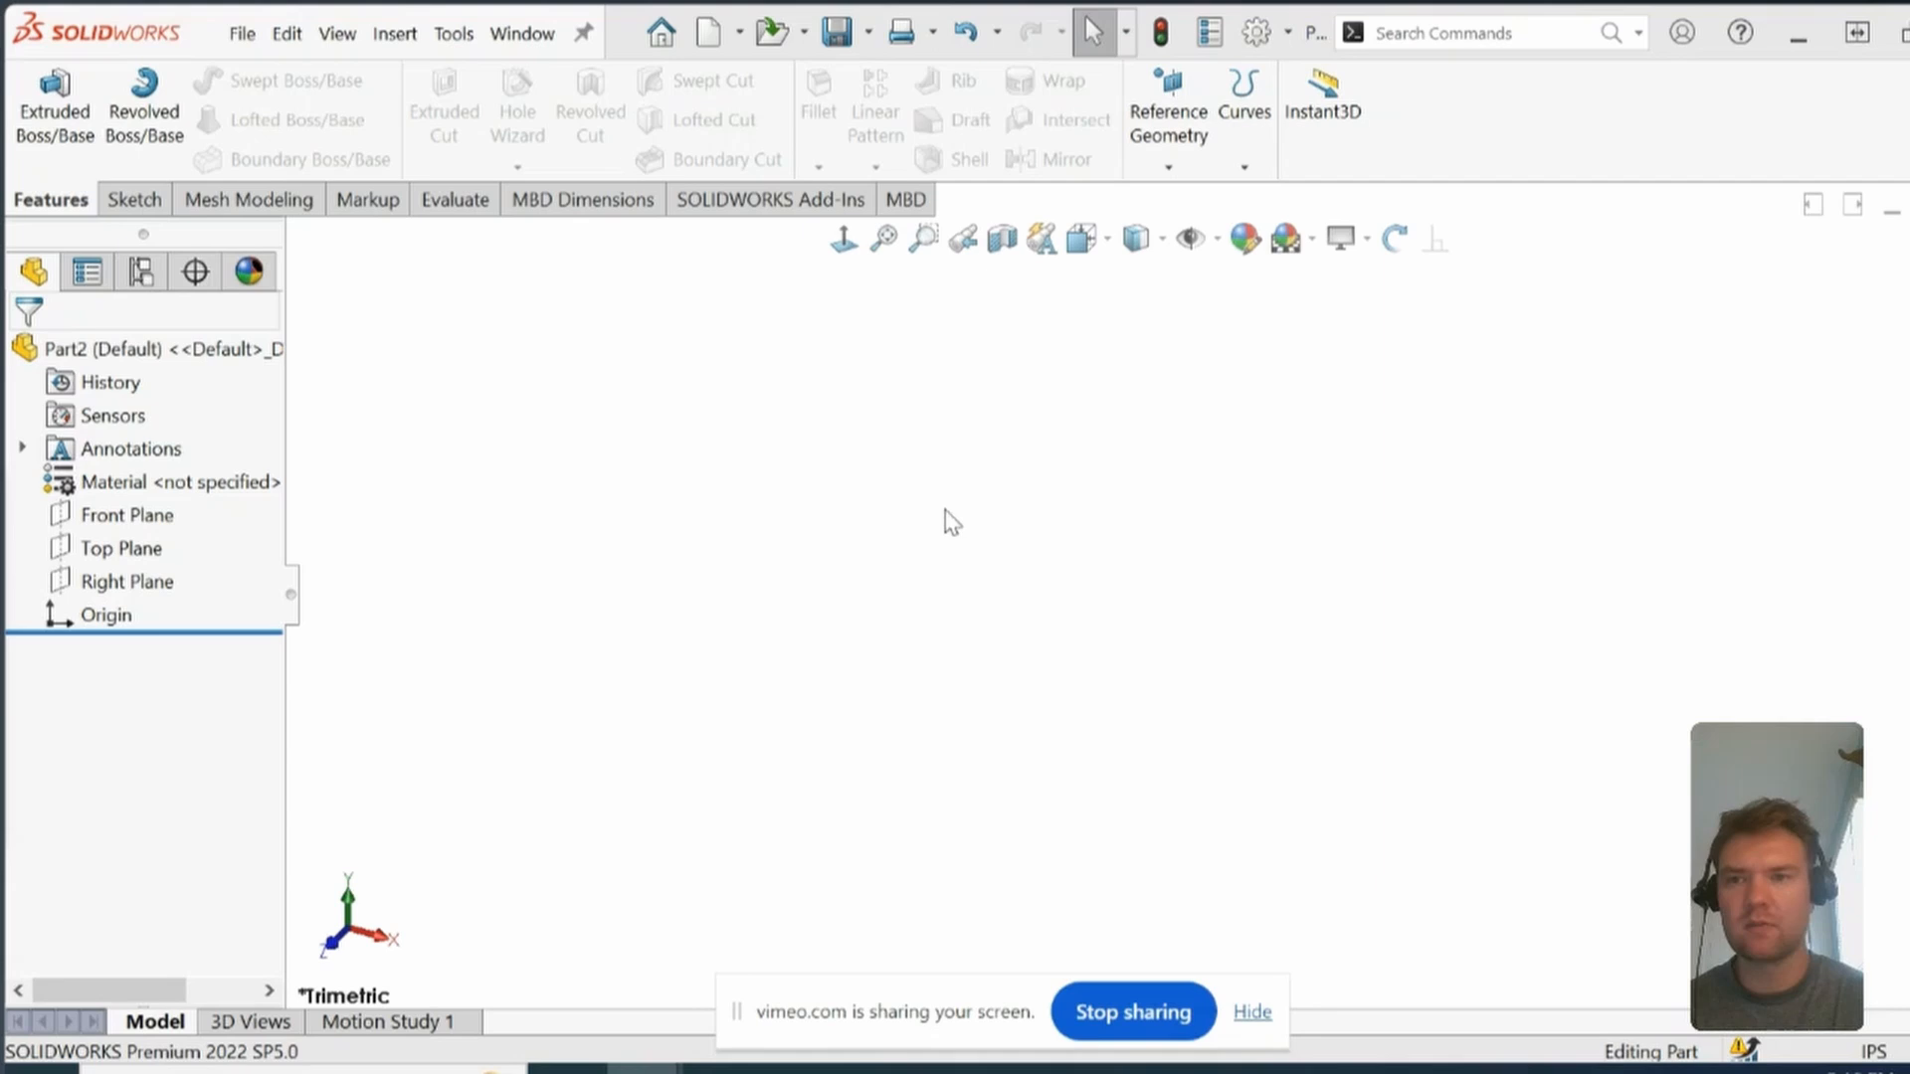
mouse_move(408, 473)
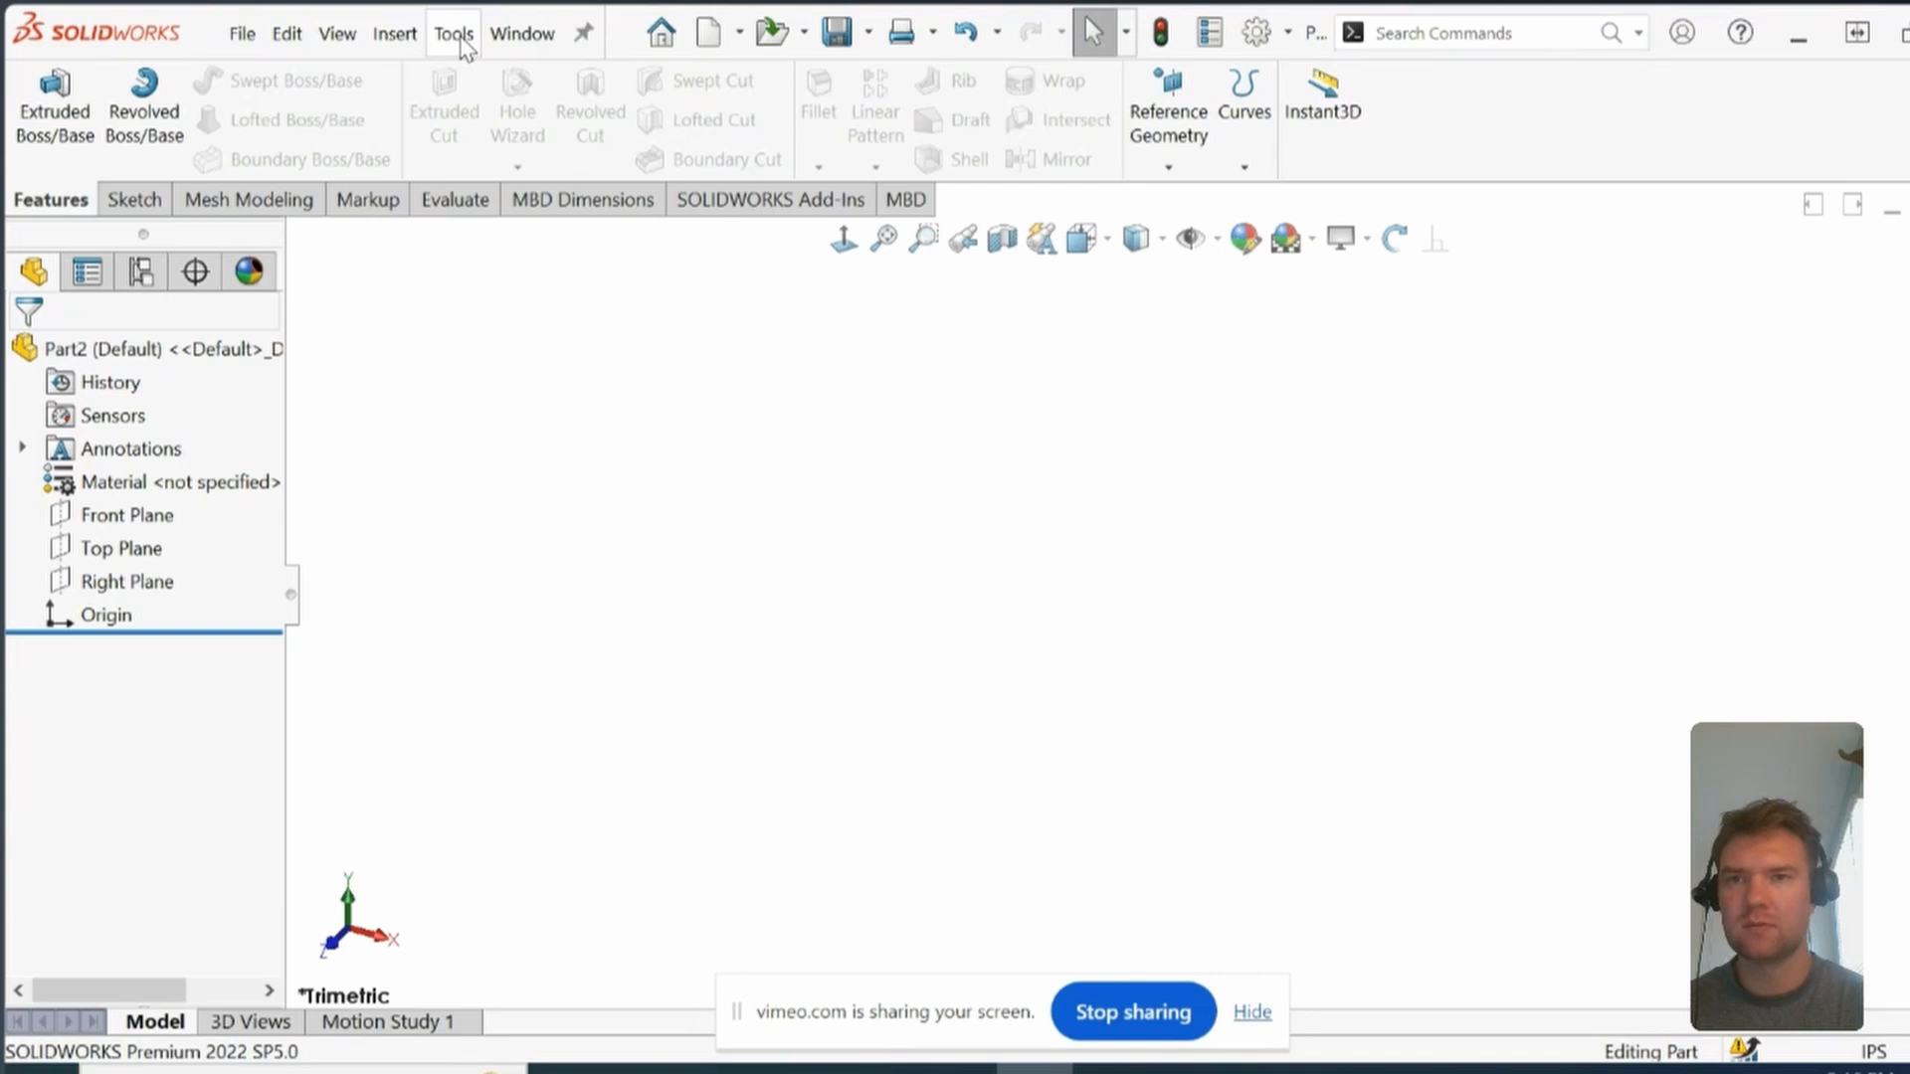
Step: Begin recording a macro via Tools > Macro > Record
click(451, 33)
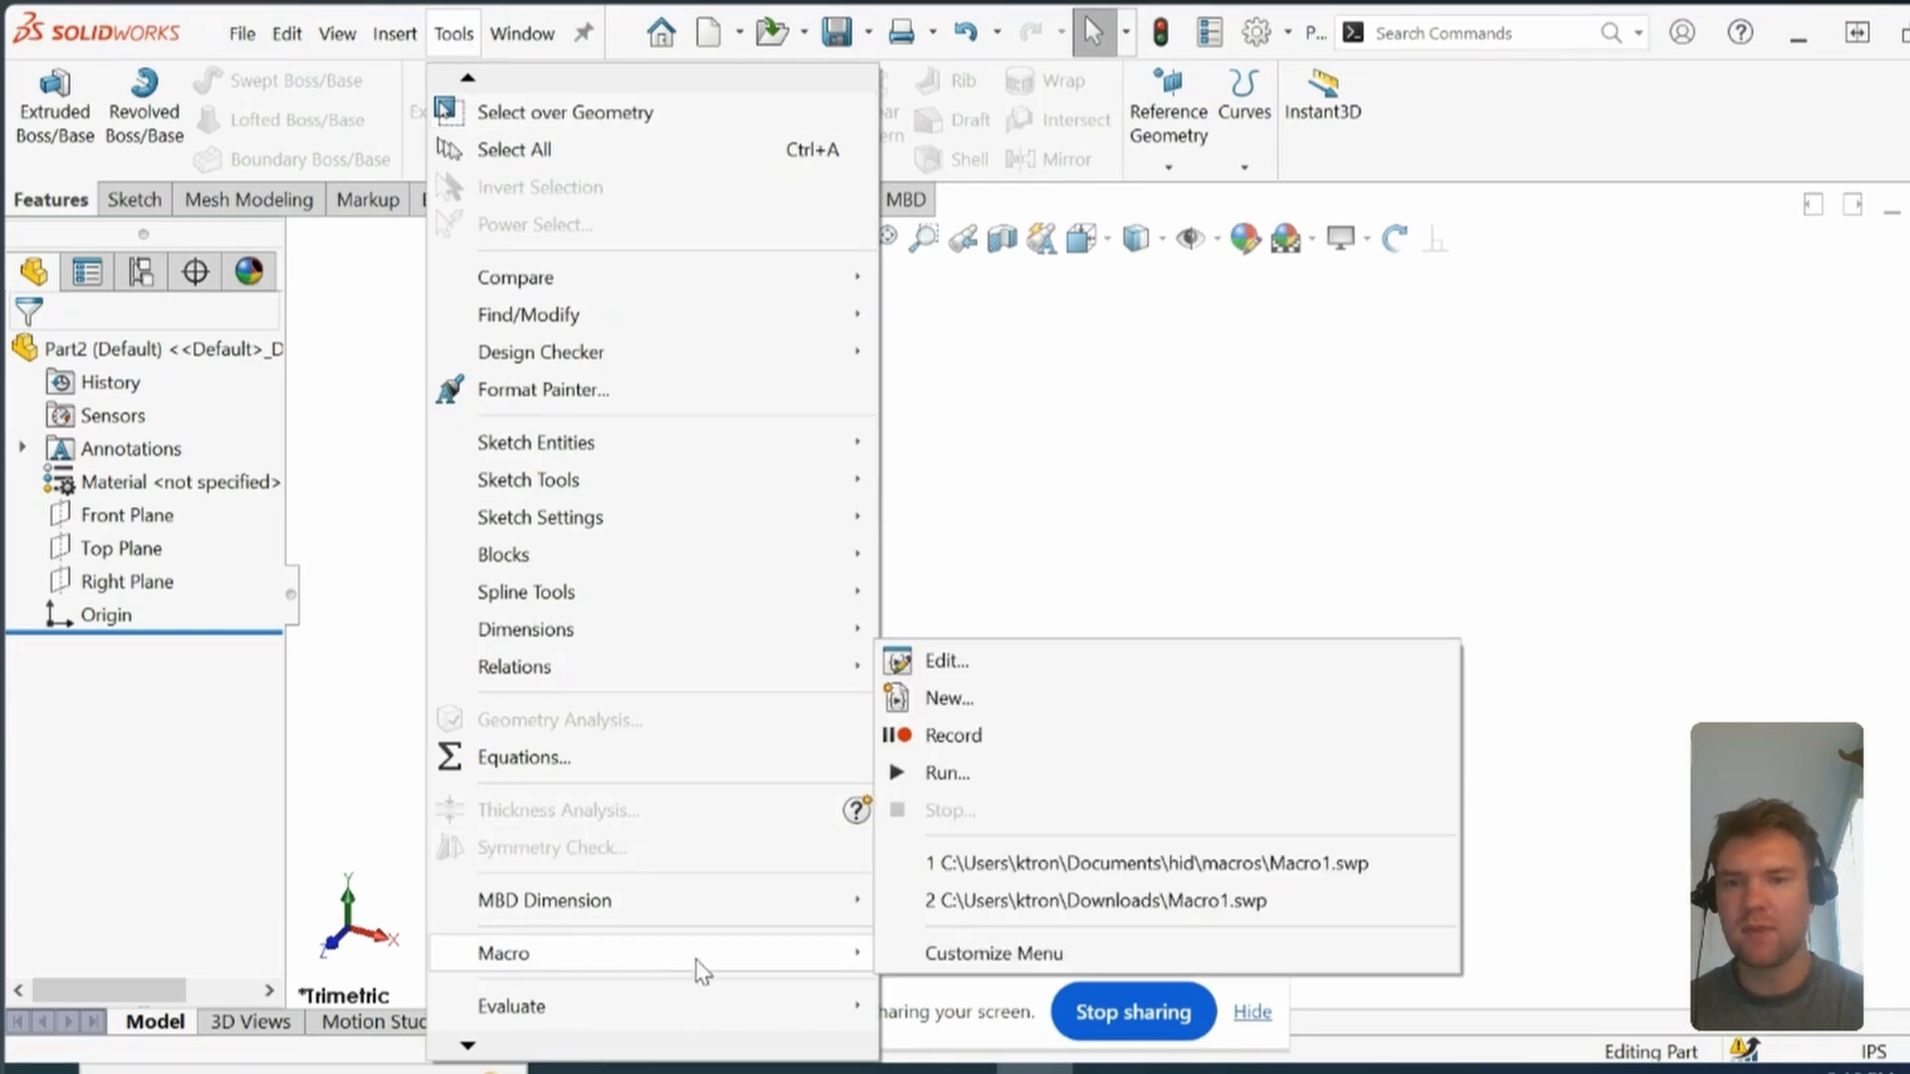
mouse_move(975, 862)
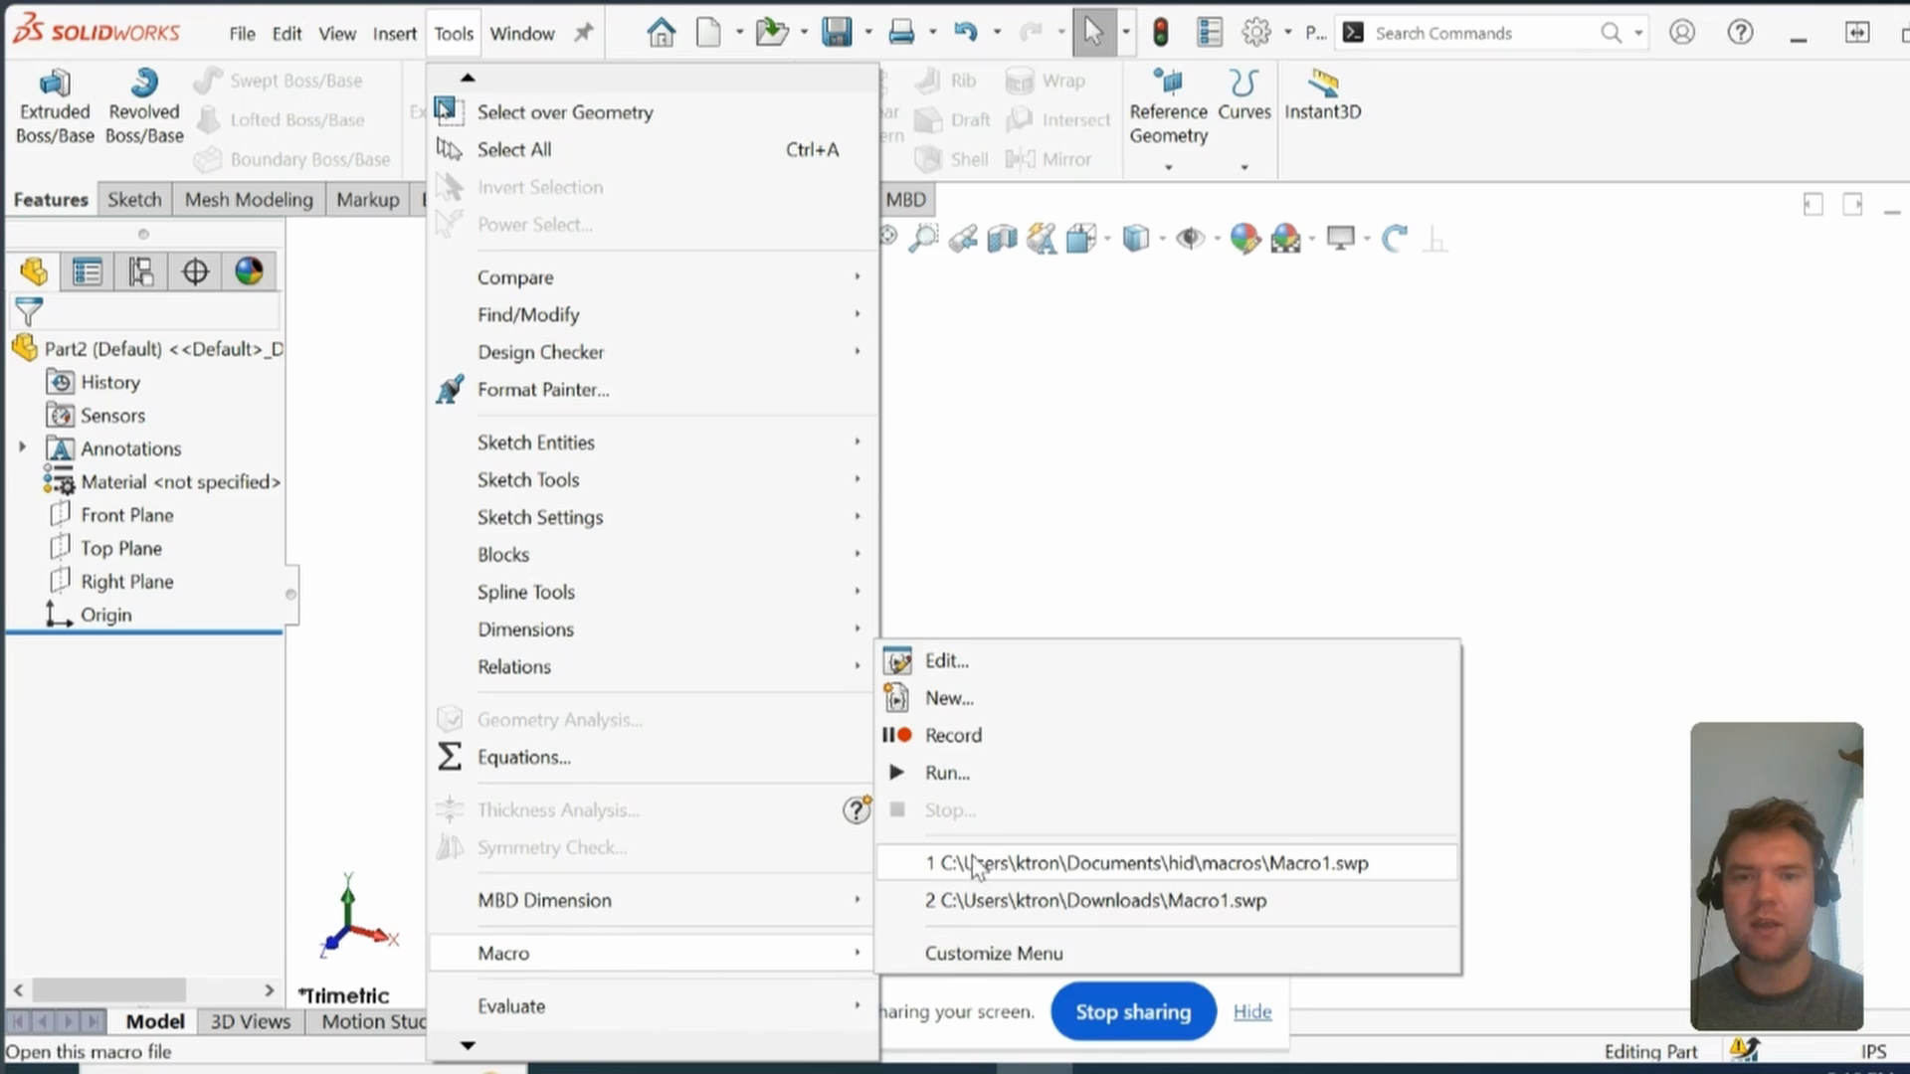
mouse_move(954, 734)
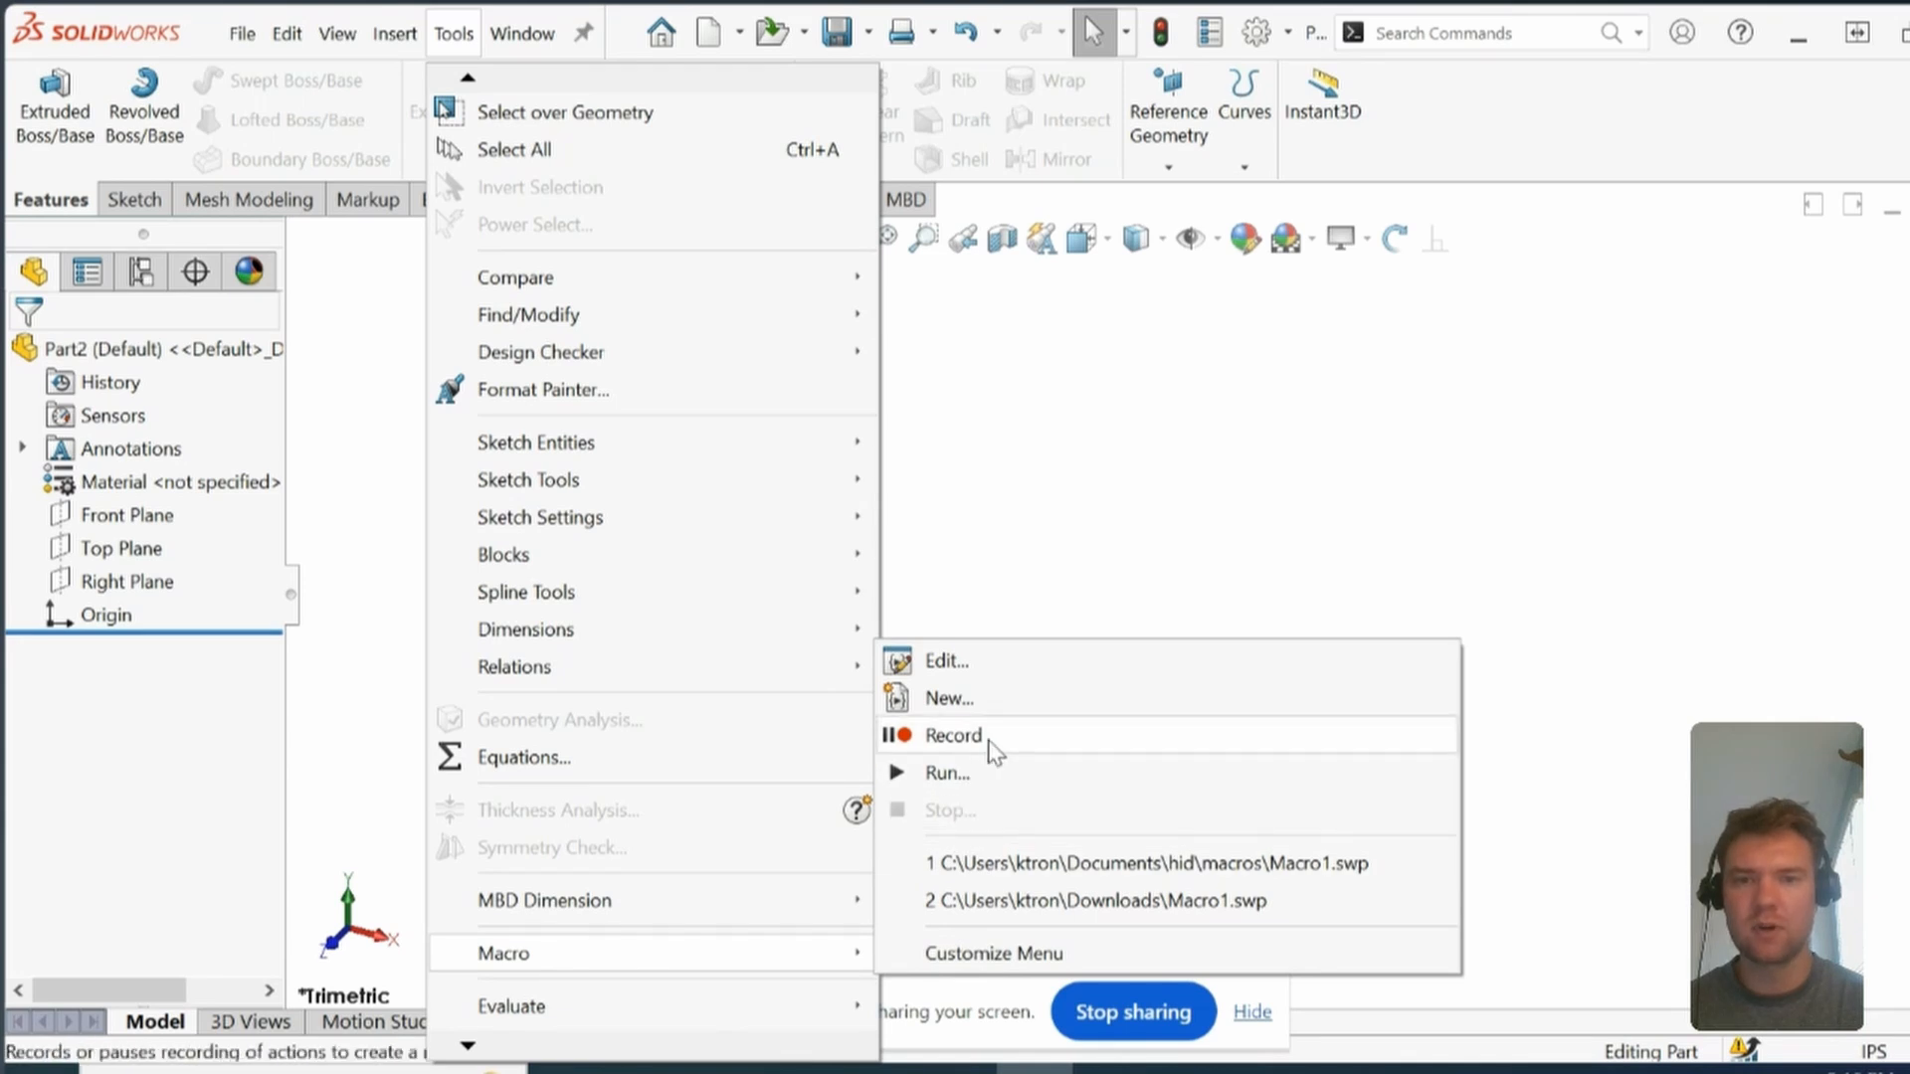
click(955, 734)
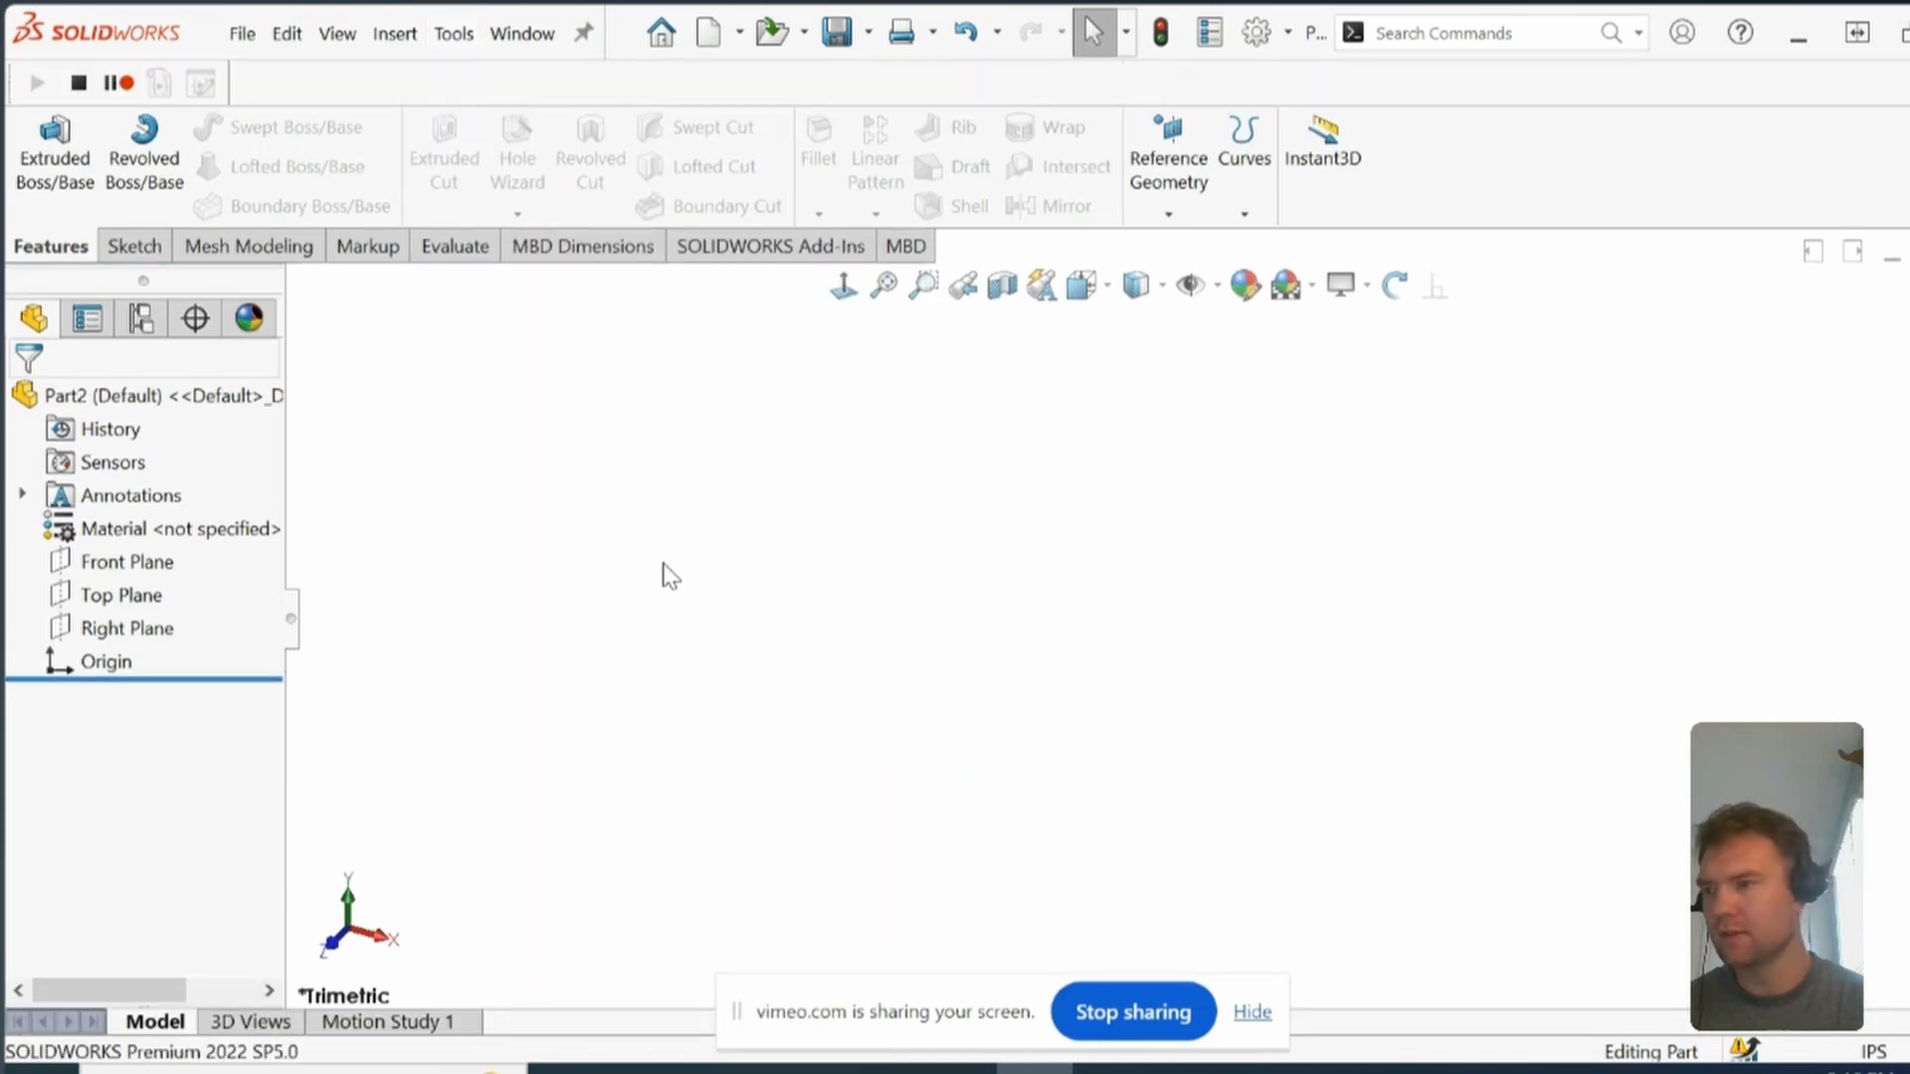
mouse_move(348, 526)
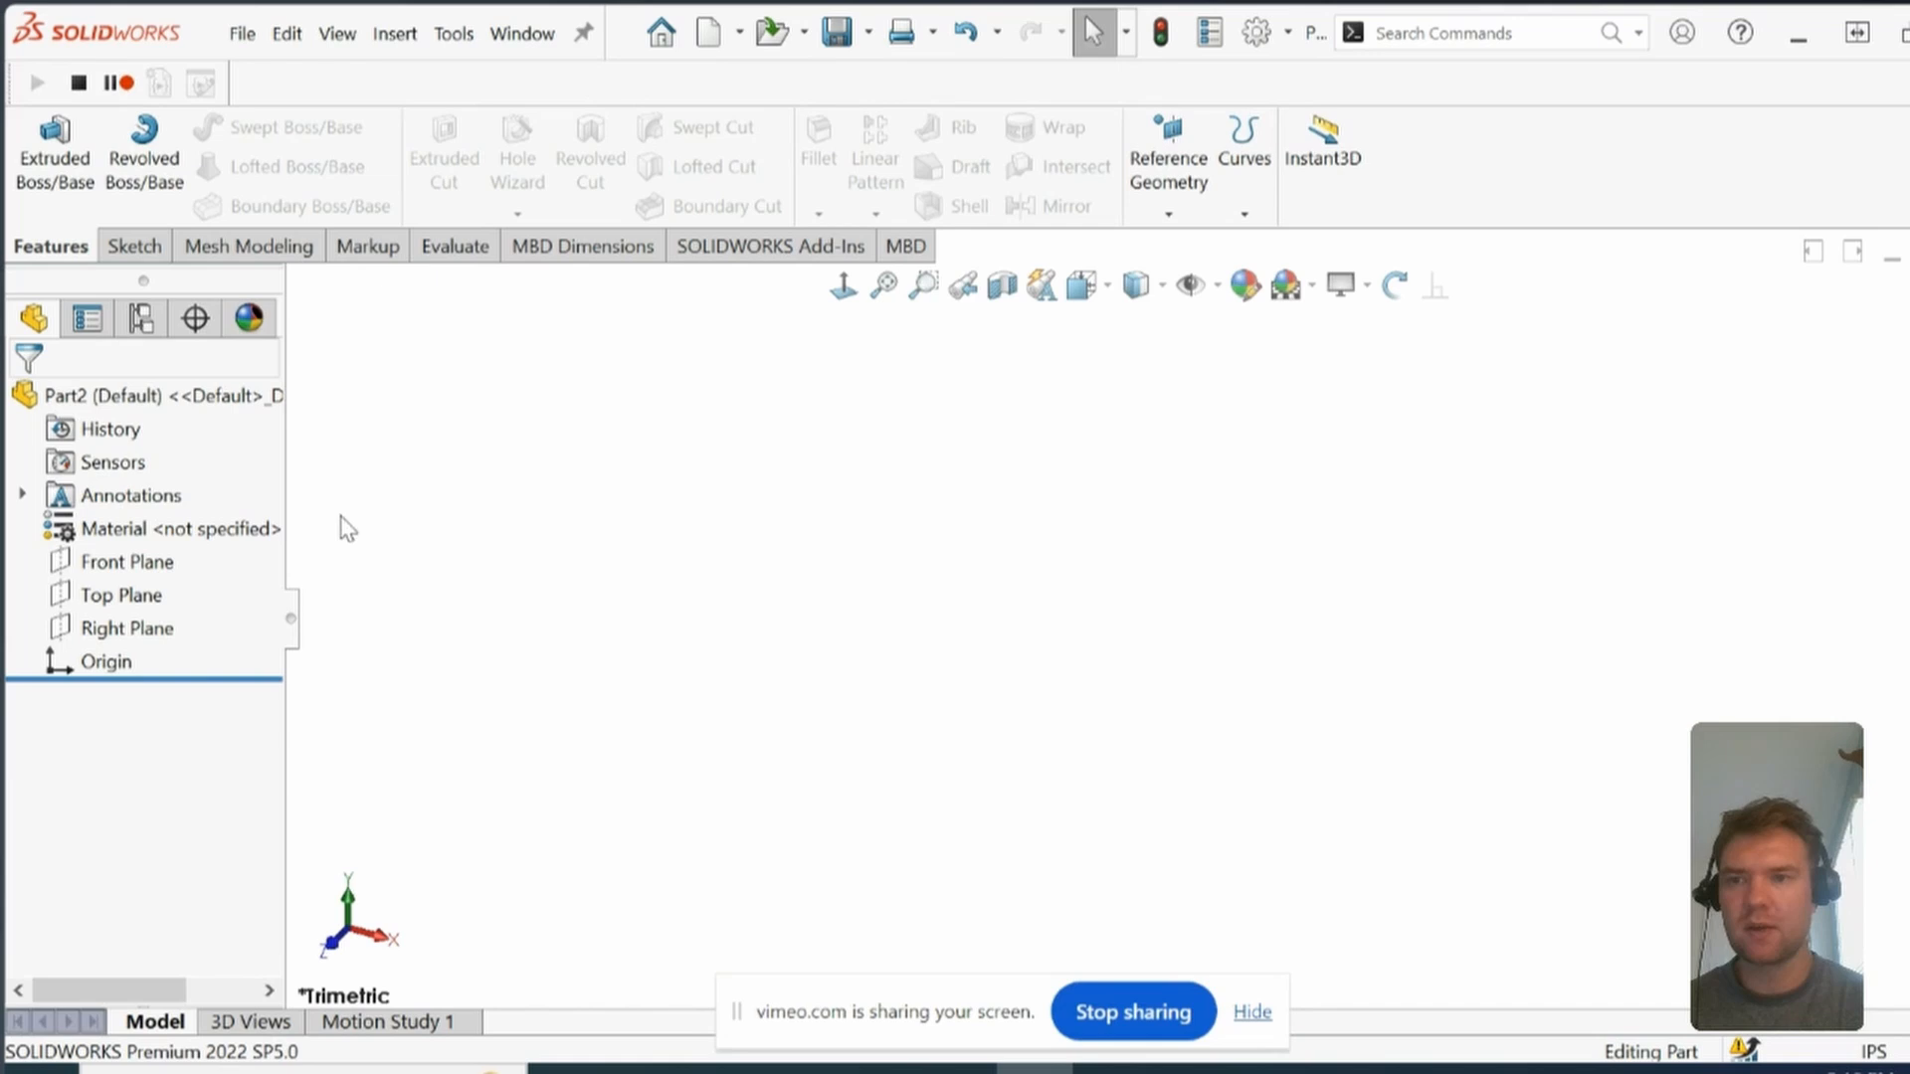
Step: Sketch a centre-point slot at the origin on Front Plane, relating Point4 and Point5 horizontally
click(123, 561)
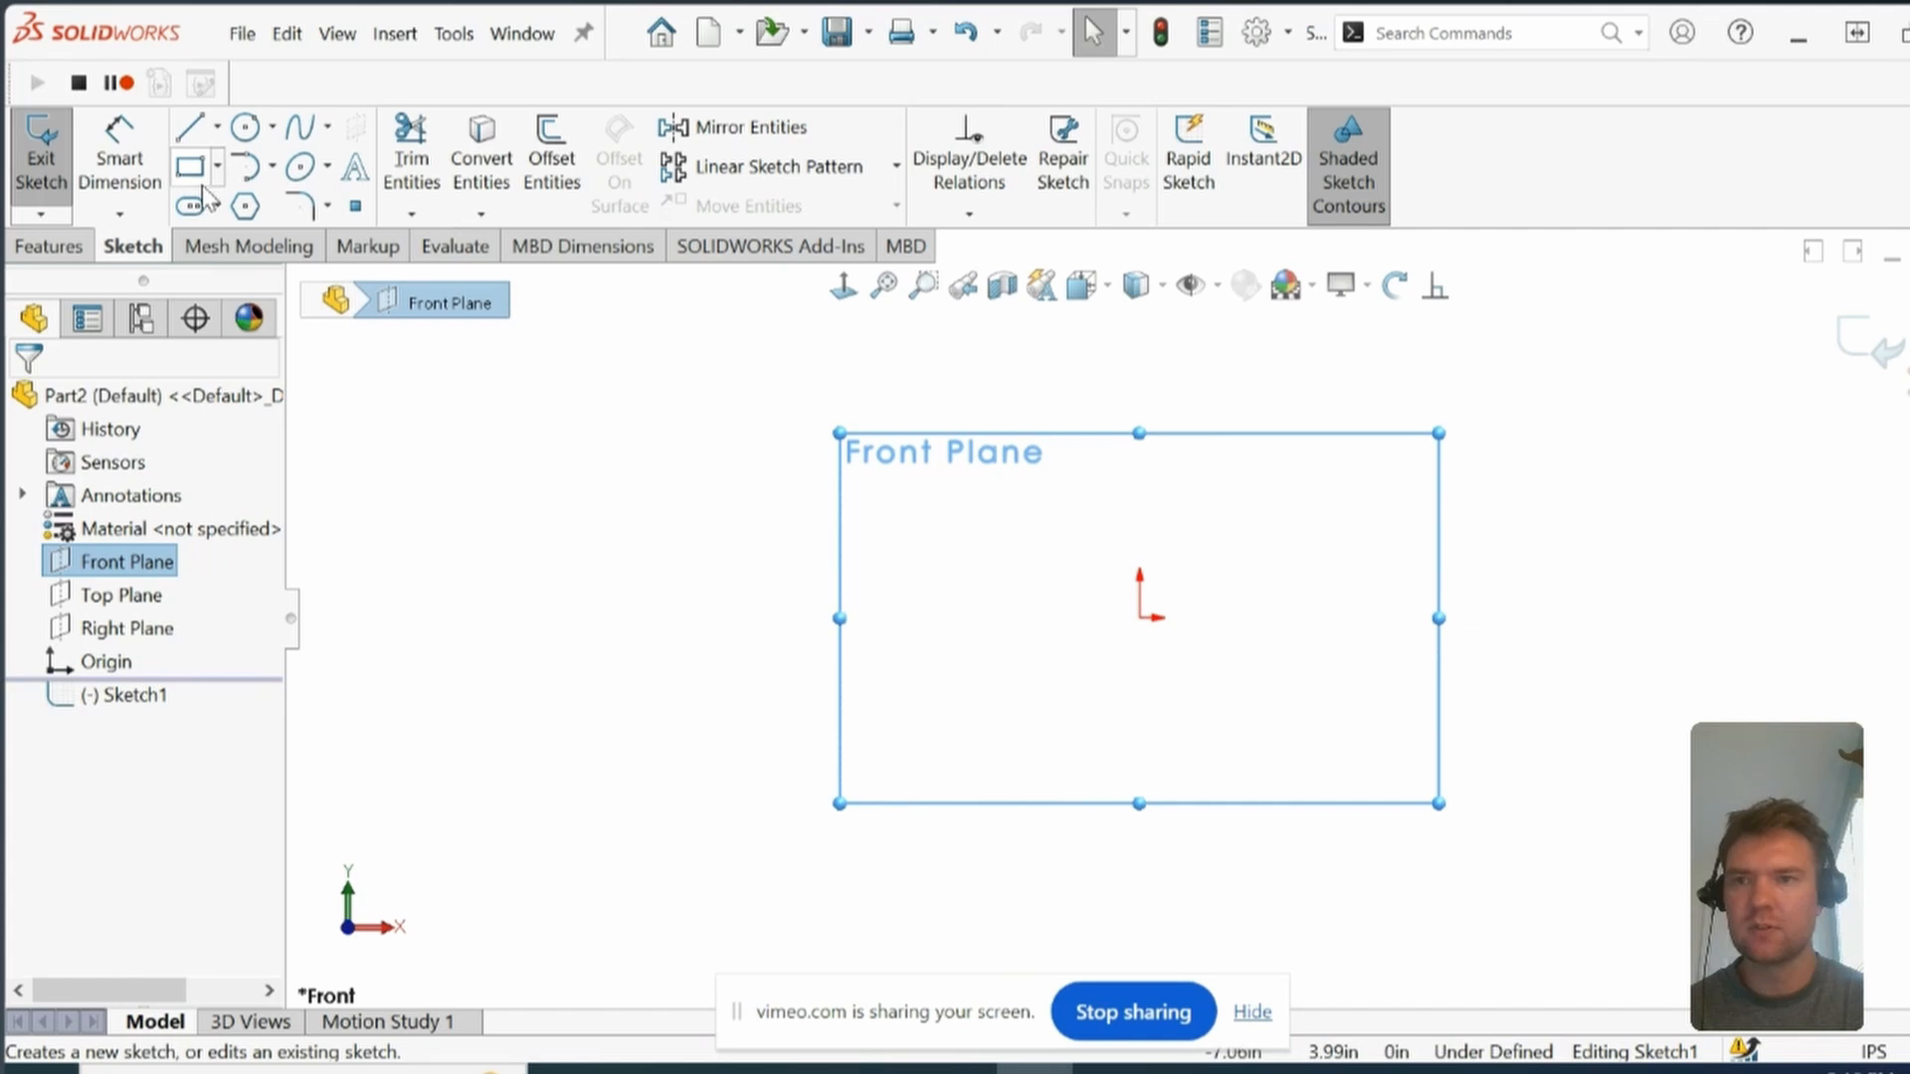
click(185, 203)
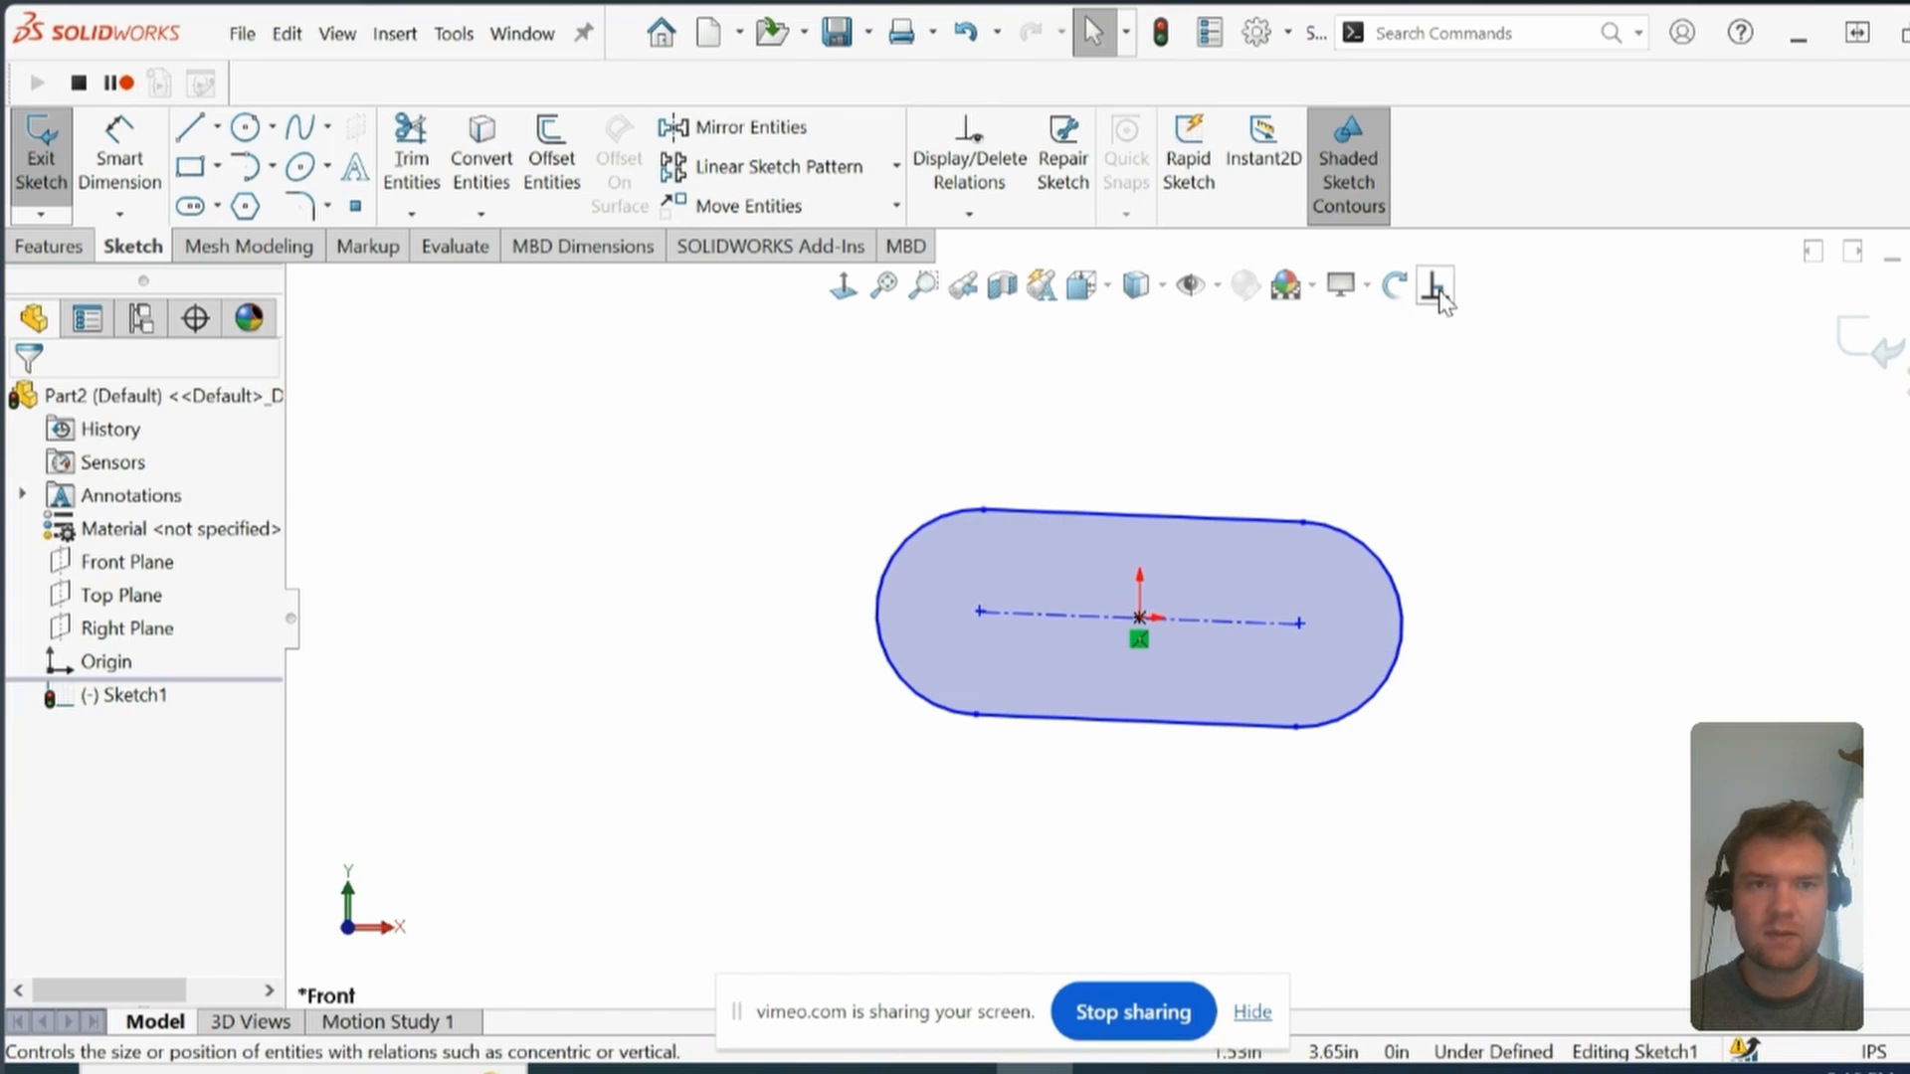
click(1436, 289)
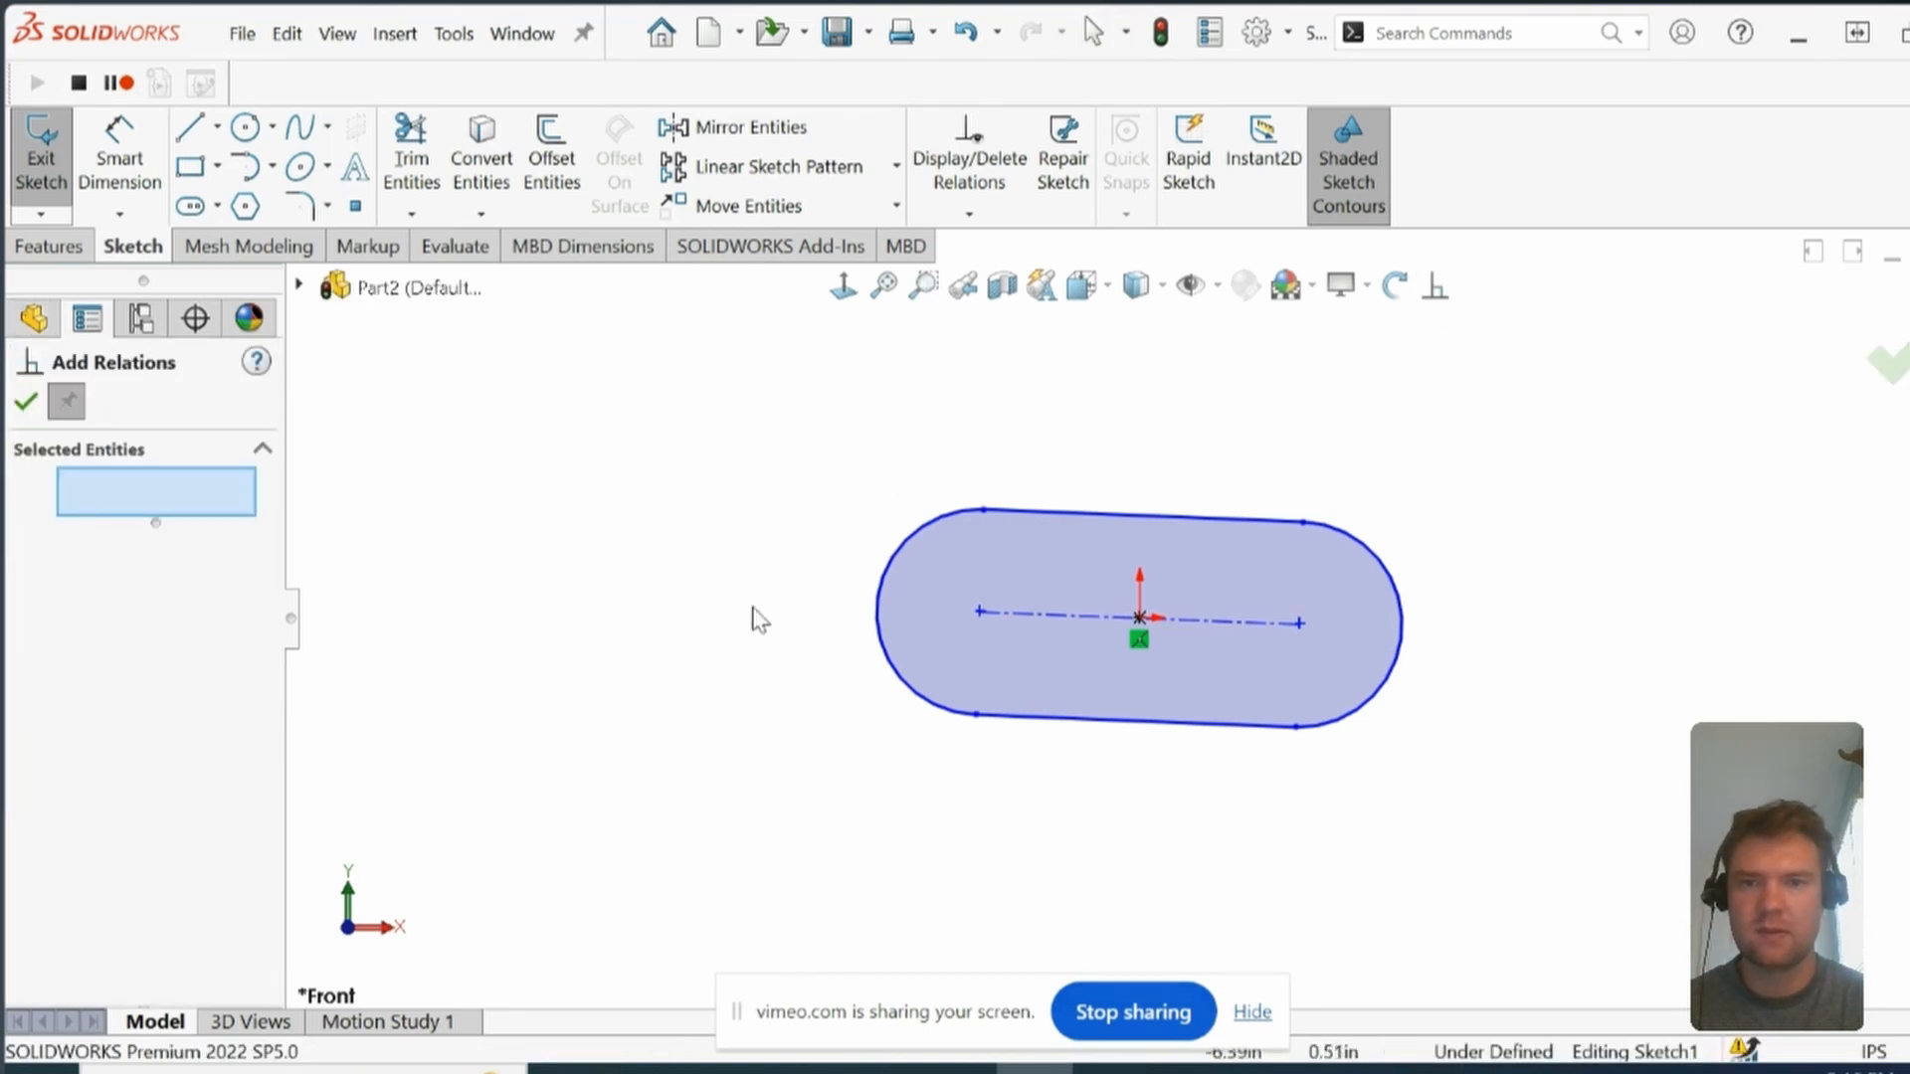
click(1136, 618)
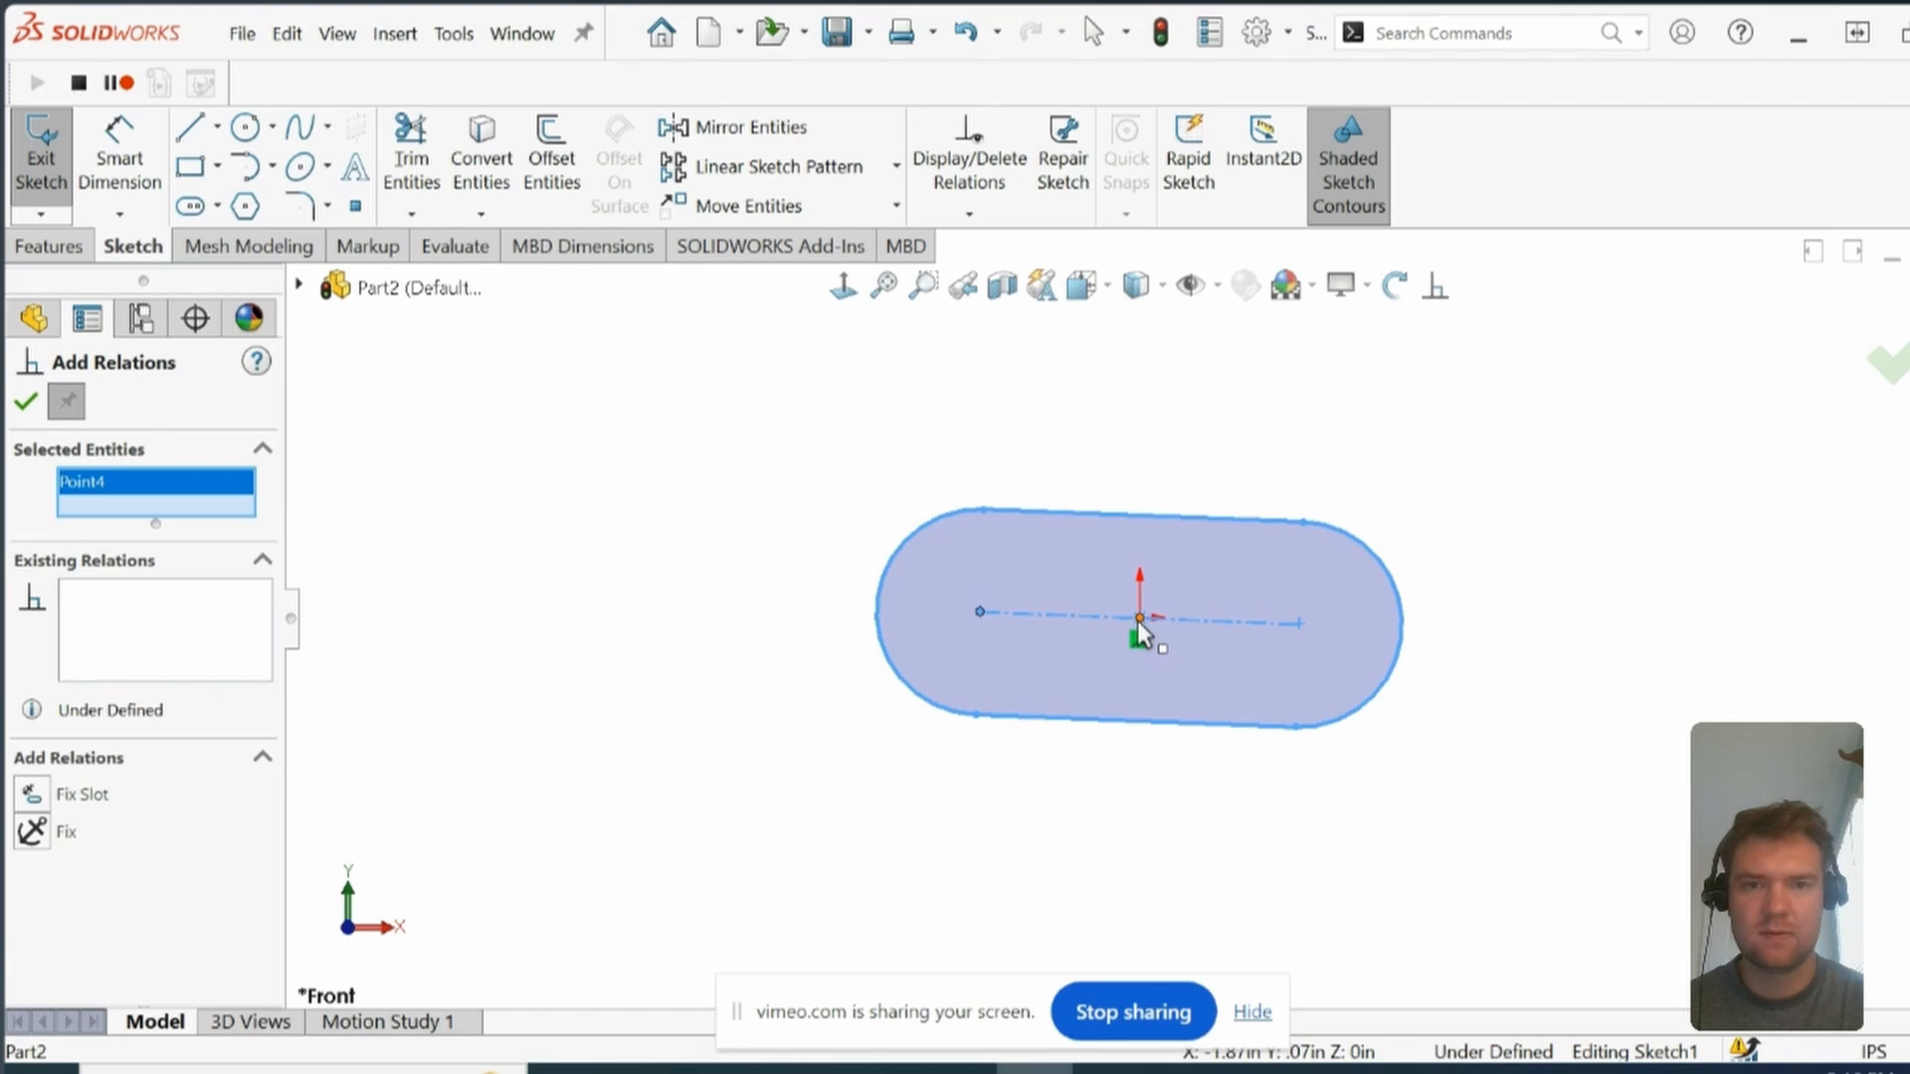
click(1136, 619)
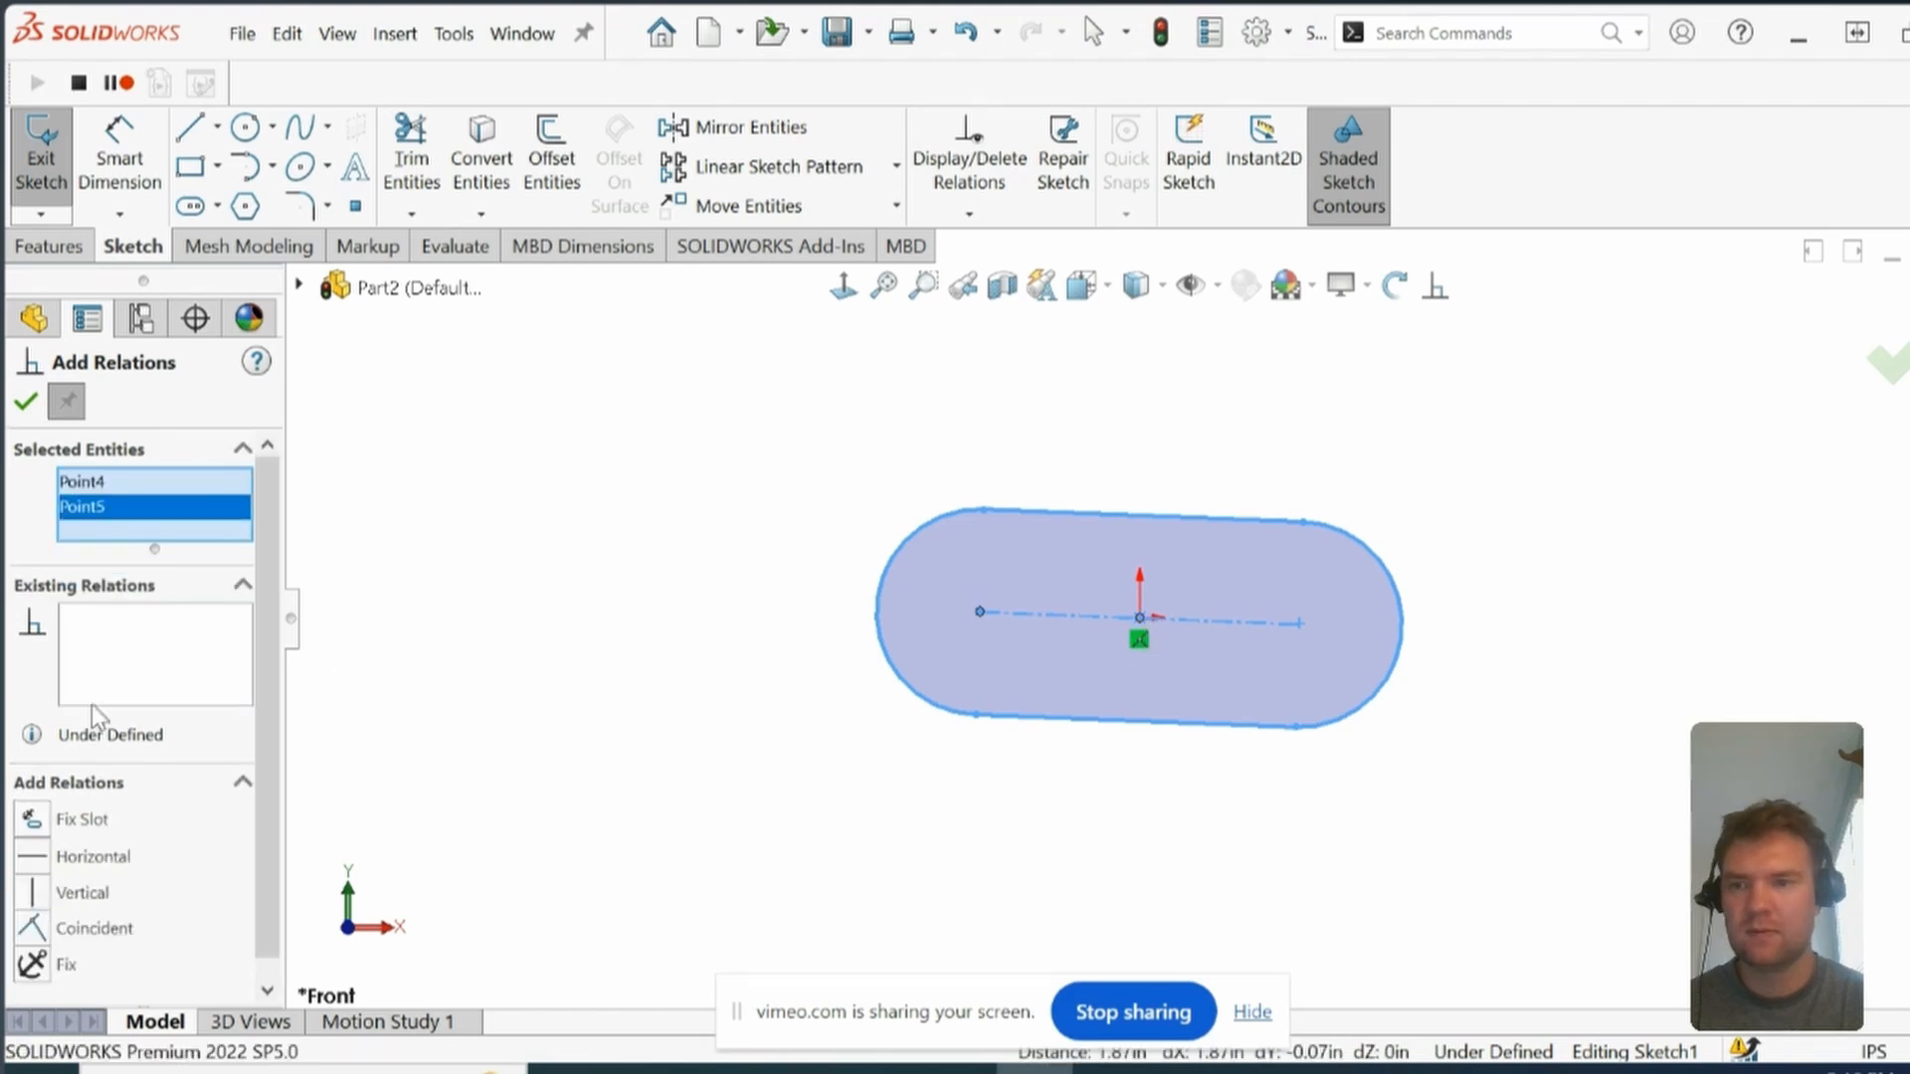
click(91, 857)
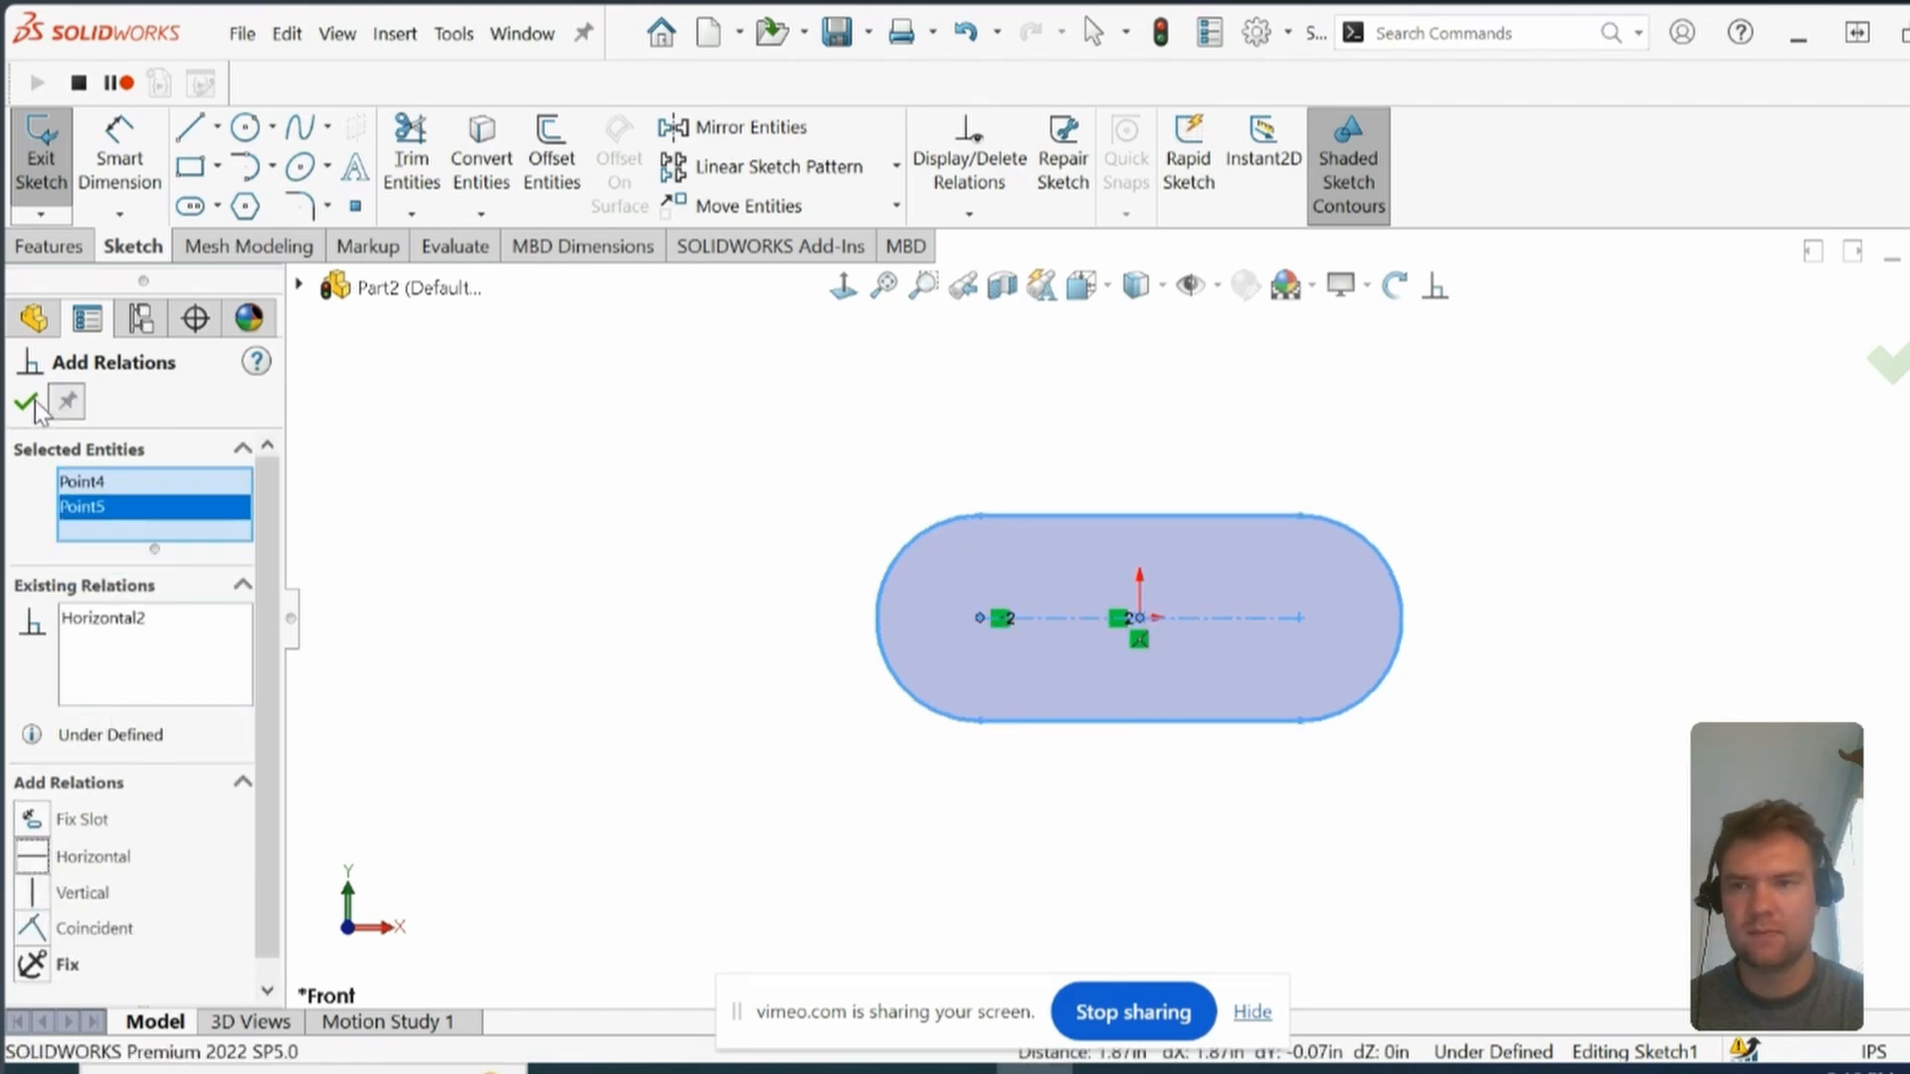
click(32, 402)
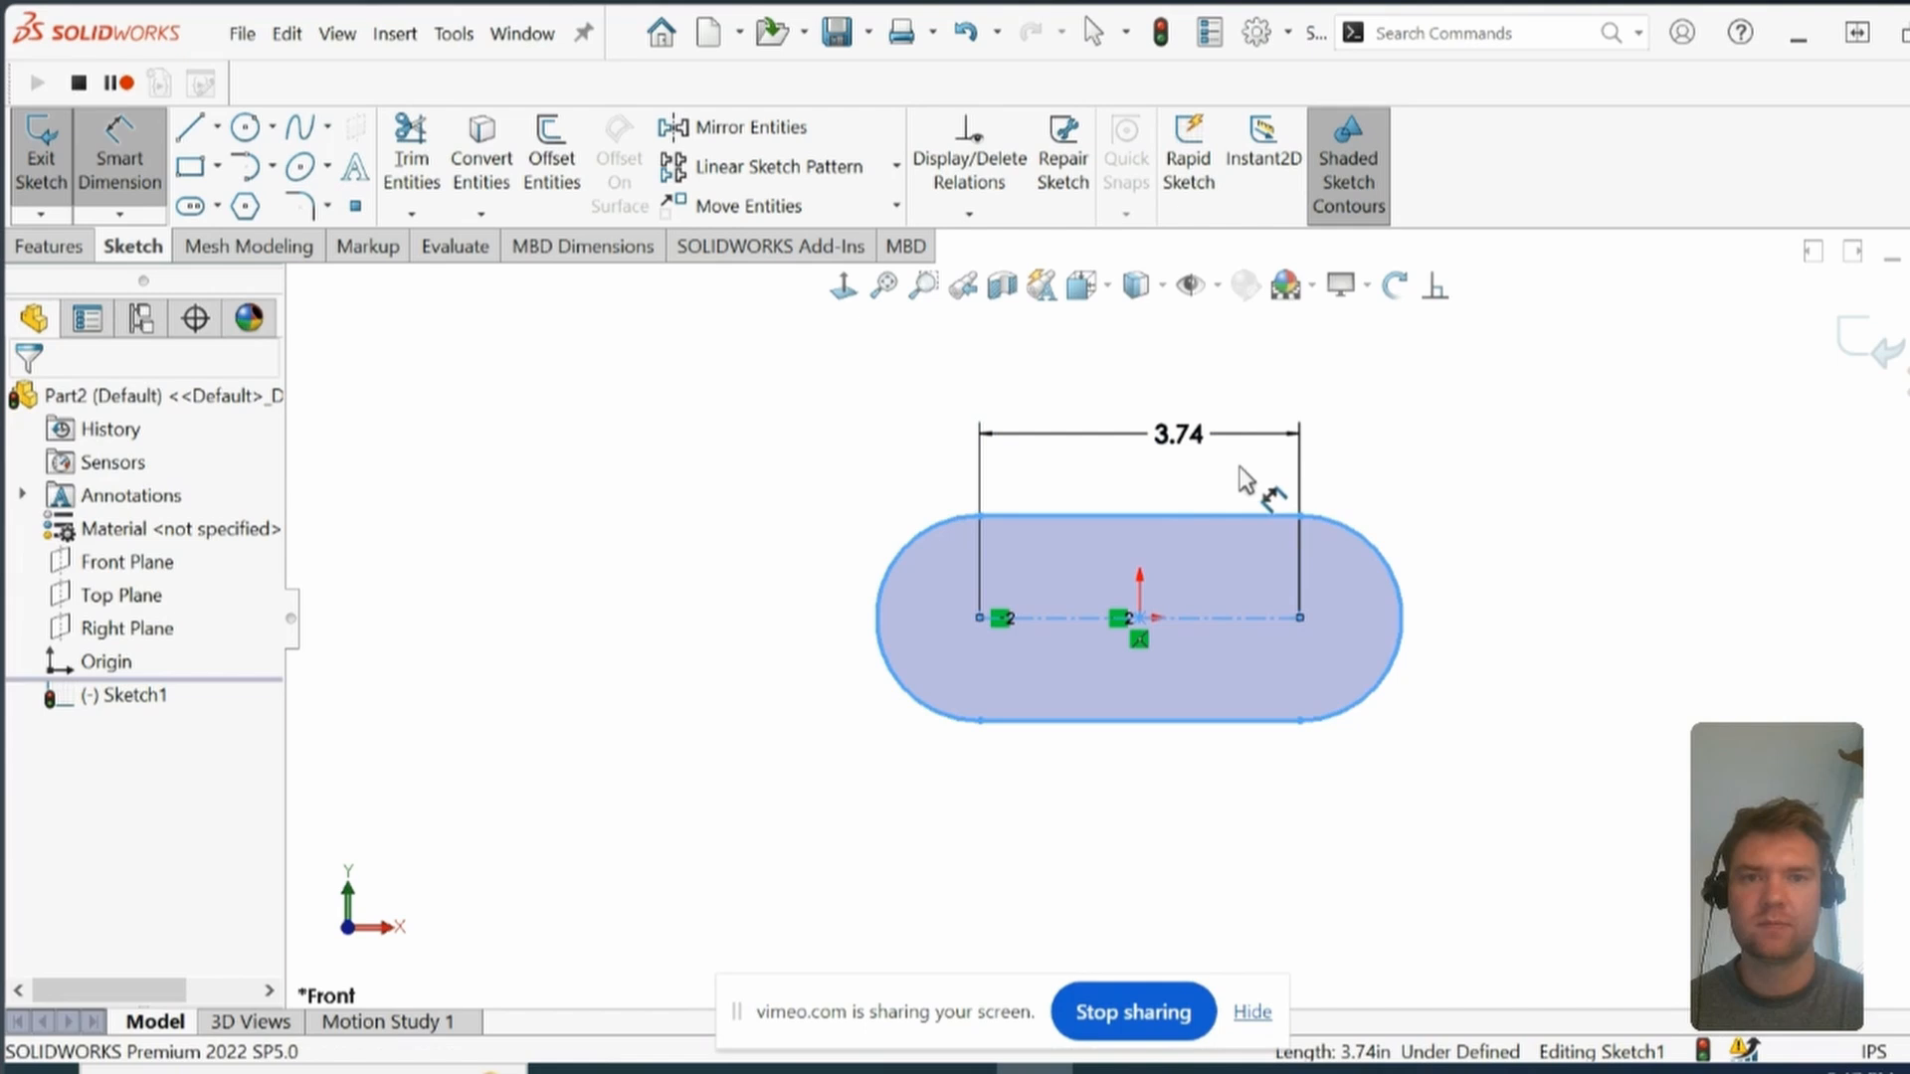
Step: Smart-dimension the slot to 4.00 in length and 2.00 in width
click(1177, 433)
text(4)
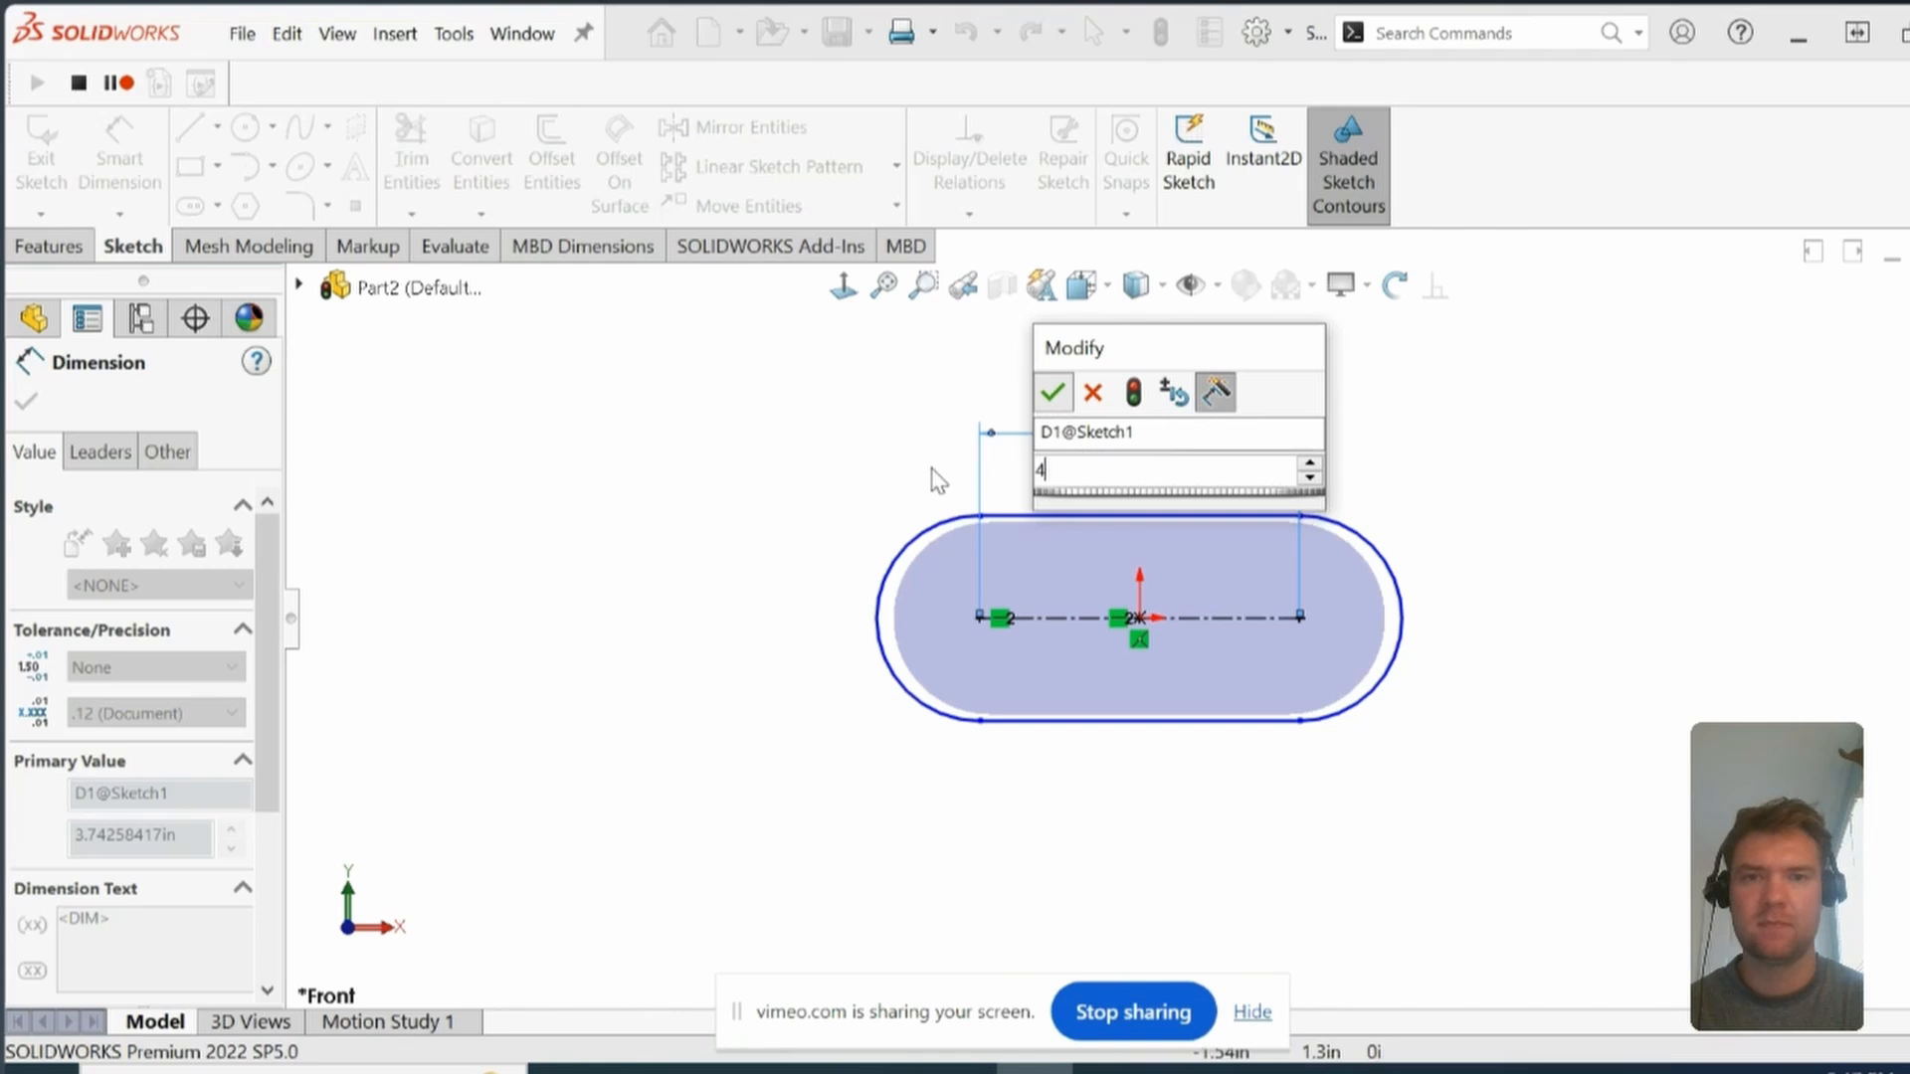
click(1051, 391)
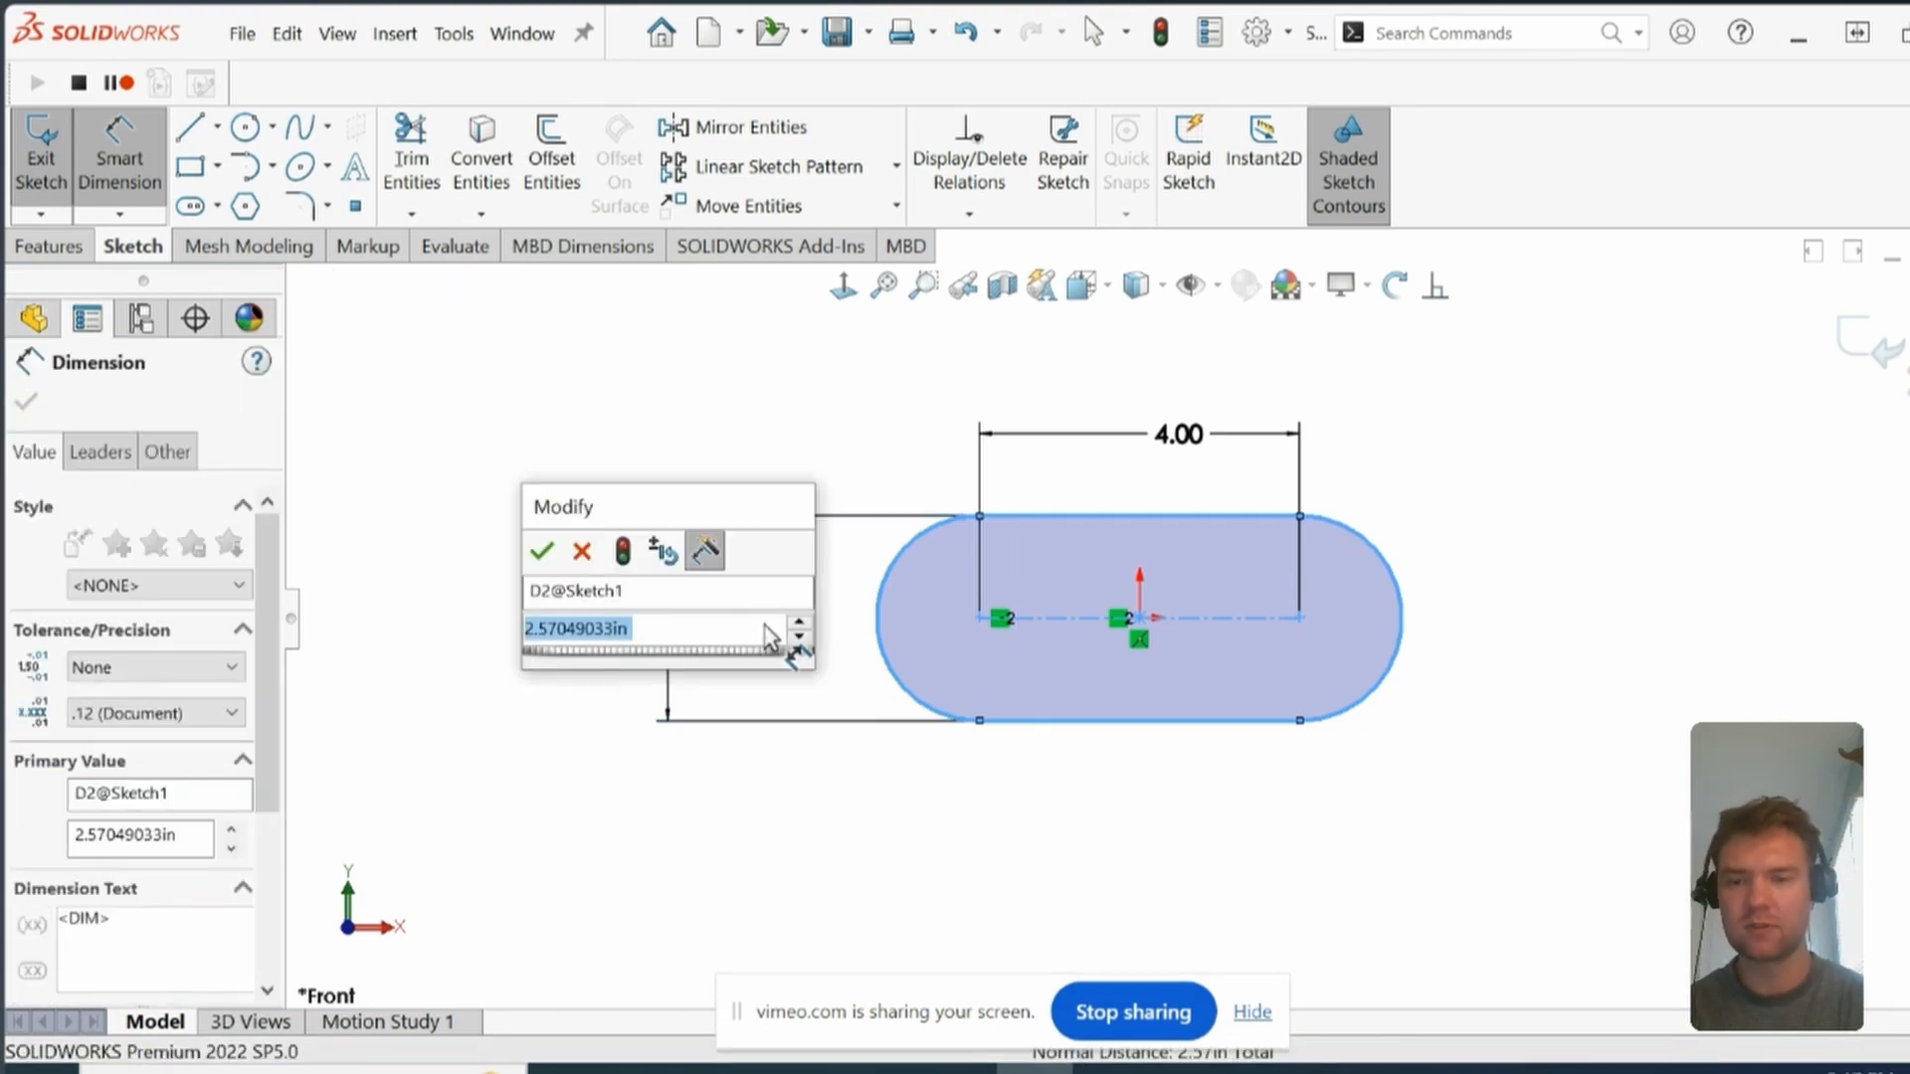
text(2)
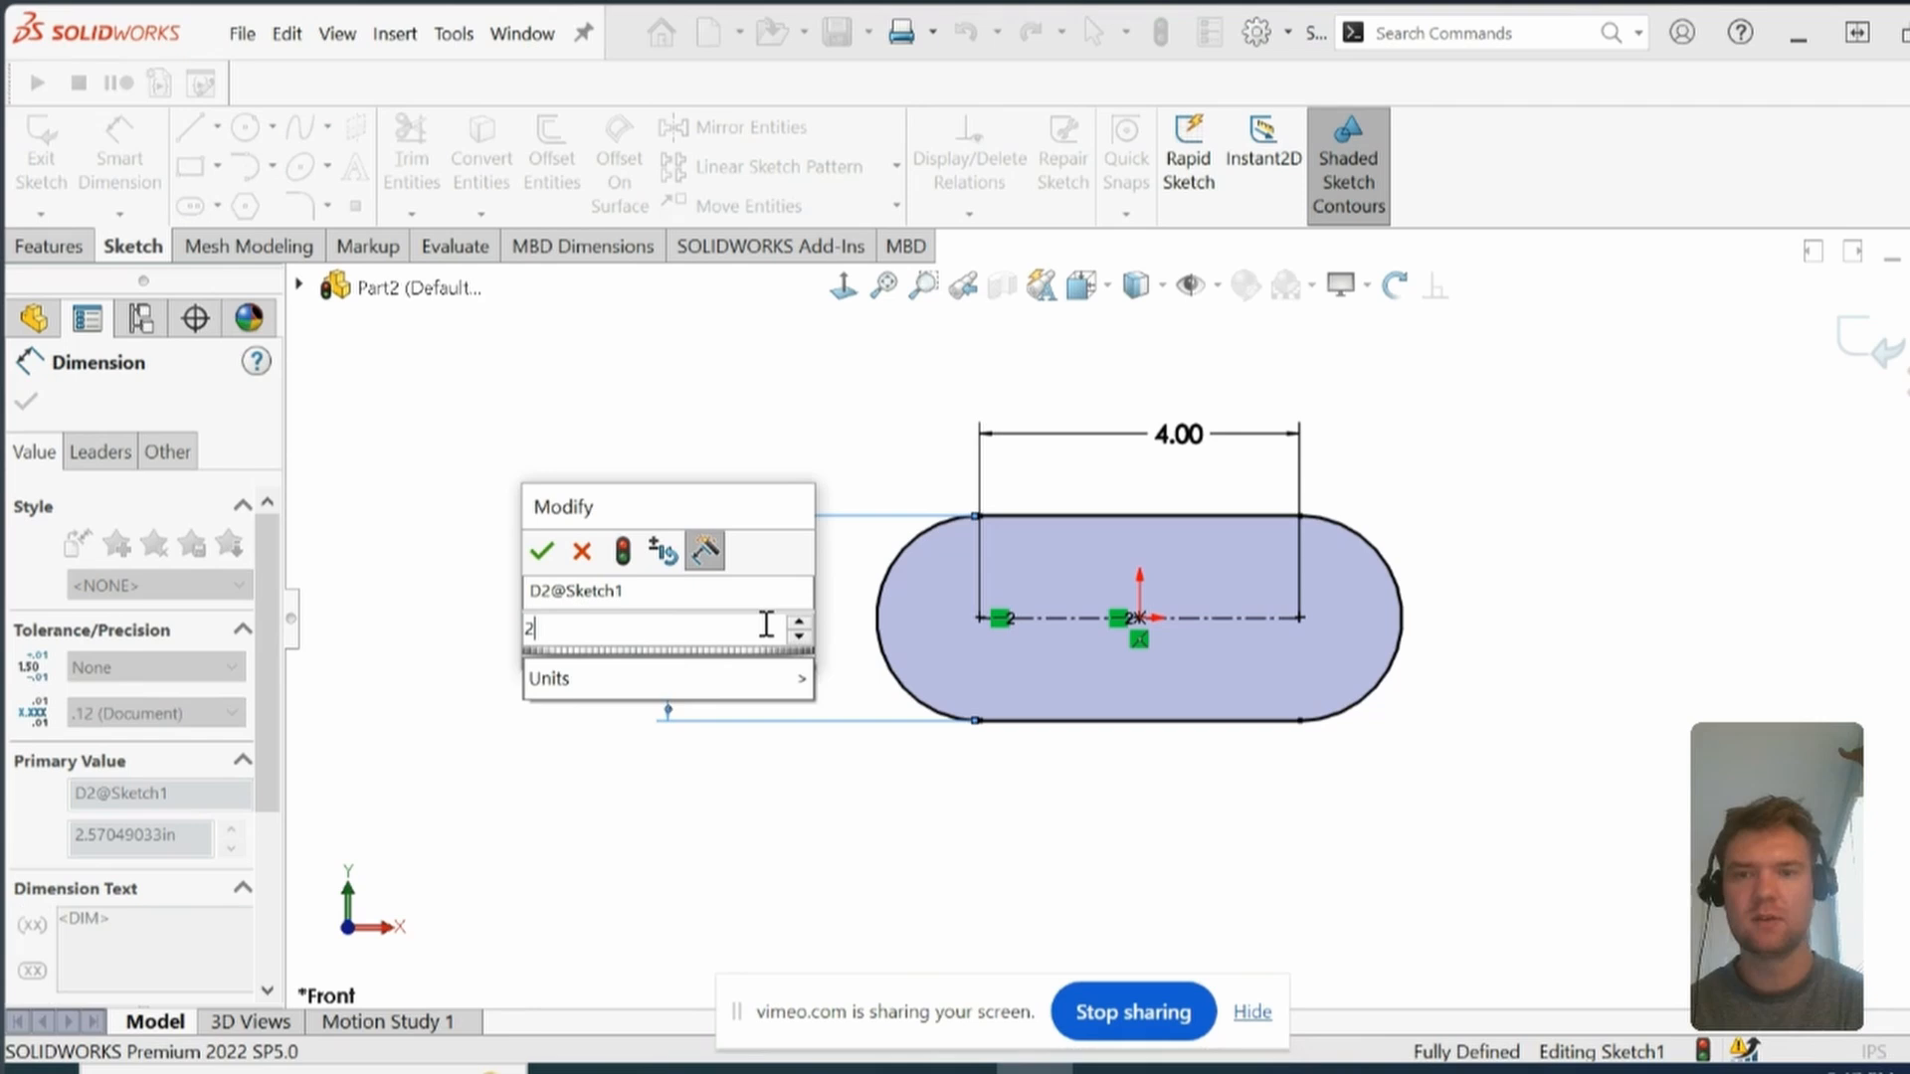
click(541, 550)
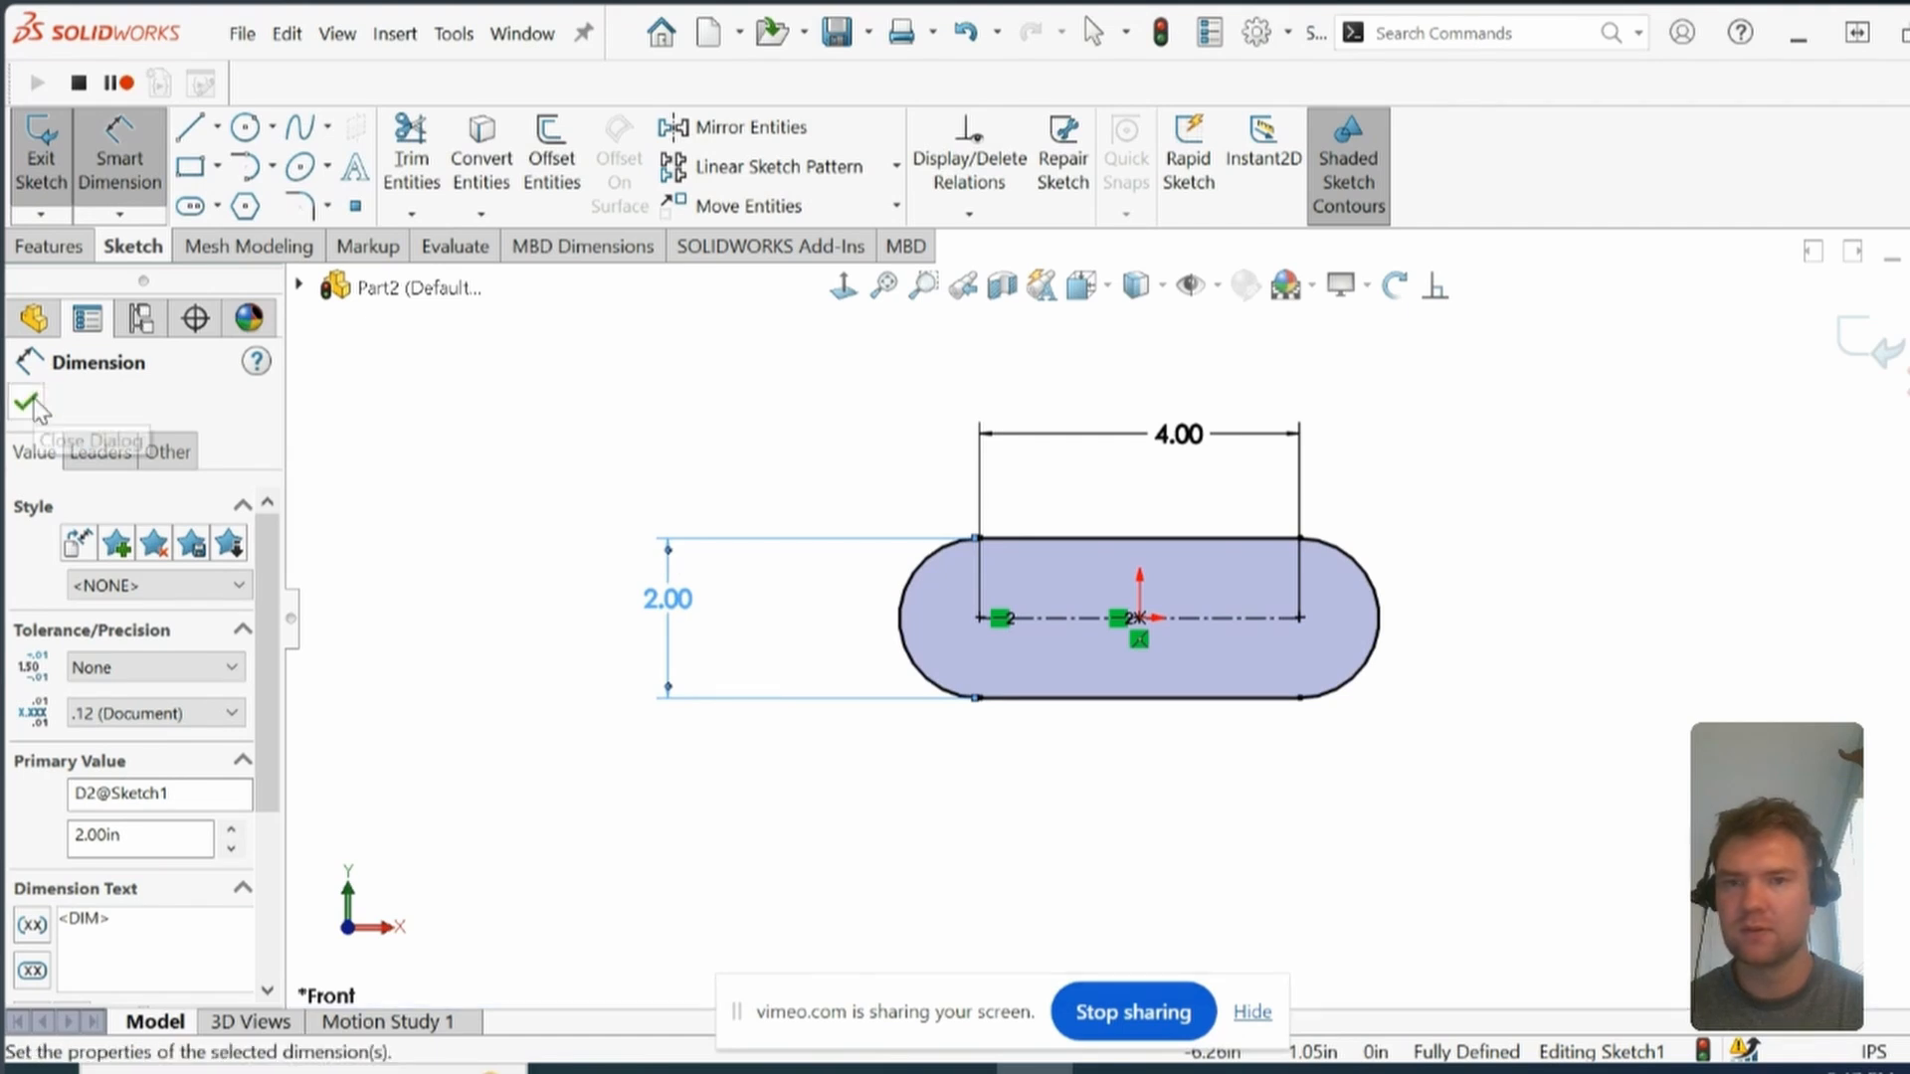
click(27, 402)
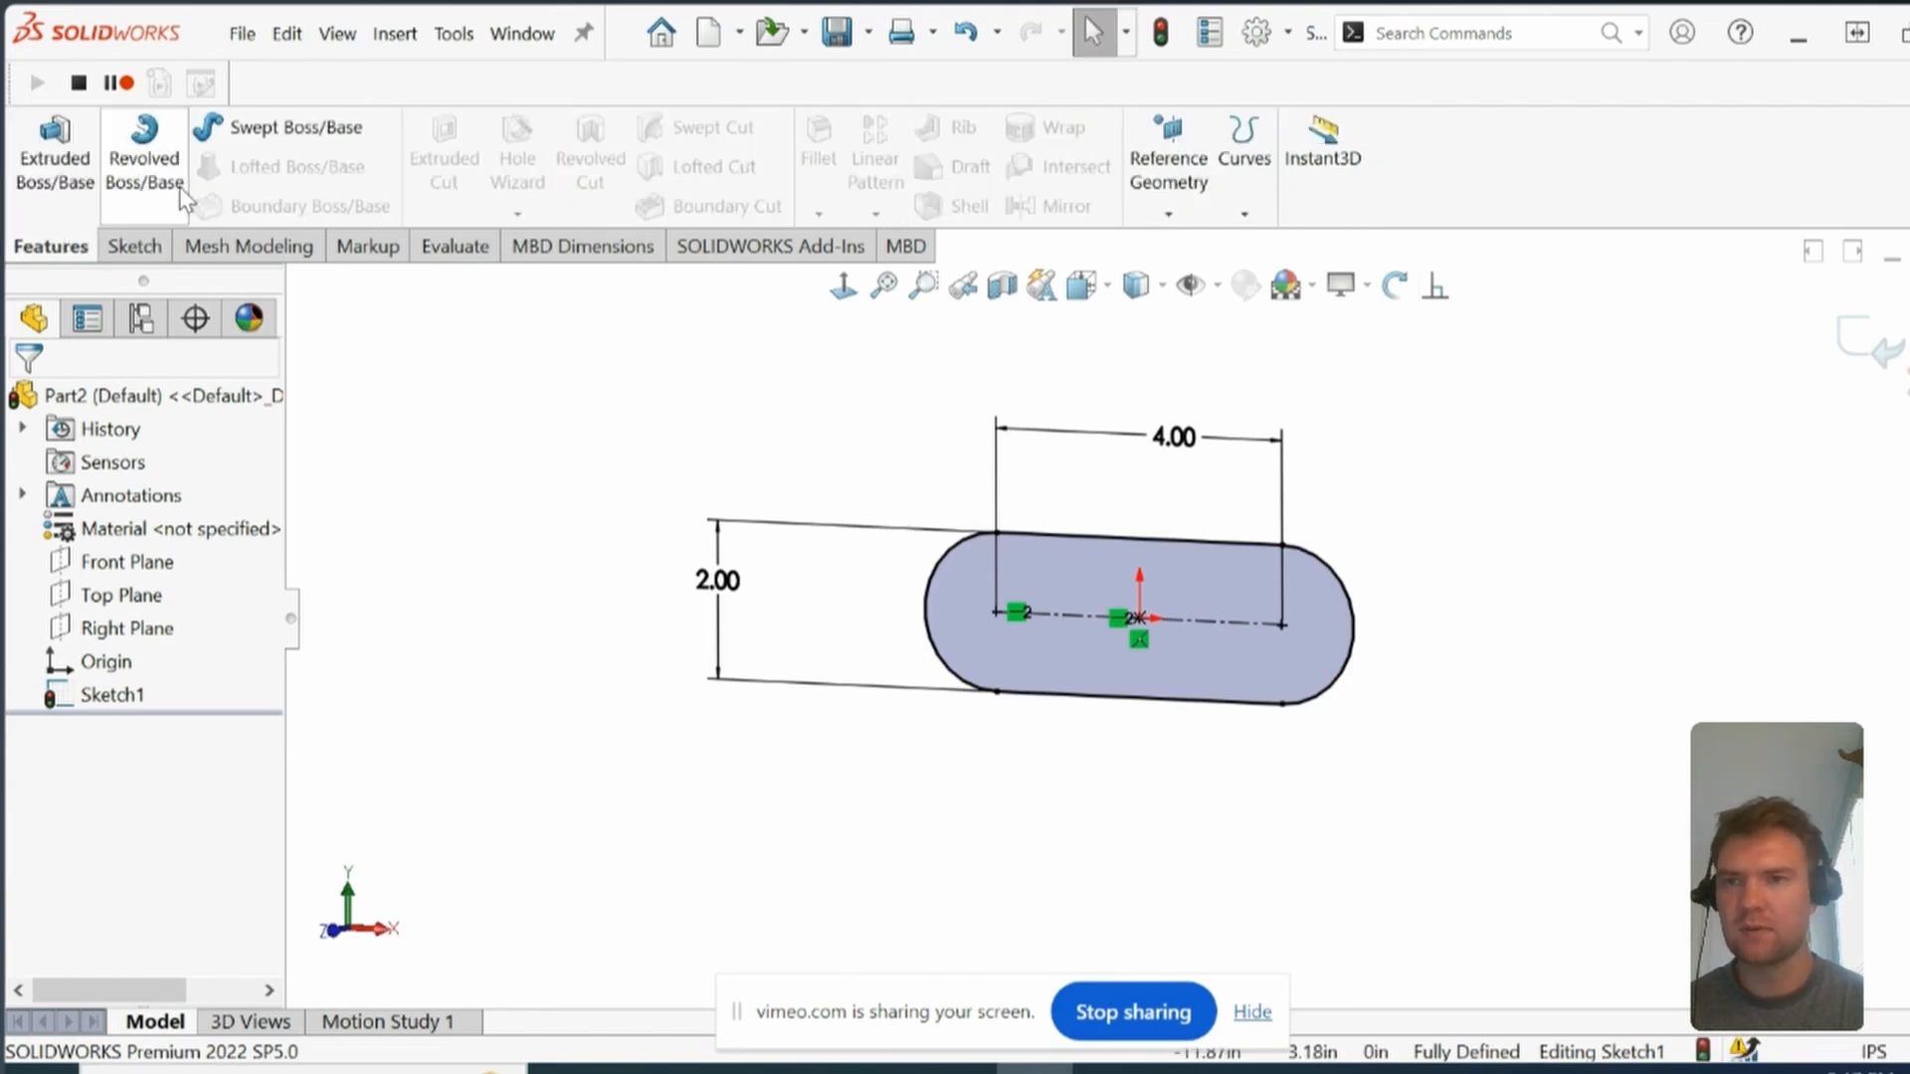
Step: Extrude the slot profile 5 in deep to create Boss-Extrude1
click(996, 640)
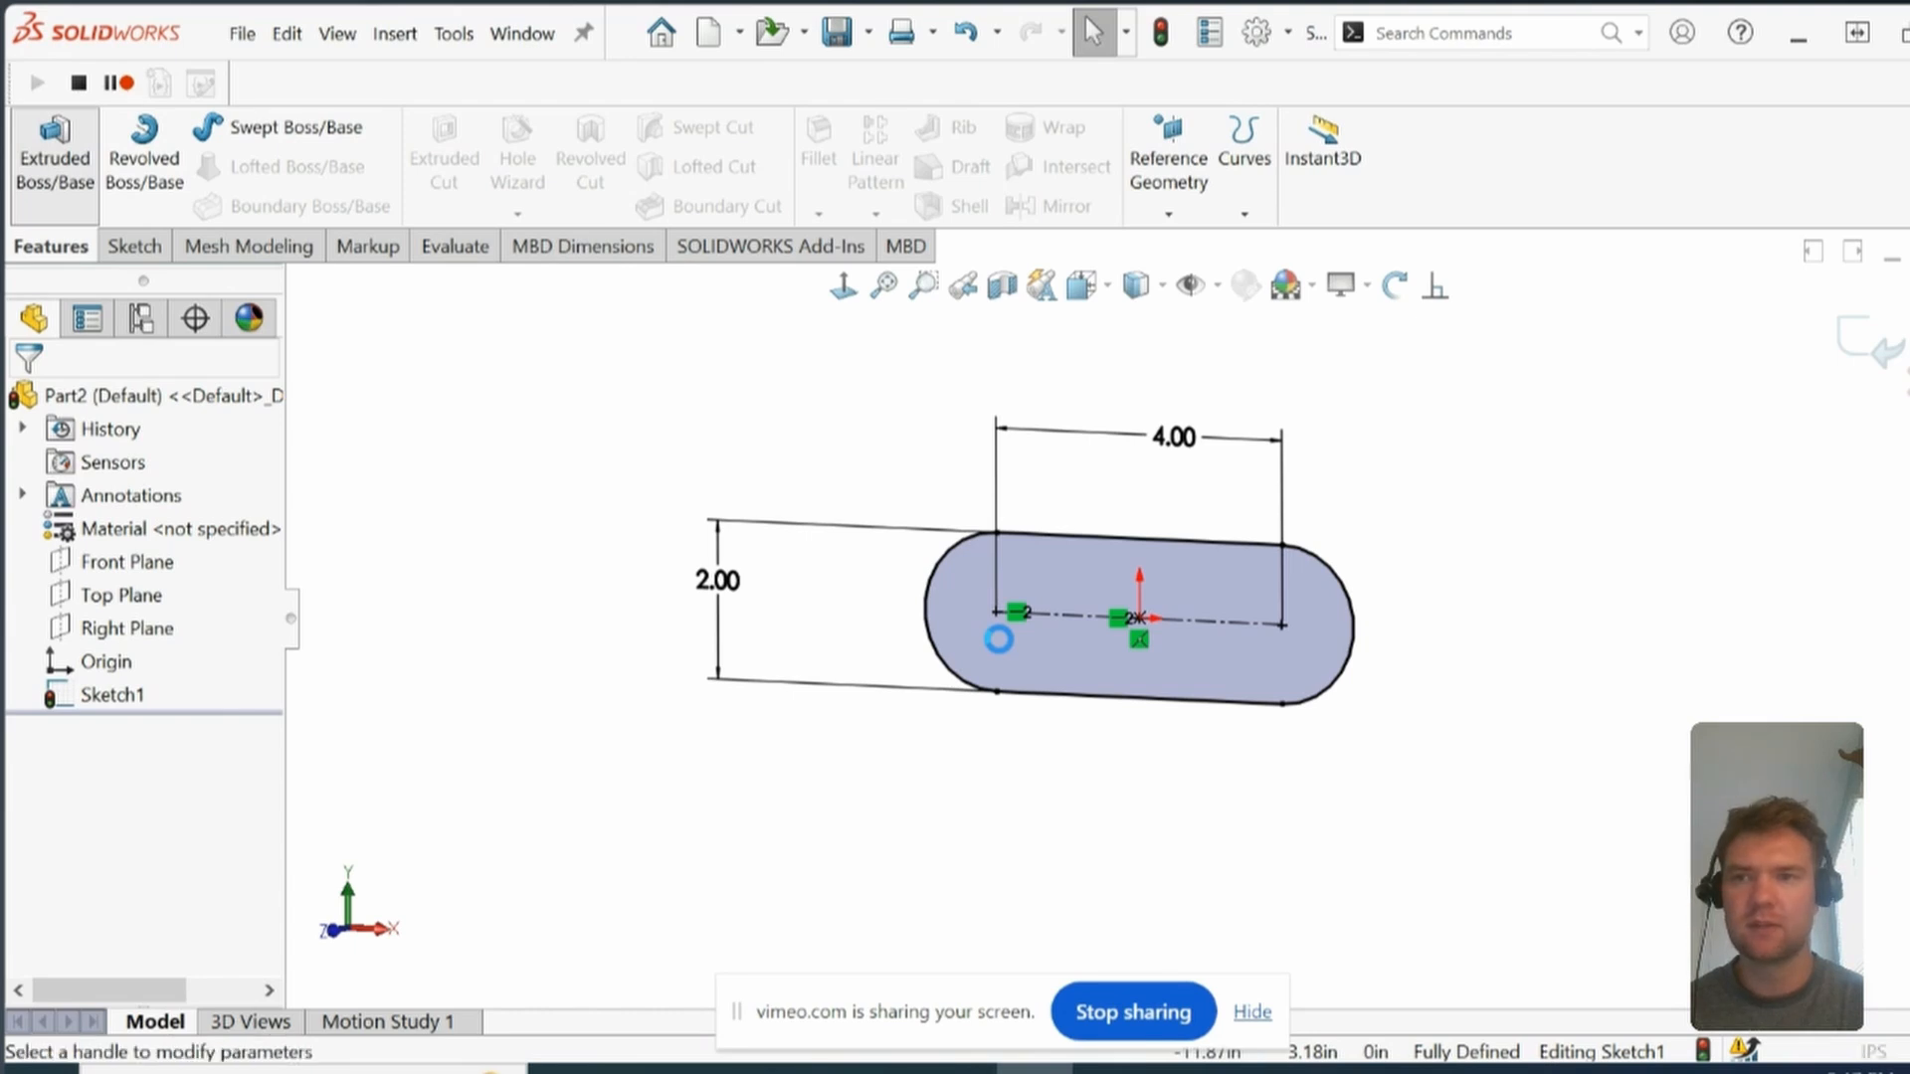
click(54, 152)
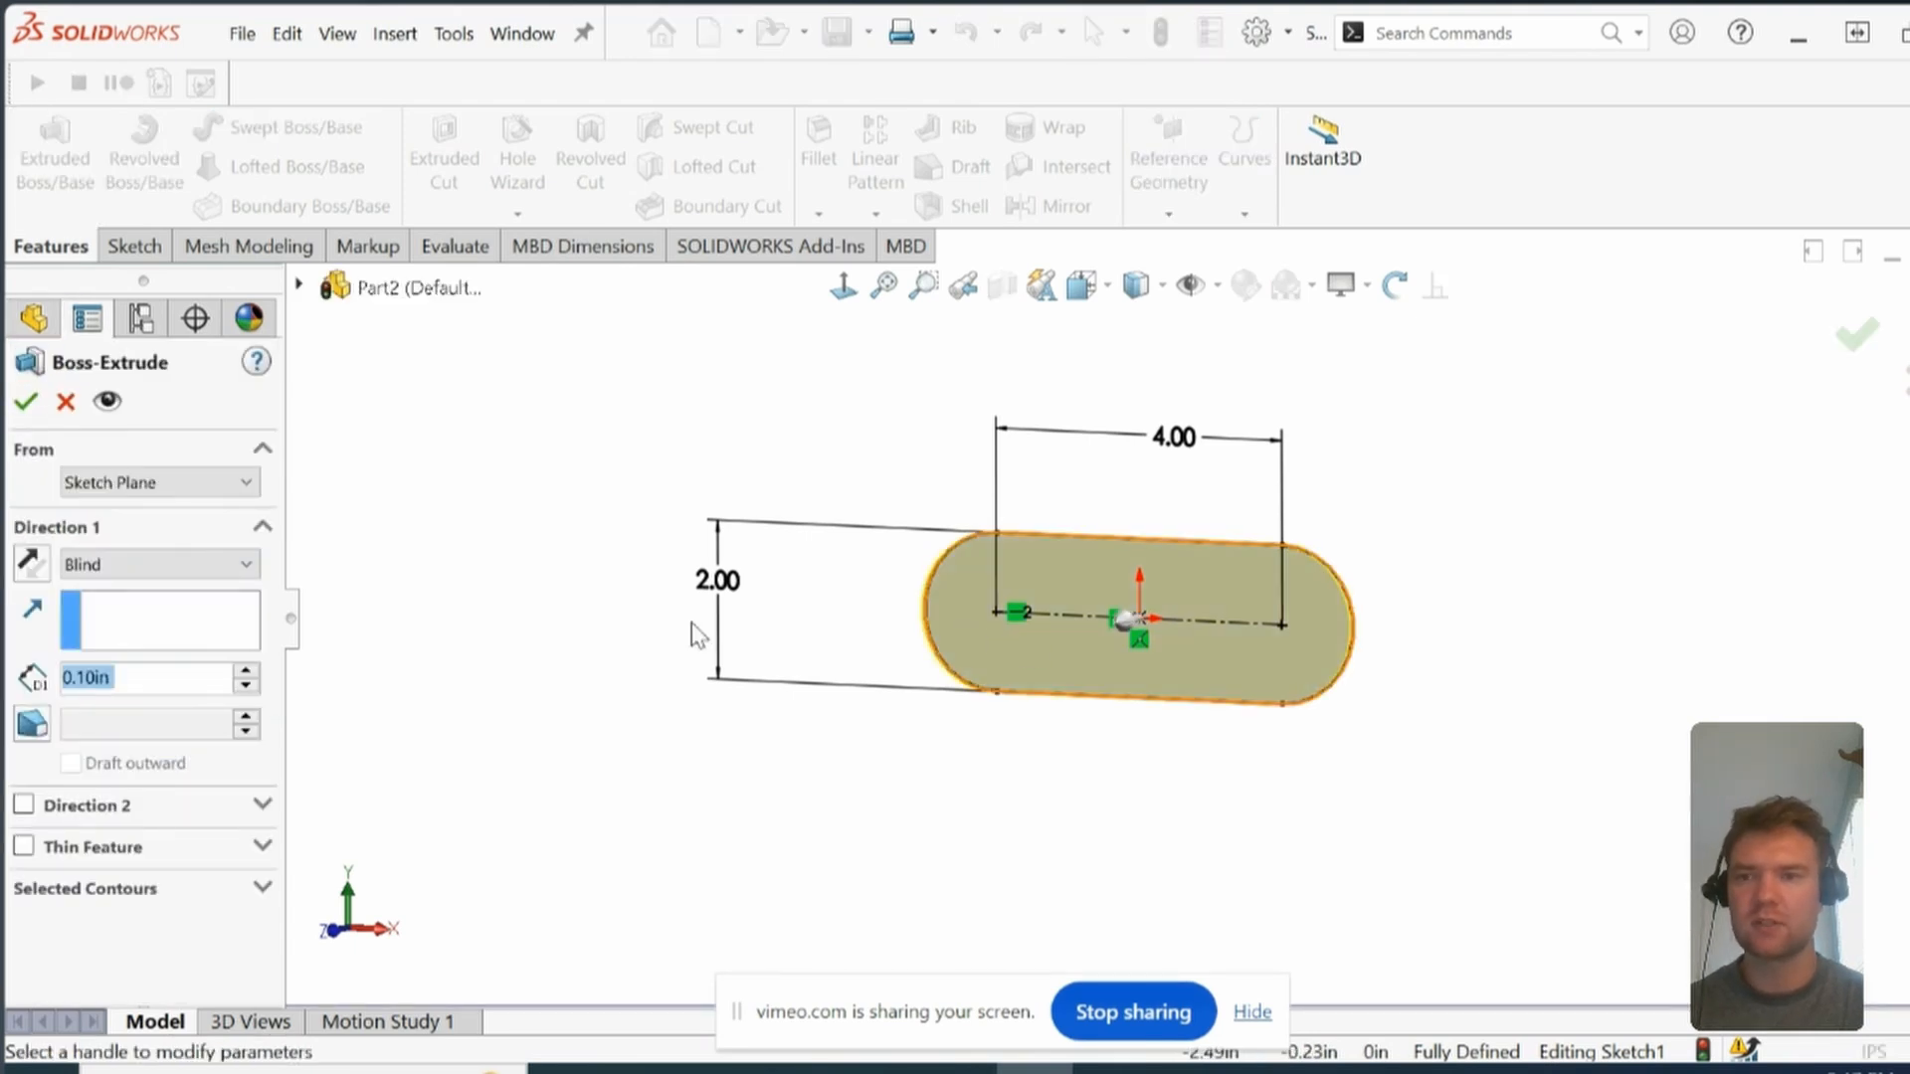
mouse_move(143, 691)
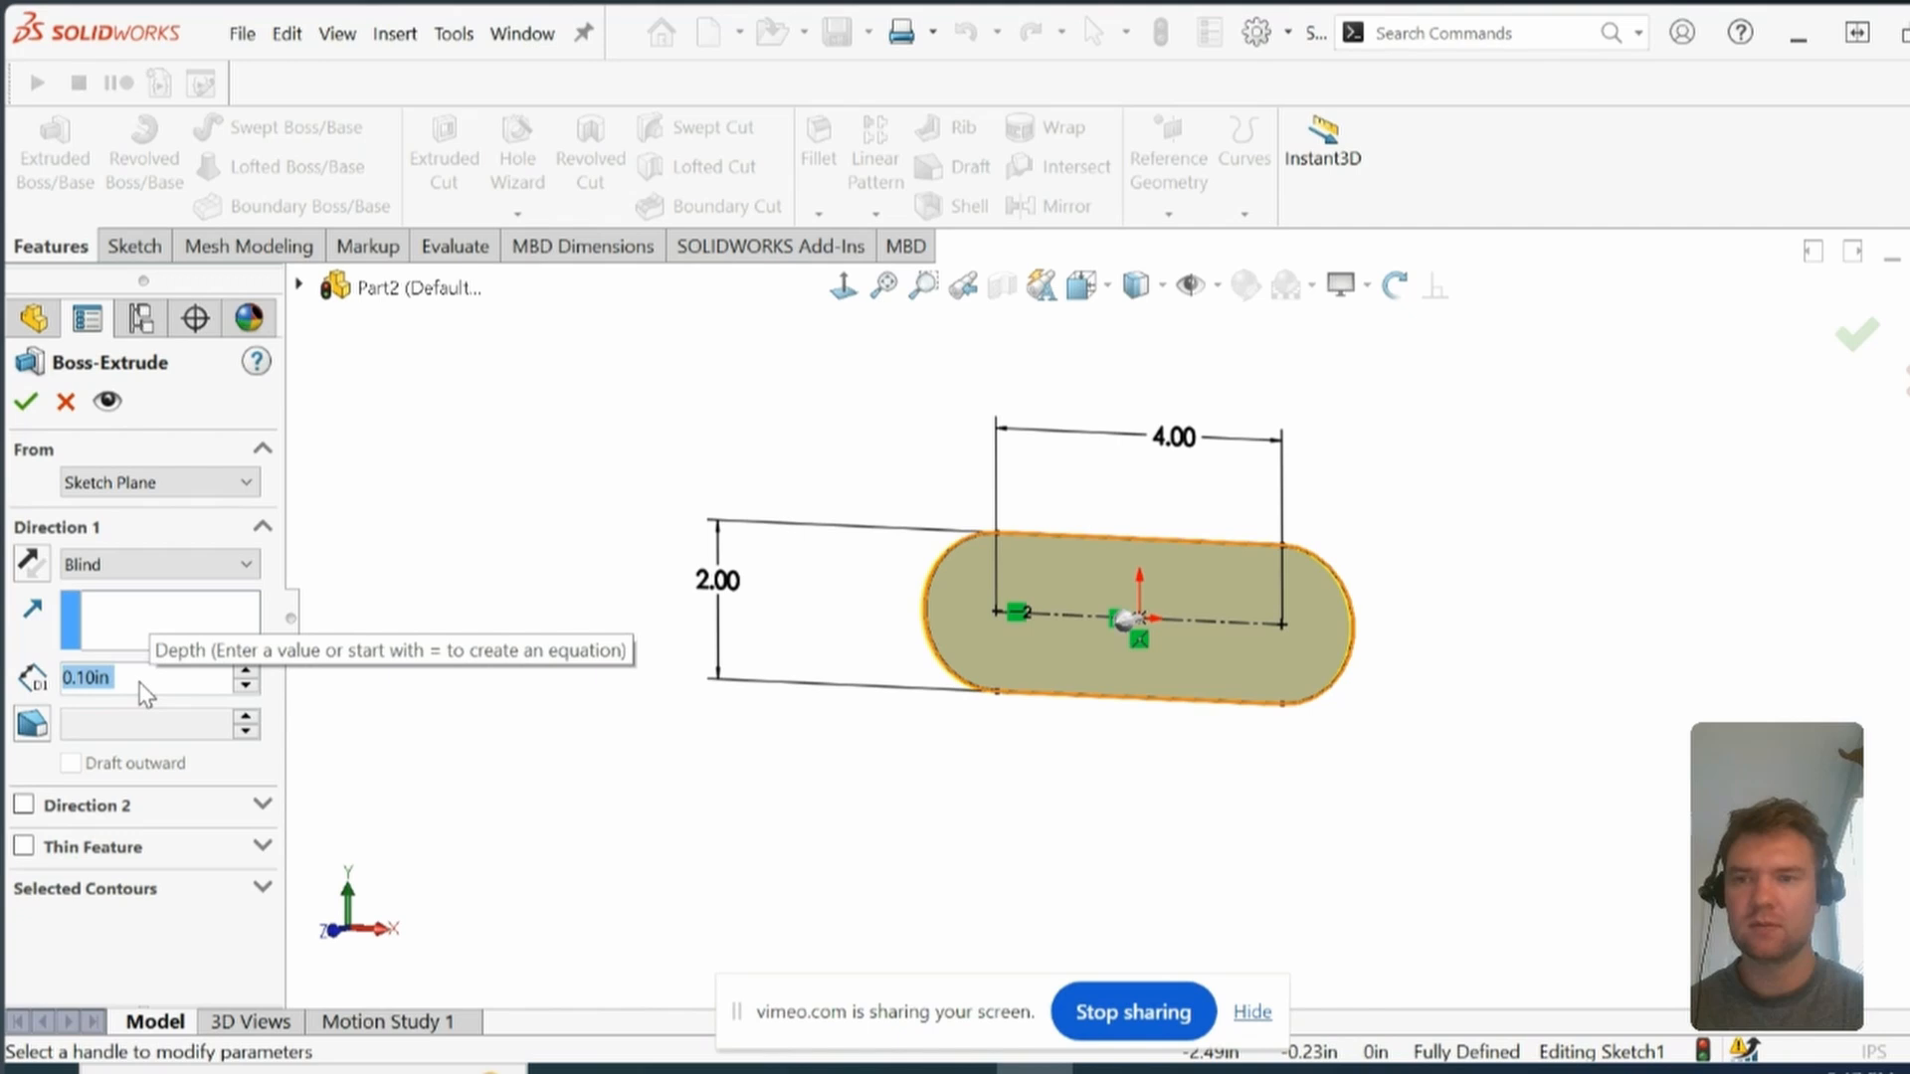
text(5in)
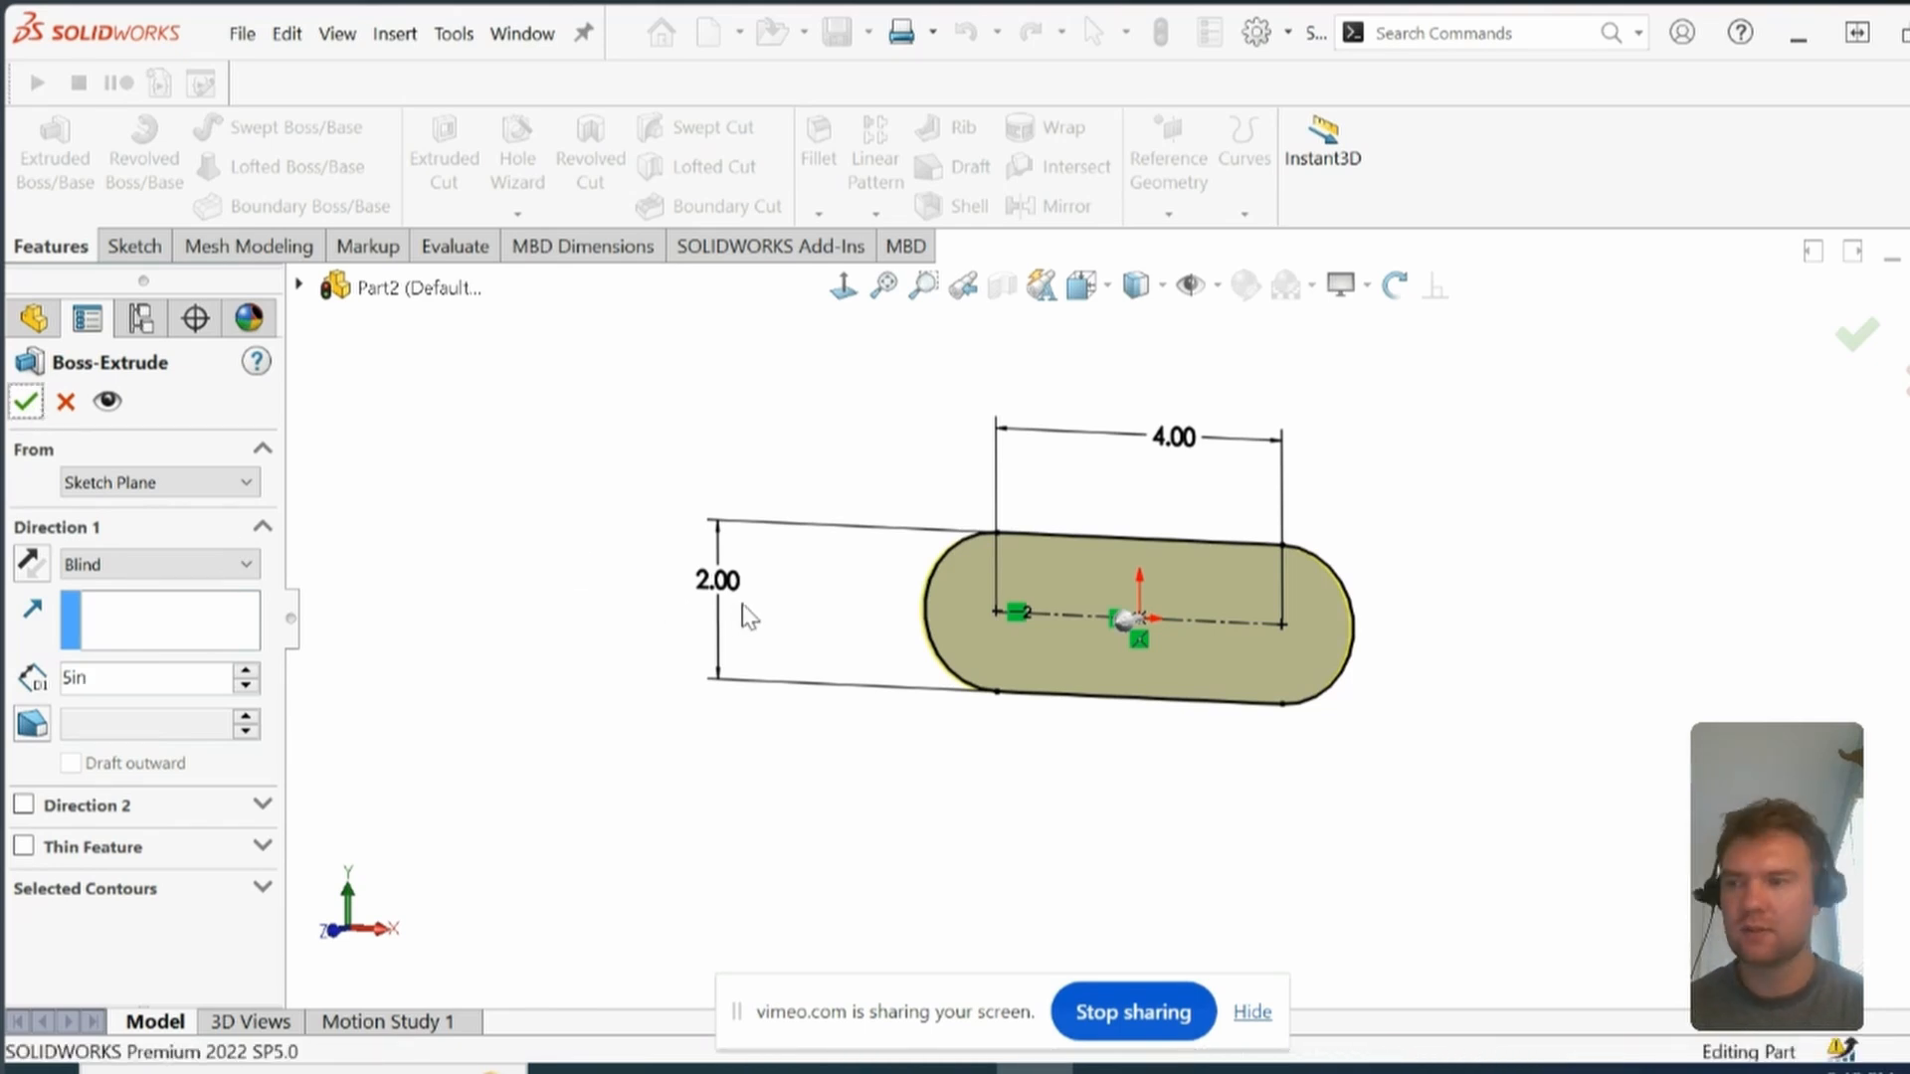
click(23, 401)
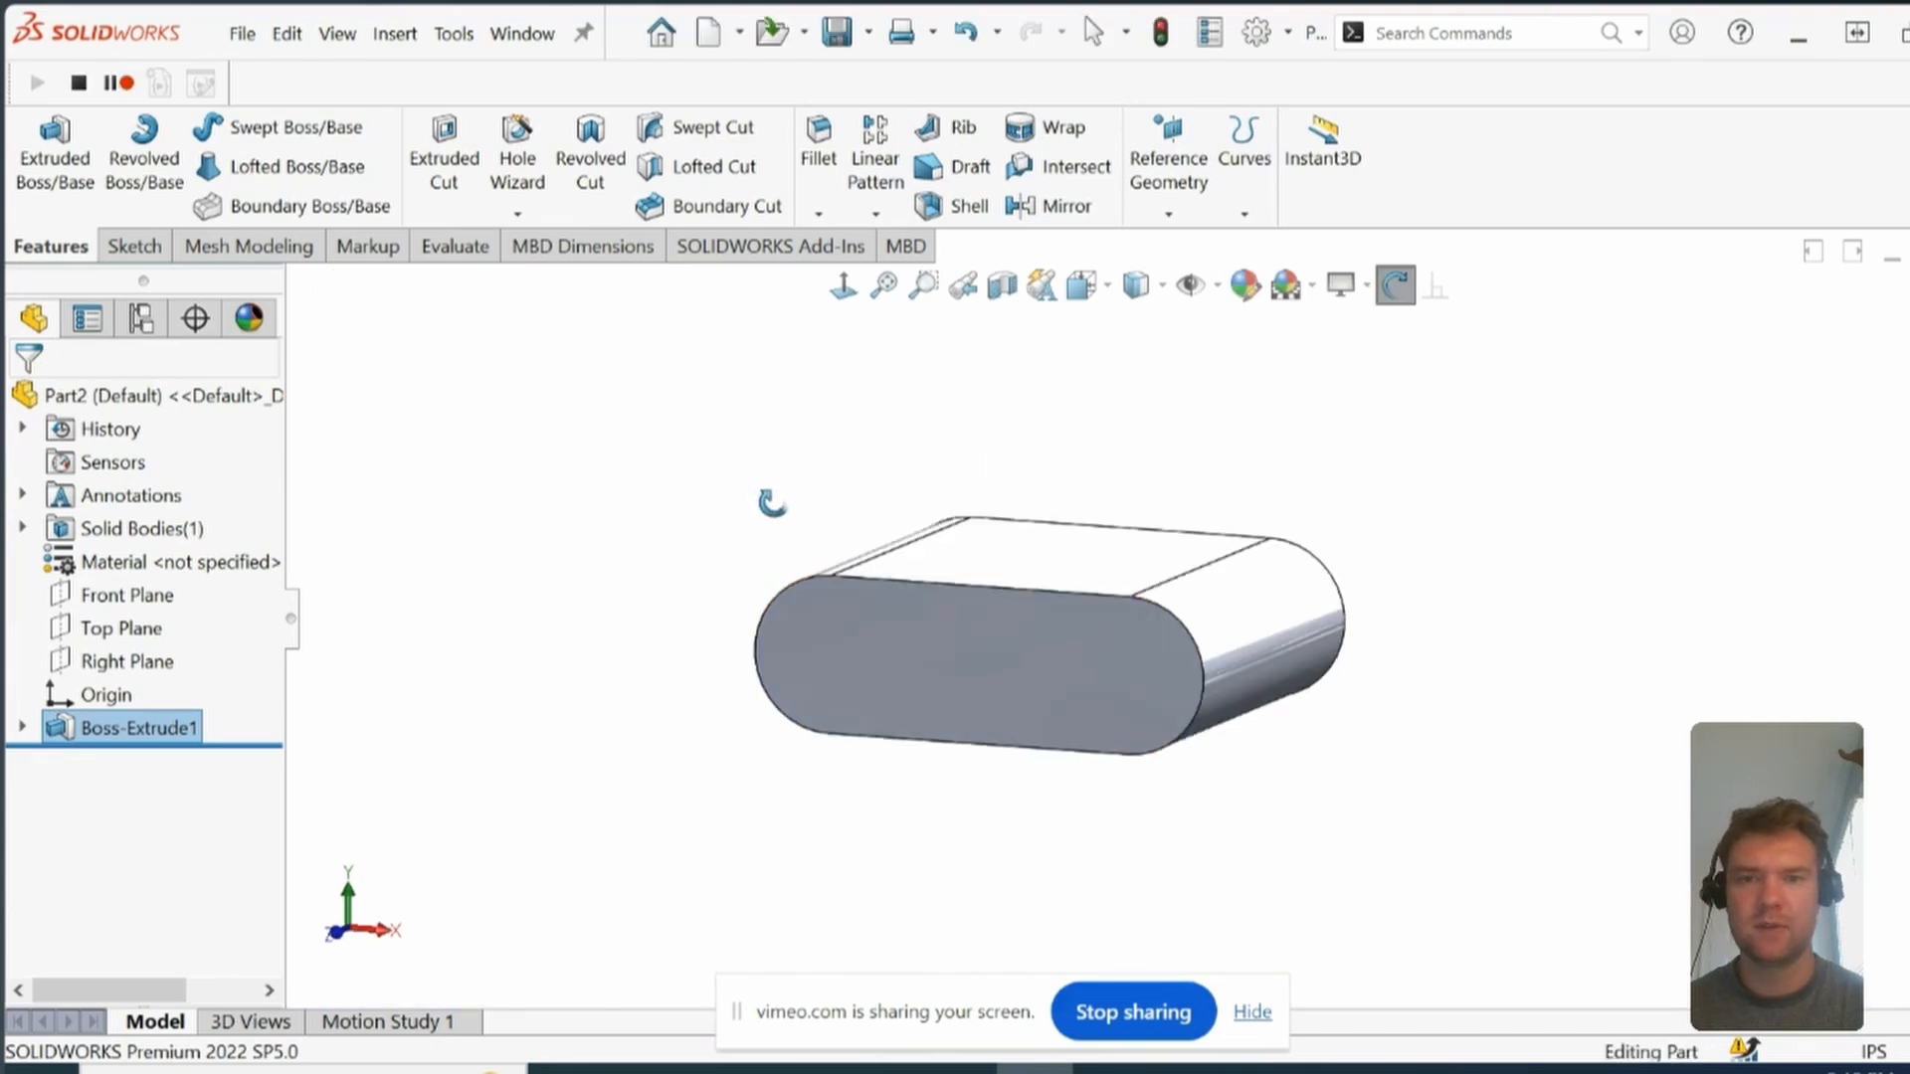
Step: Start a sketch on the body's front face with the Polygon tool active
click(867, 633)
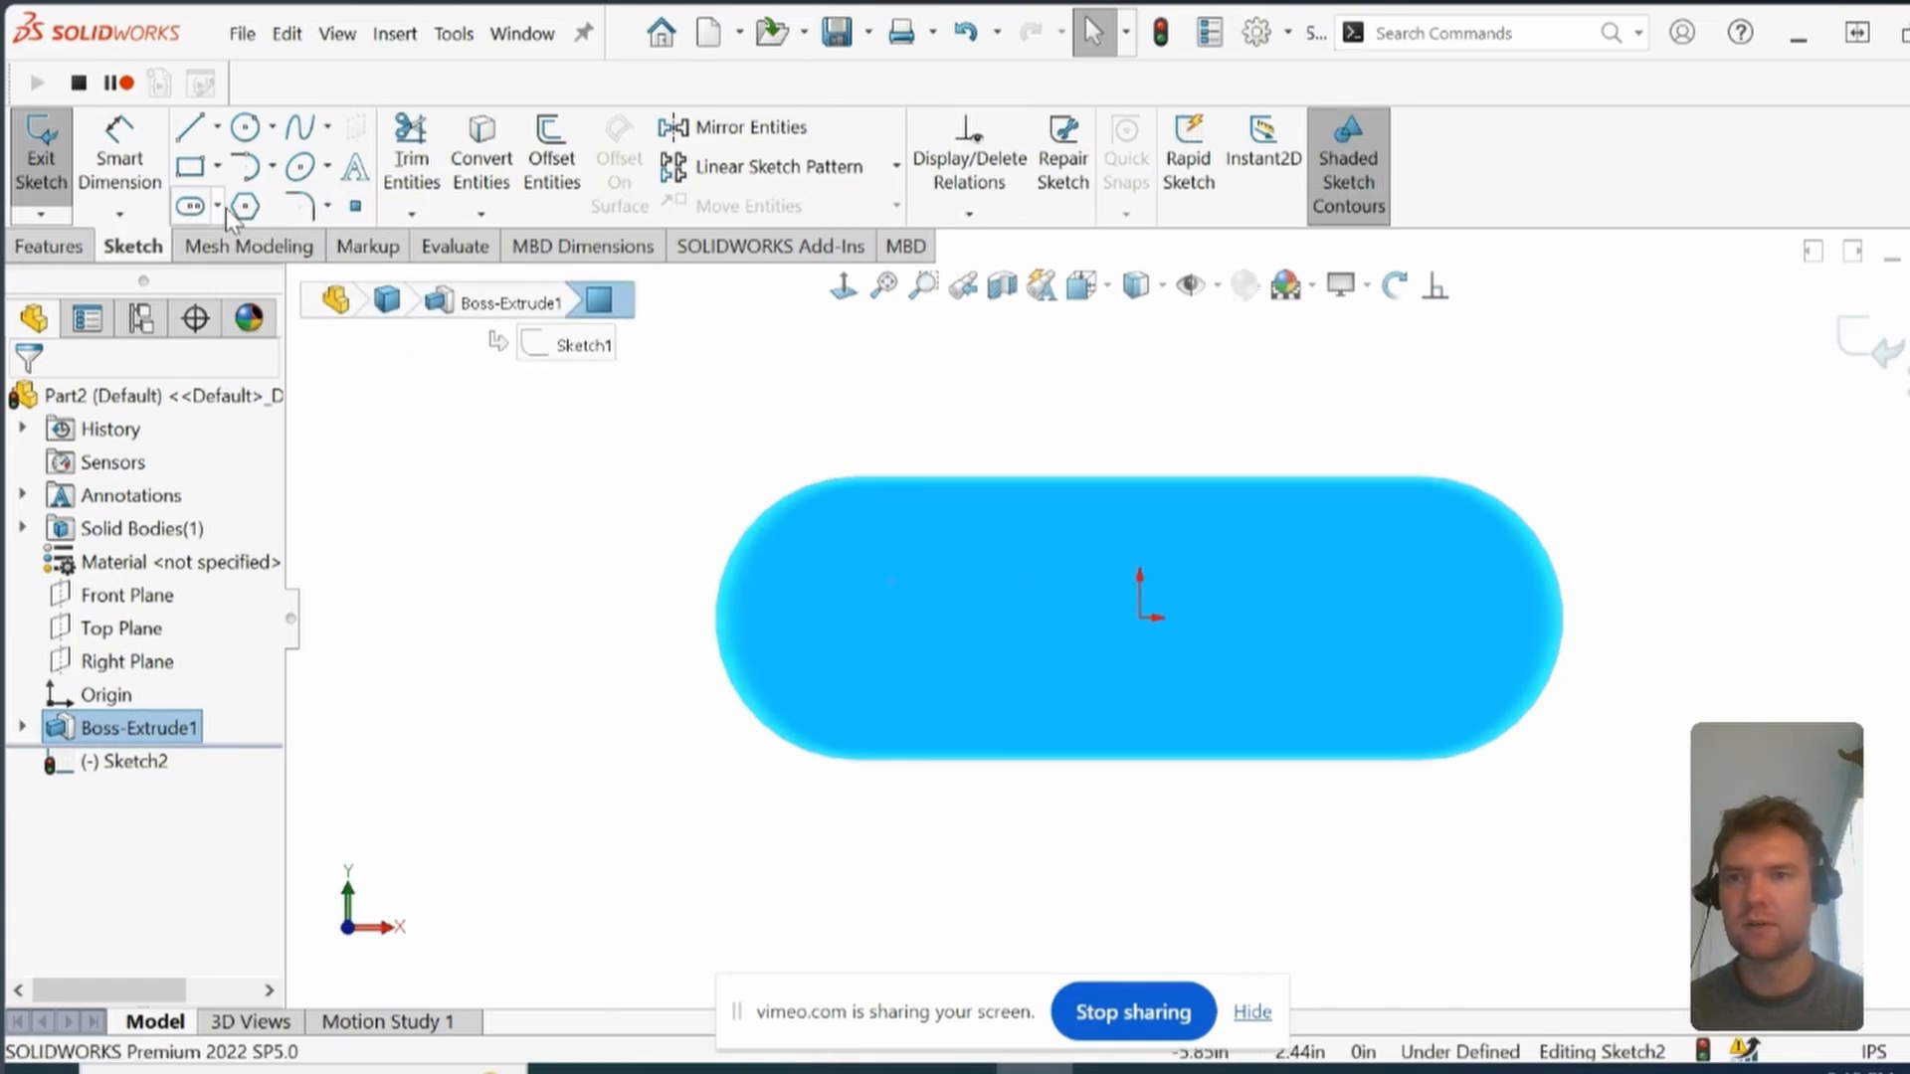
click(244, 206)
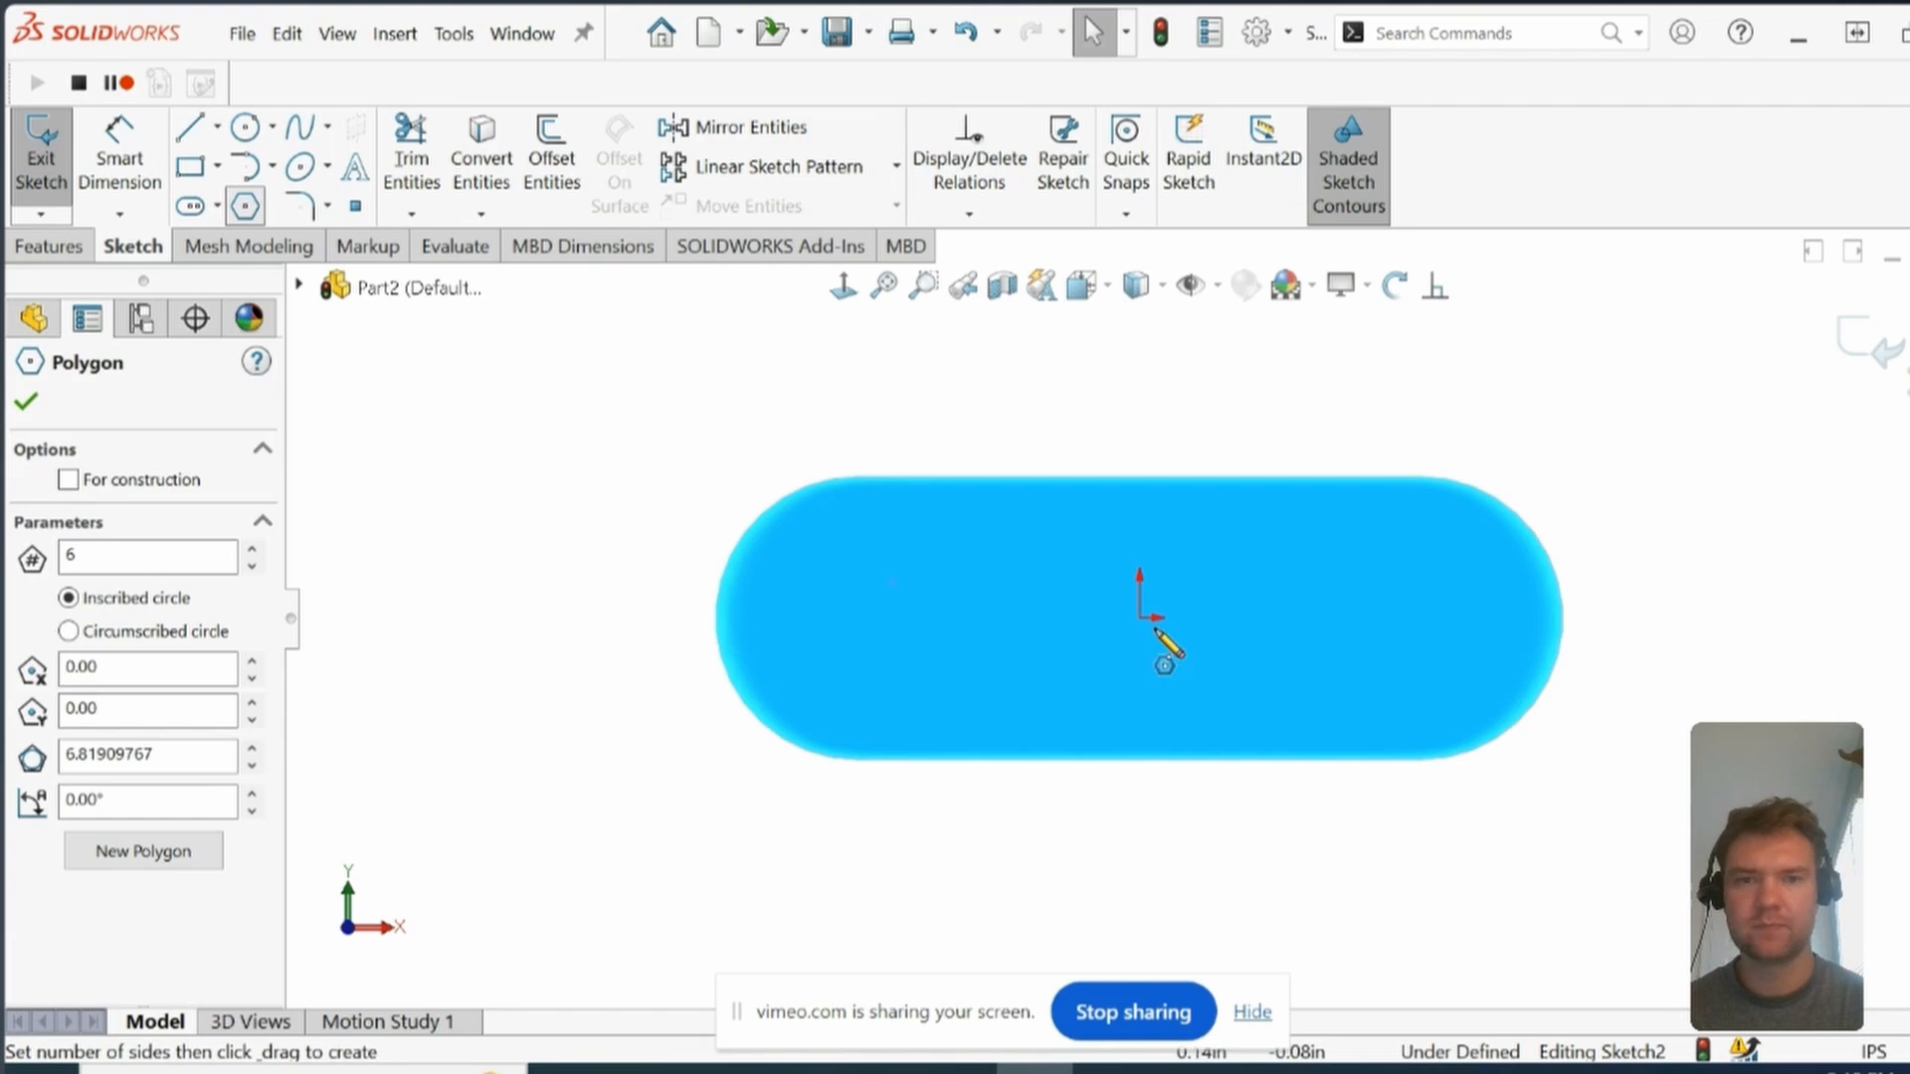
mouse_move(999, 639)
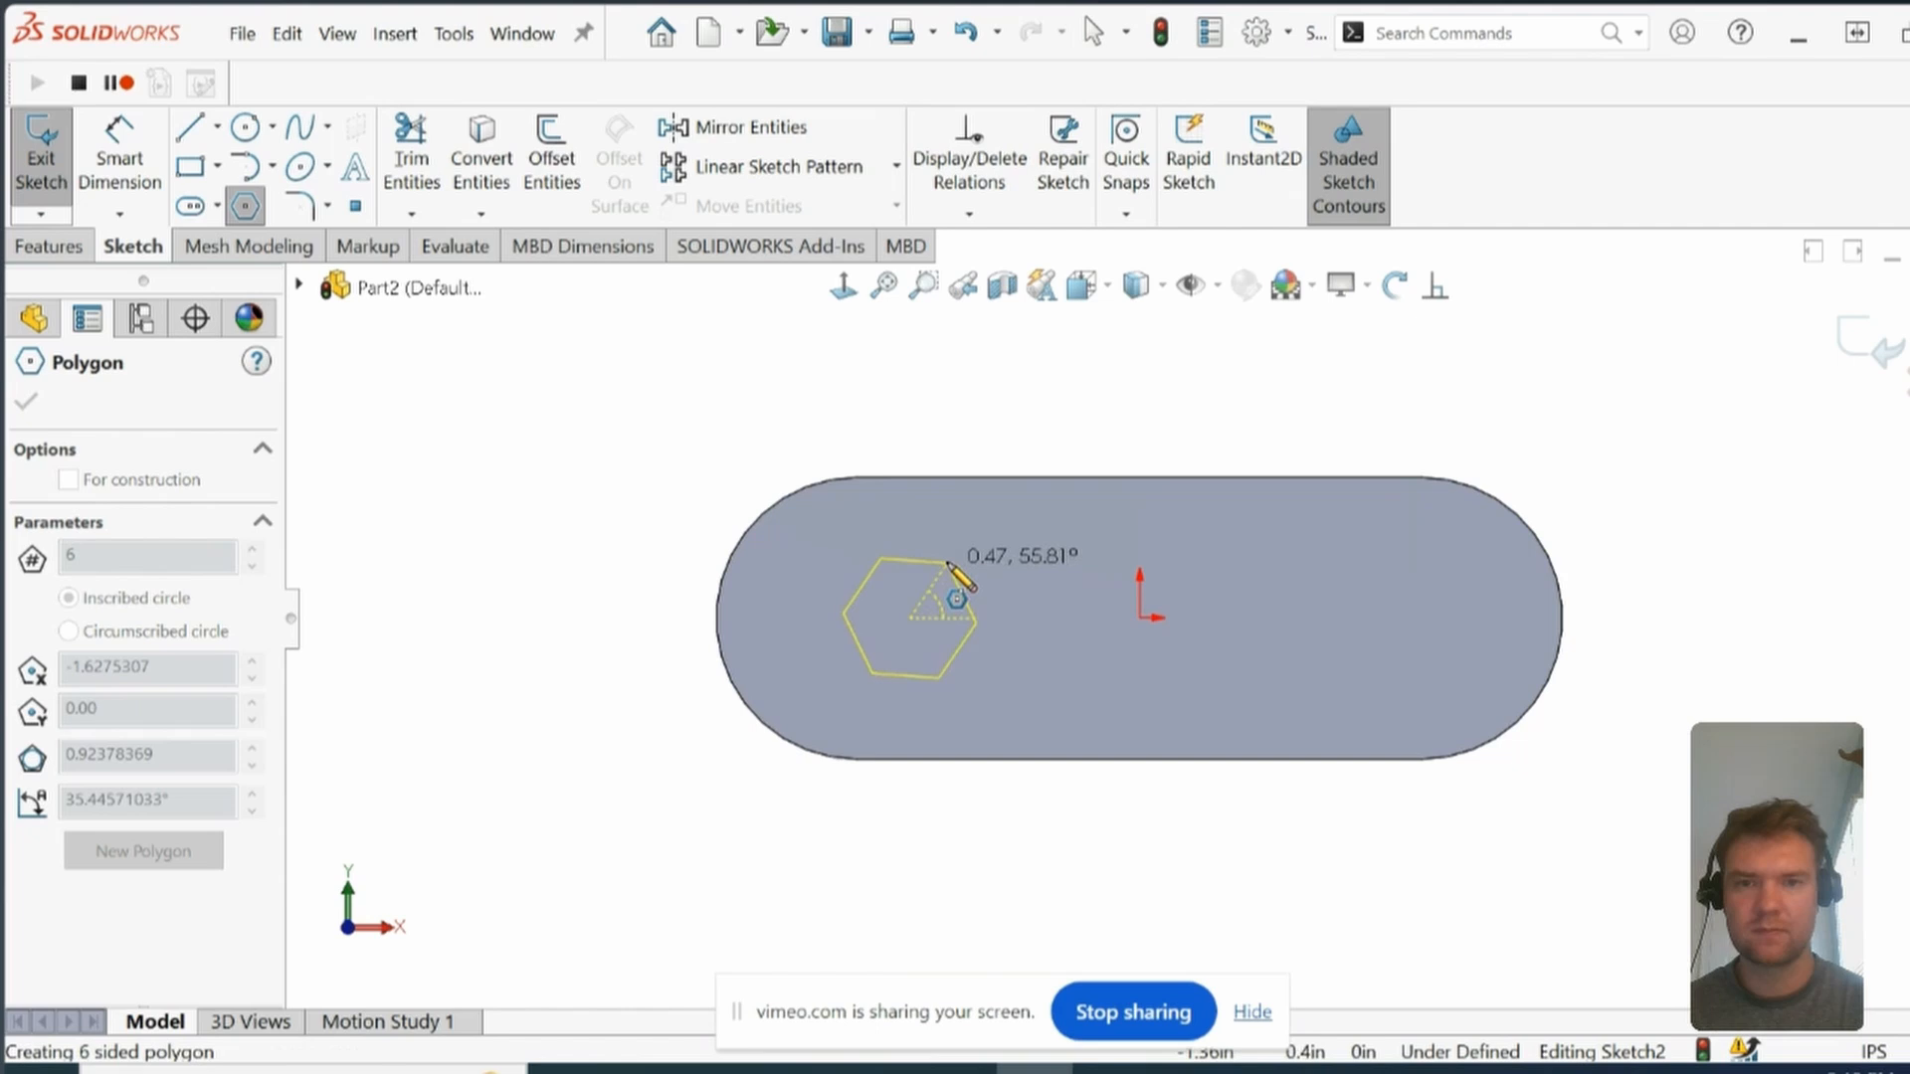
mouse_move(1059, 609)
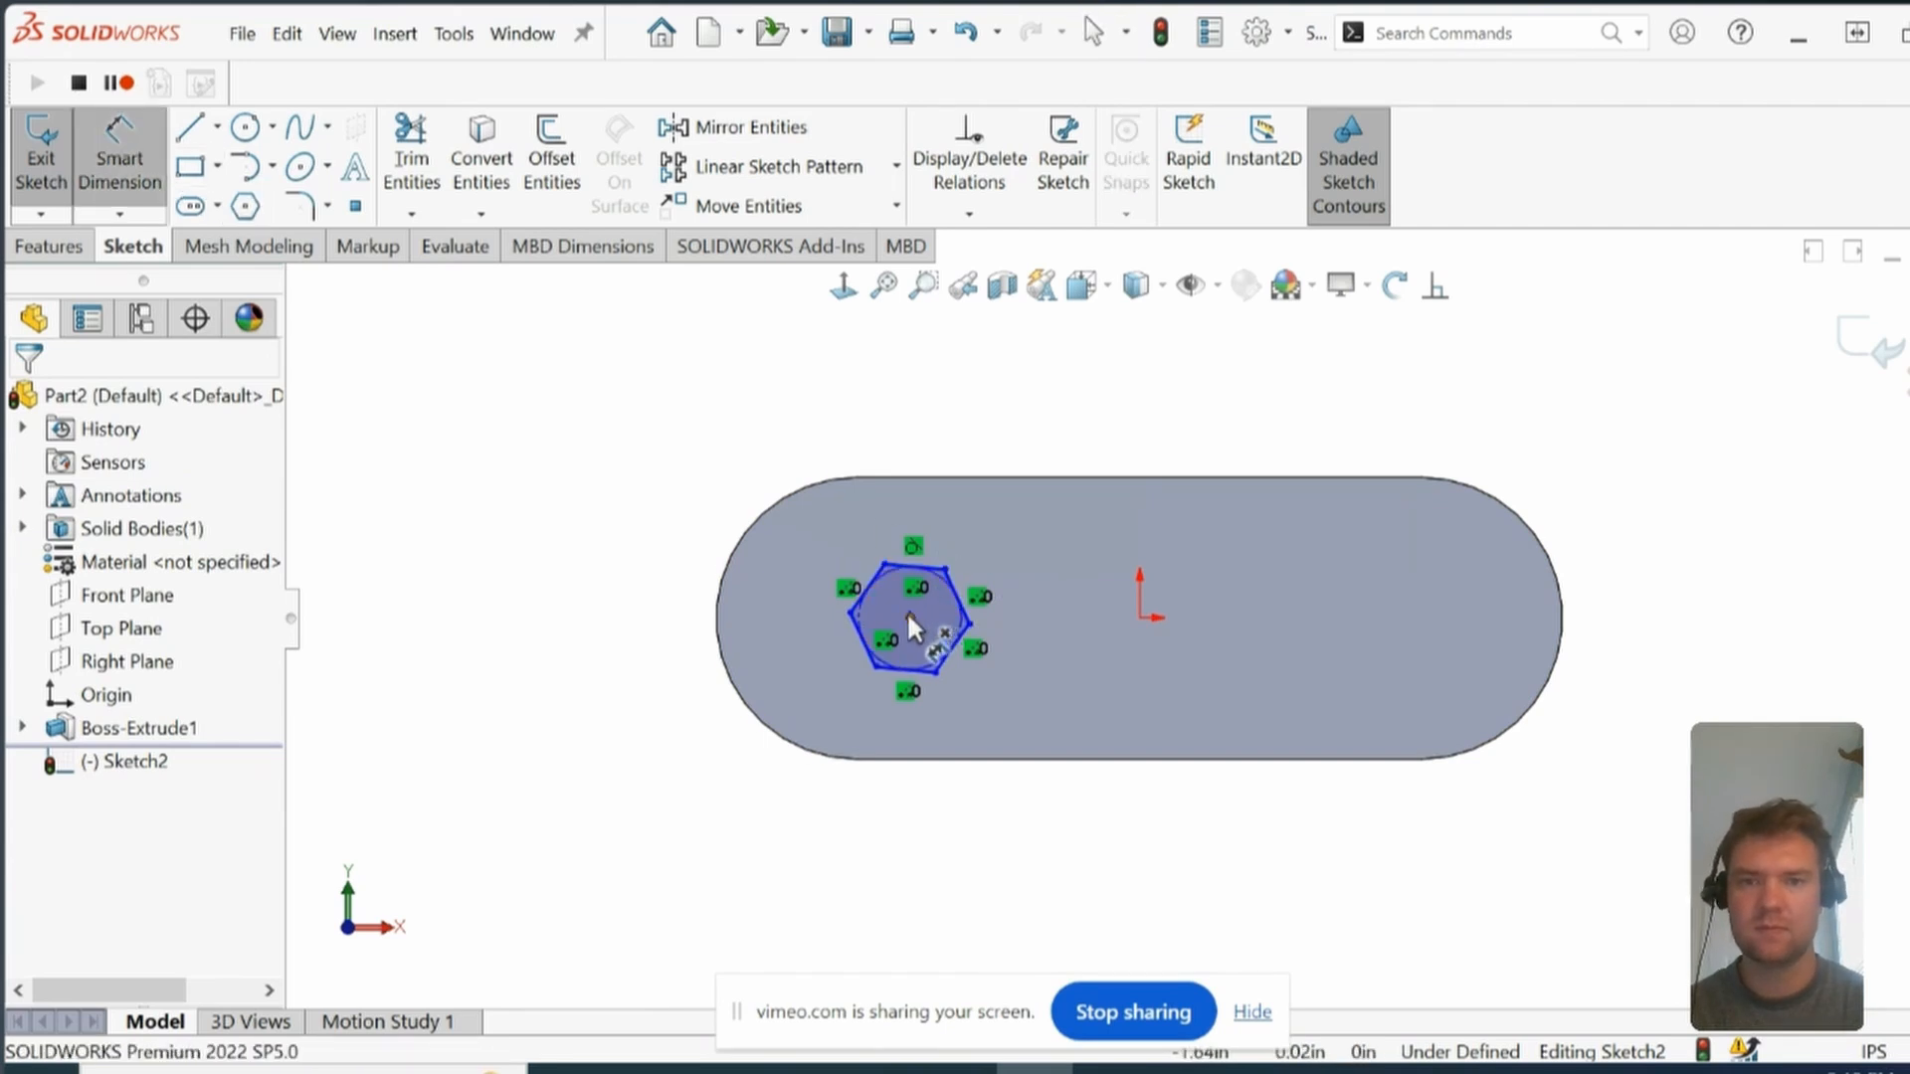
mouse_move(913, 573)
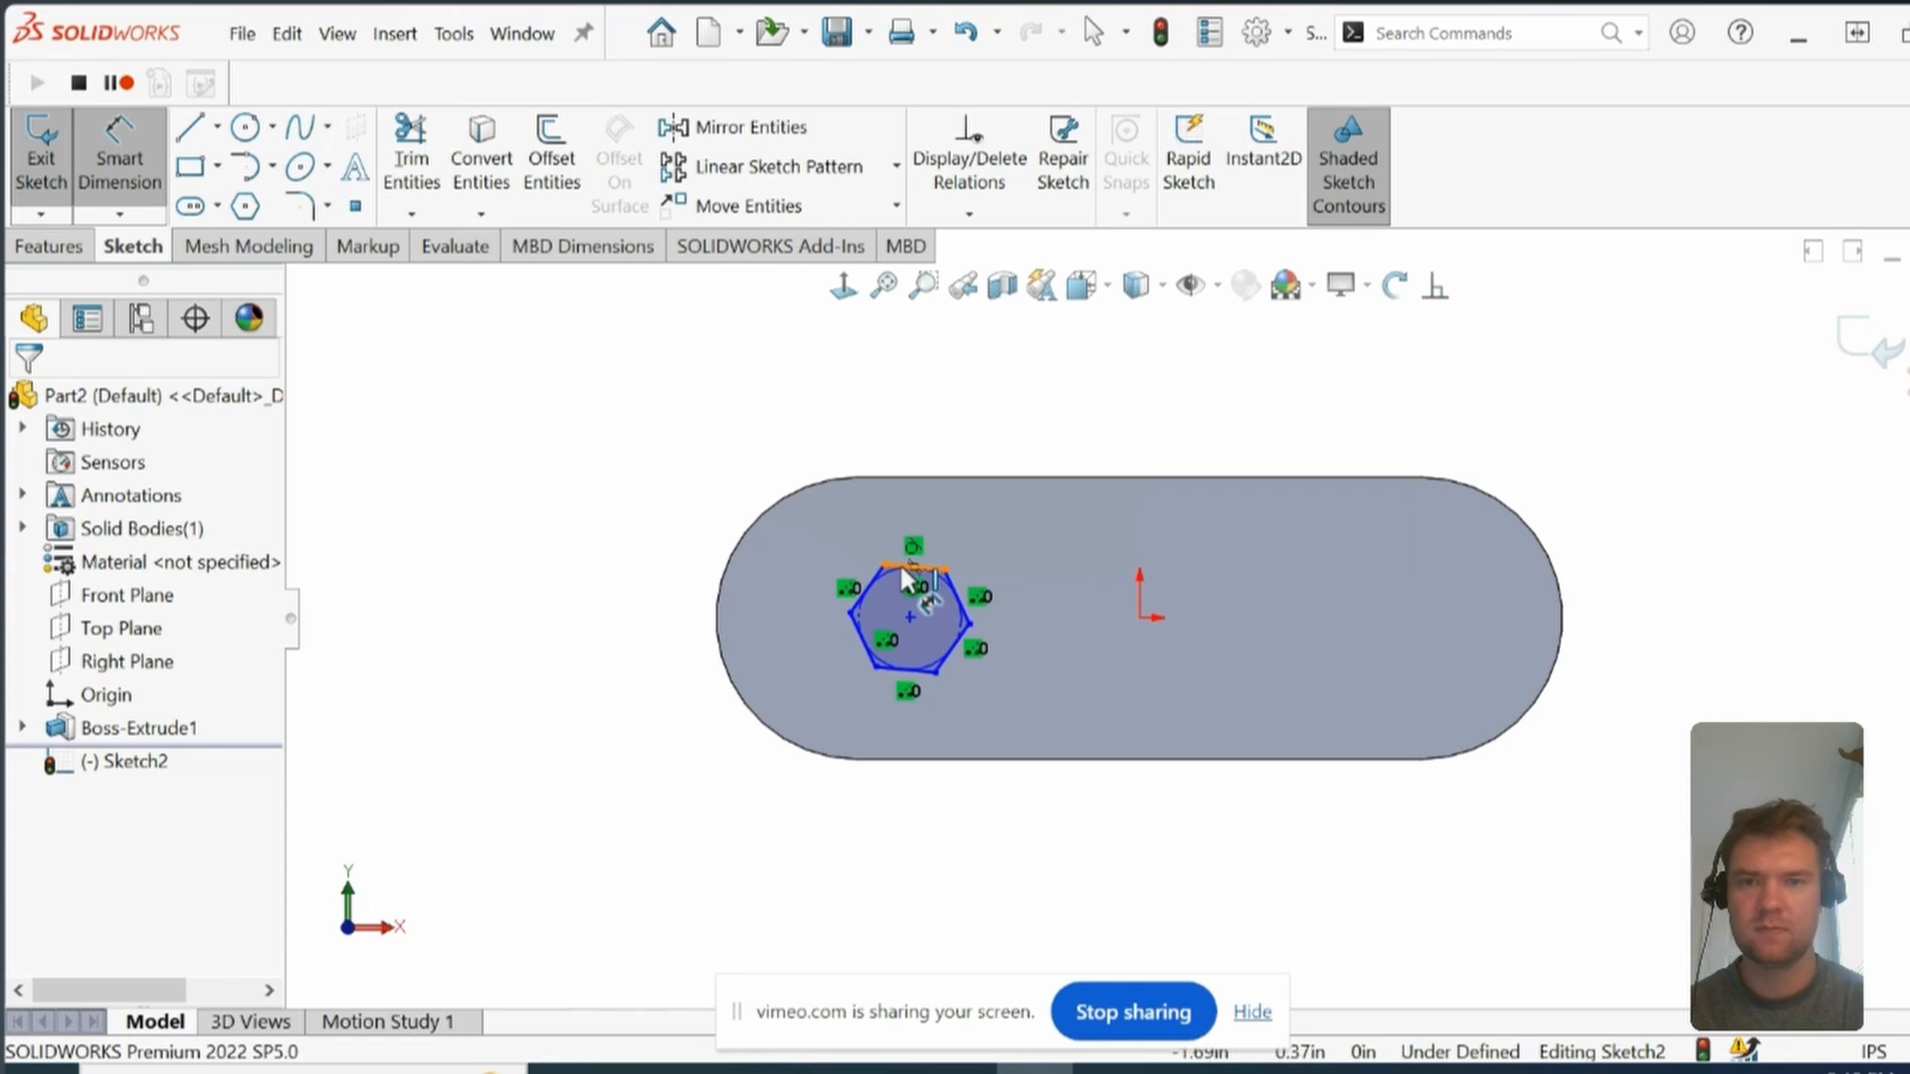
Step: Dimension the hexagon's inscribed circle to 0.50 in
click(916, 566)
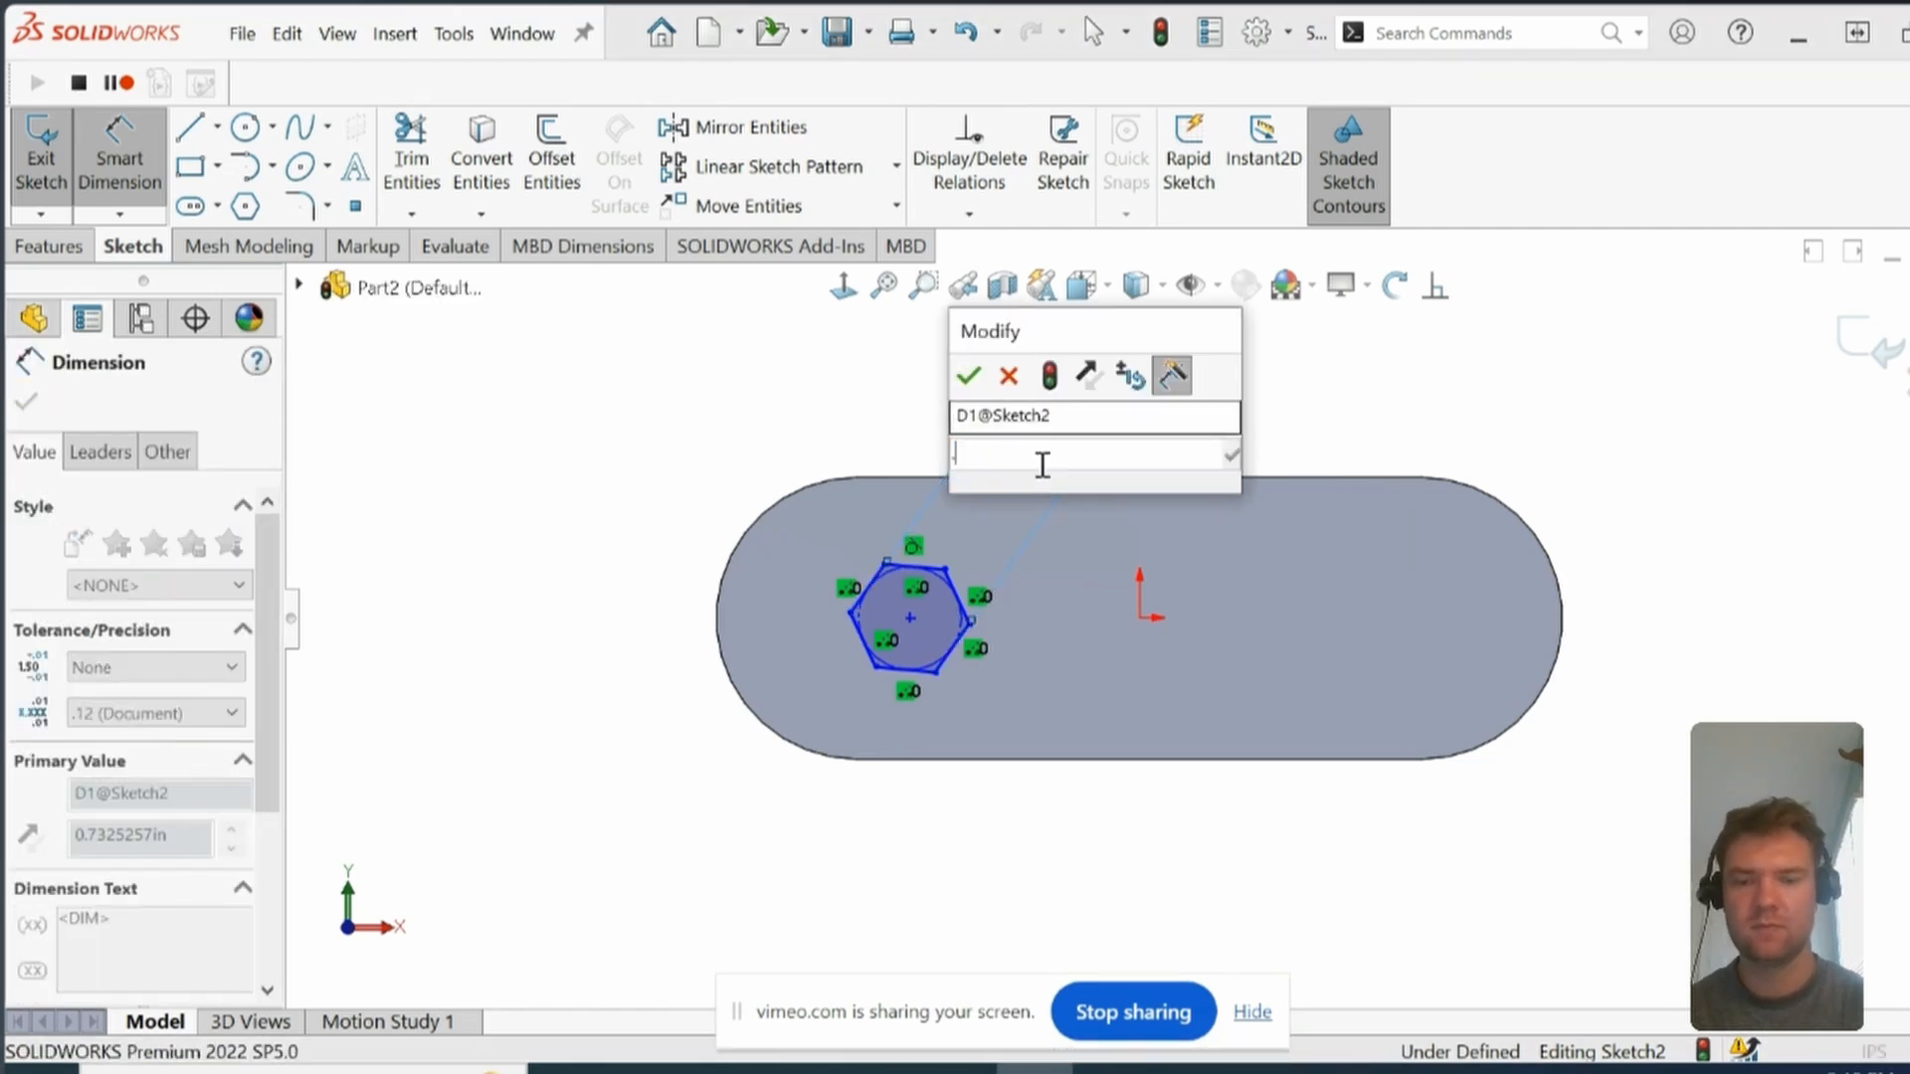
click(967, 375)
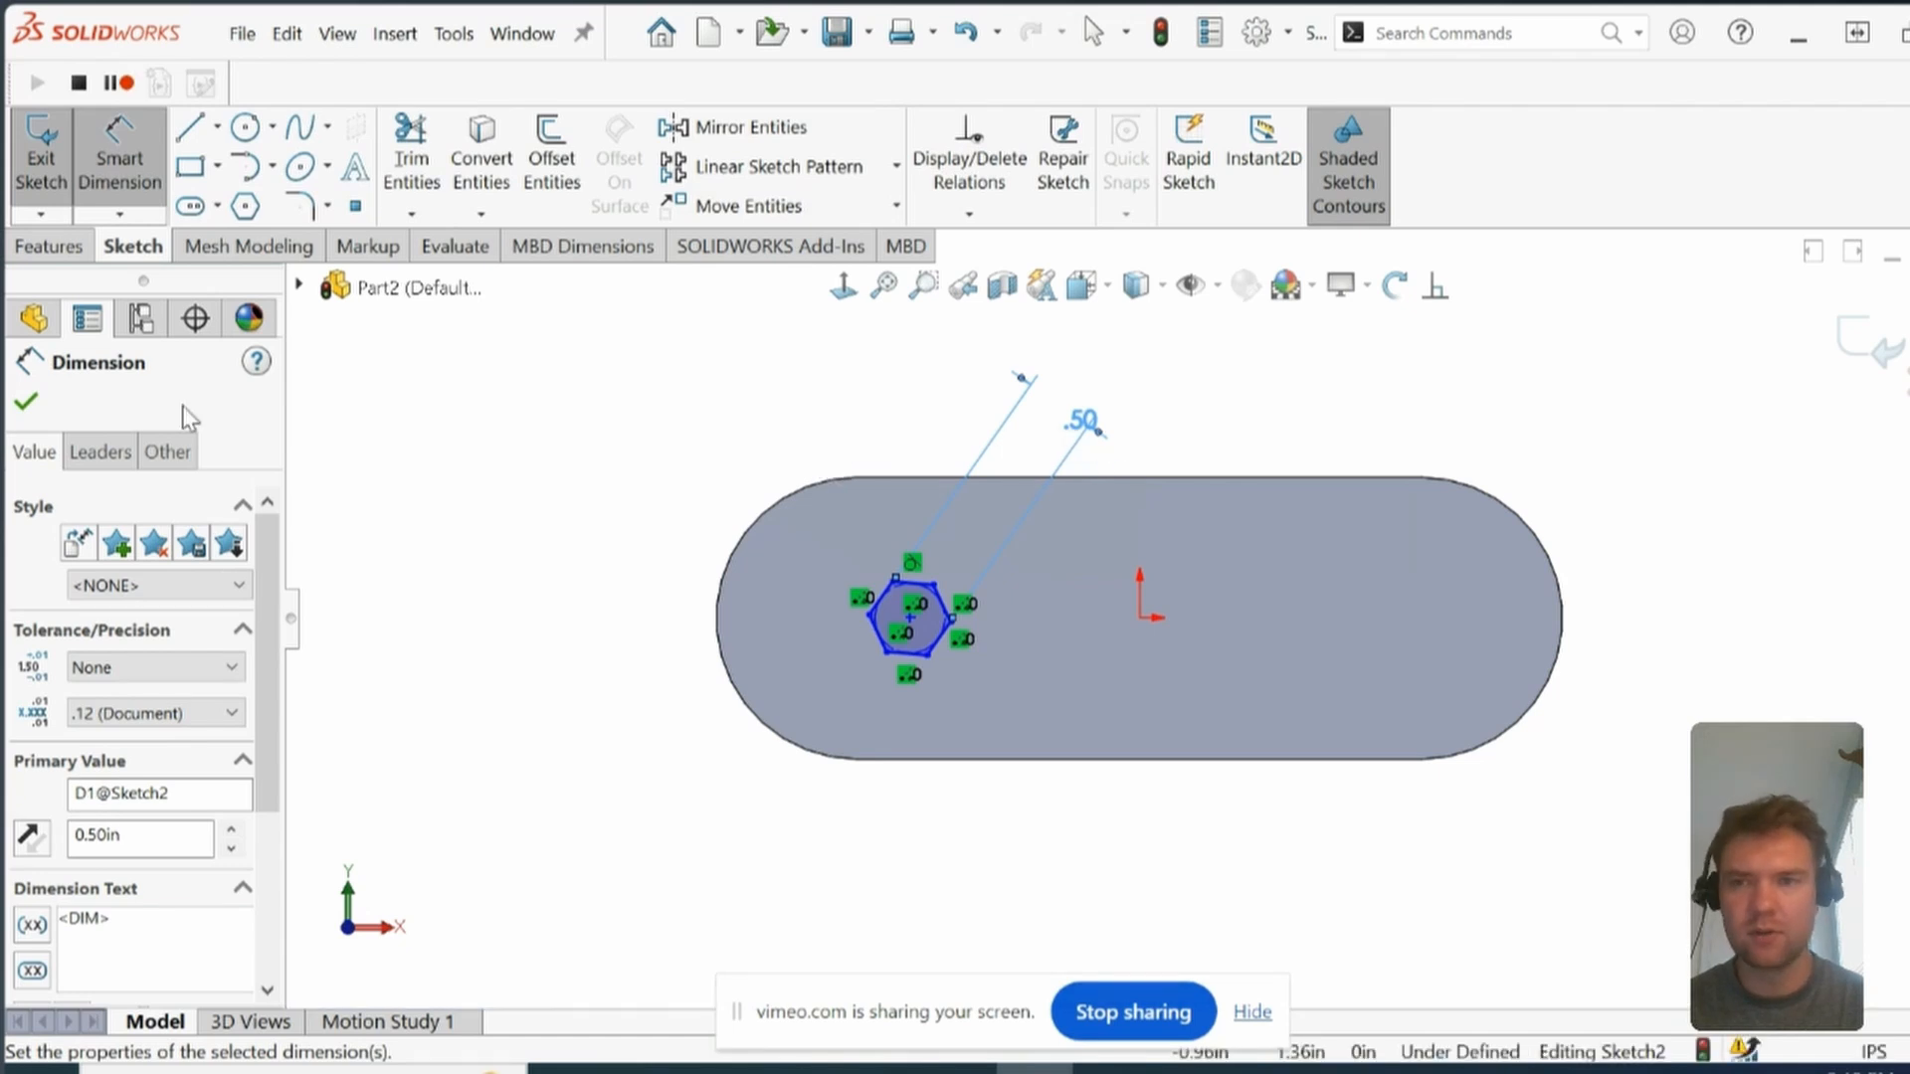
click(26, 401)
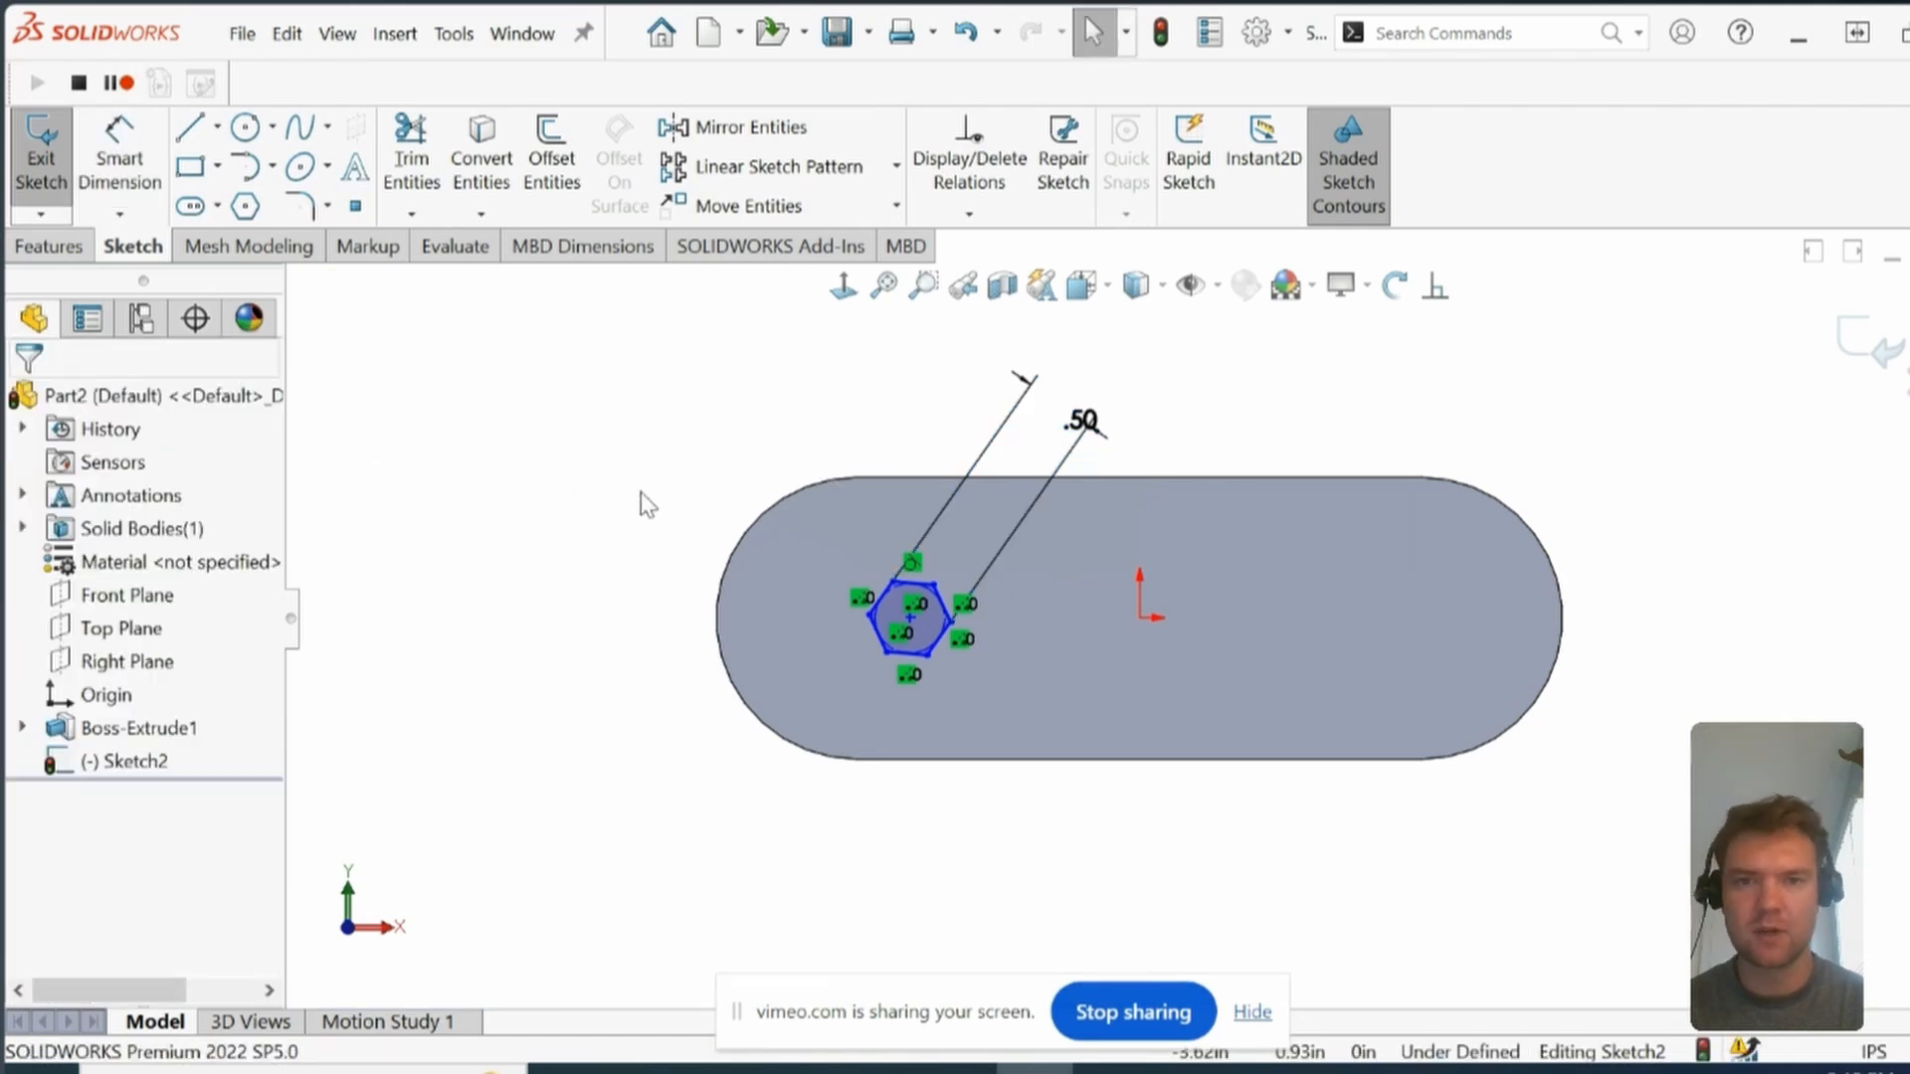
mouse_move(706, 489)
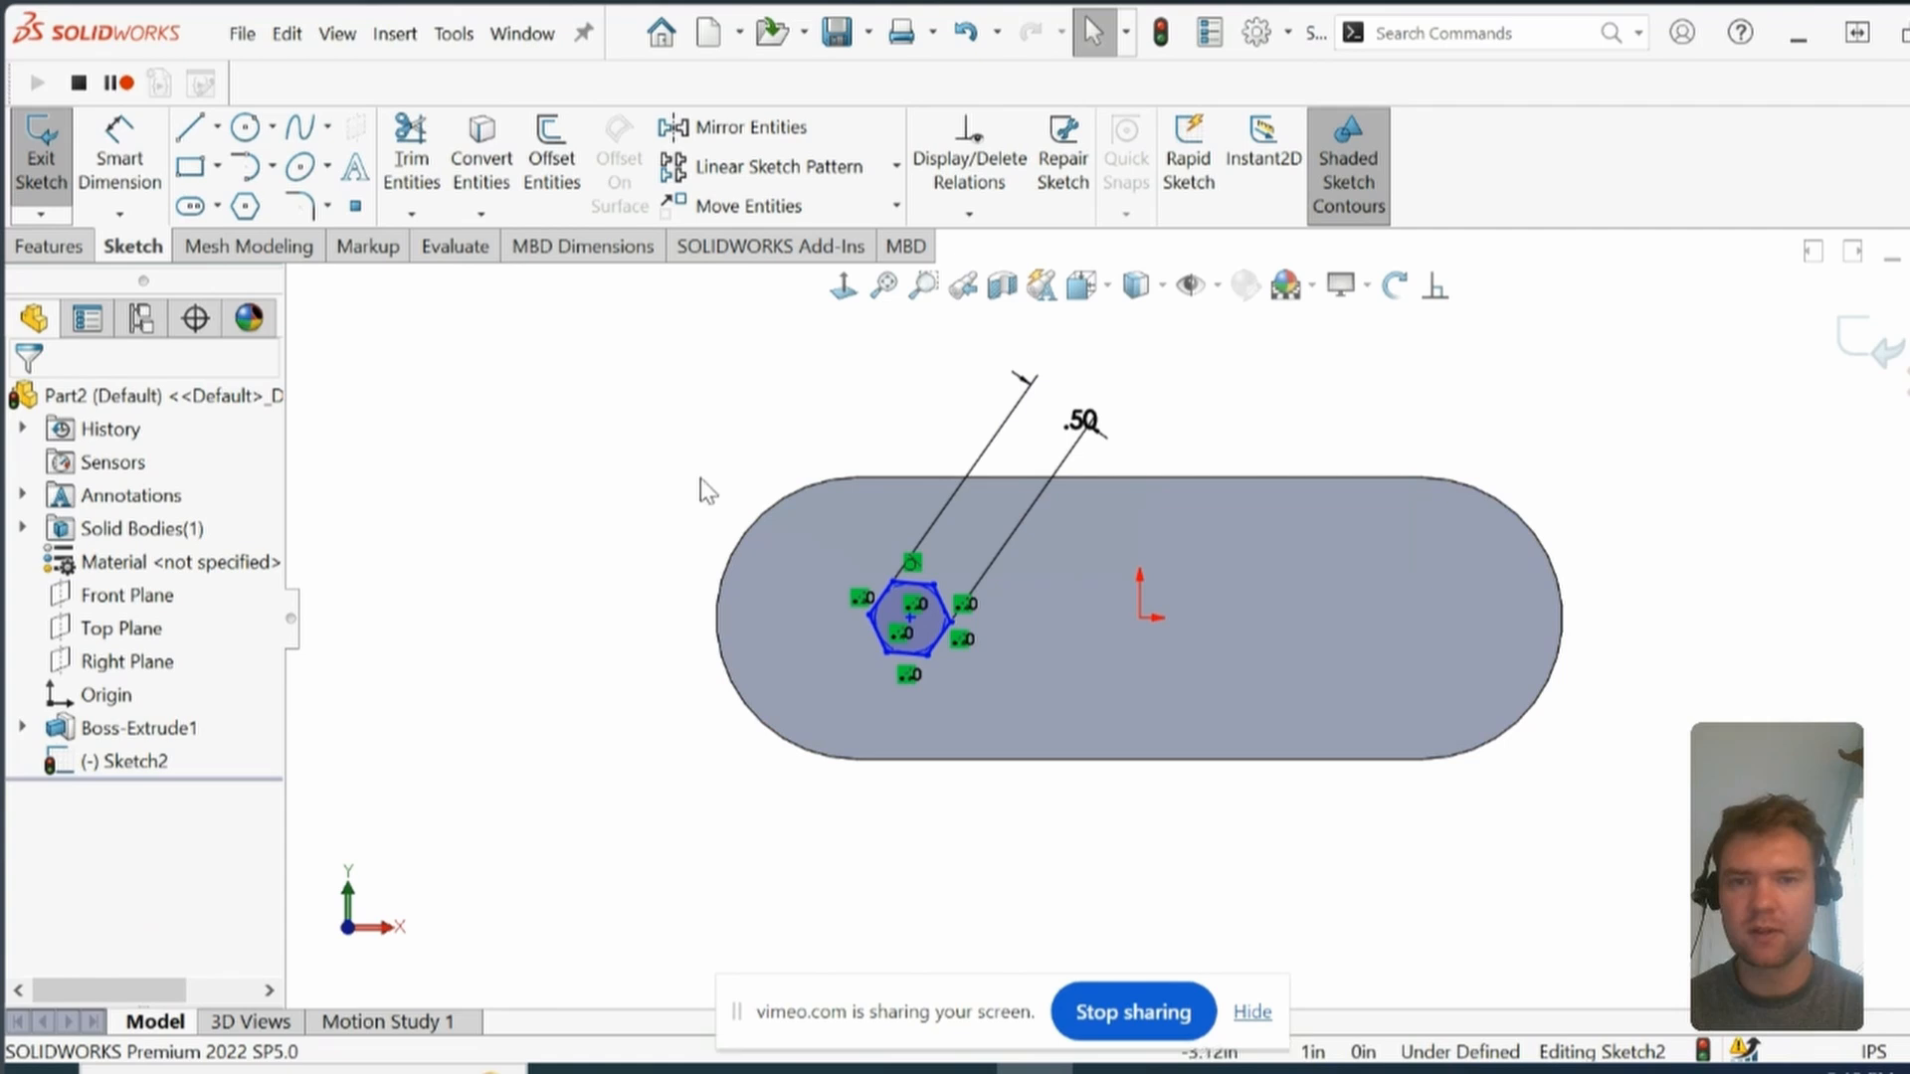
mouse_move(813, 506)
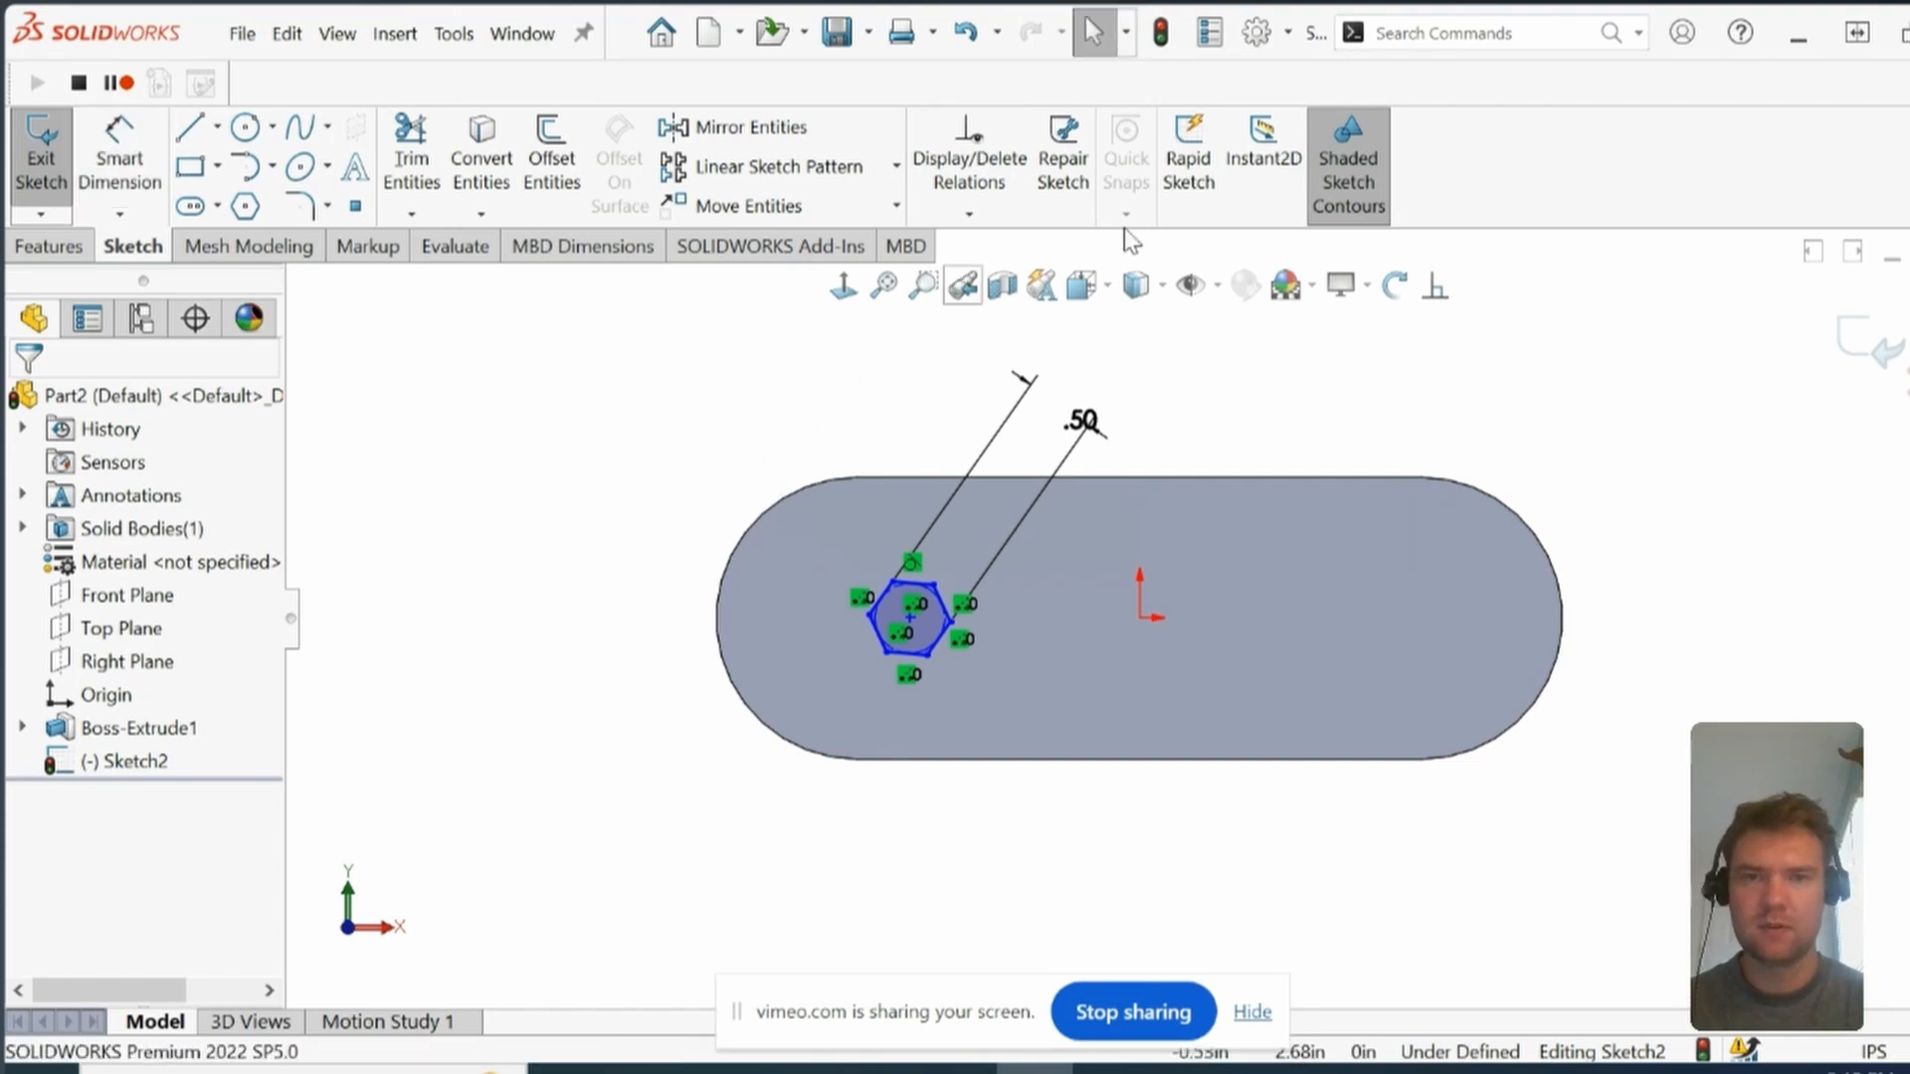
mouse_move(938, 546)
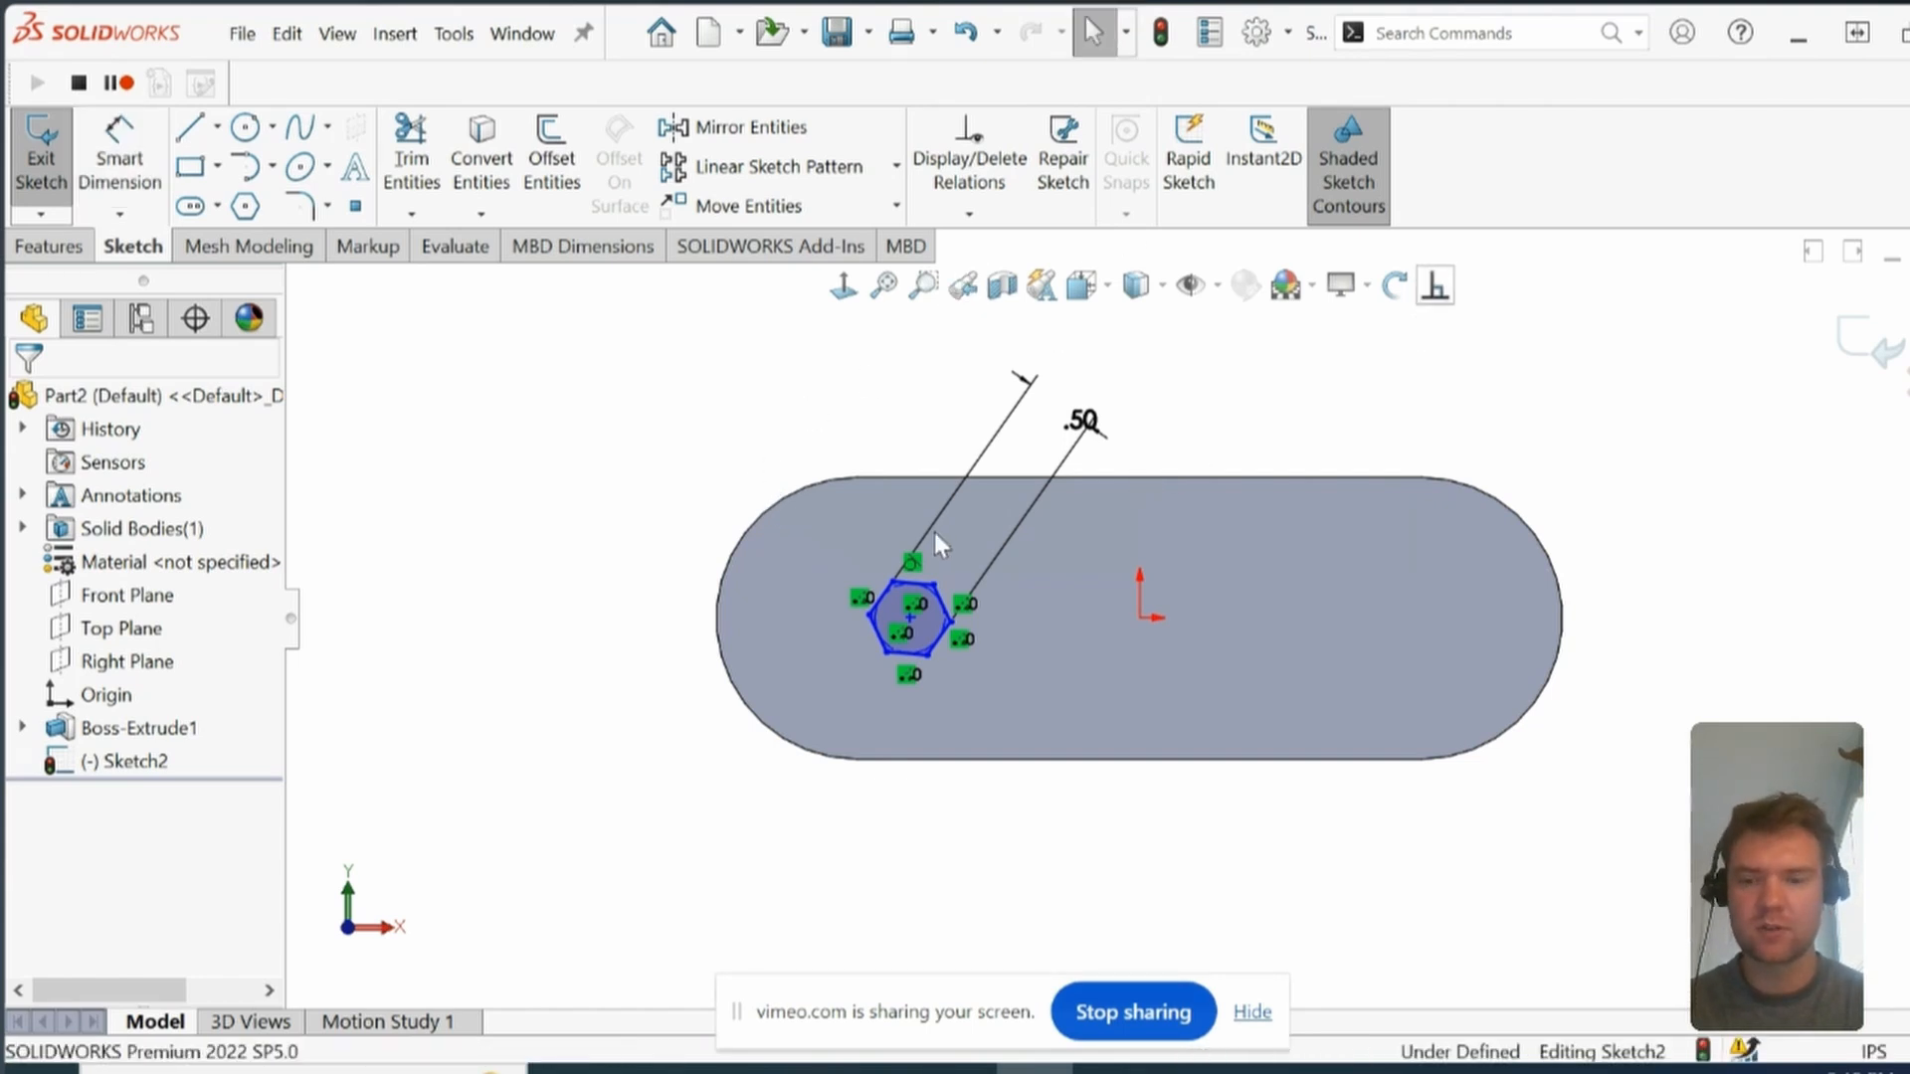
Step: Make a hexagon edge parallel to the slot's straight edge
click(926, 597)
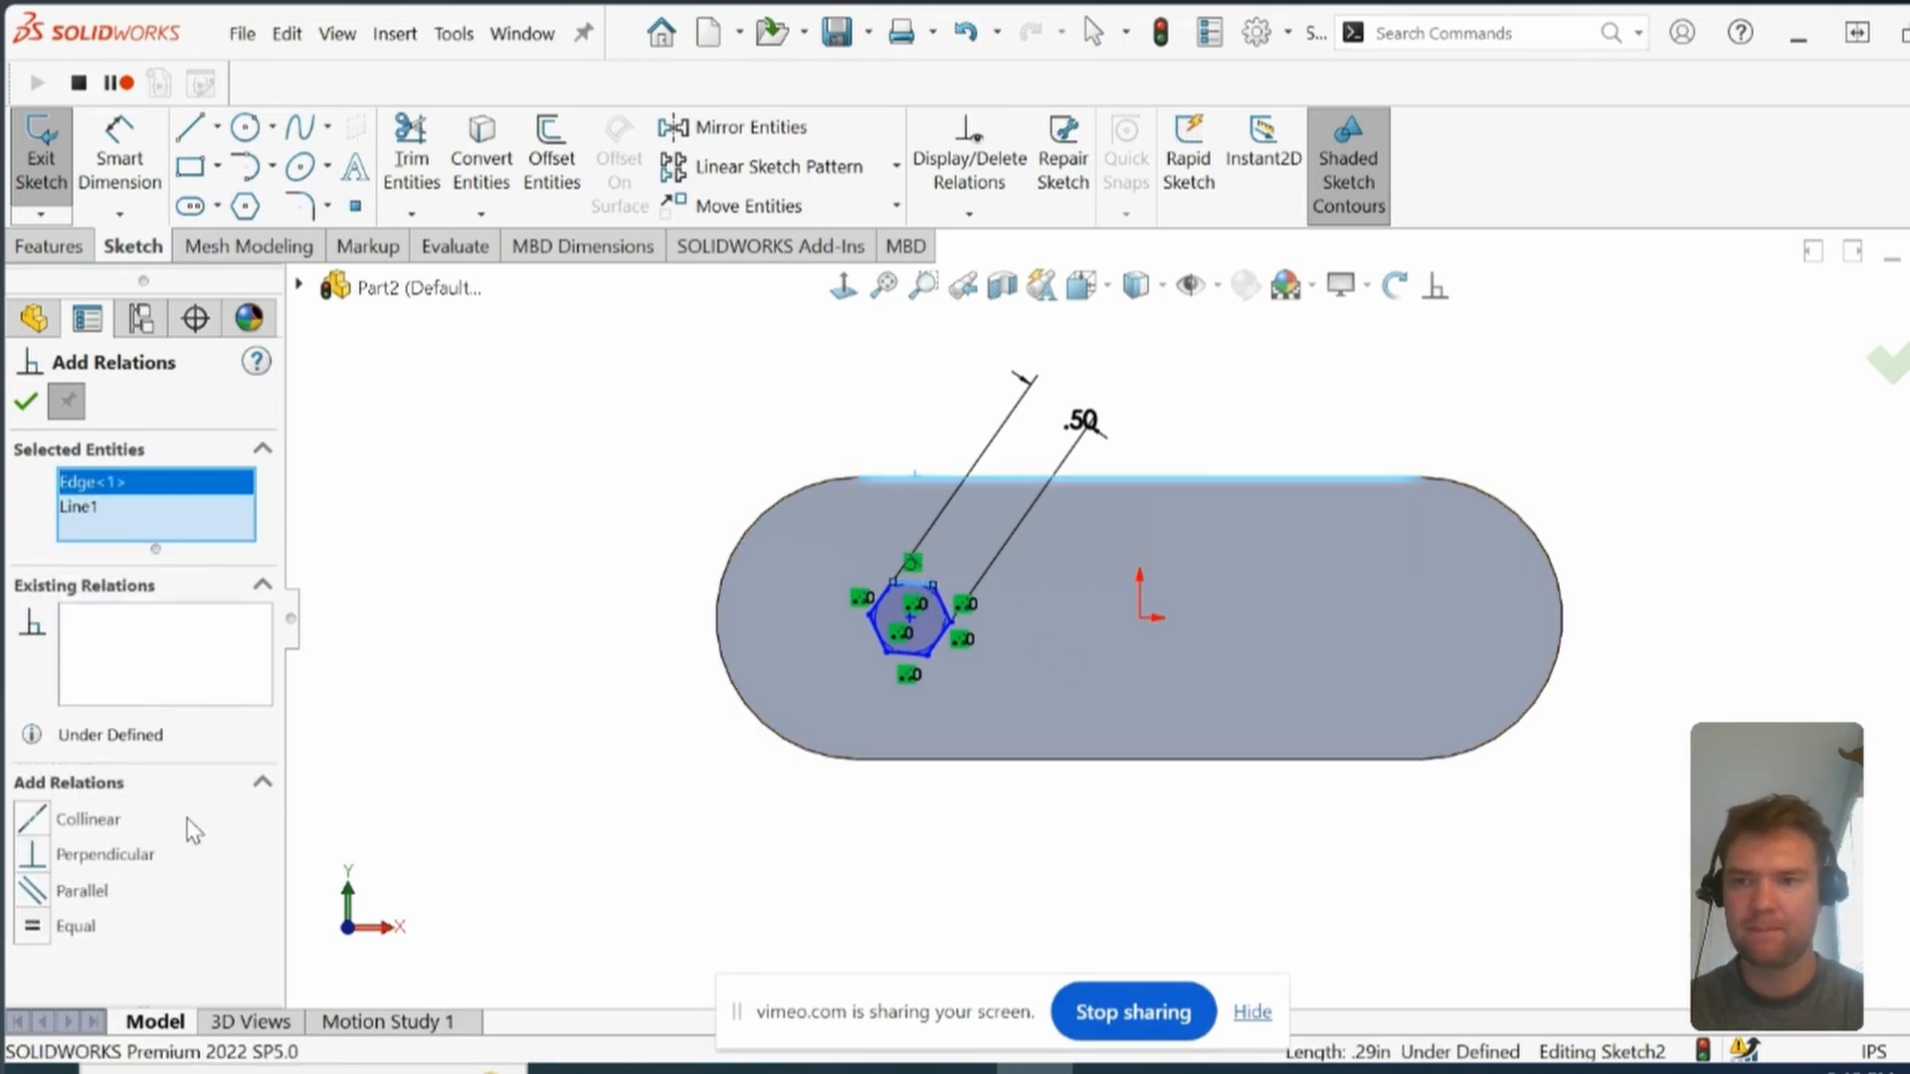
click(83, 890)
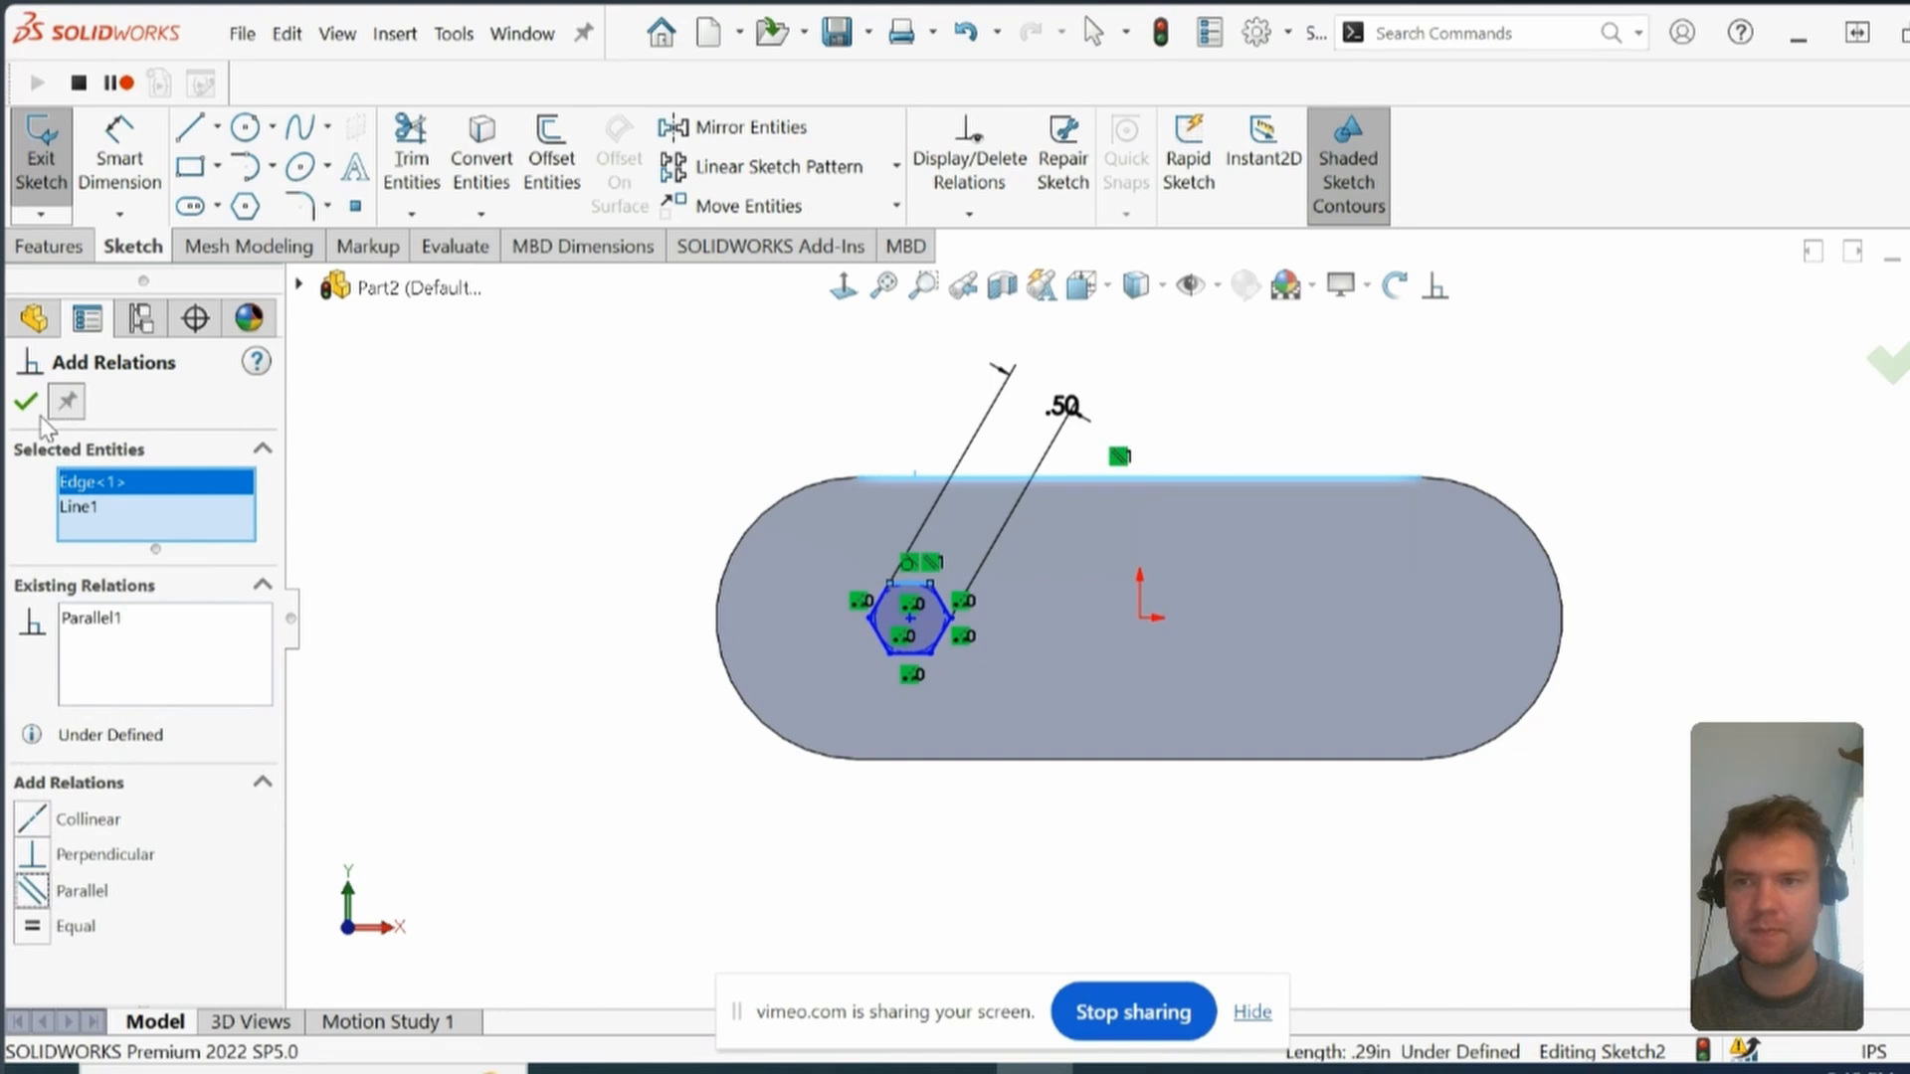
click(26, 402)
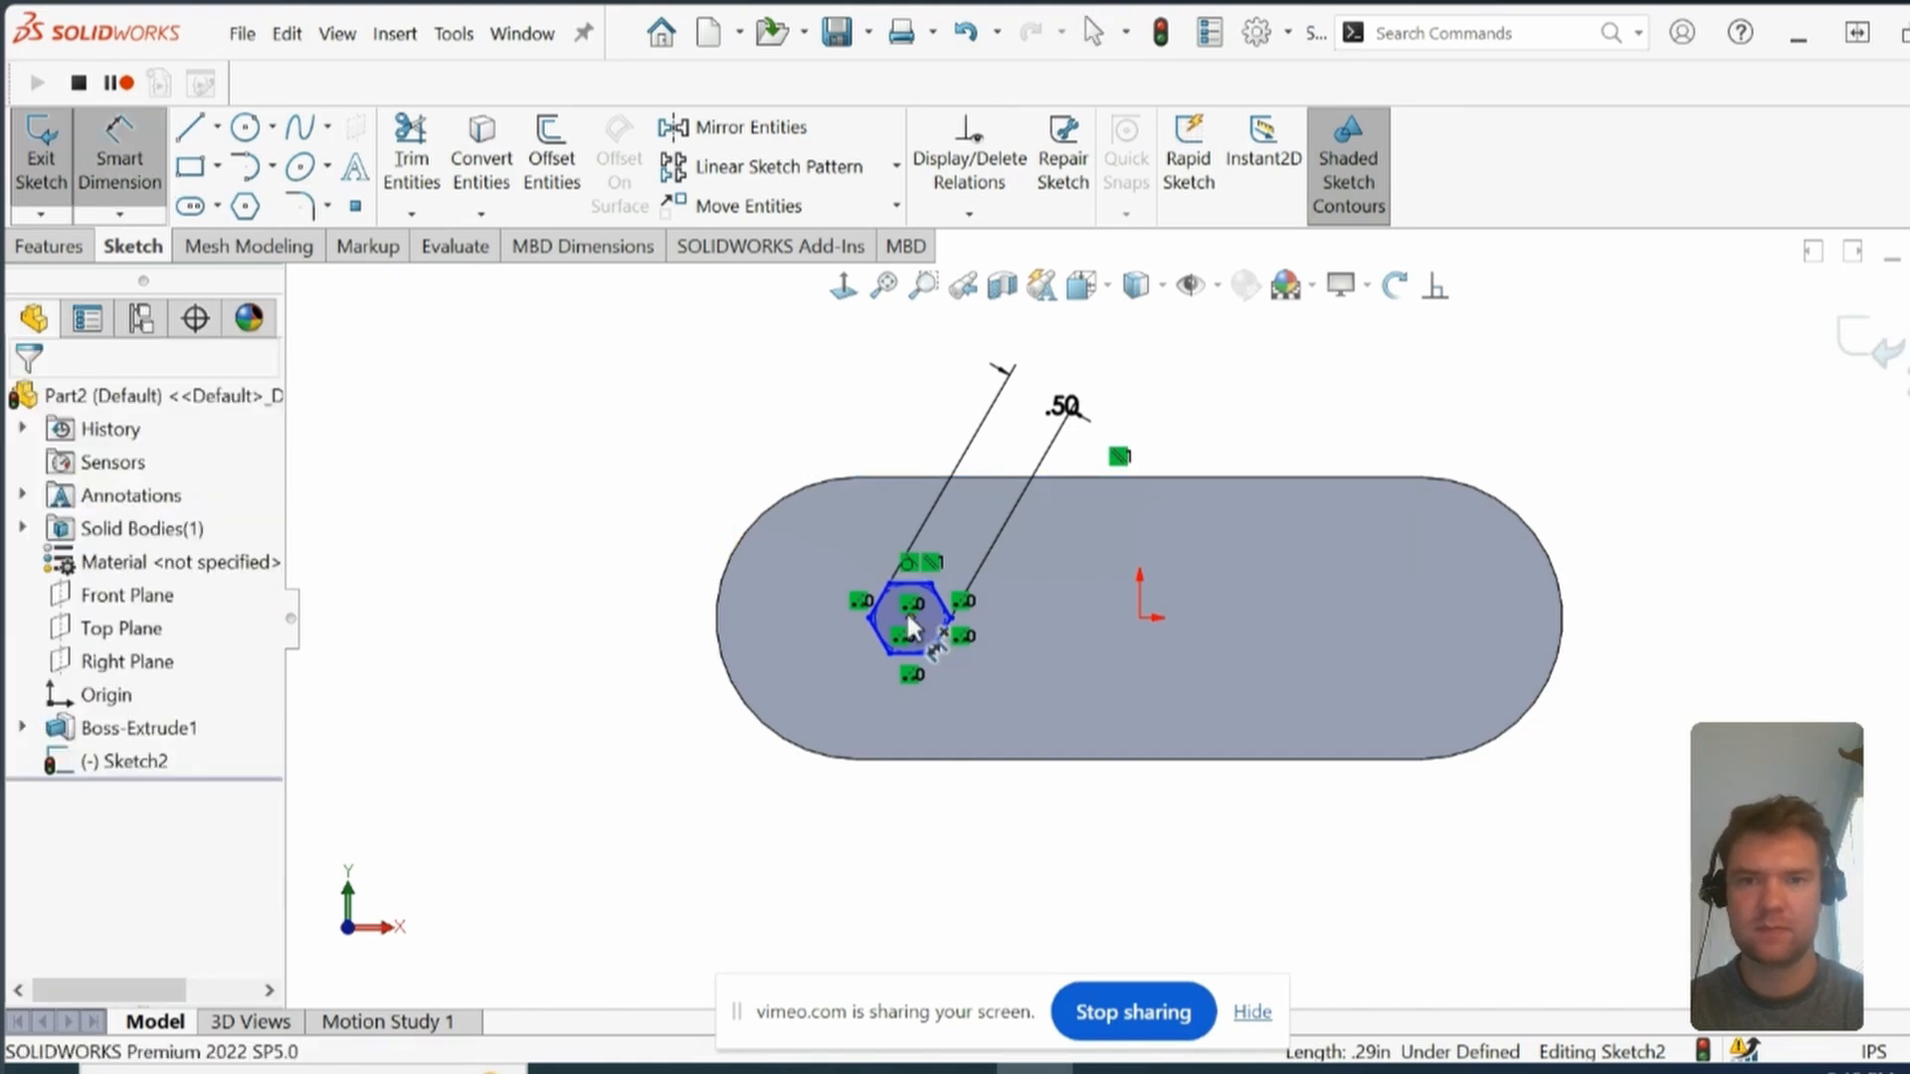
mouse_move(1151, 627)
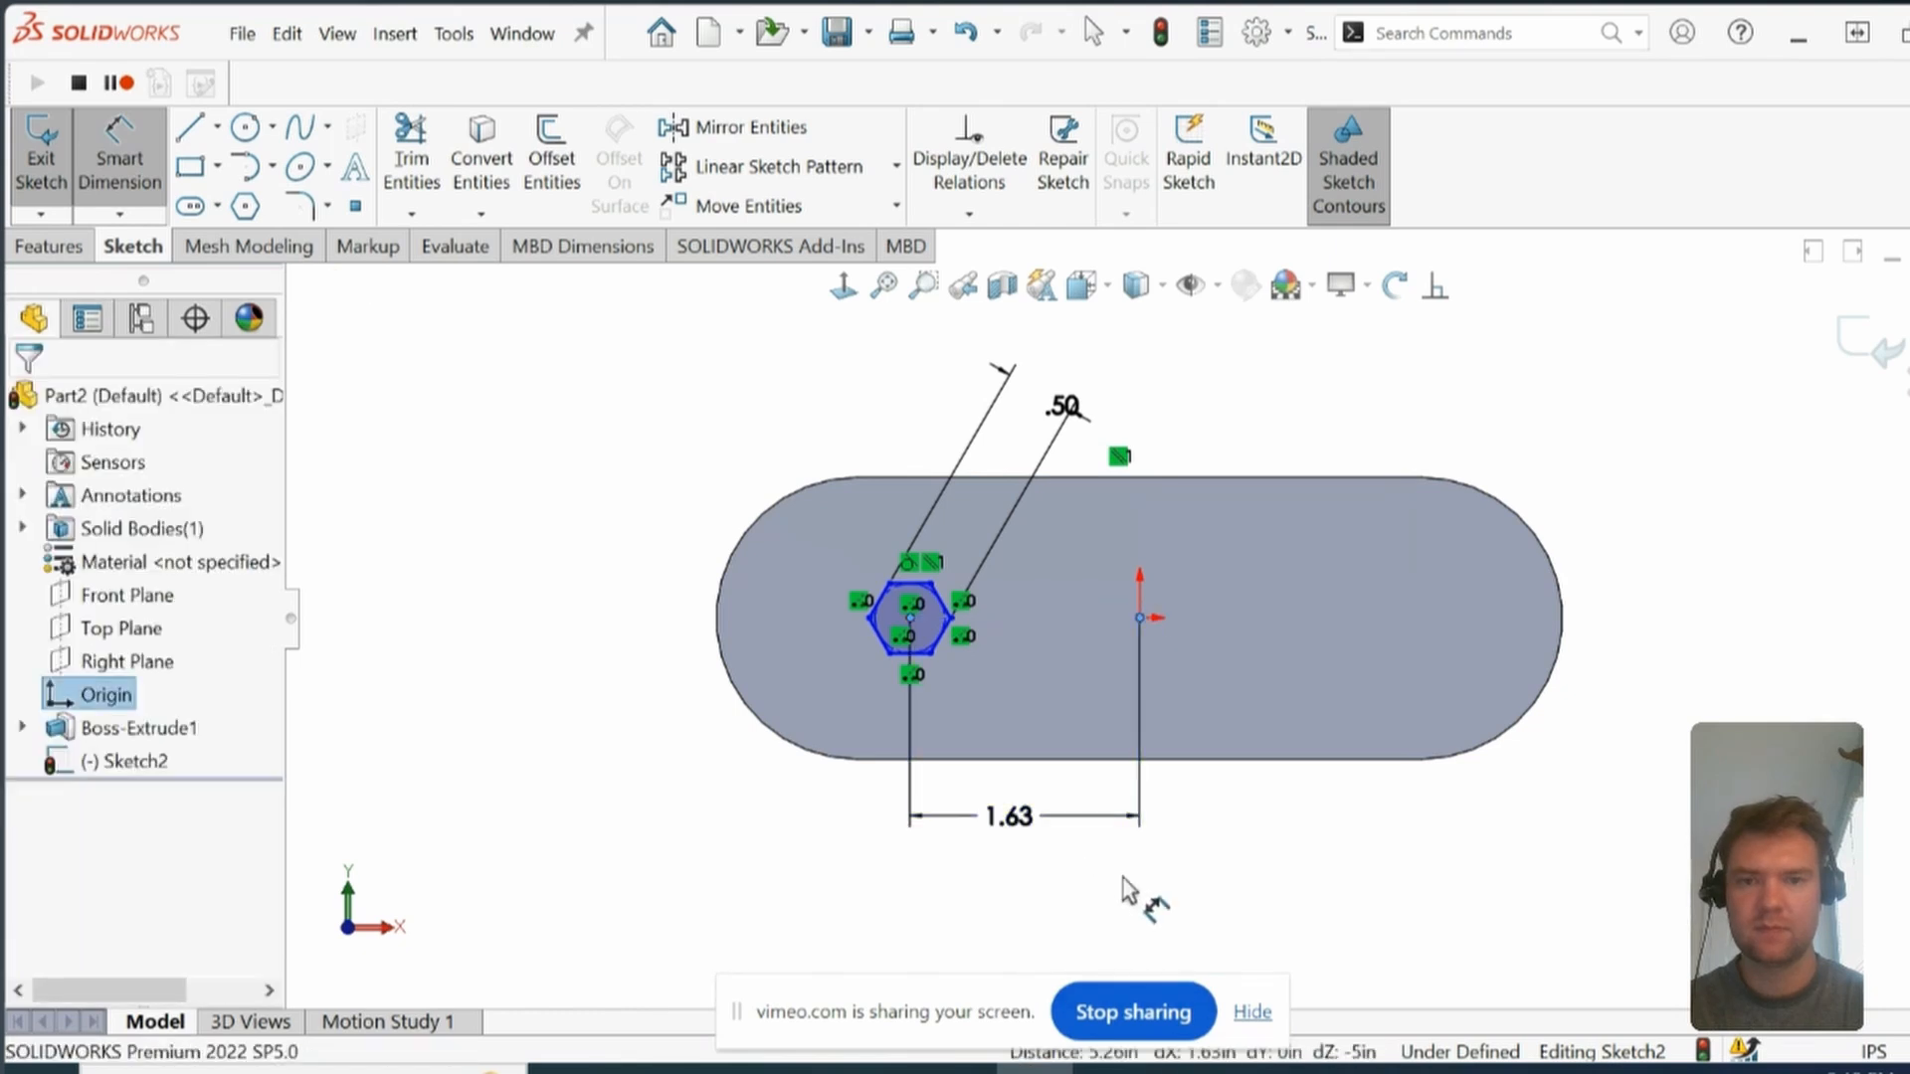
Step: Dimension the hexagon centre 1.50 in from the origin
click(1012, 816)
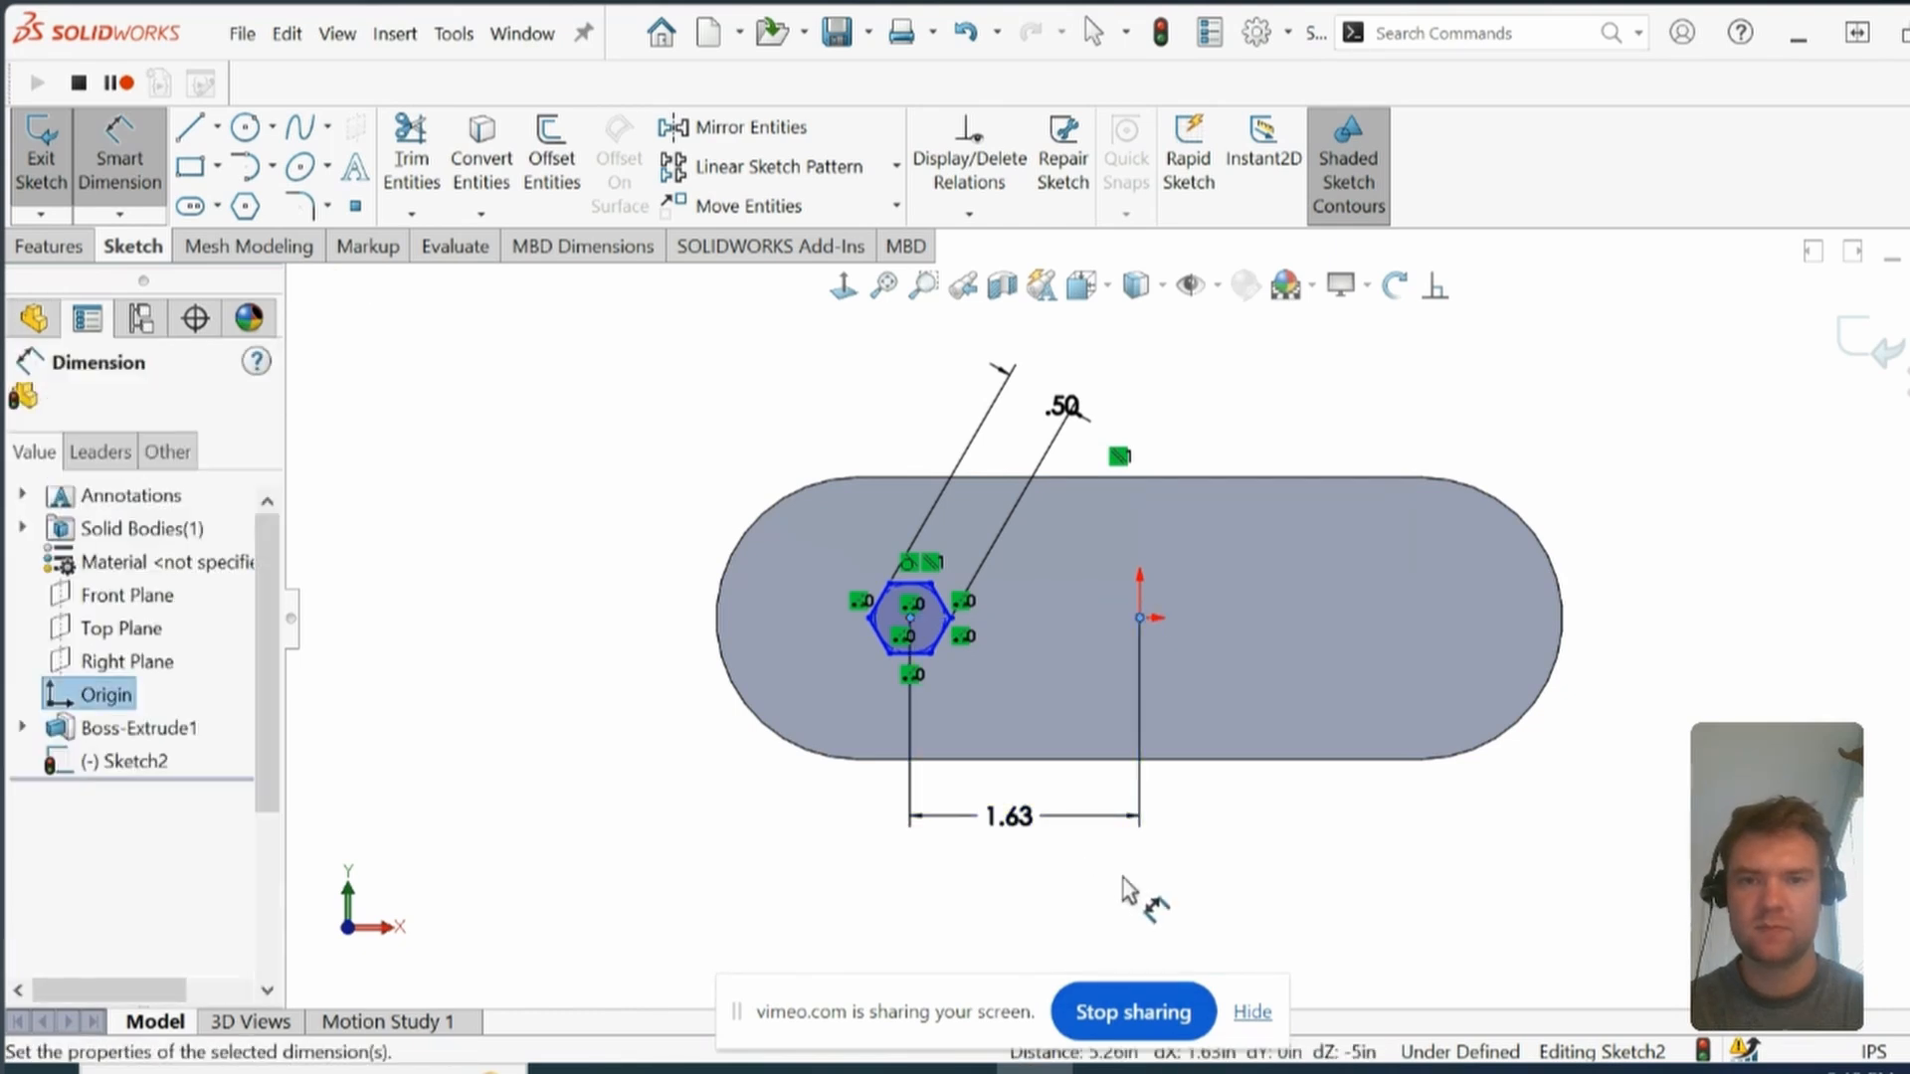
click(1010, 815)
text(1.5)
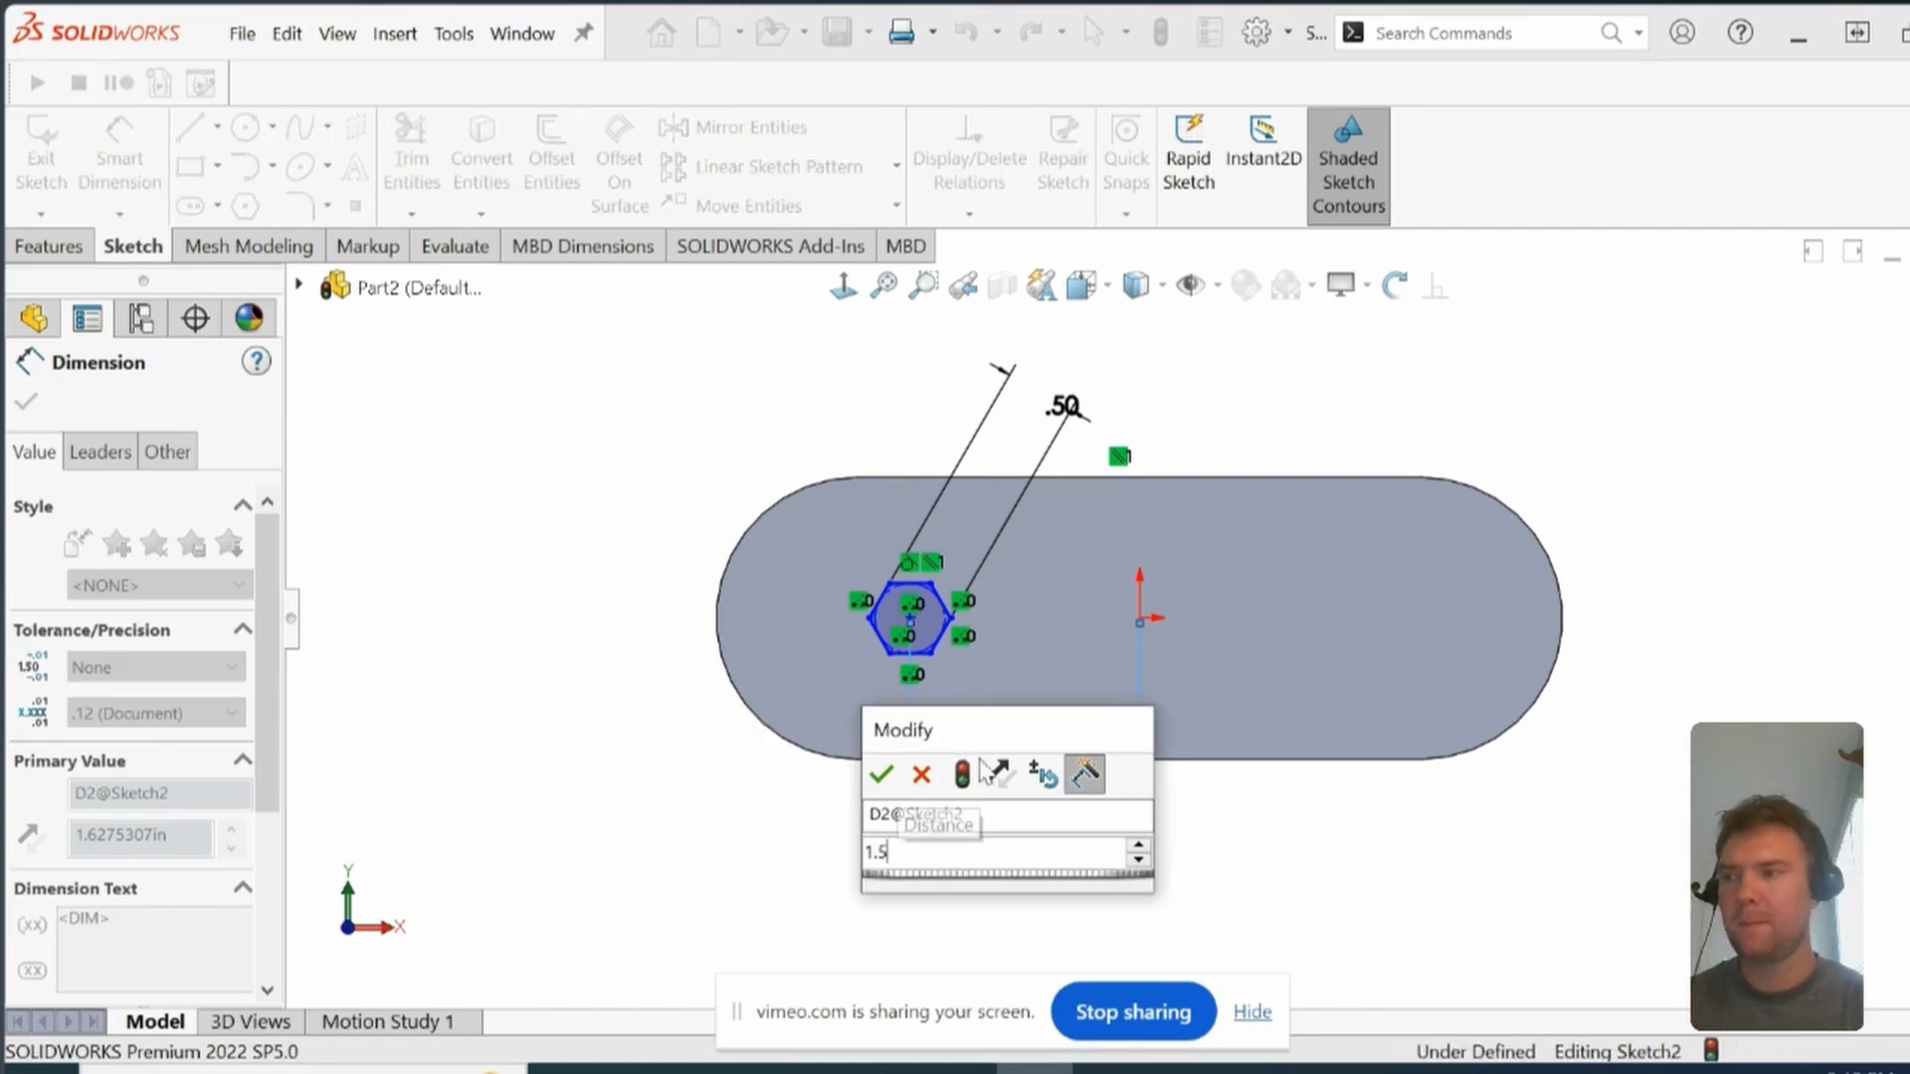
click(880, 775)
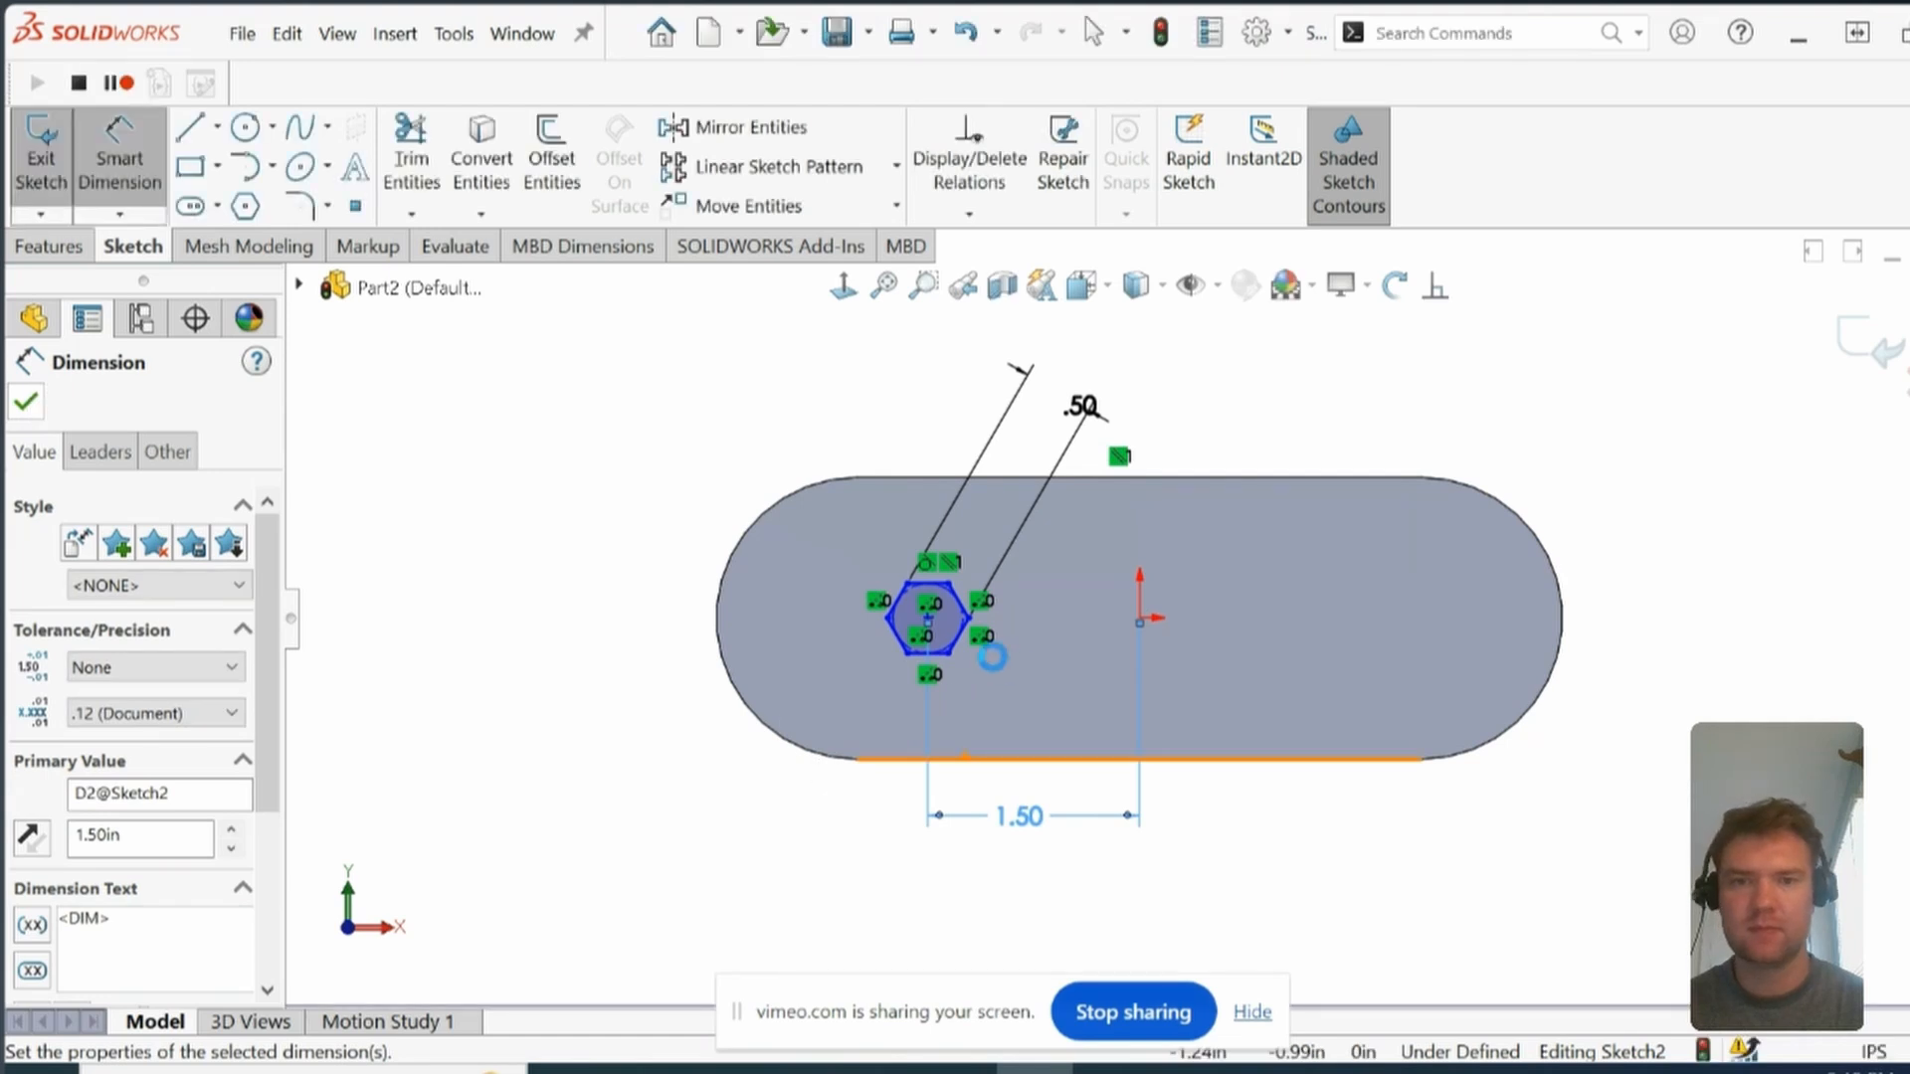
click(24, 401)
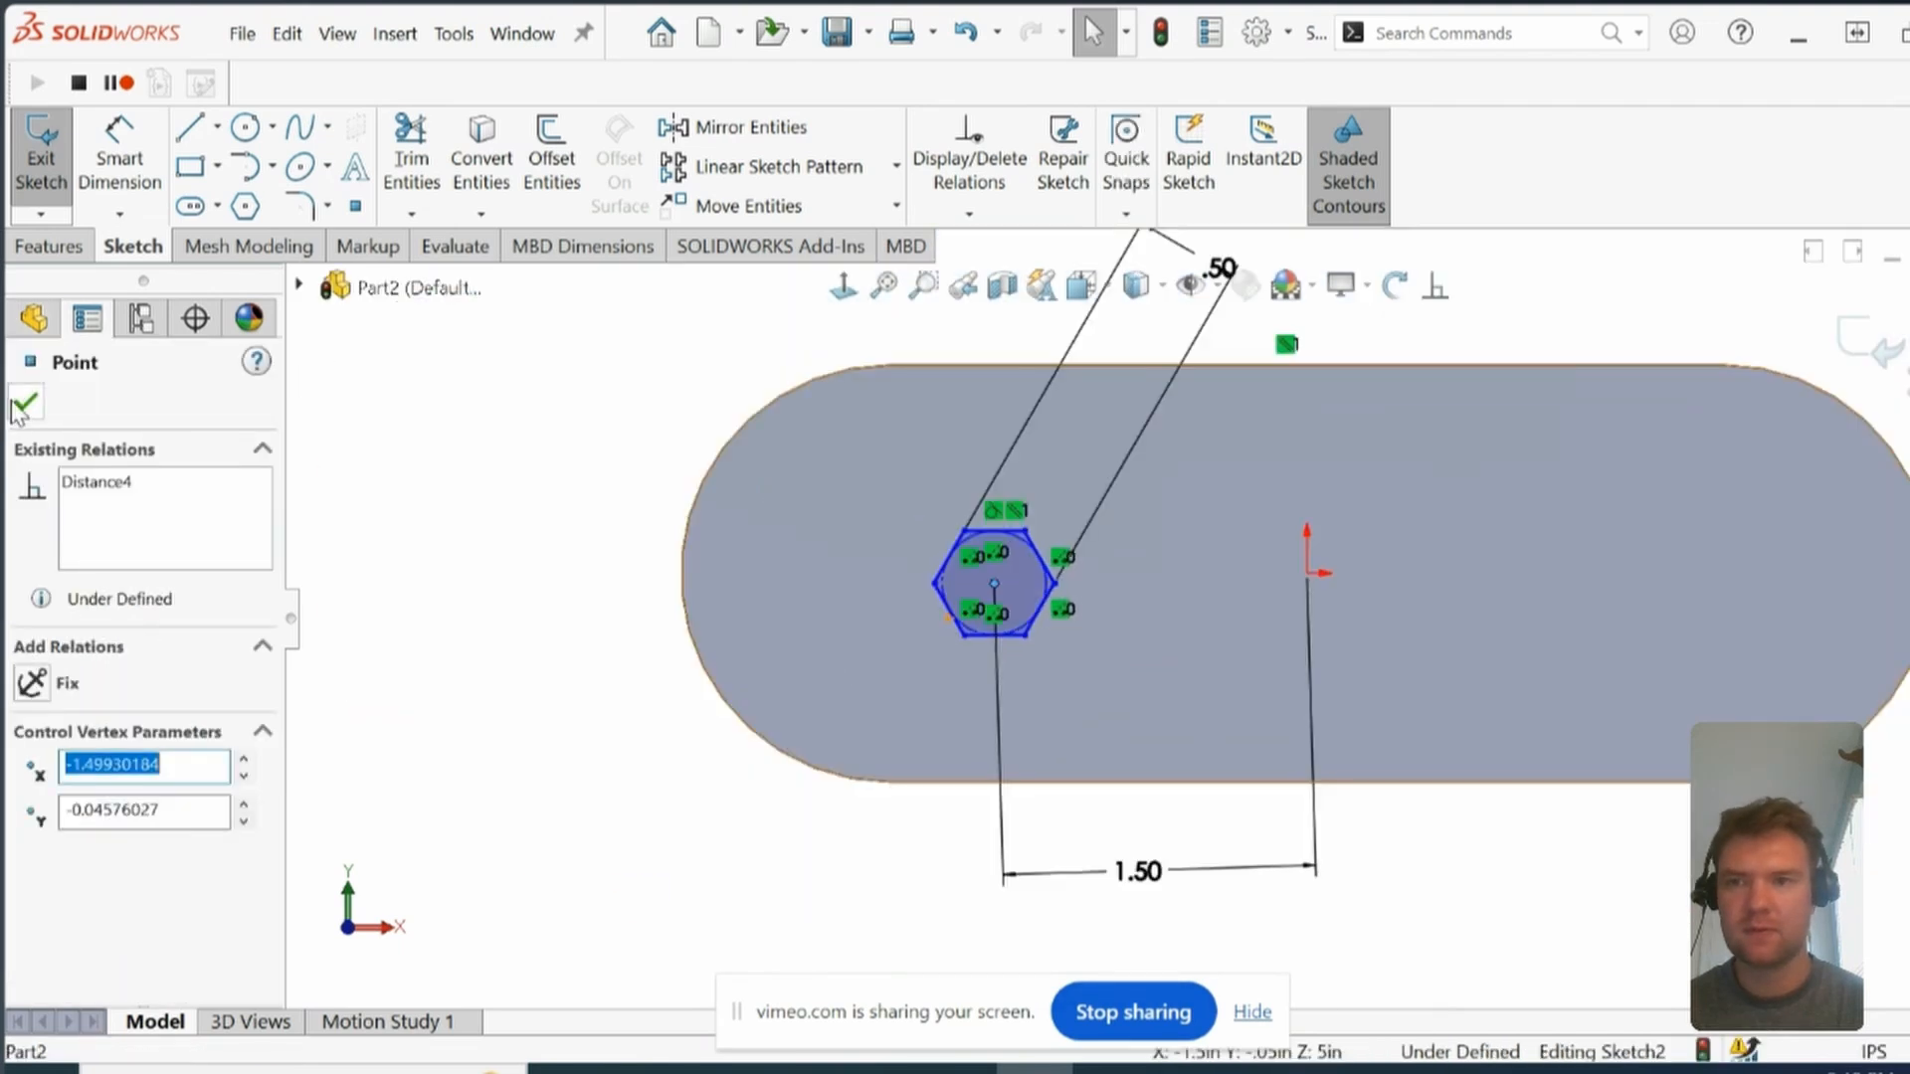
Step: Add a relation between the hexagon centre point and the origin
click(24, 403)
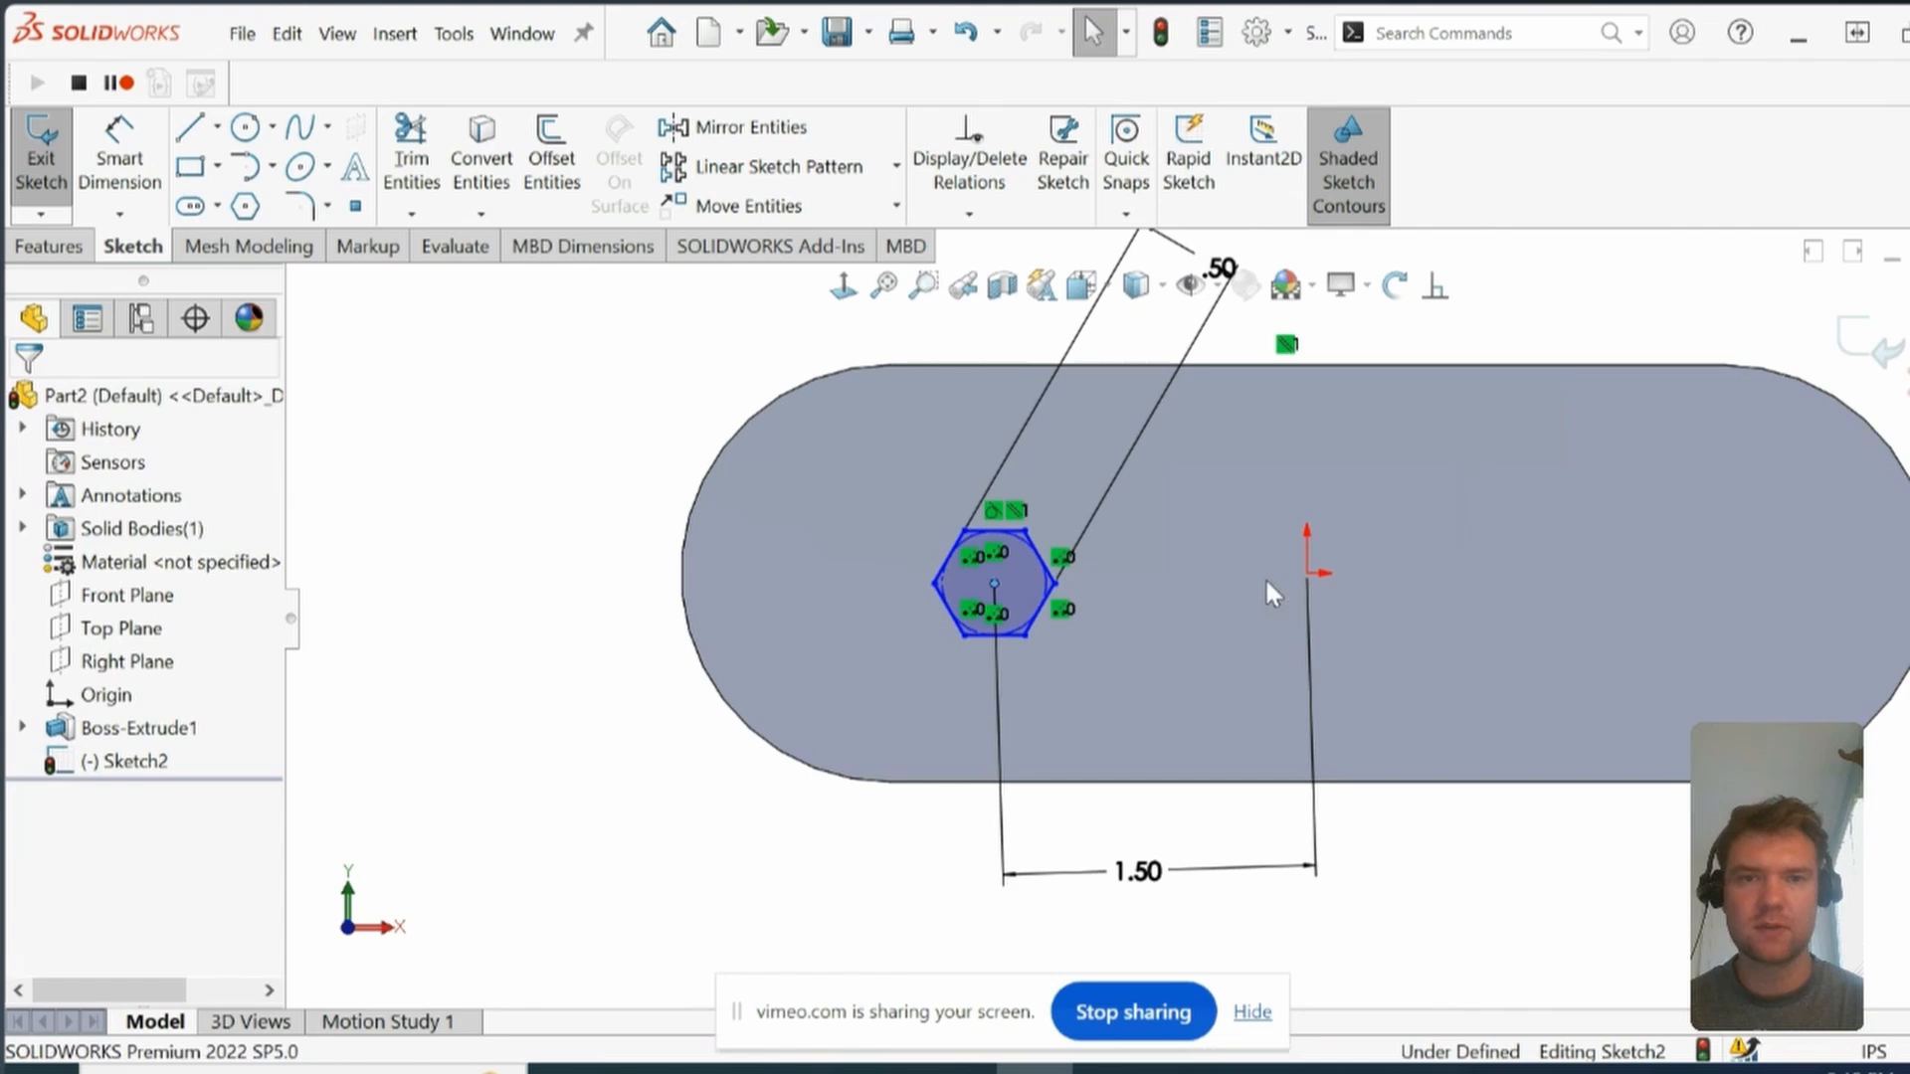
click(1435, 288)
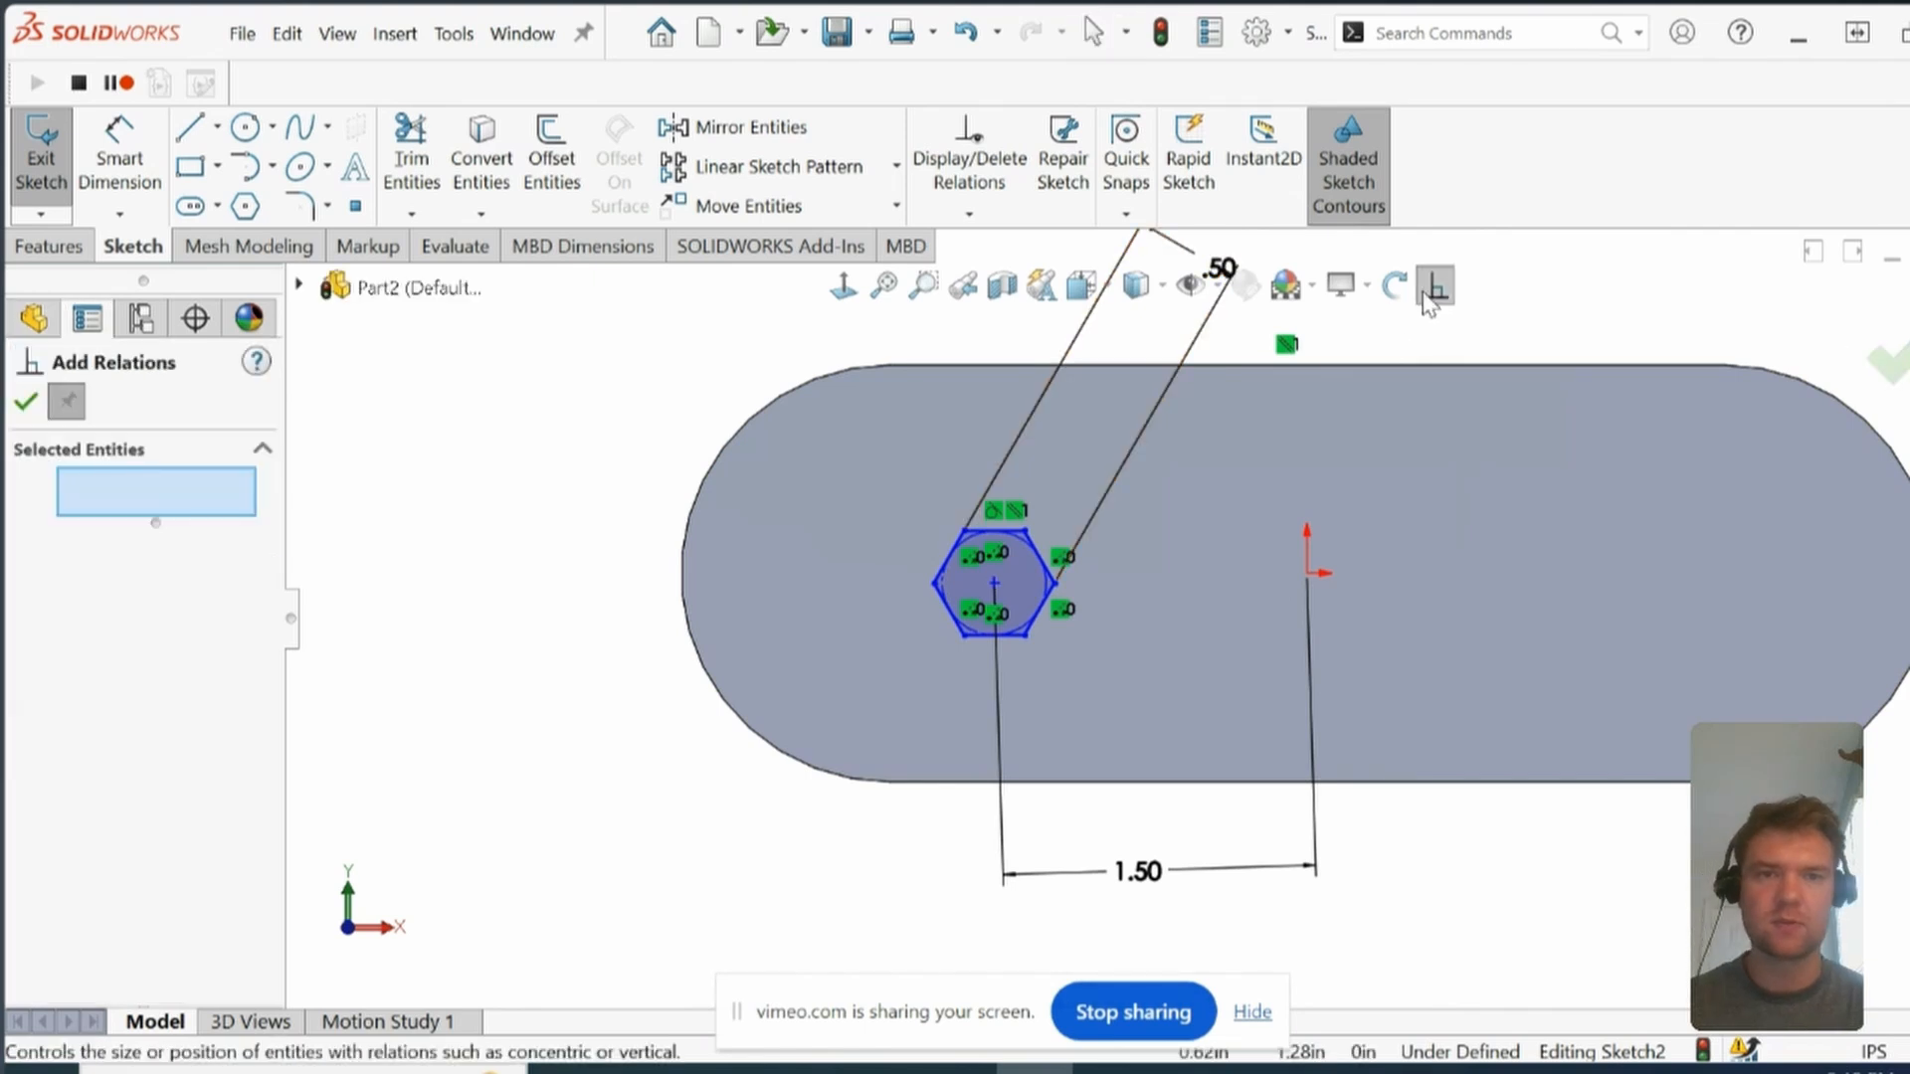
click(1334, 605)
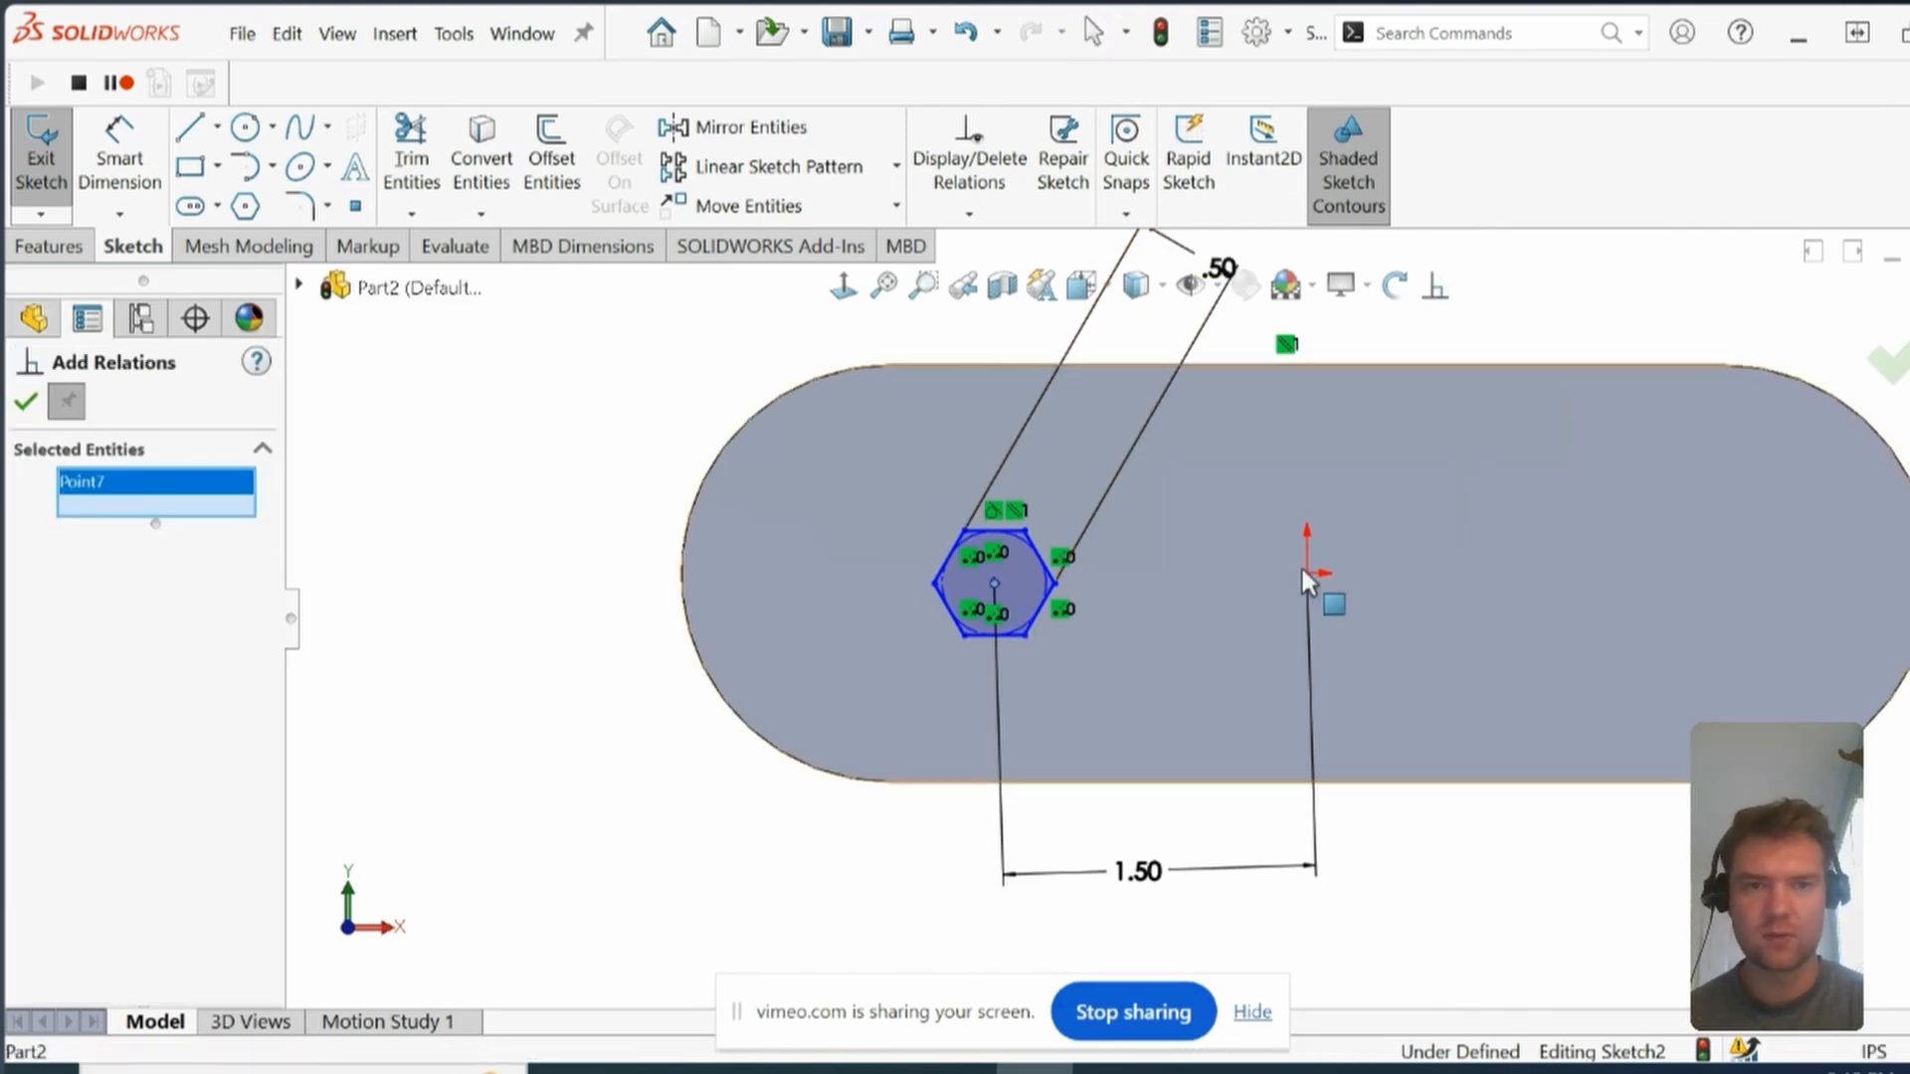
click(1307, 574)
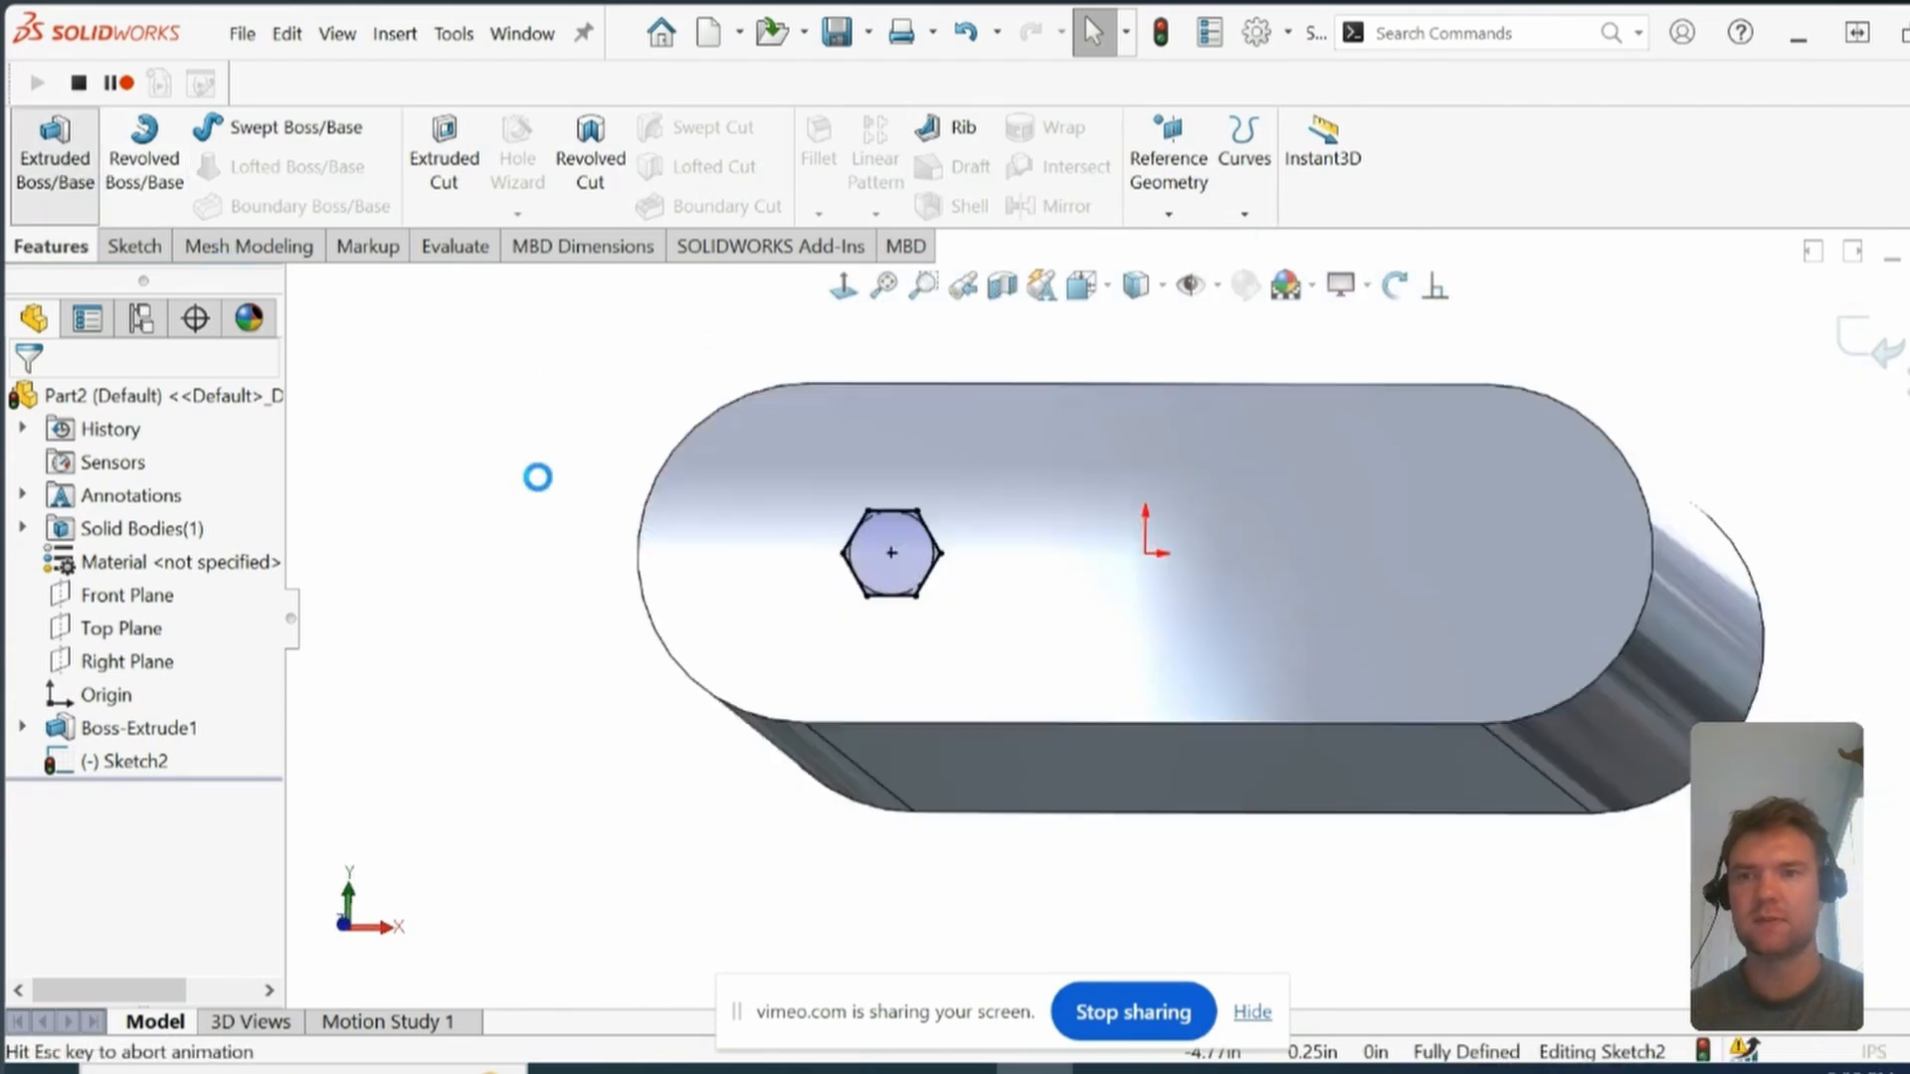
Step: Cut the hexagon Through All to create Cut-Extrude1
click(53, 158)
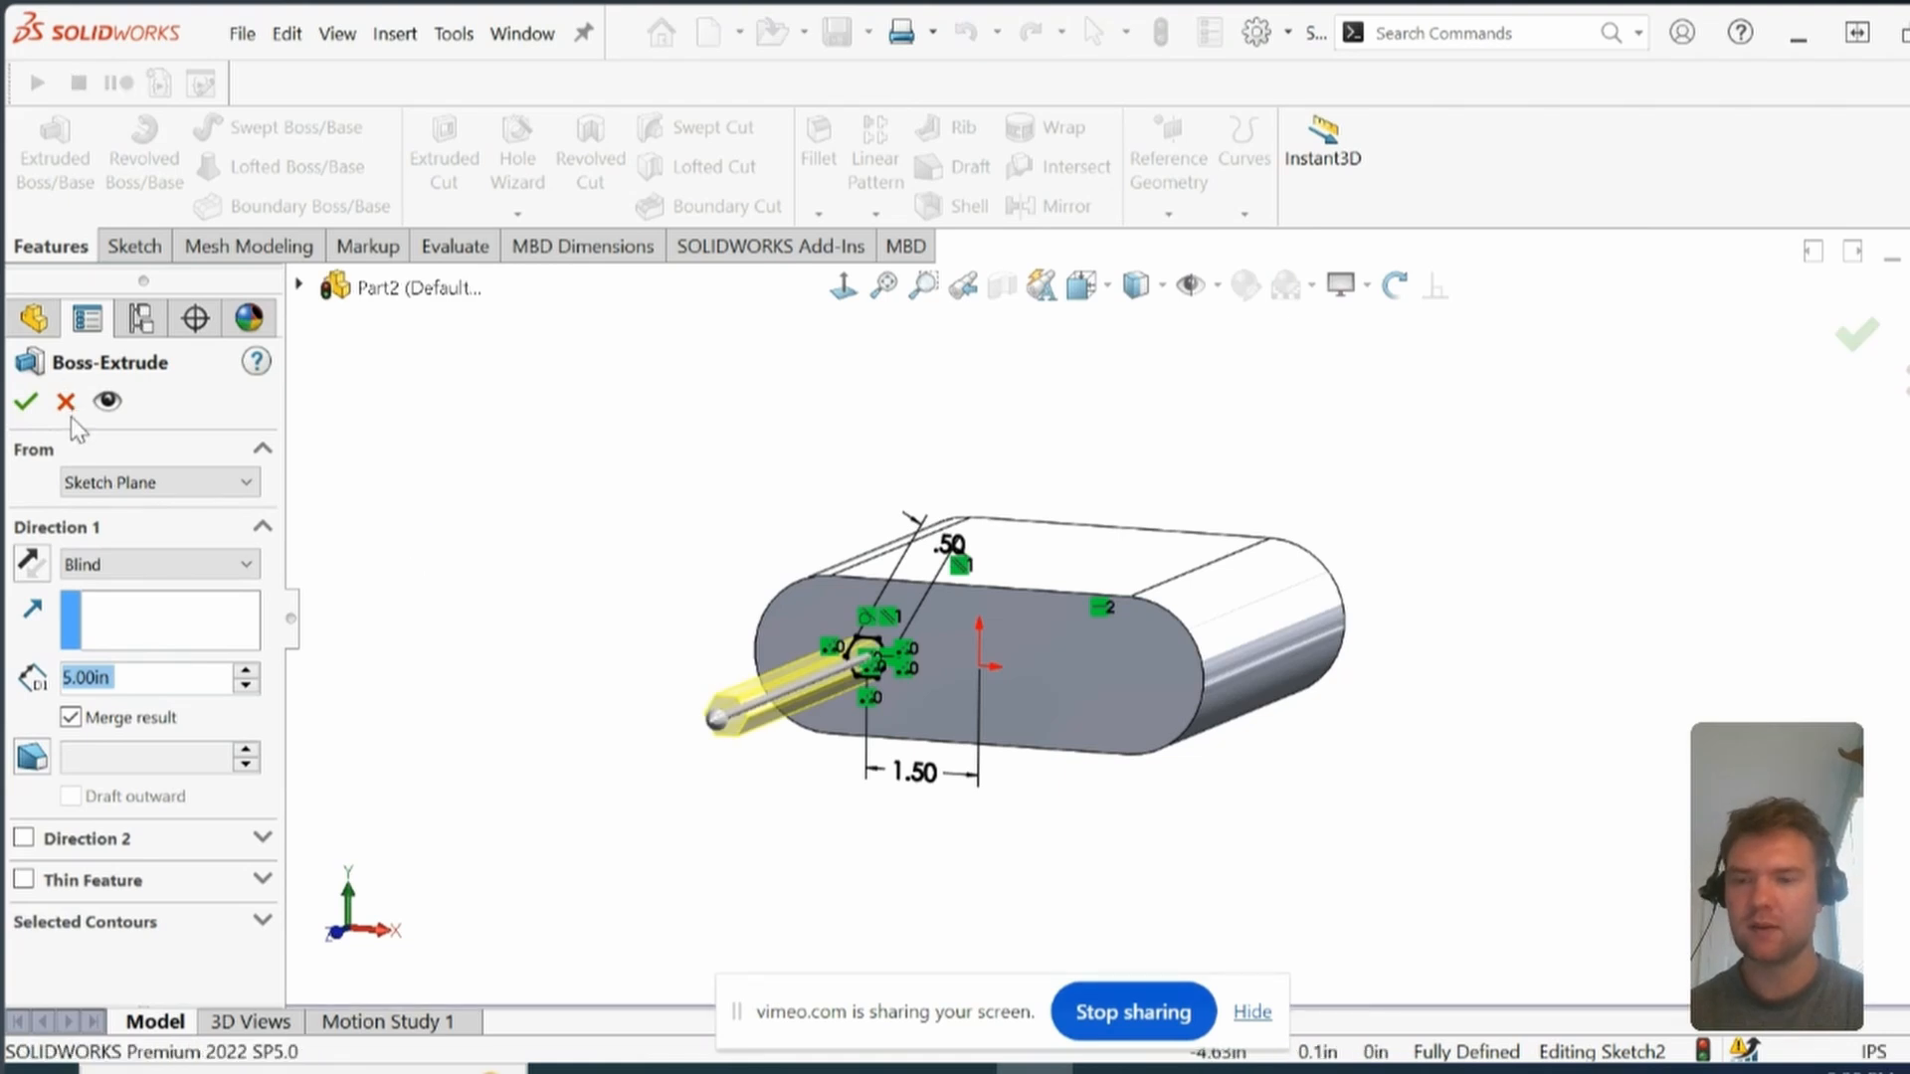
click(26, 402)
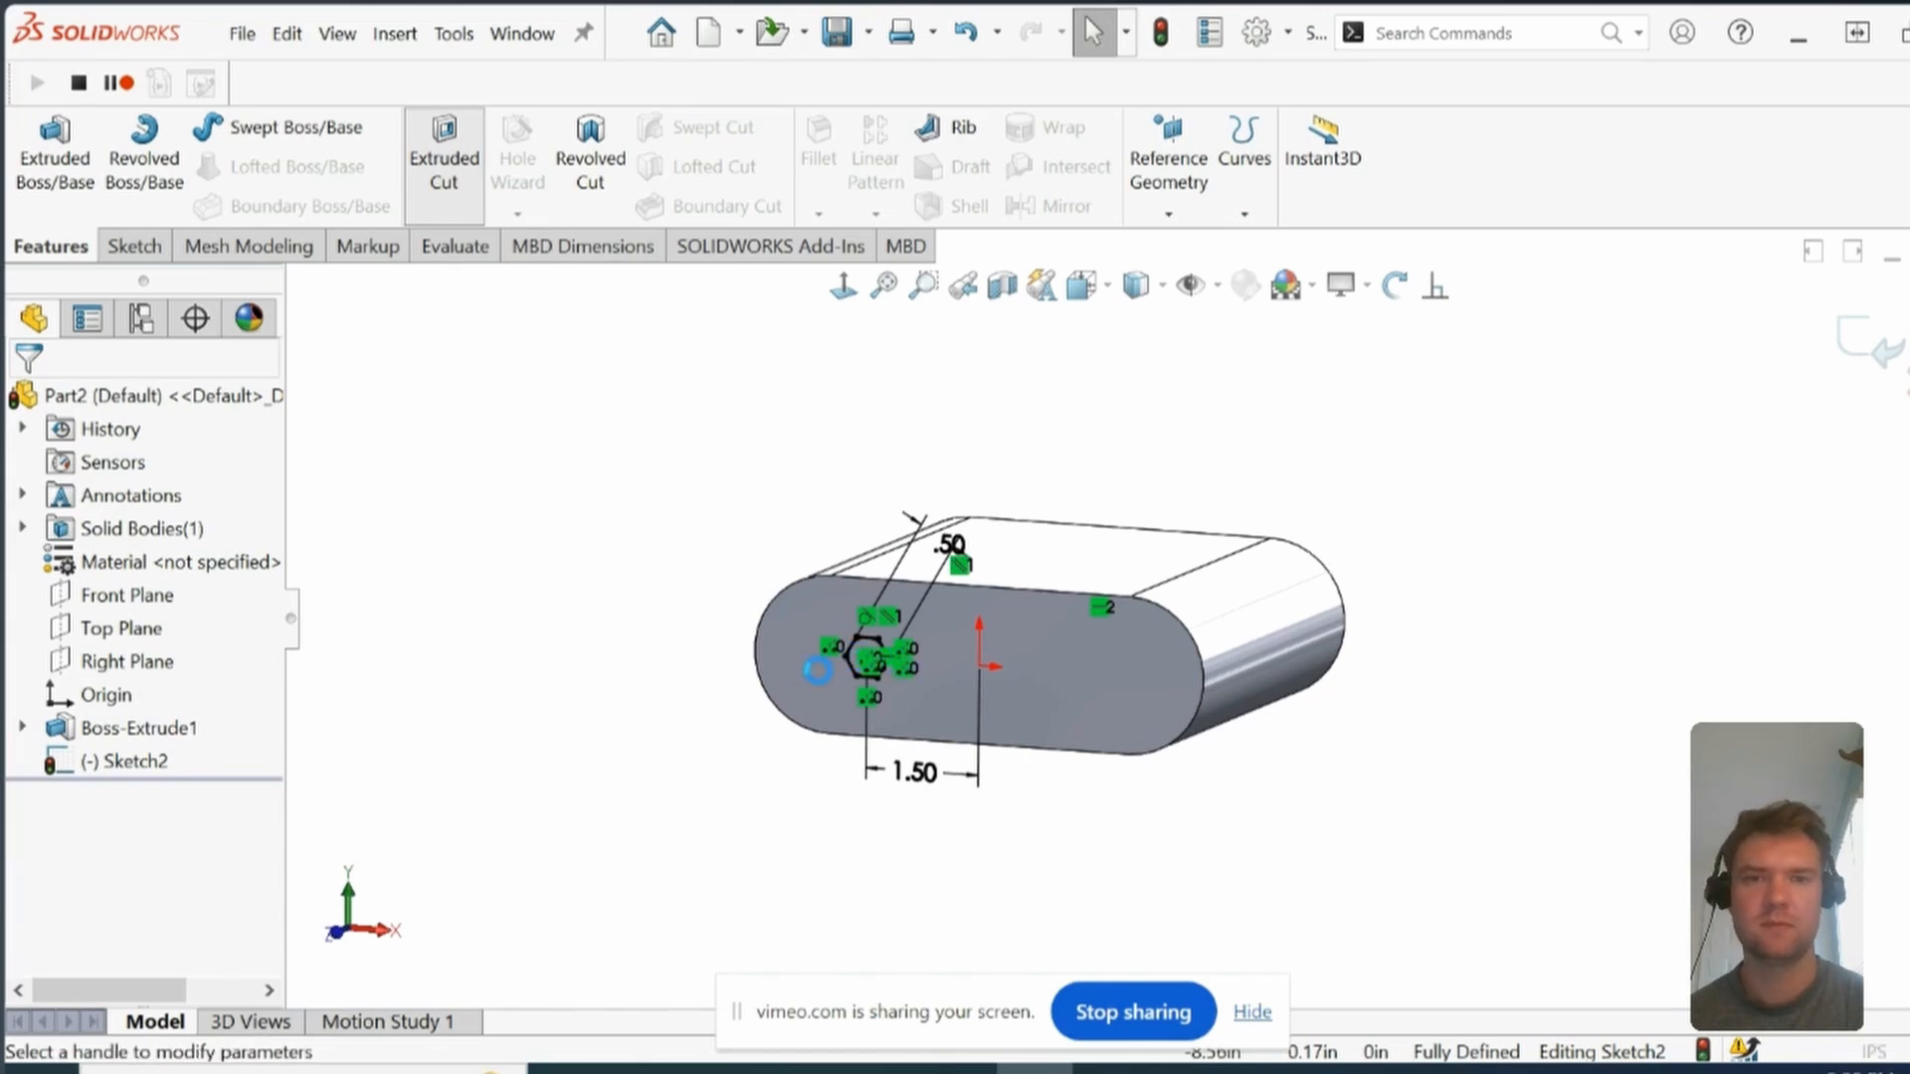
click(442, 164)
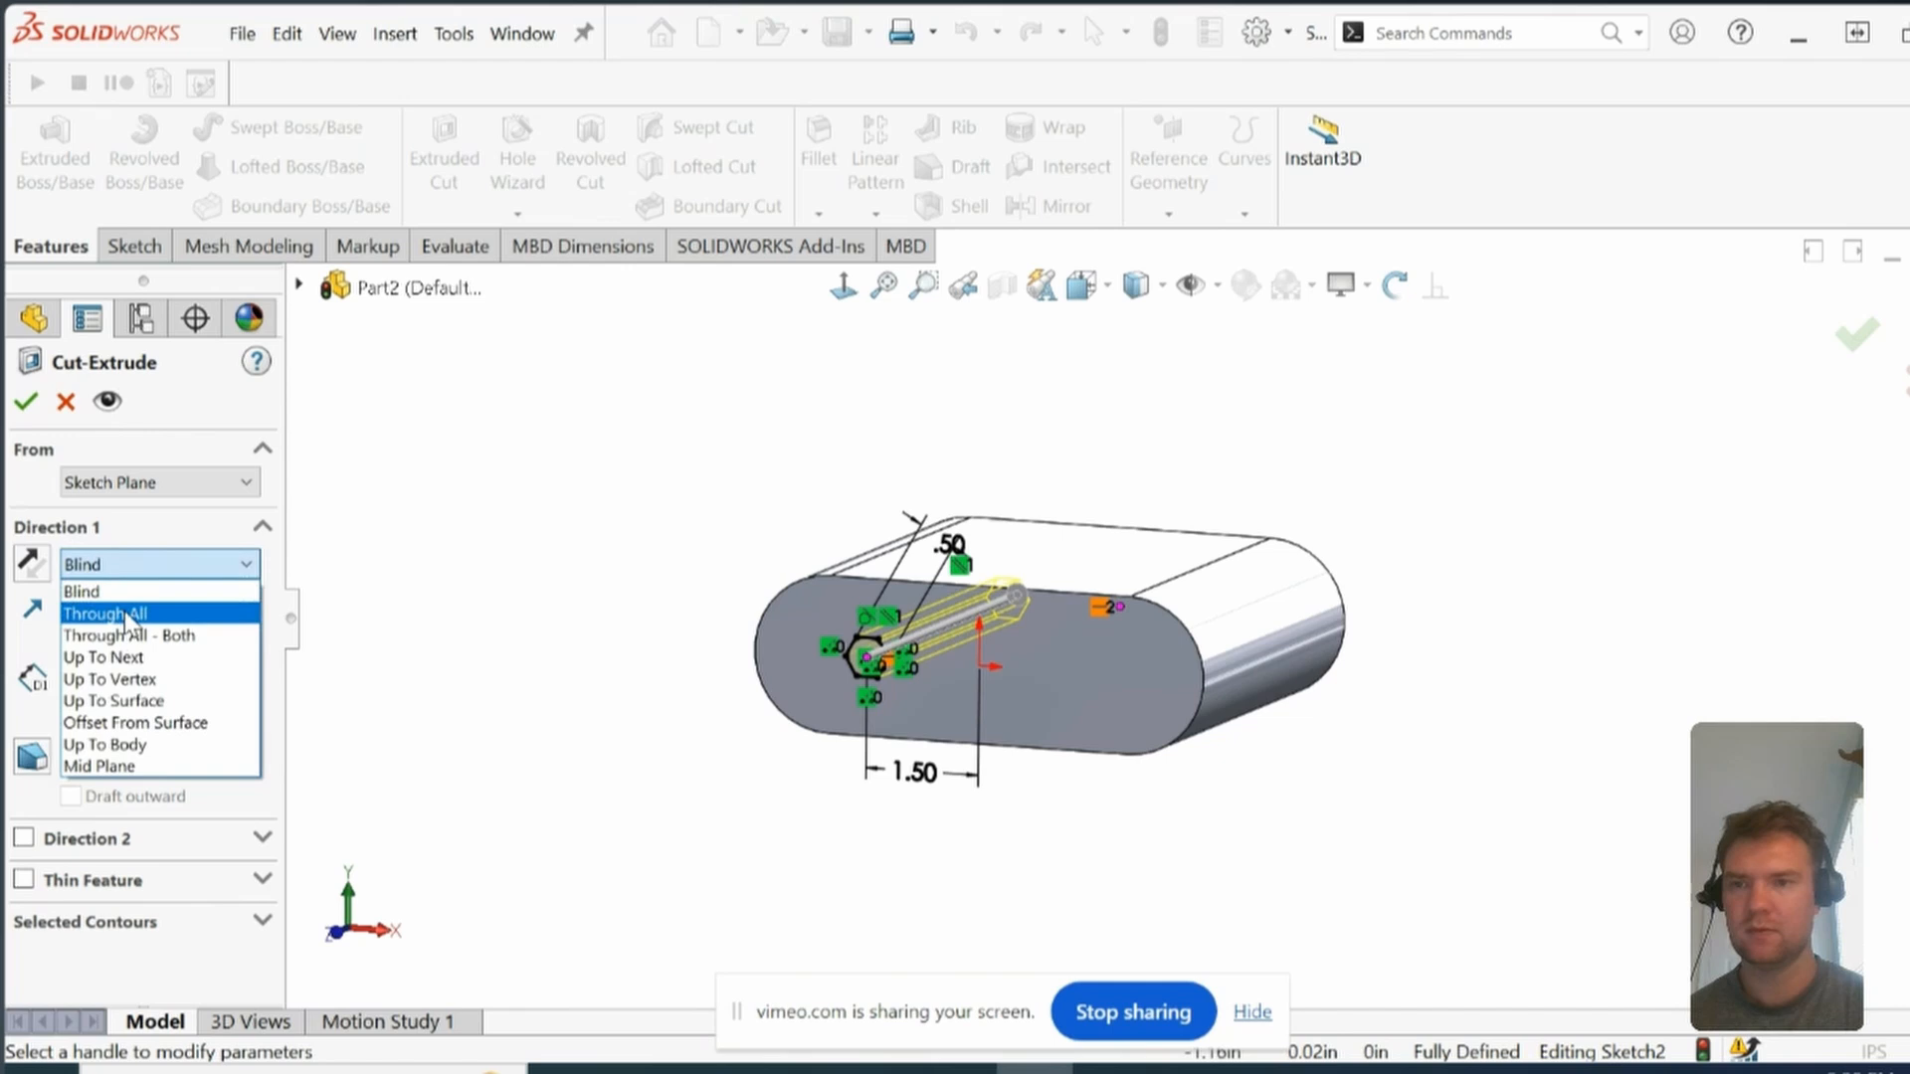
click(105, 612)
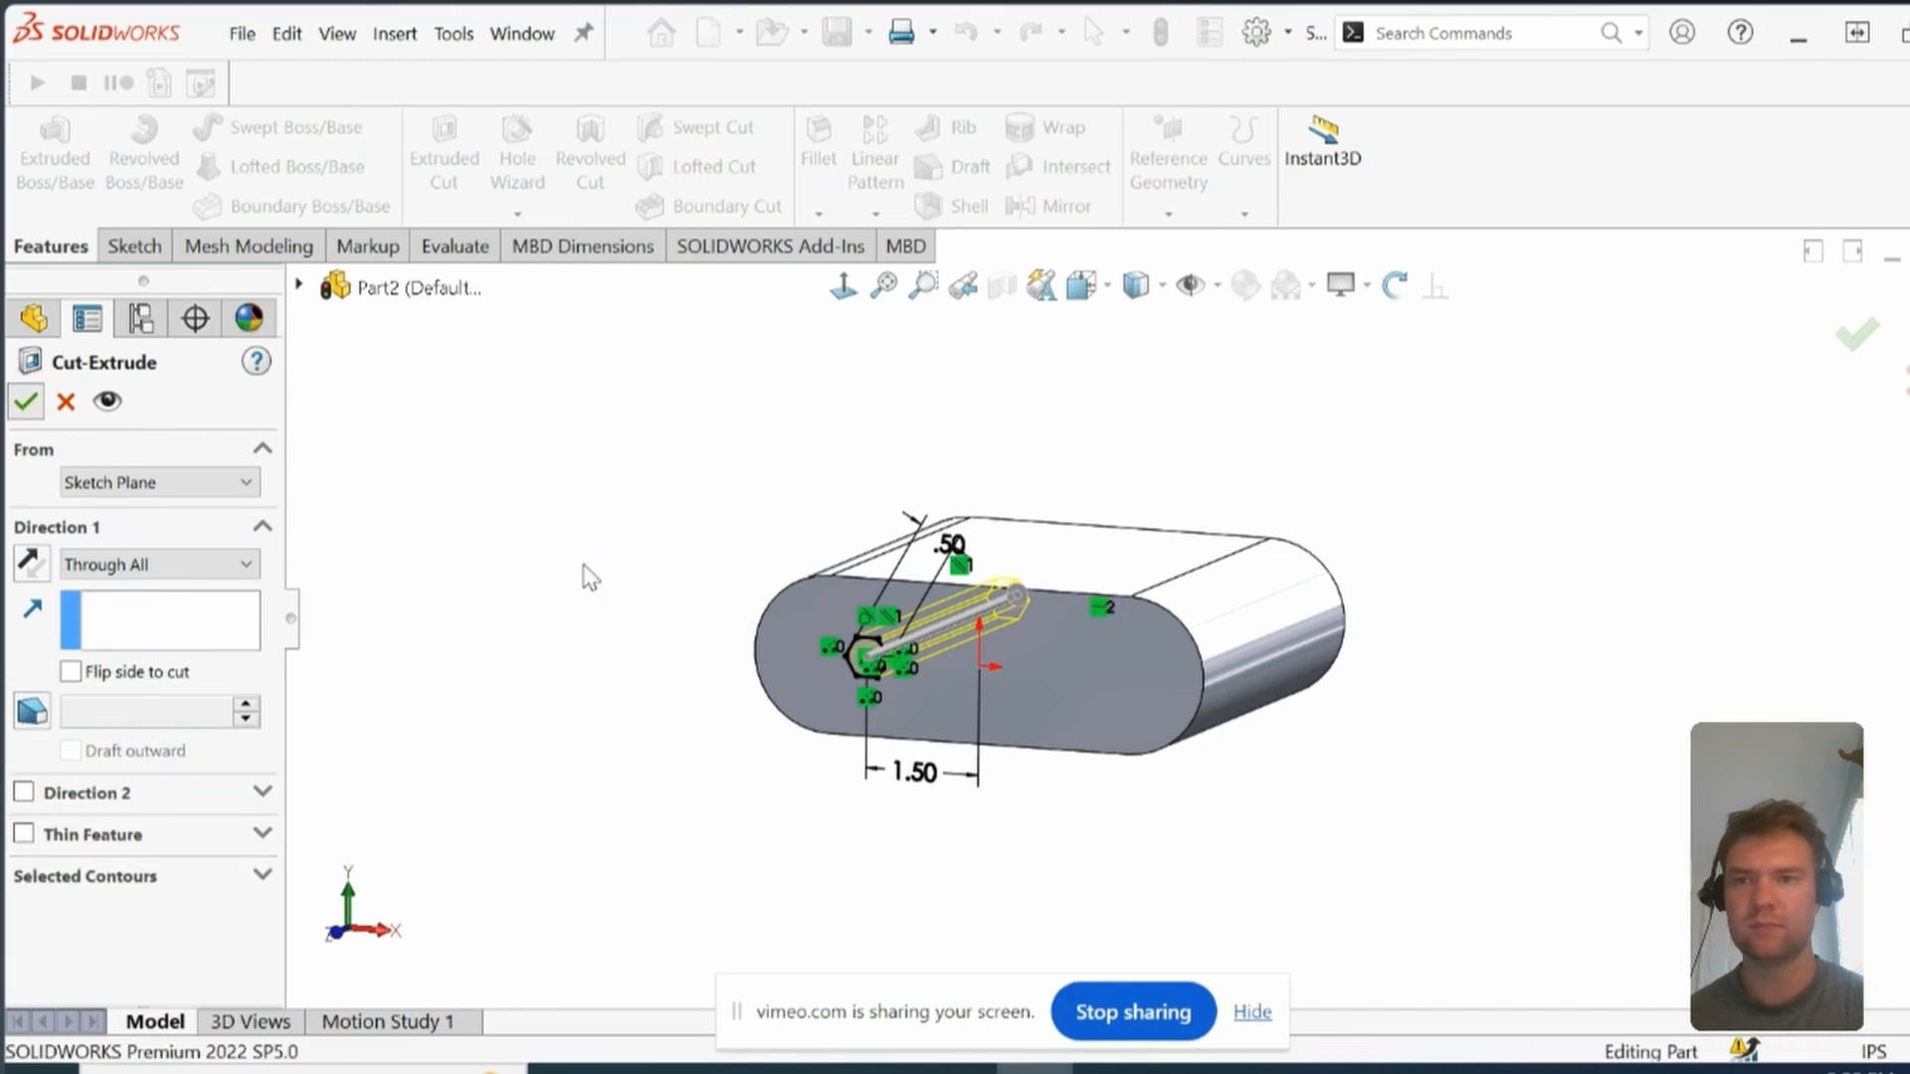
click(24, 401)
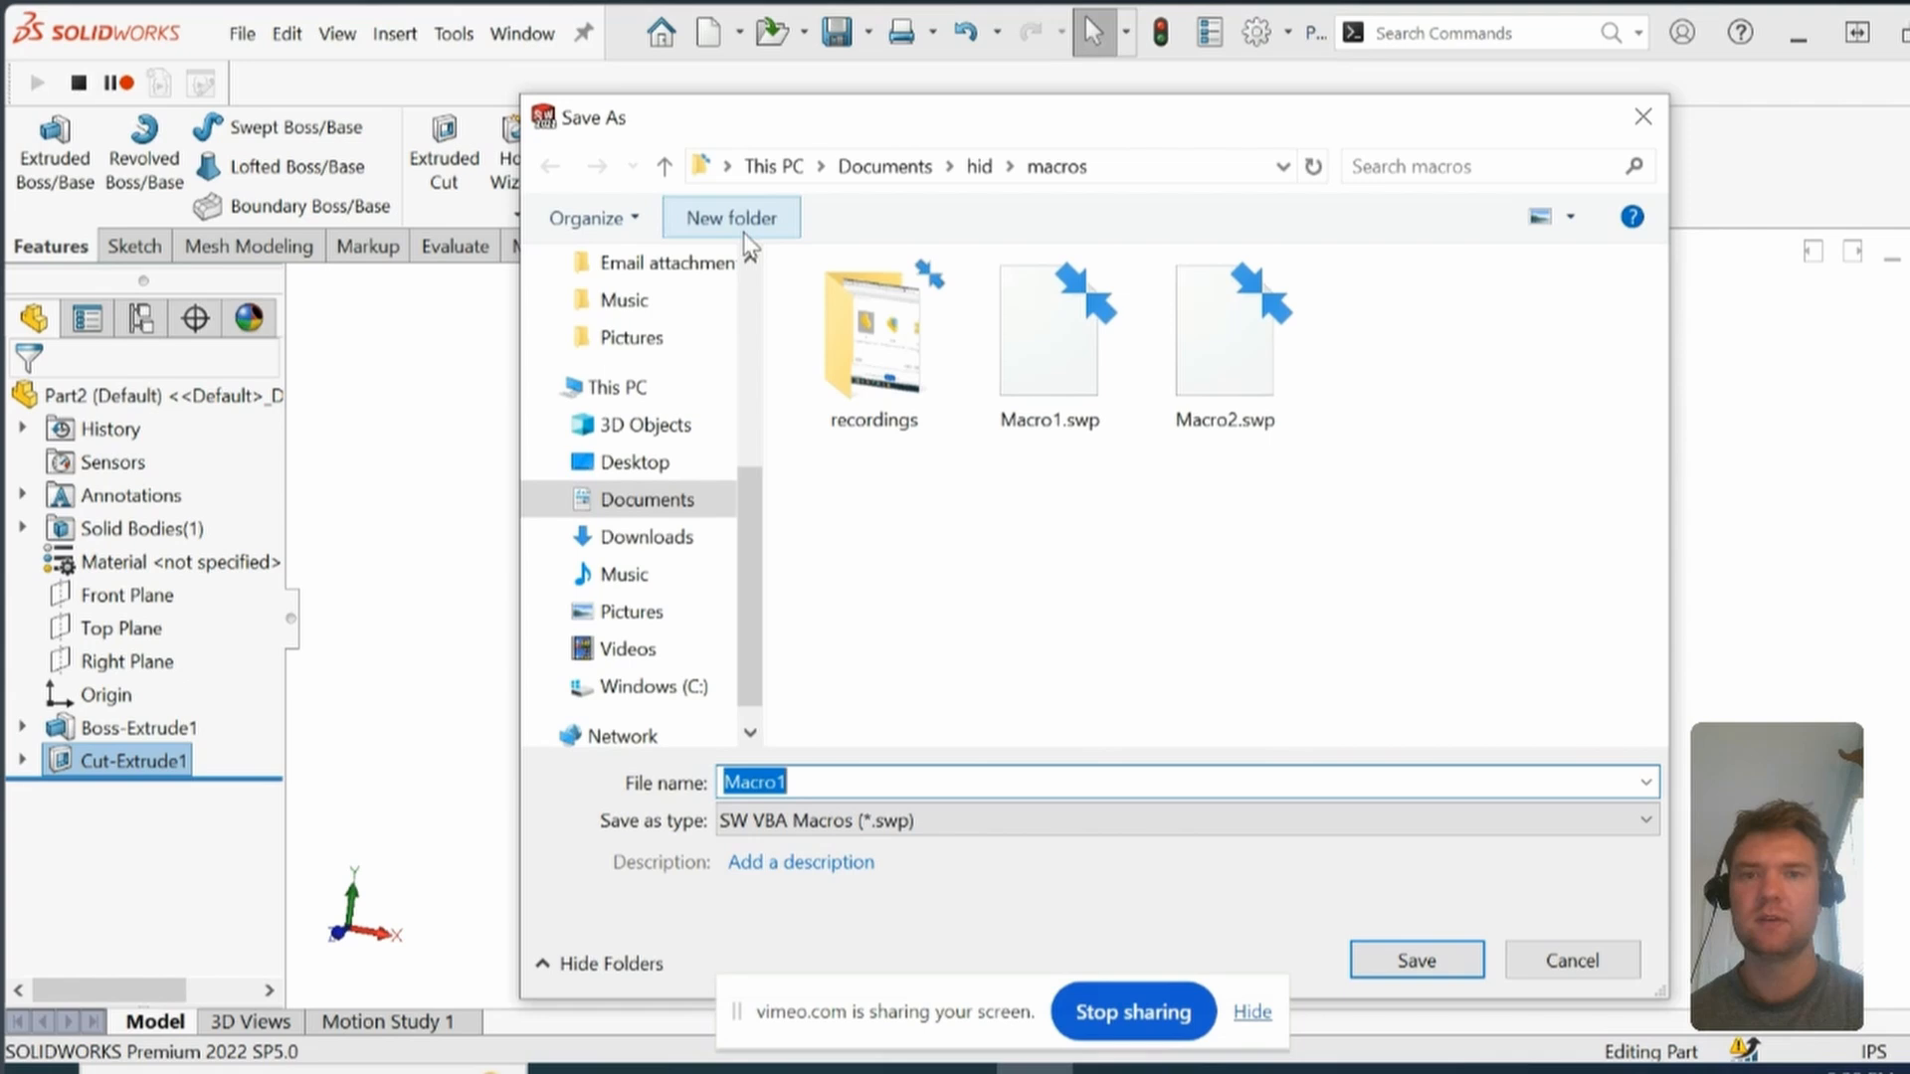
mouse_move(972, 623)
text(3)
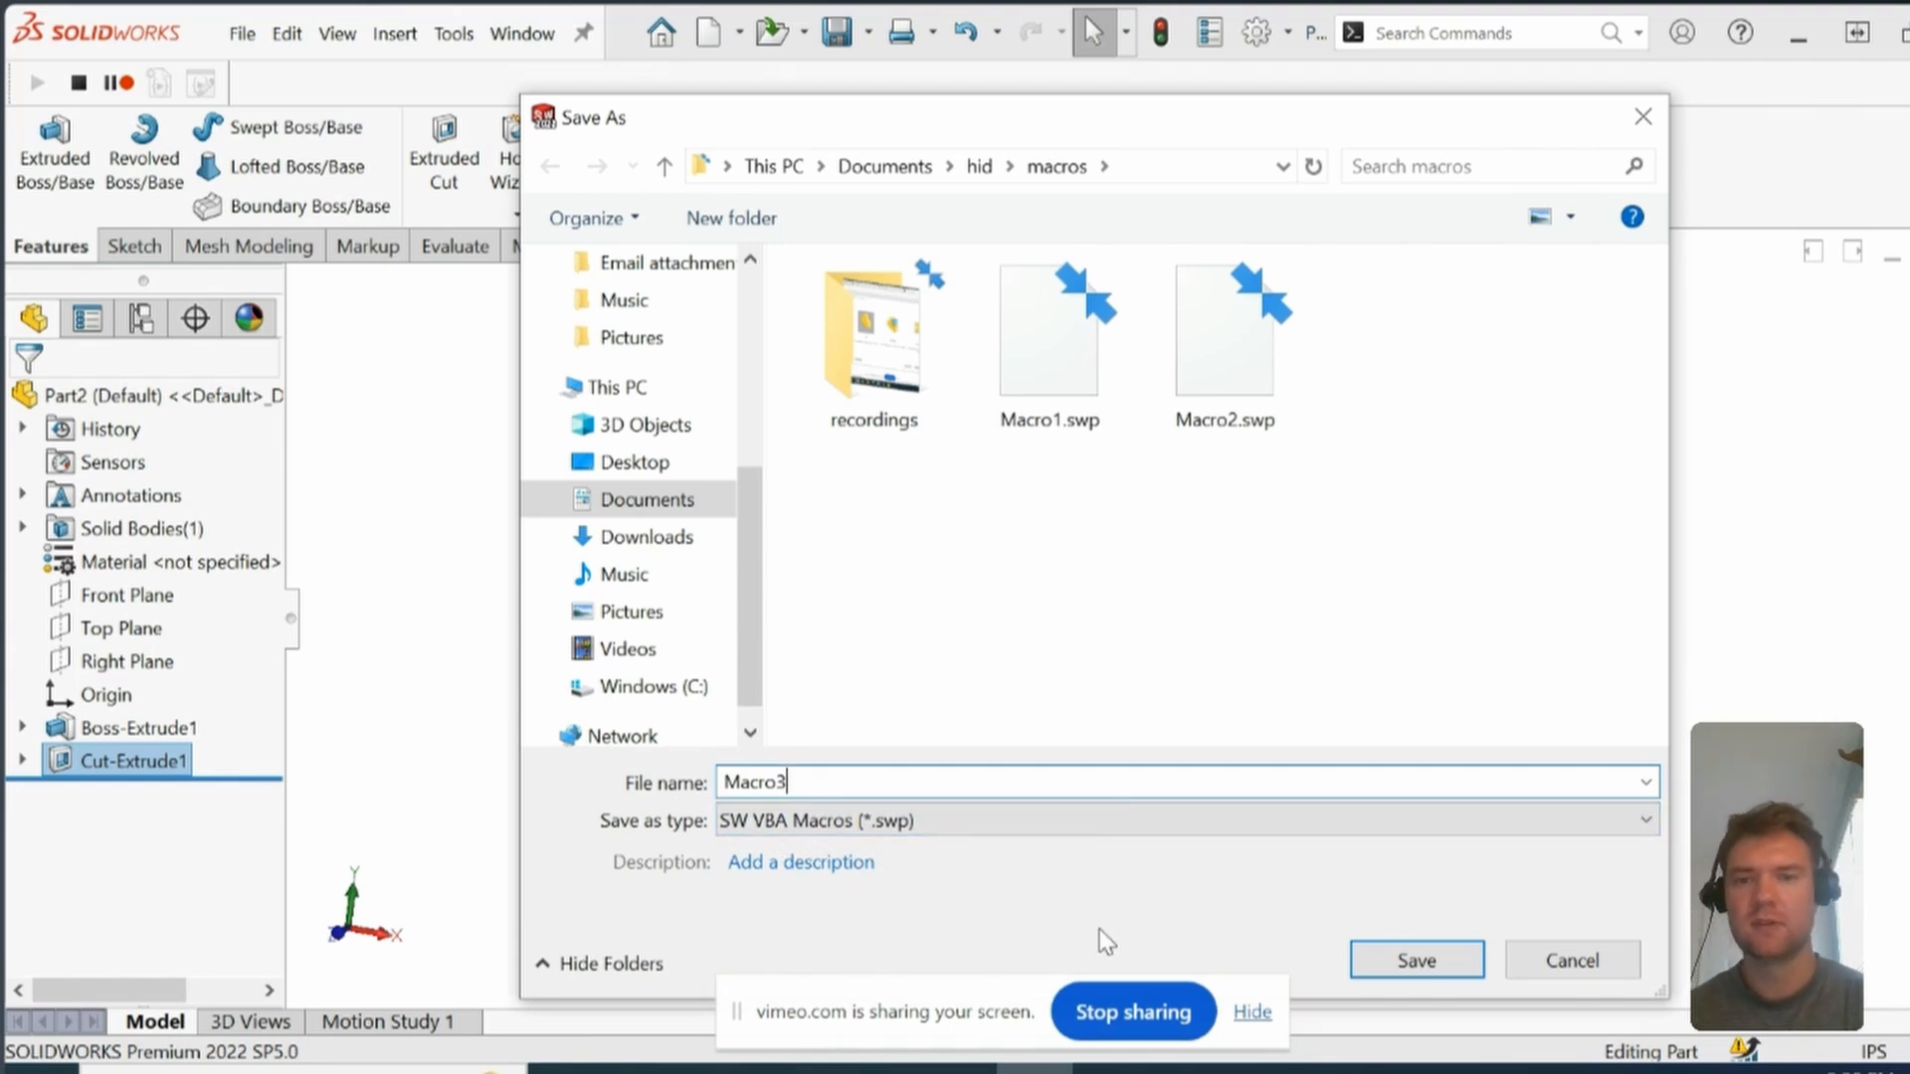
mouse_move(1123, 916)
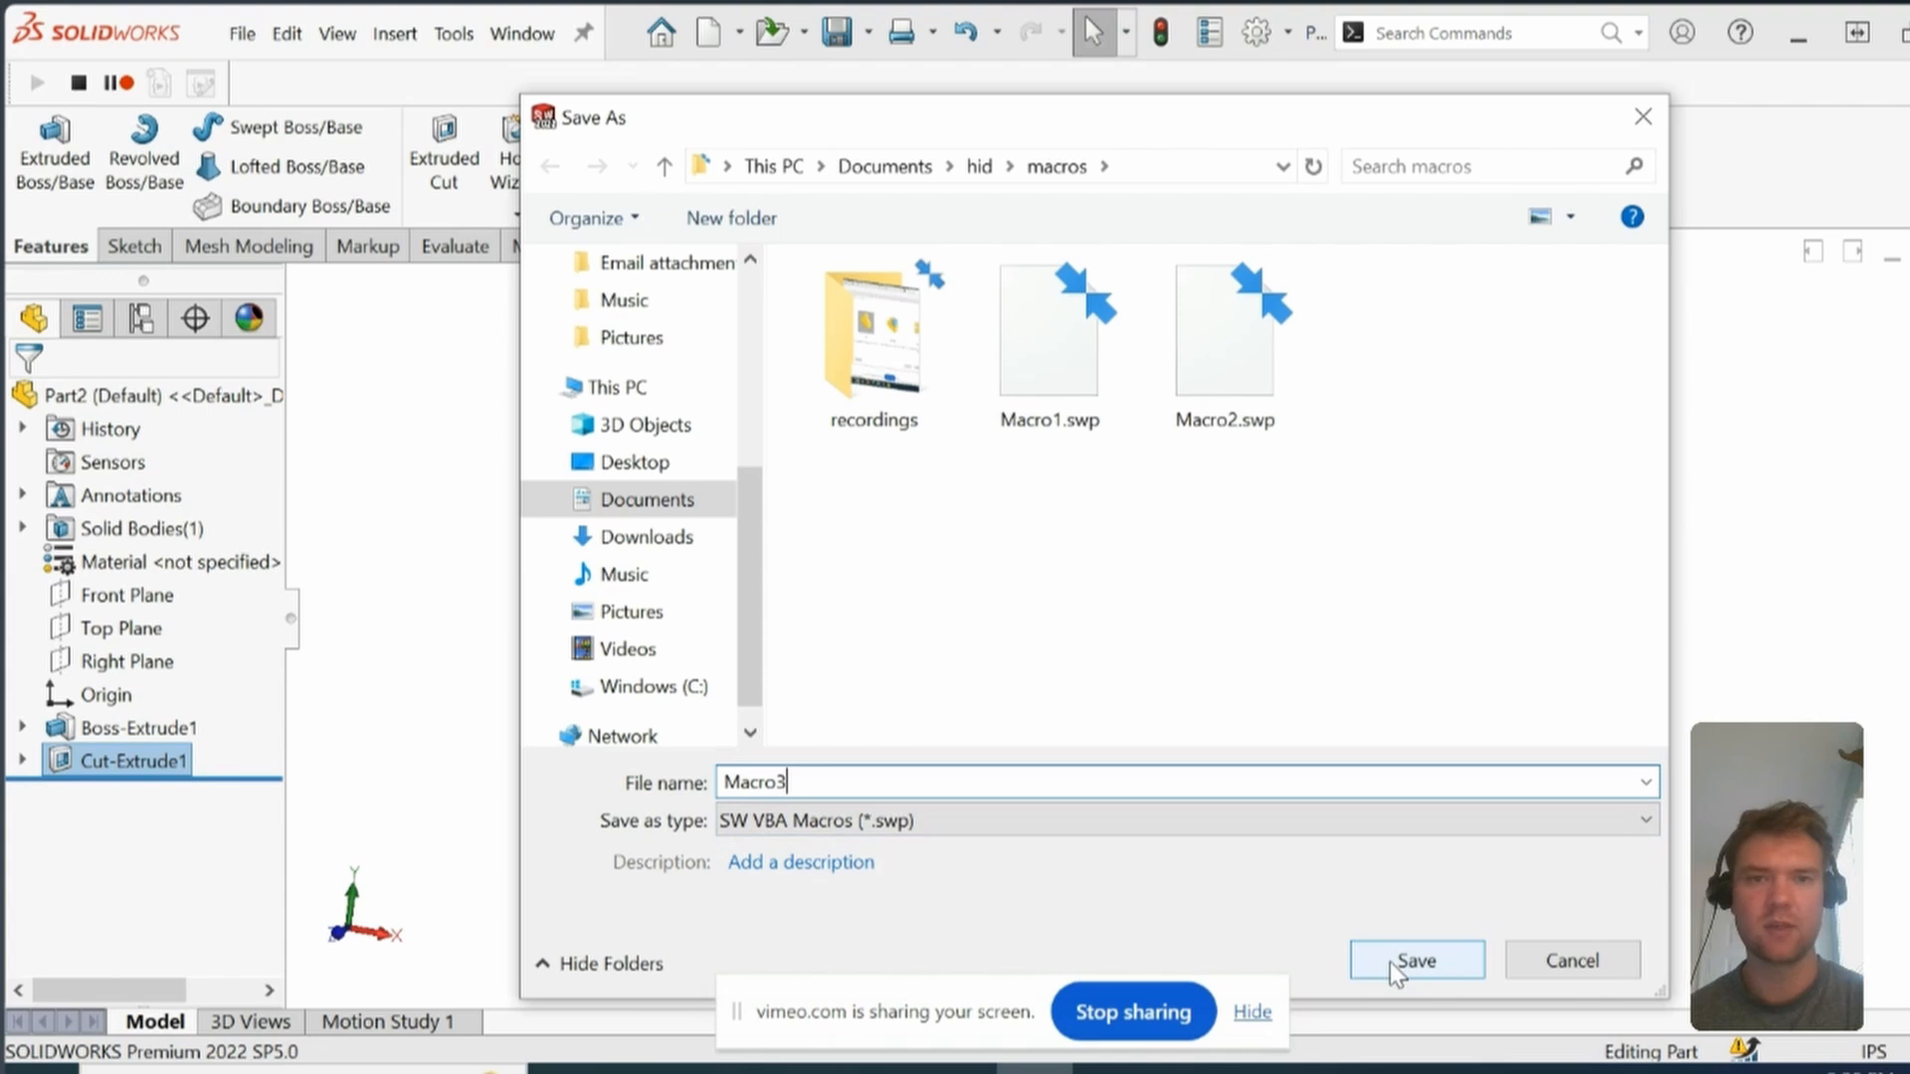
Step: Save the recorded macro as Macro3 in Documents\hid\macros
click(1416, 960)
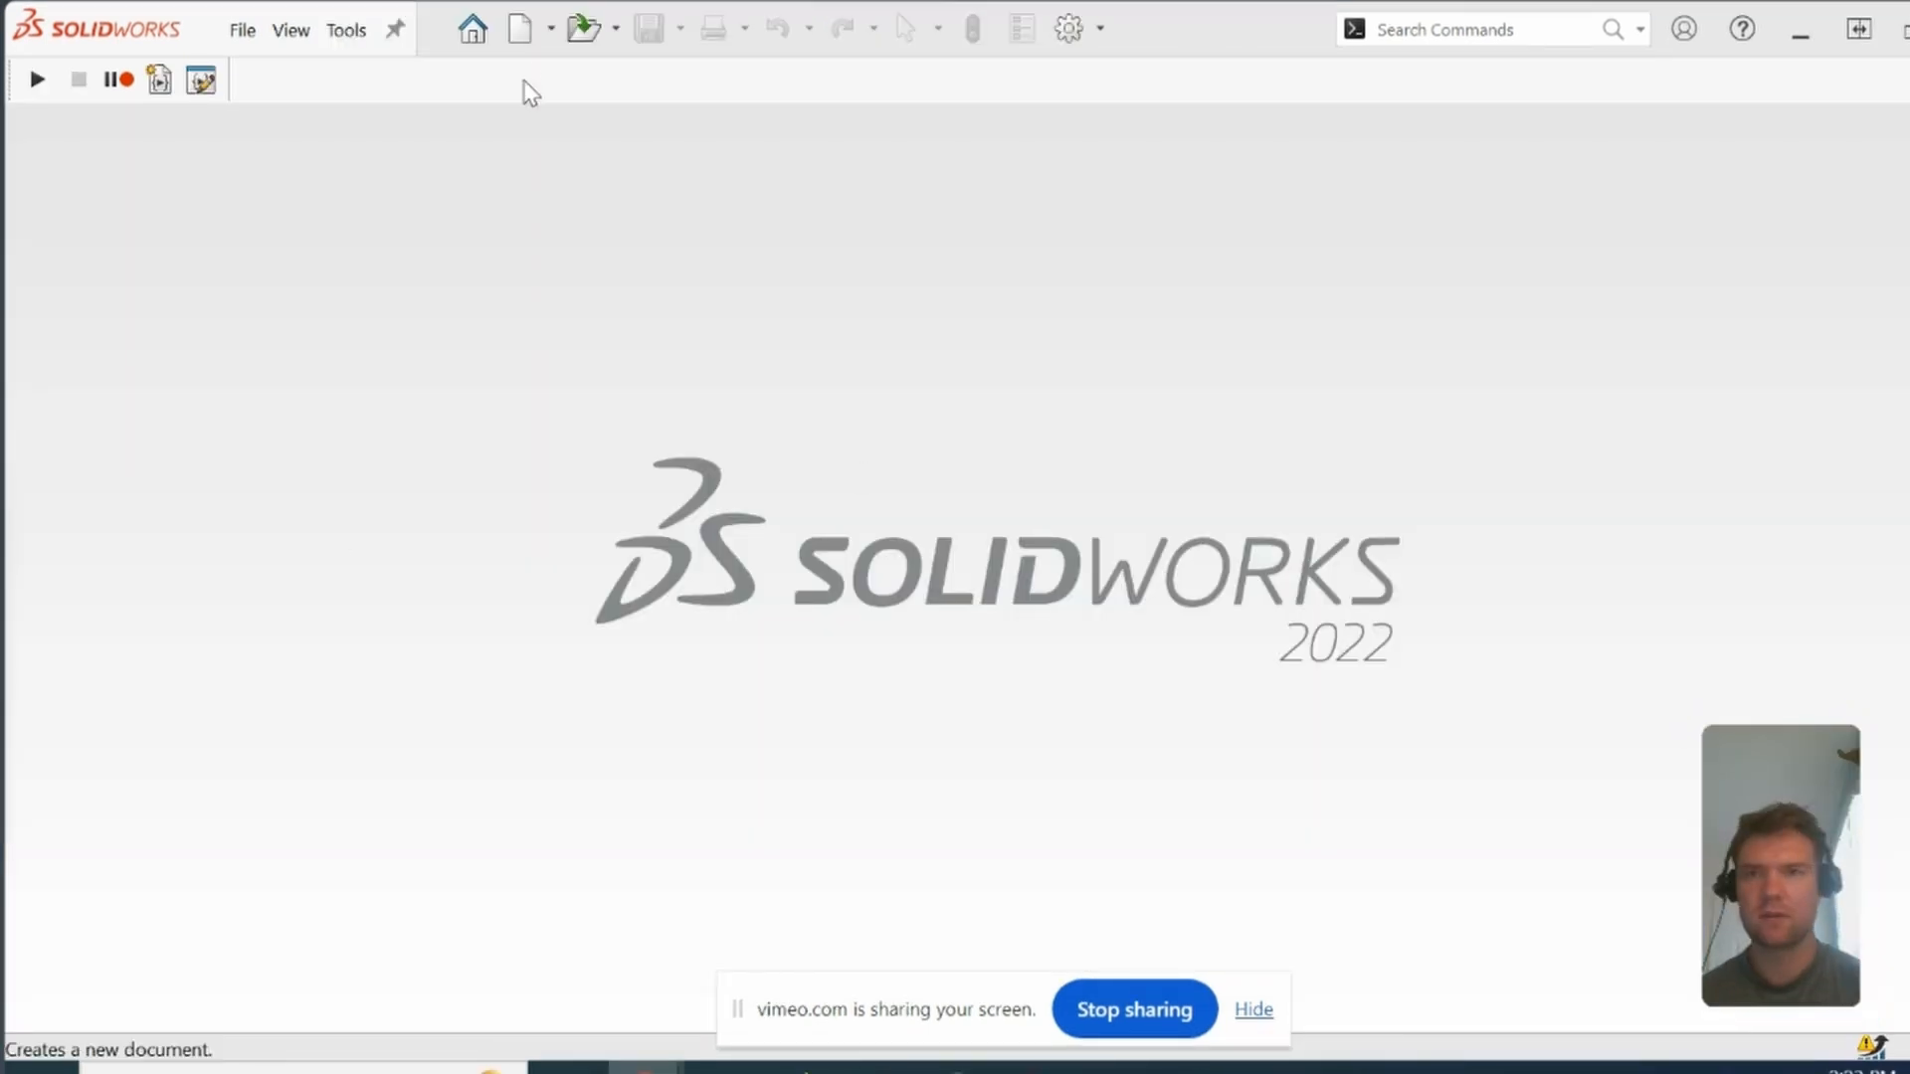
Step: Create a new blank Part document, Part3
click(516, 28)
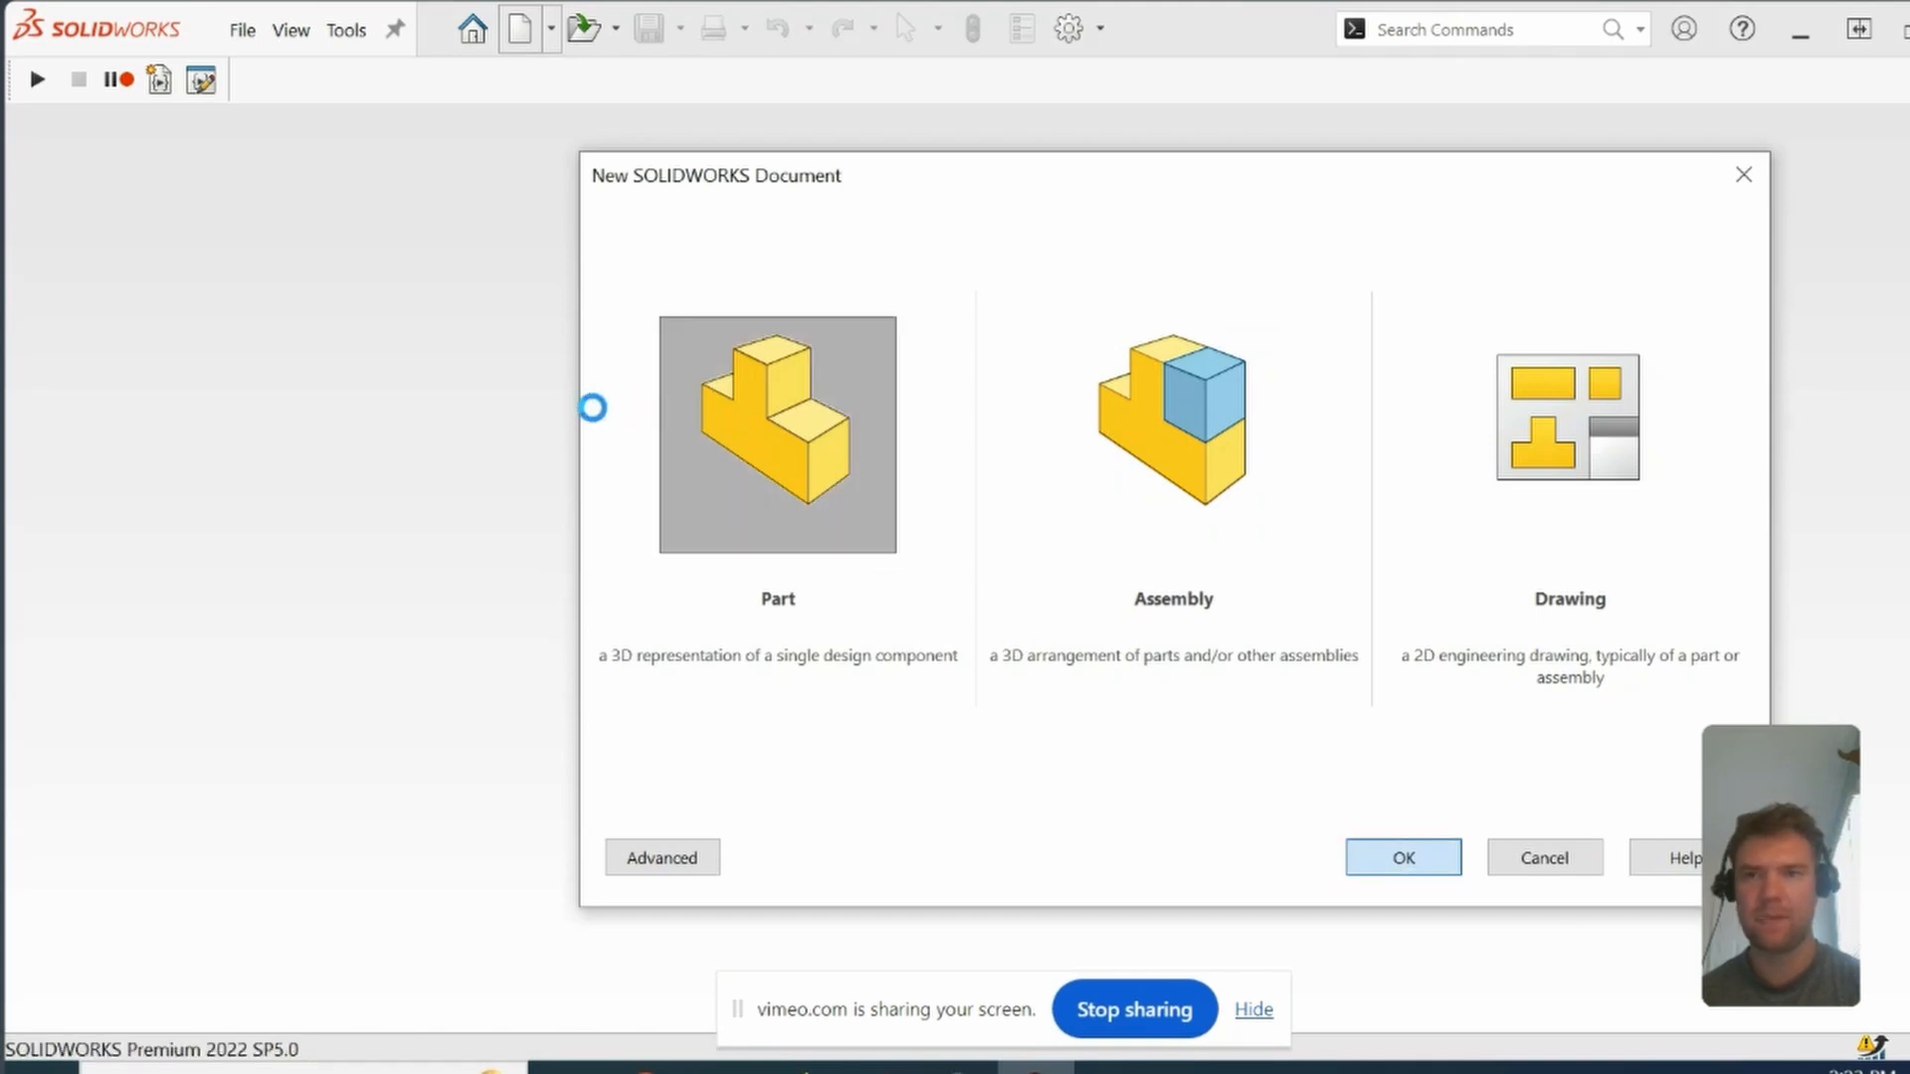
click(1401, 856)
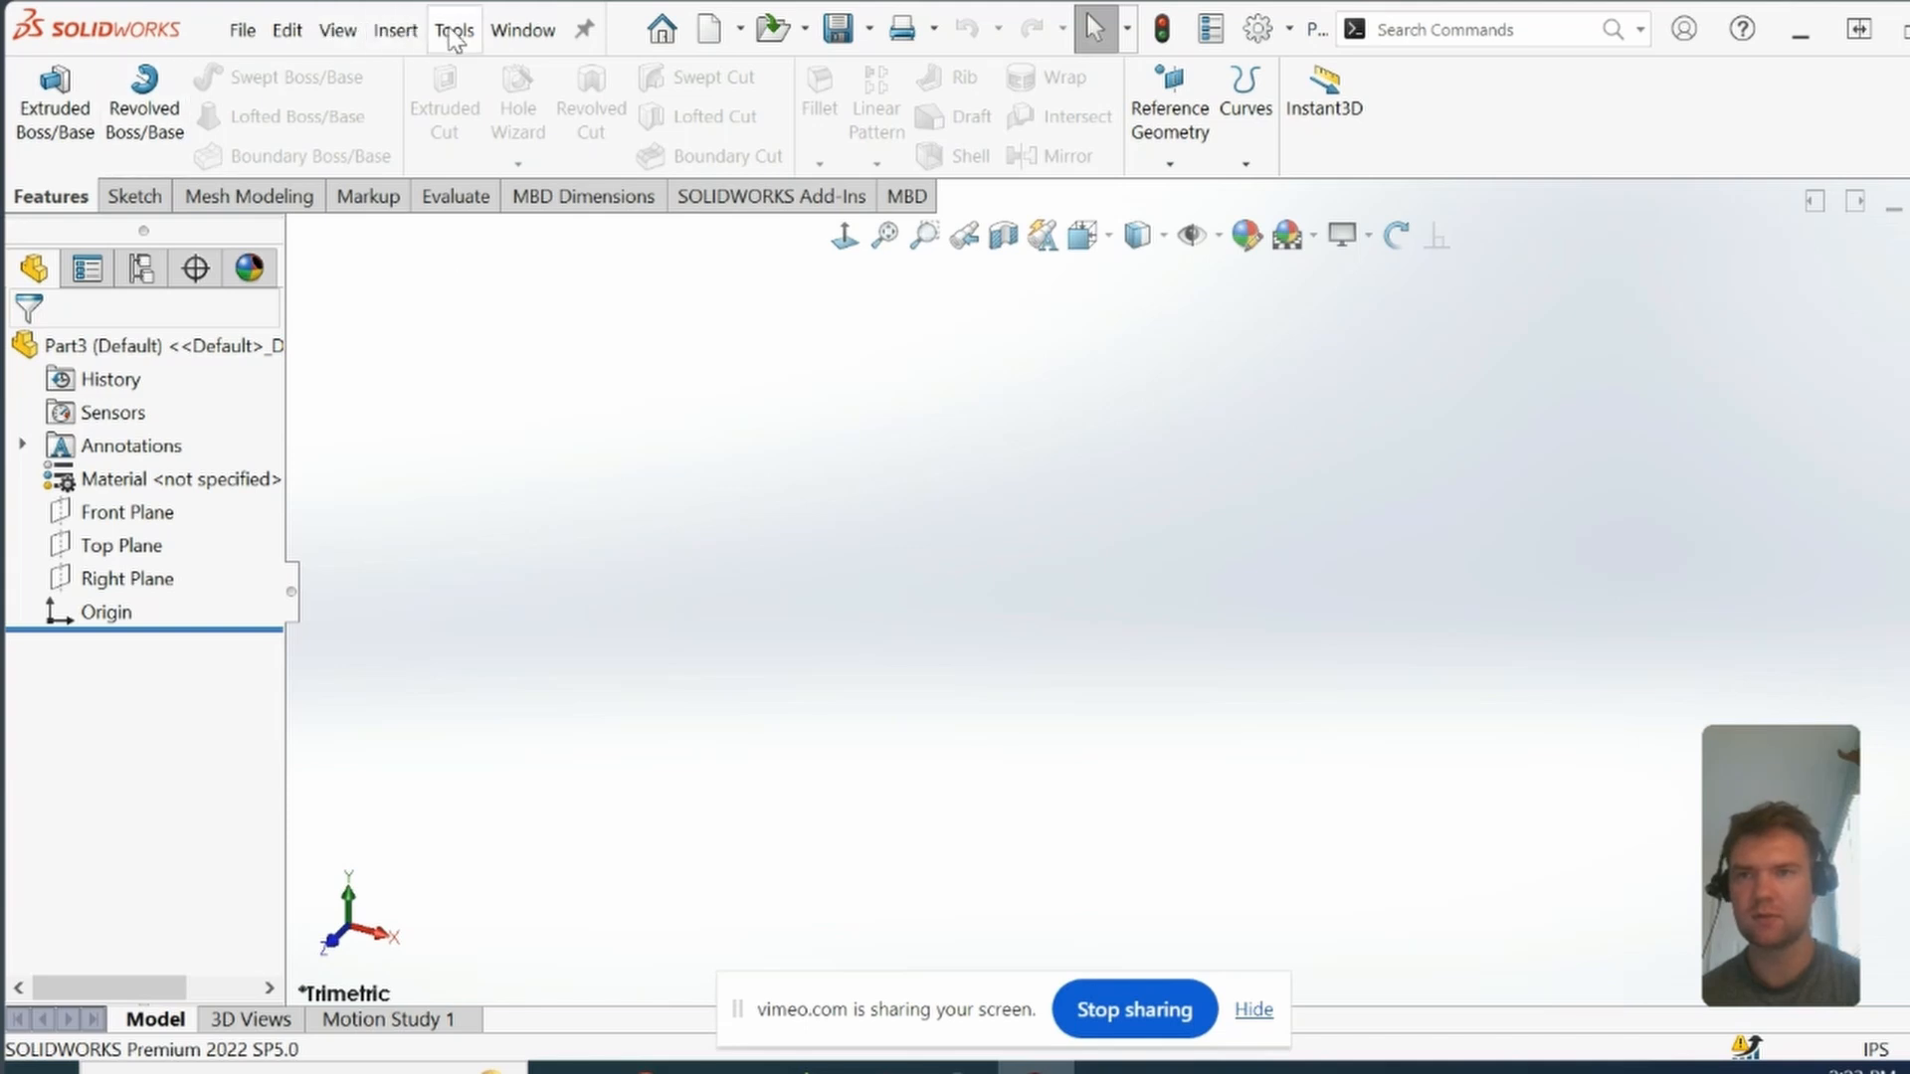
Step: Run the saved hex-cut macro on Part3 from Tools > Macro > Run
click(452, 29)
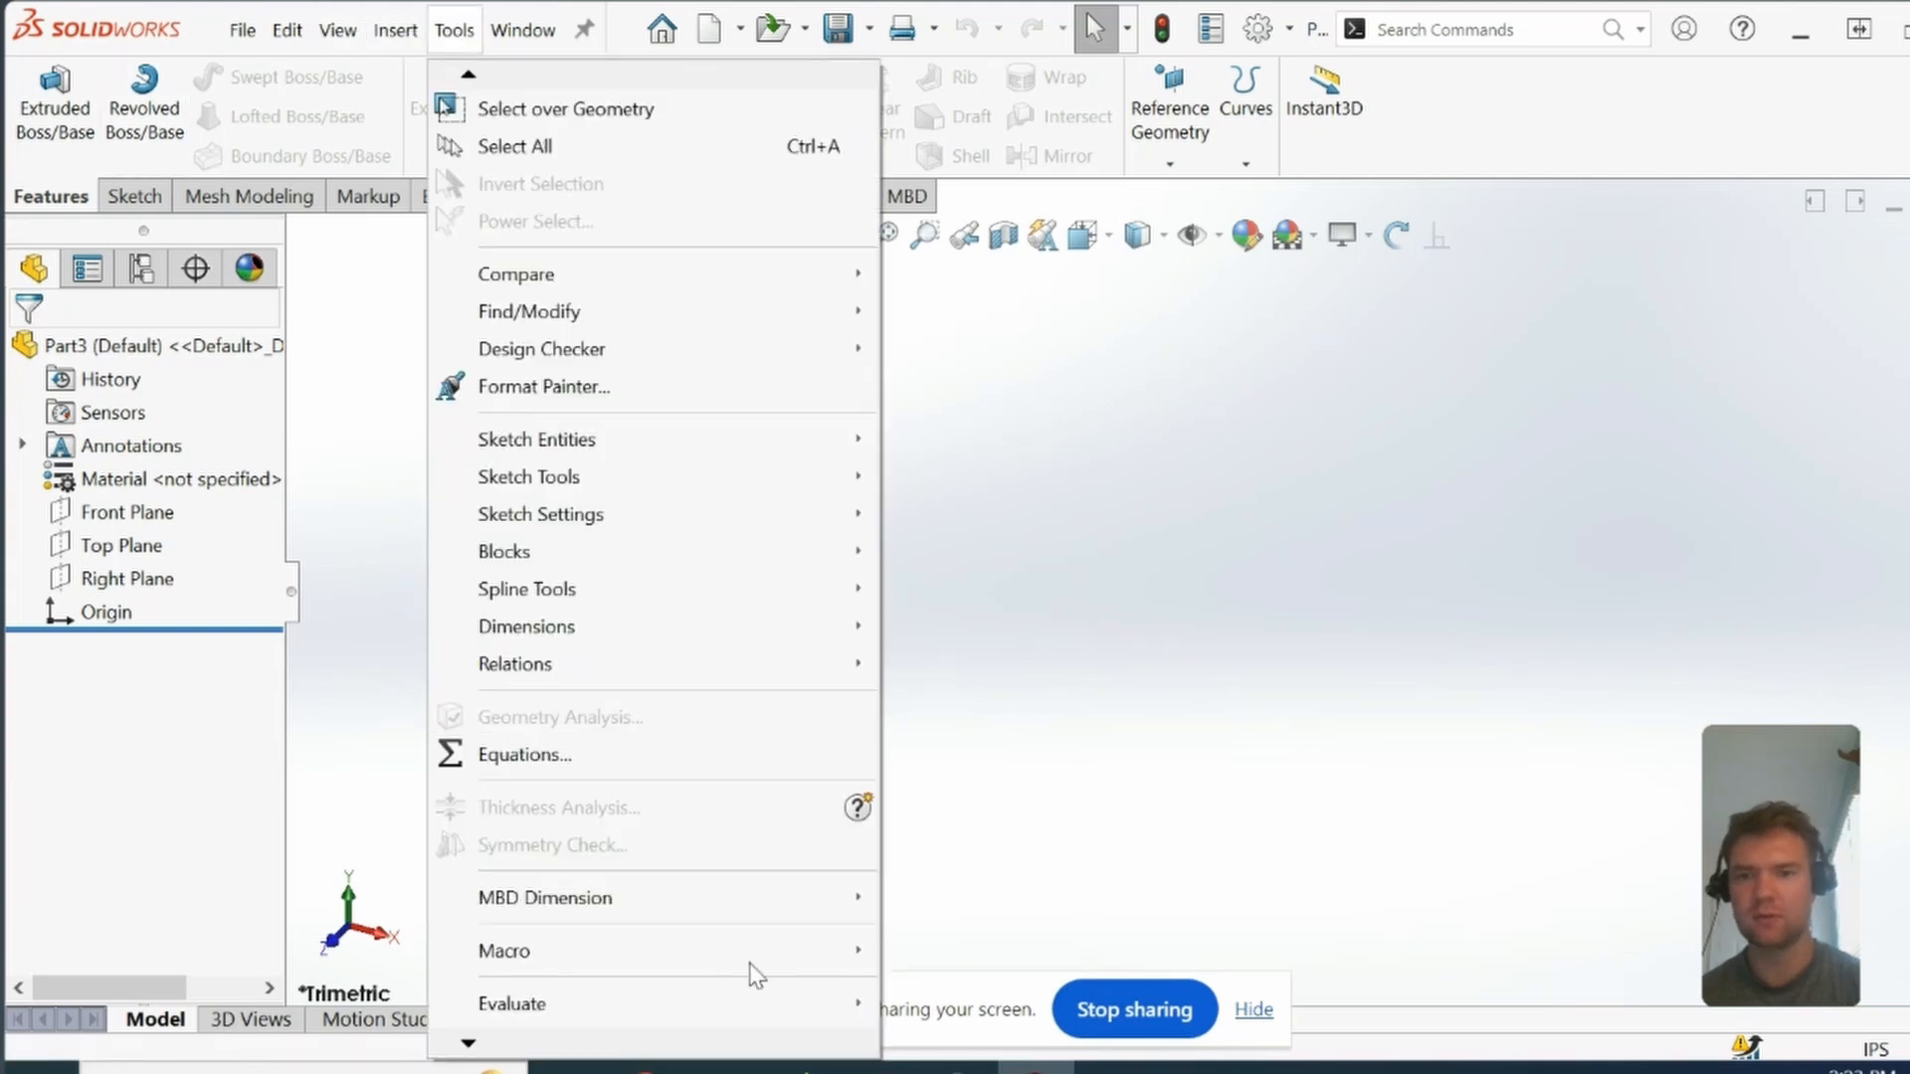
click(504, 951)
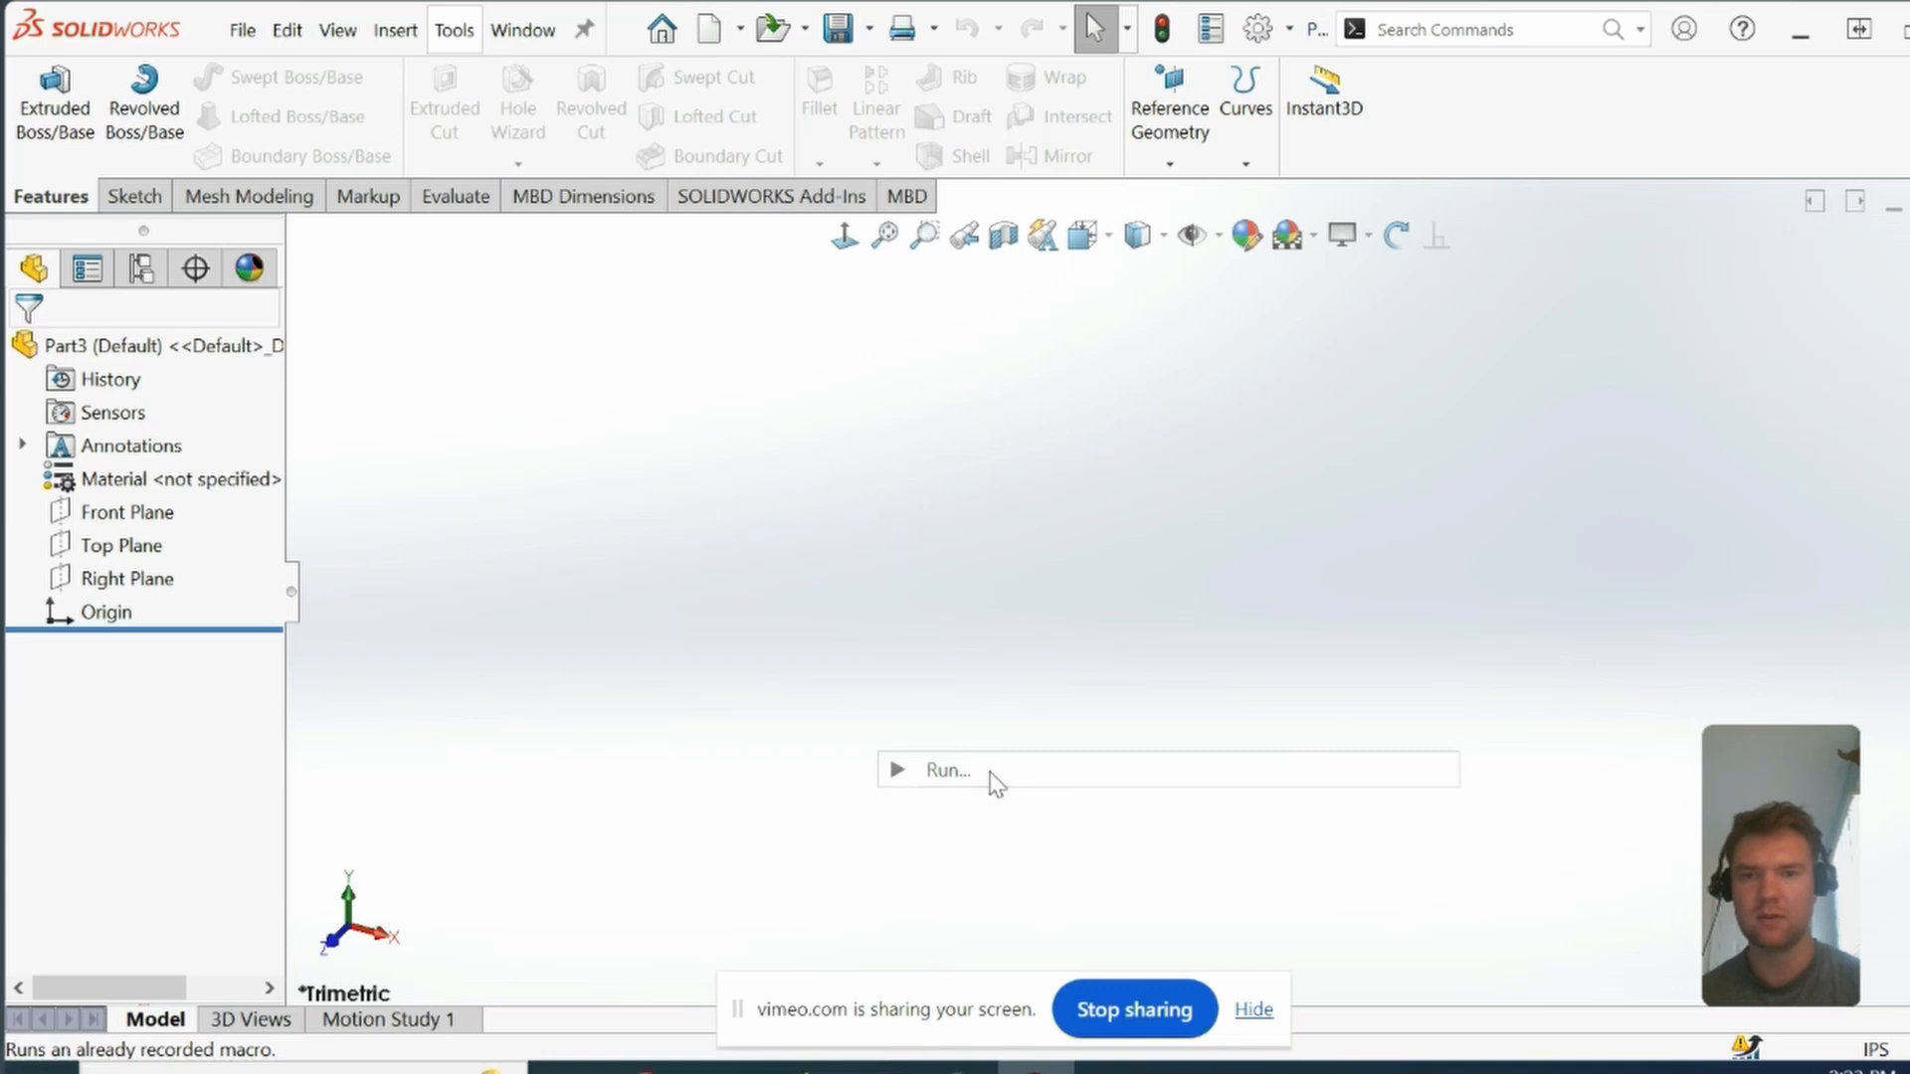
click(945, 770)
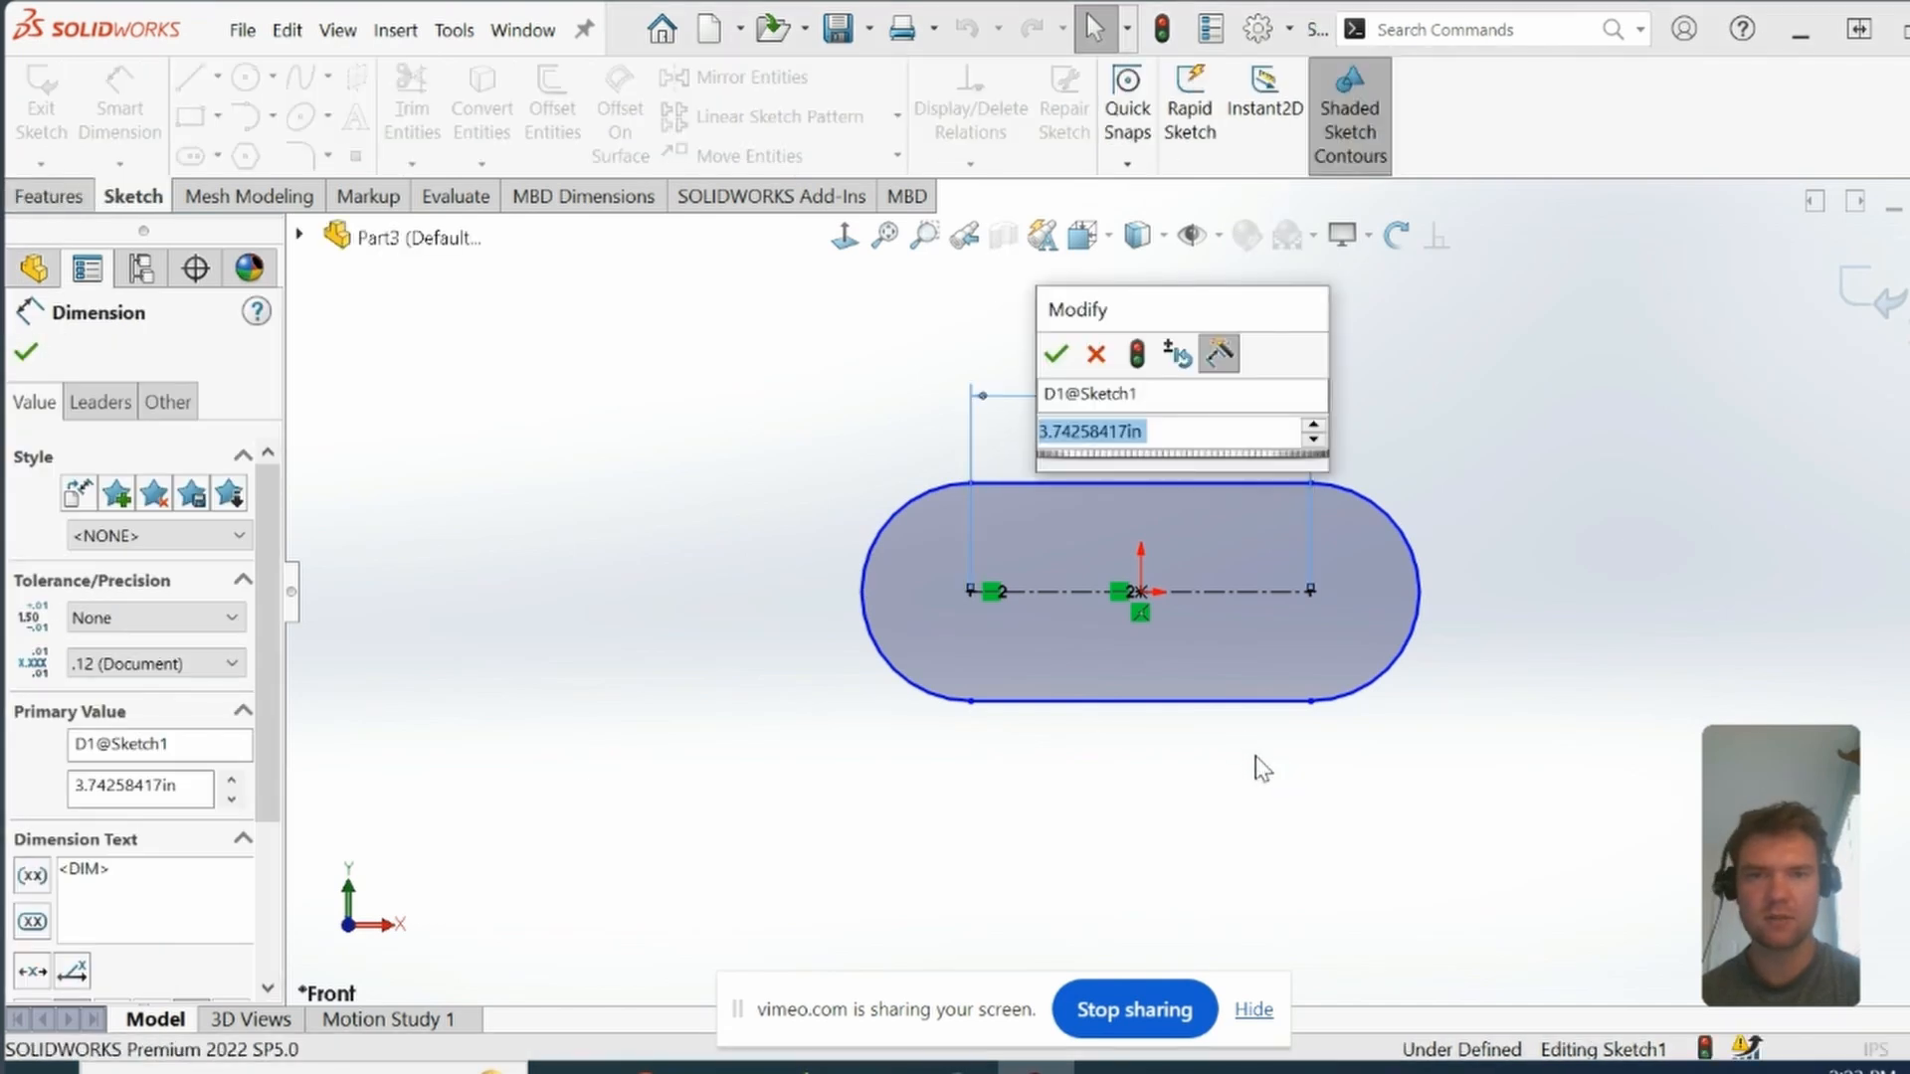
mouse_move(1116, 658)
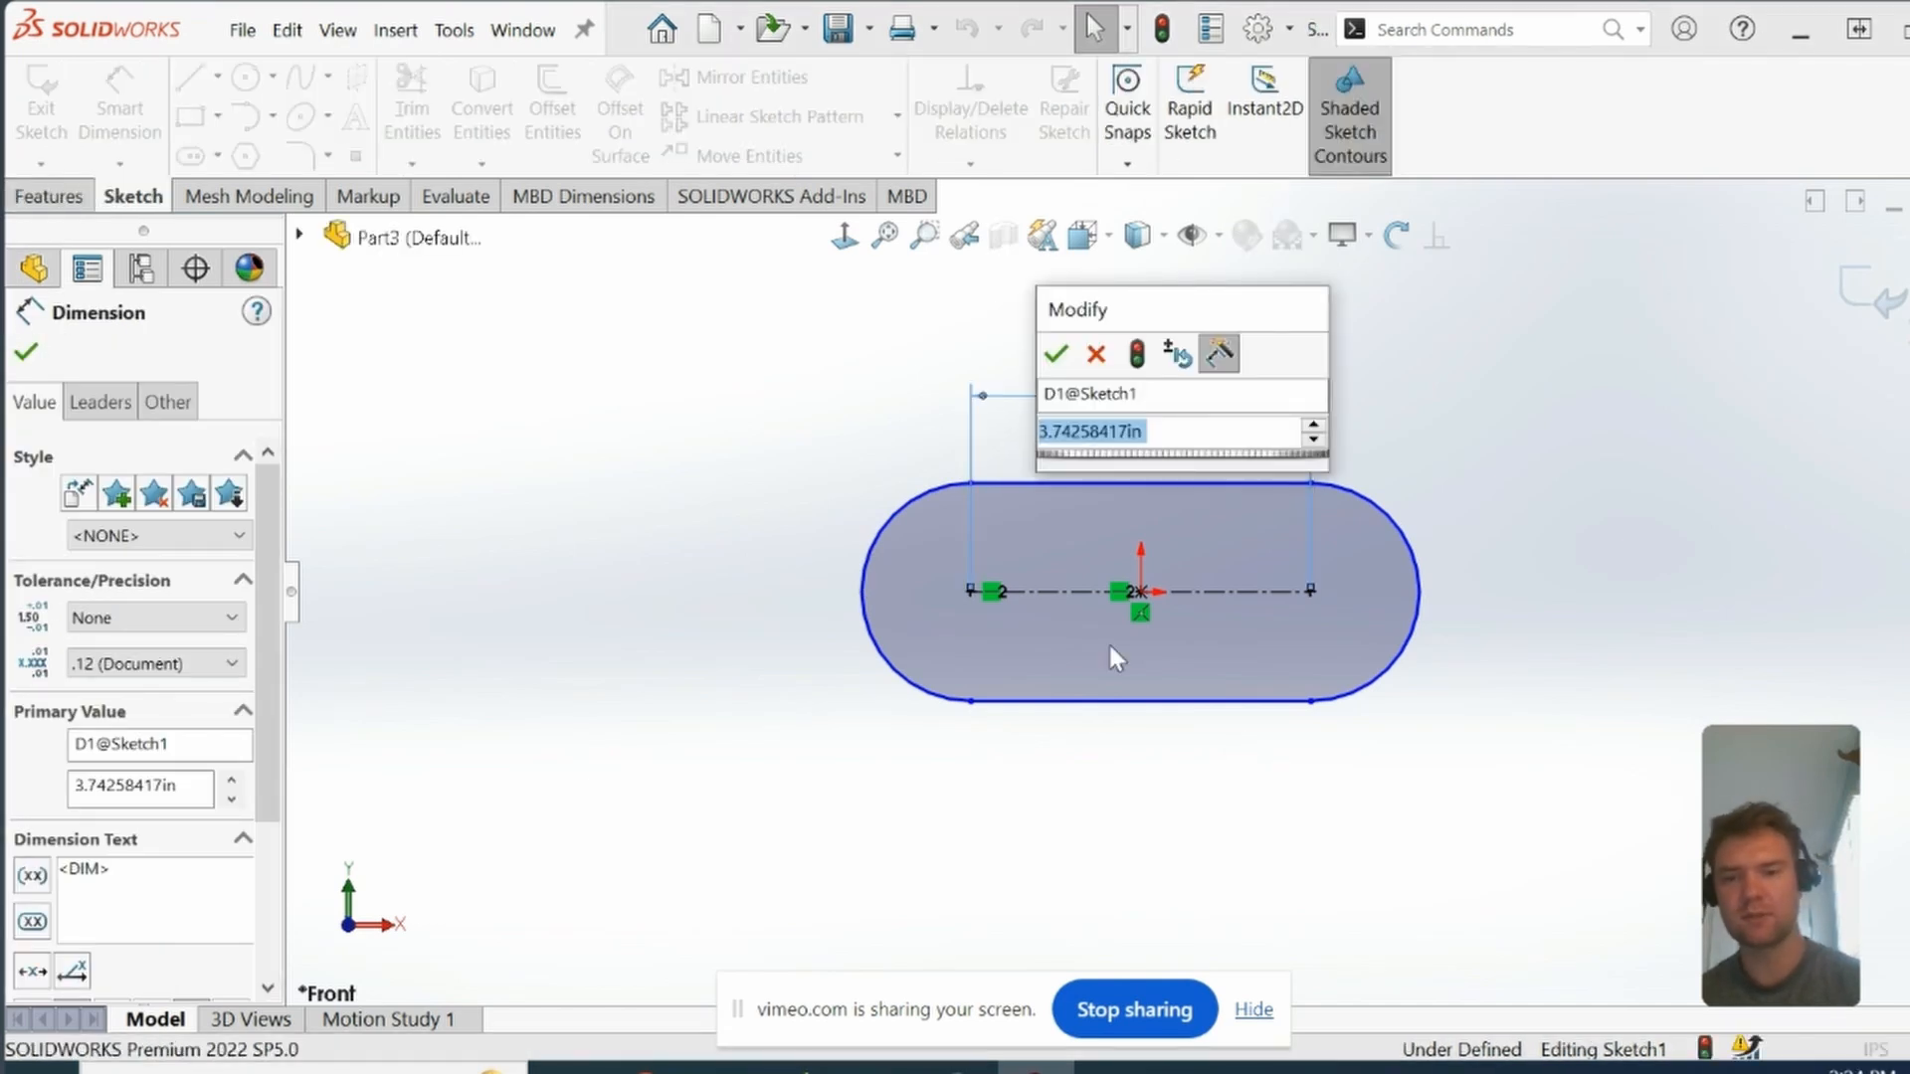
Step: Enter slot dimensions 6 and 3 in the macro's Modify prompts
text(6)
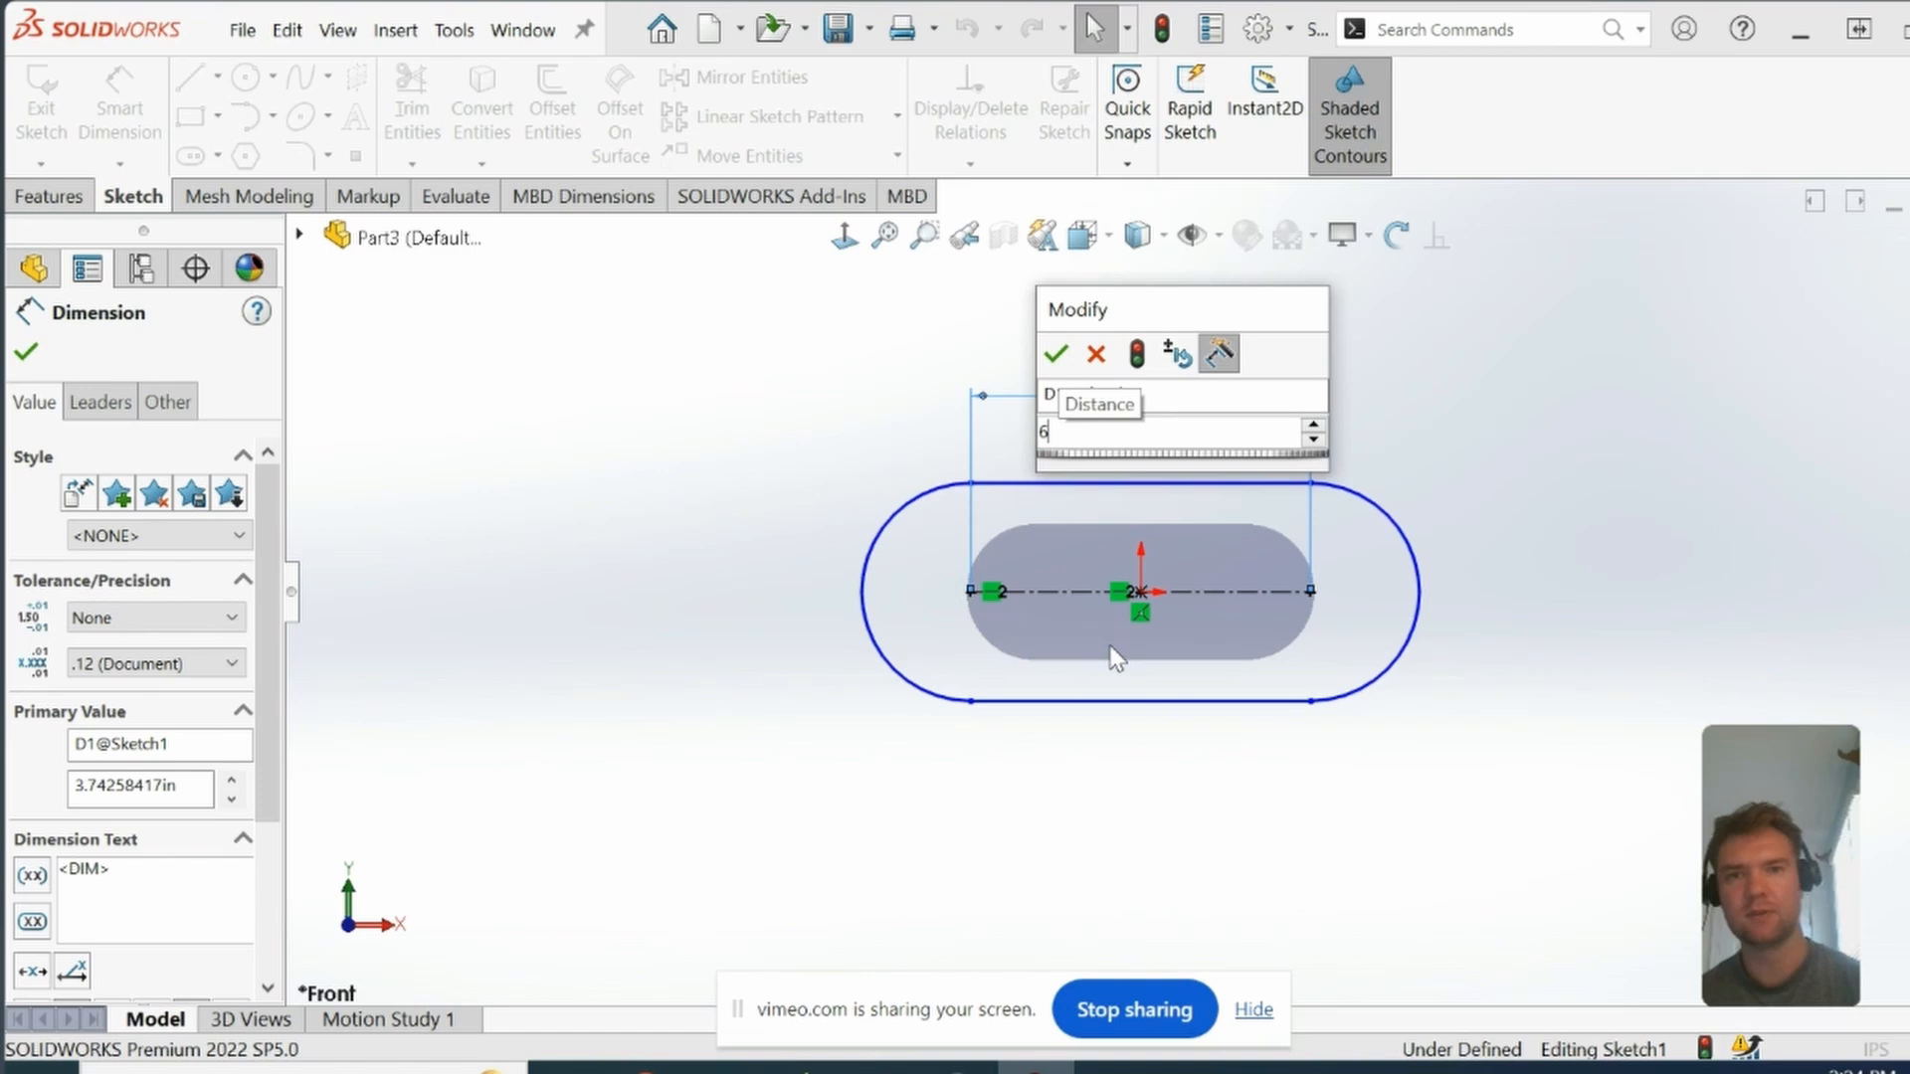
click(1054, 354)
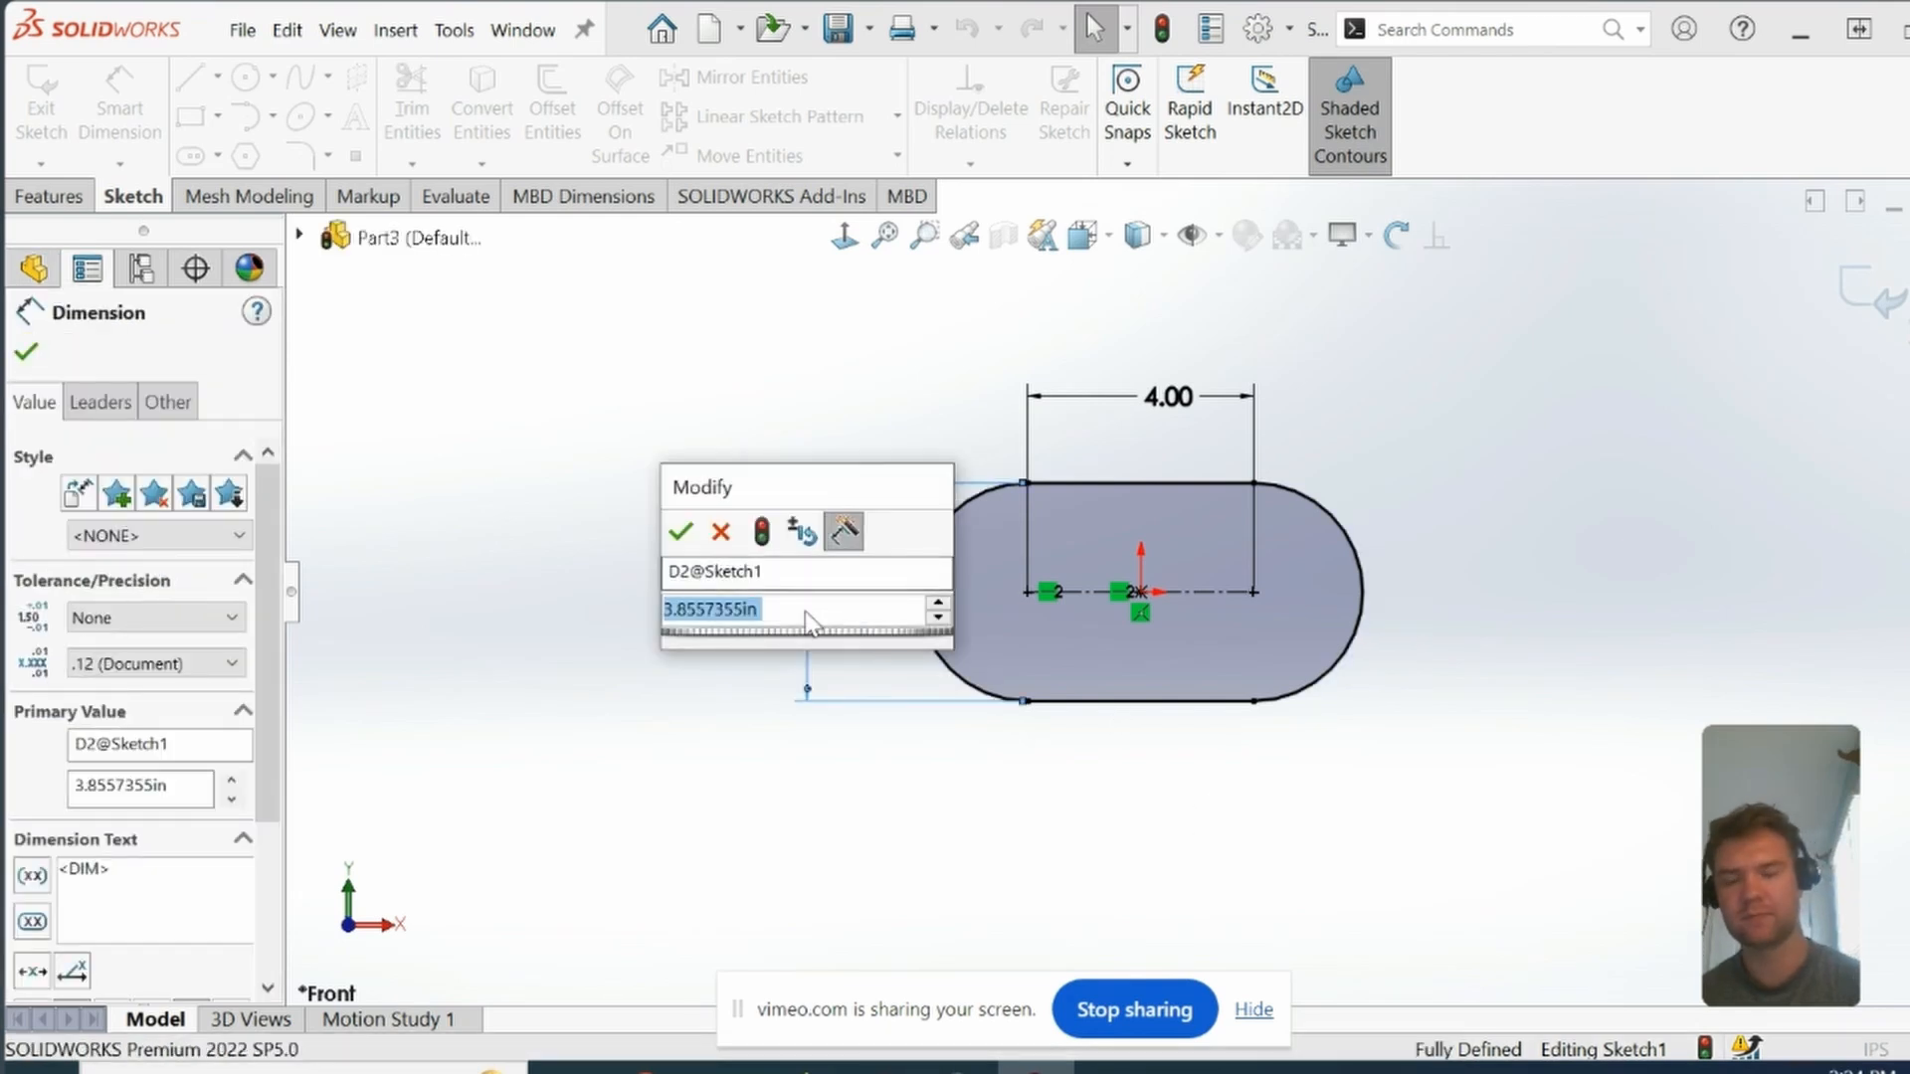
text(3)
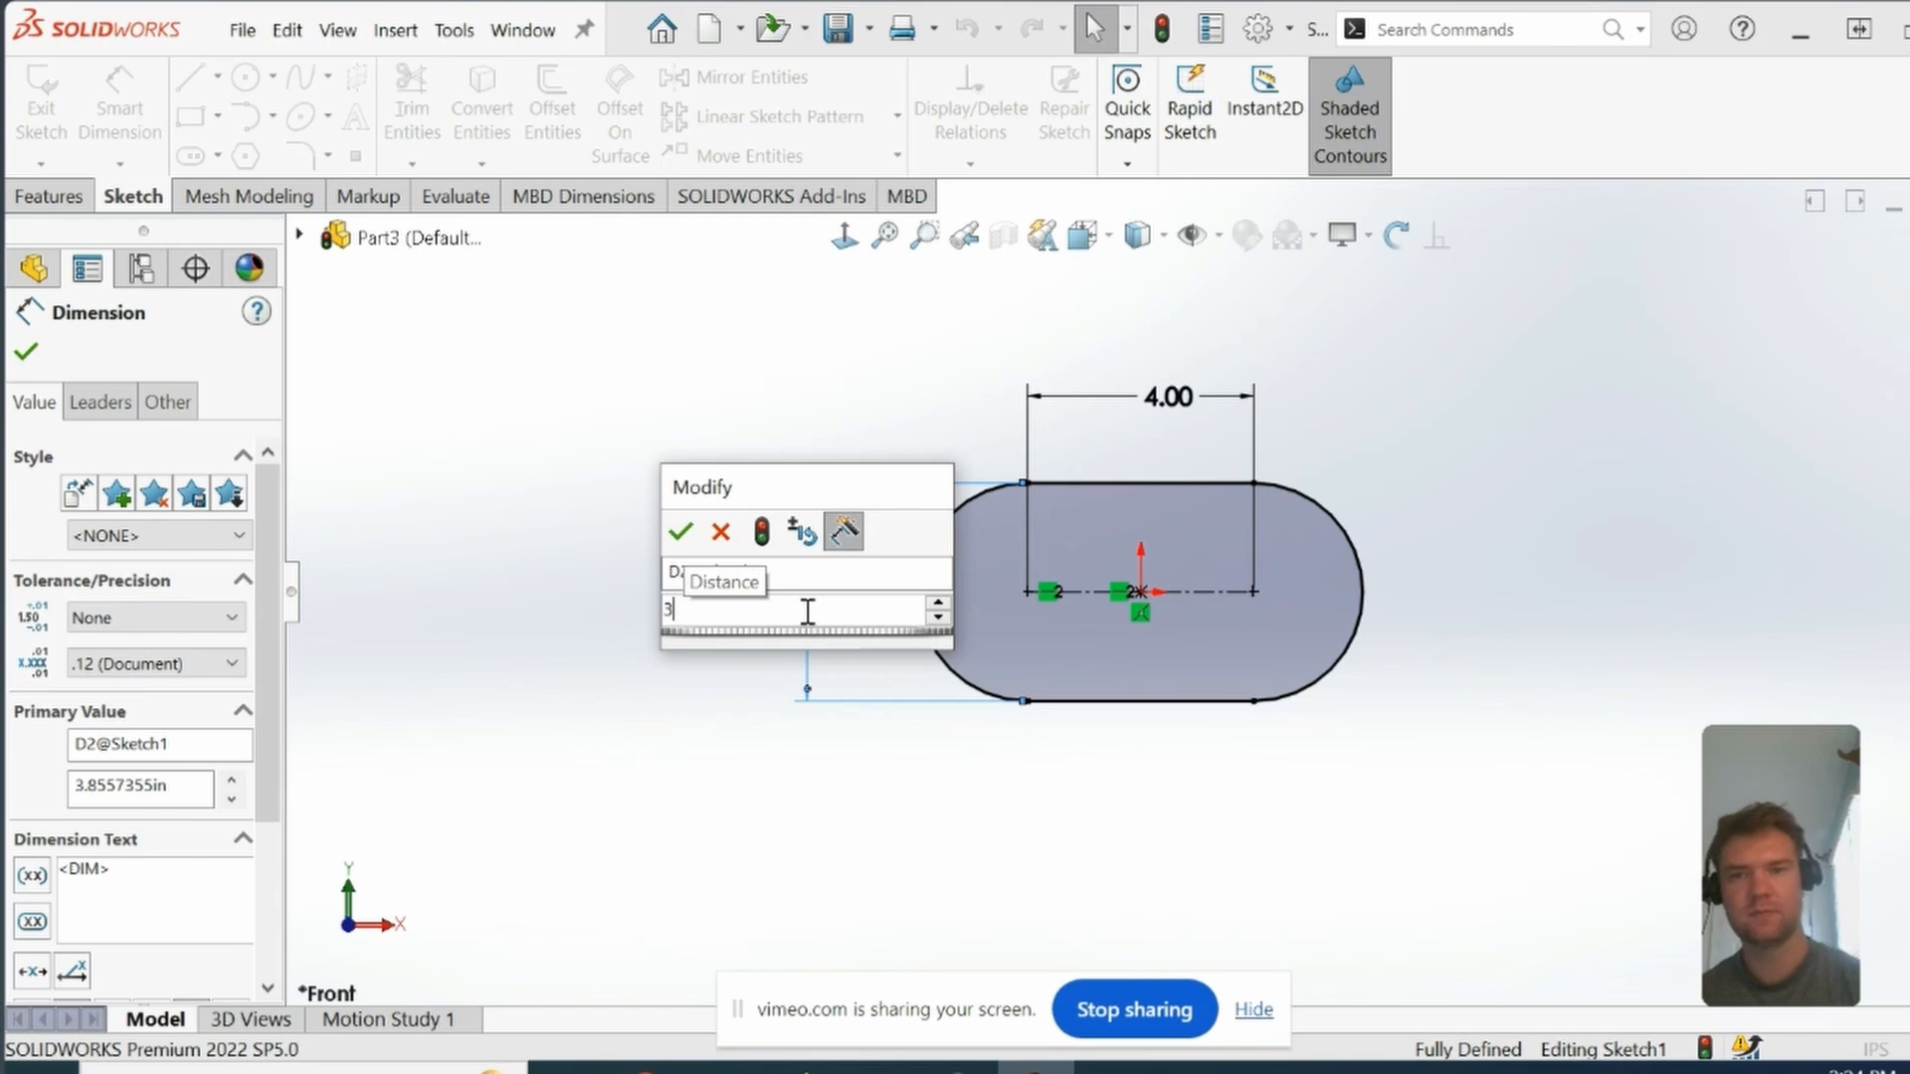
click(680, 533)
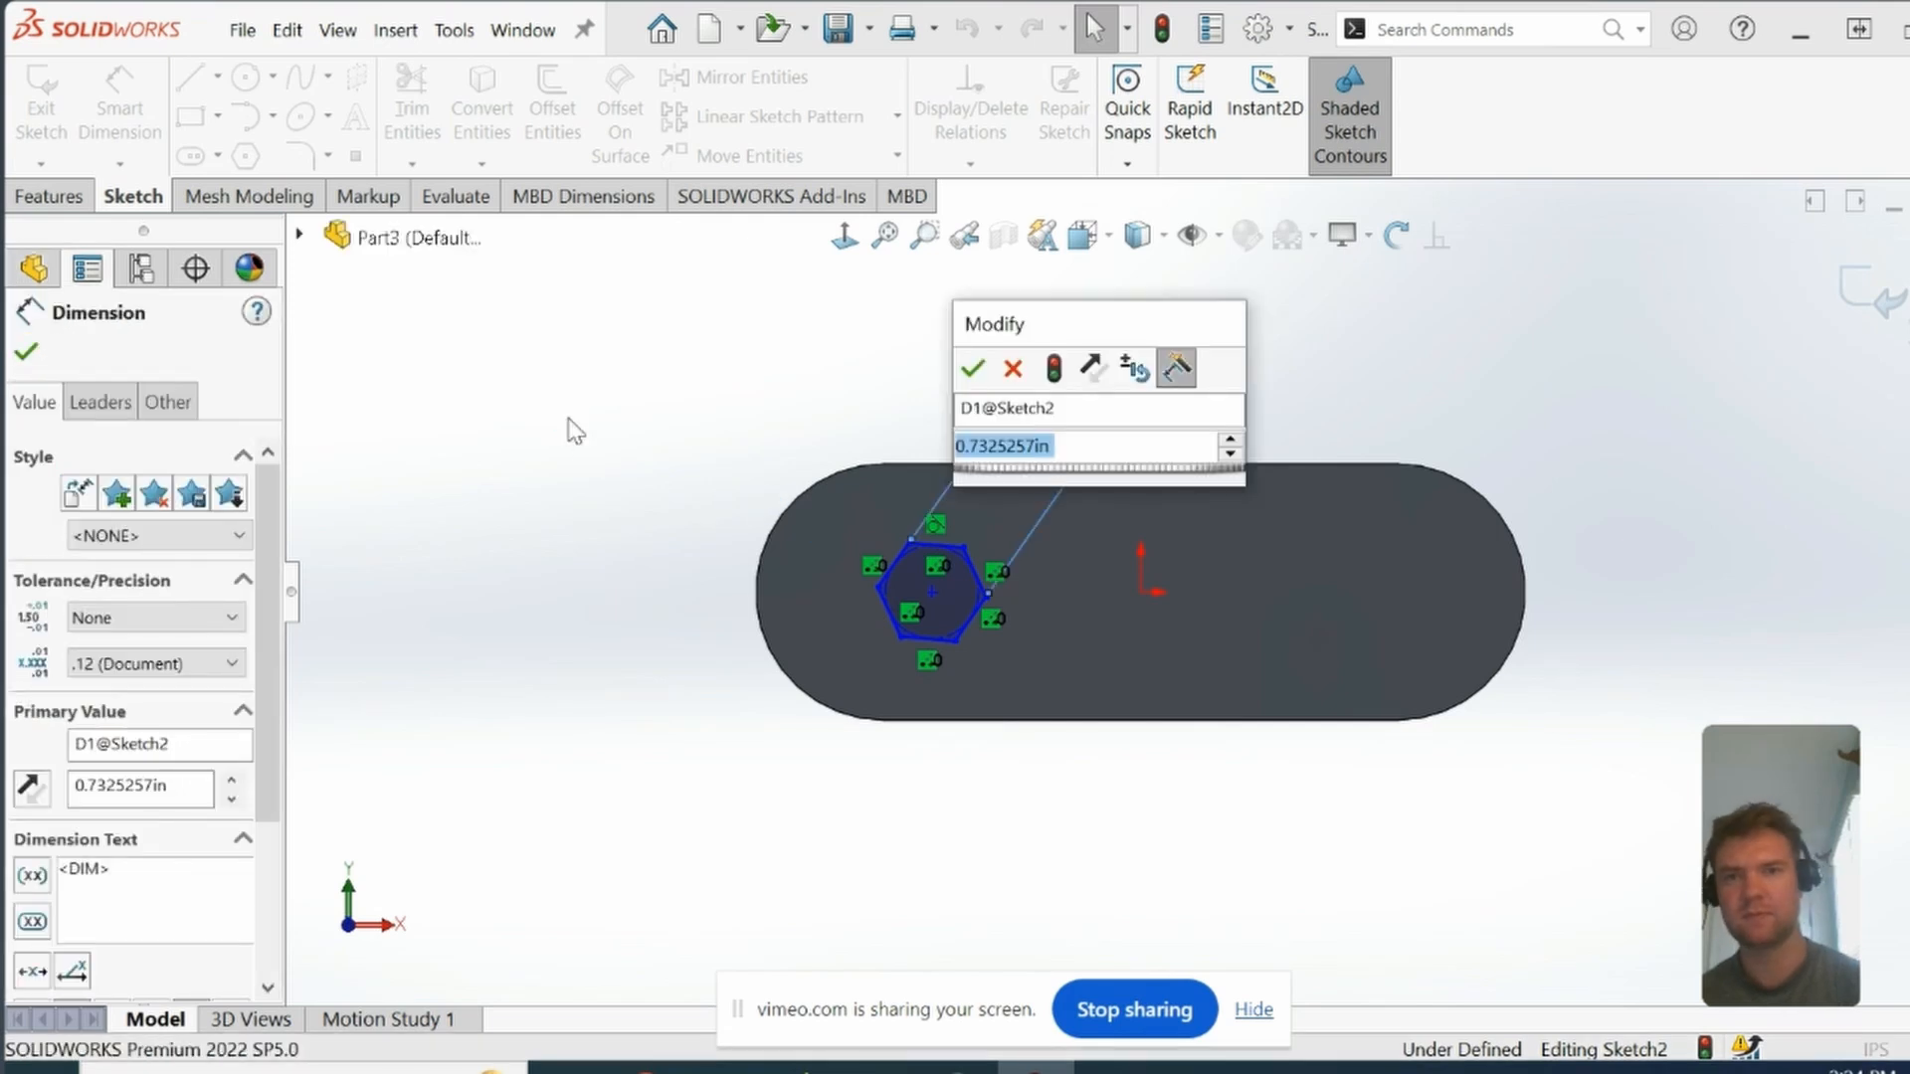
Step: Set the hexagon size to .50 and its horizontal offset to 1, completing the cut
text(.5)
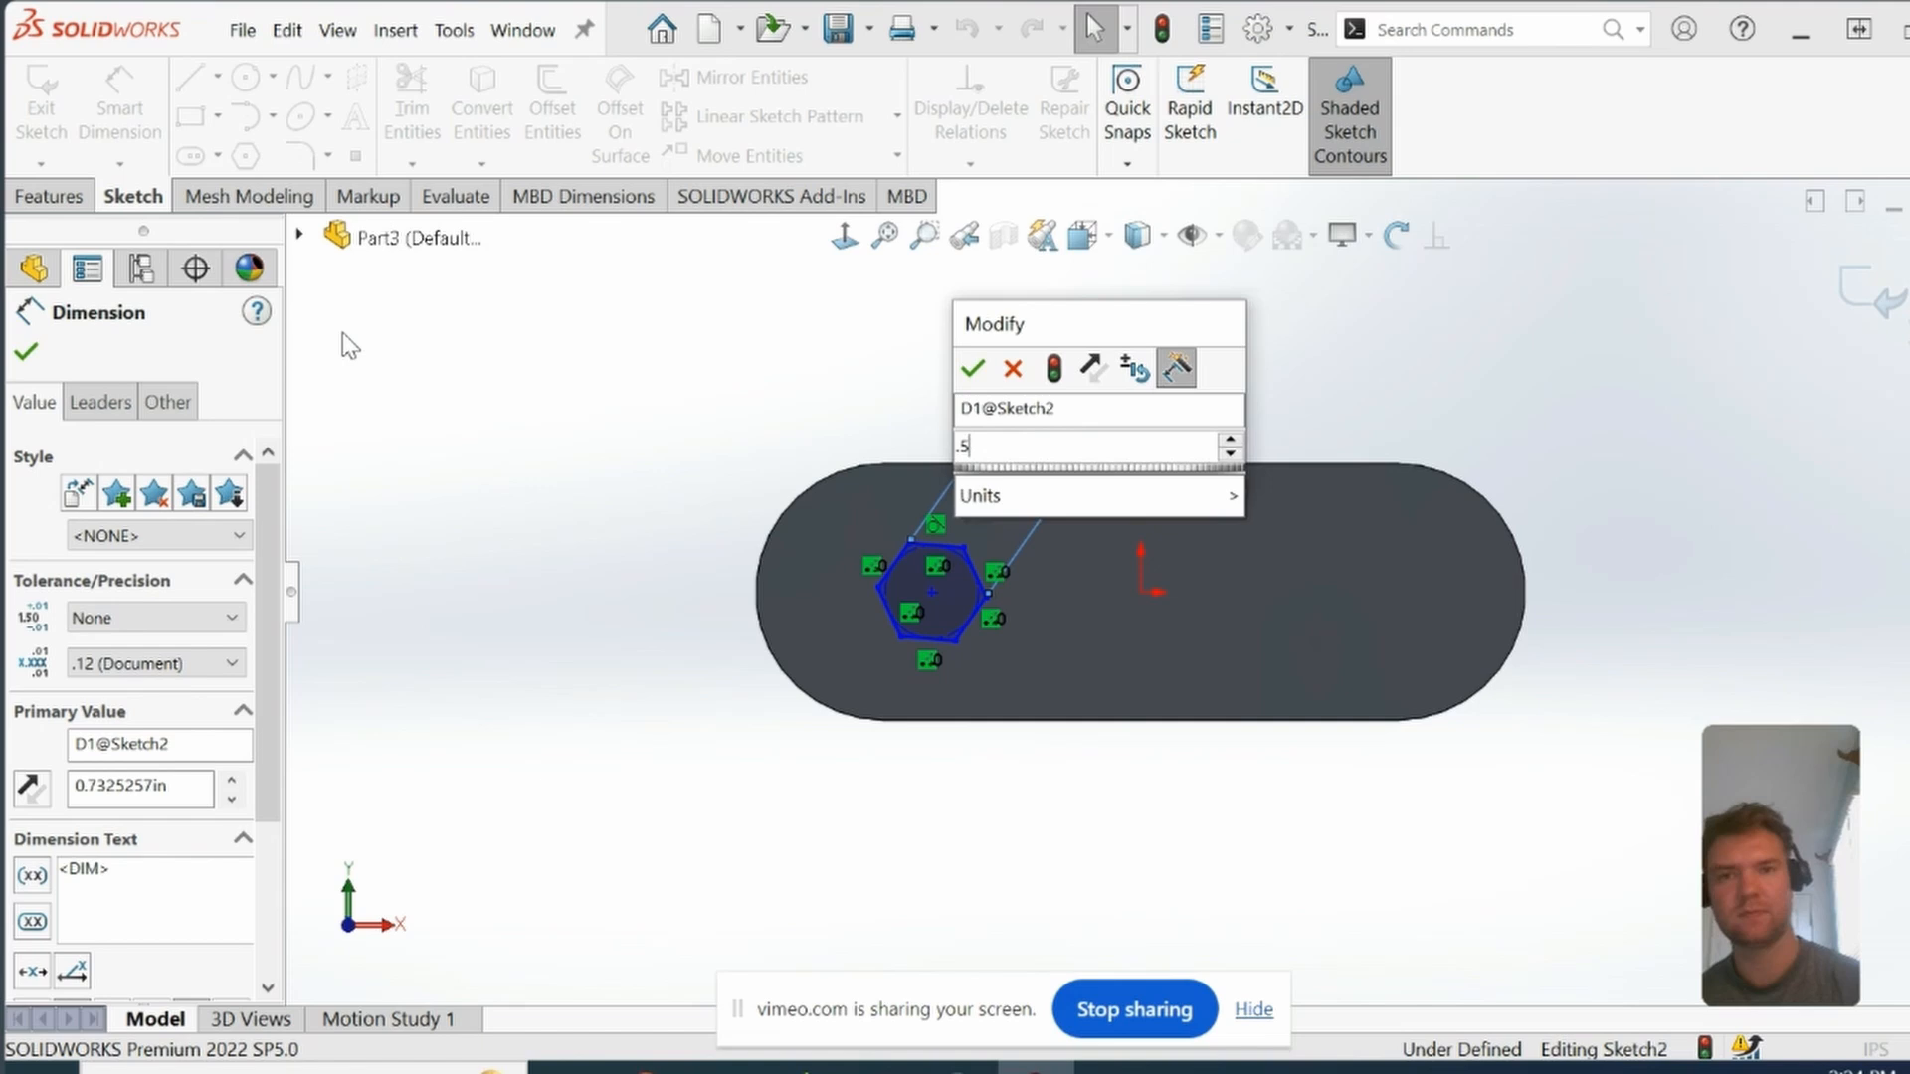
click(970, 368)
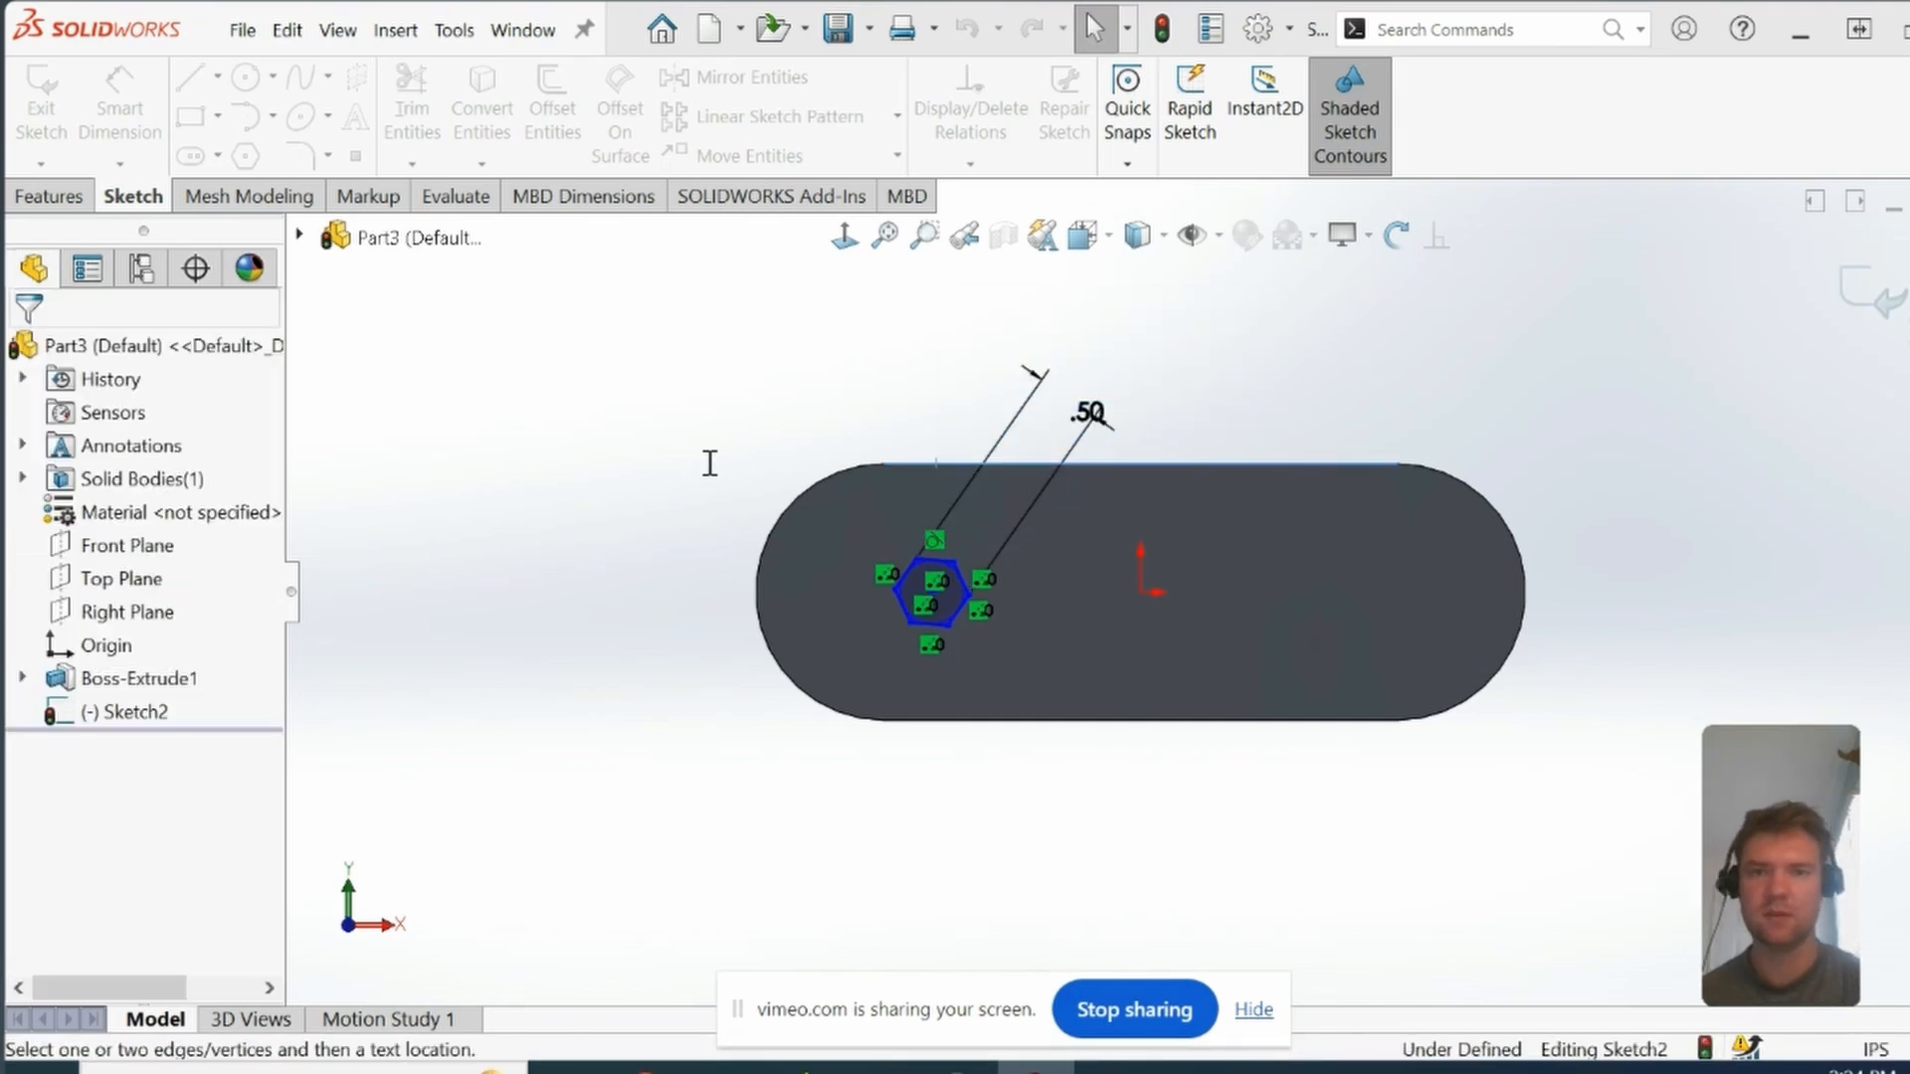
click(1032, 771)
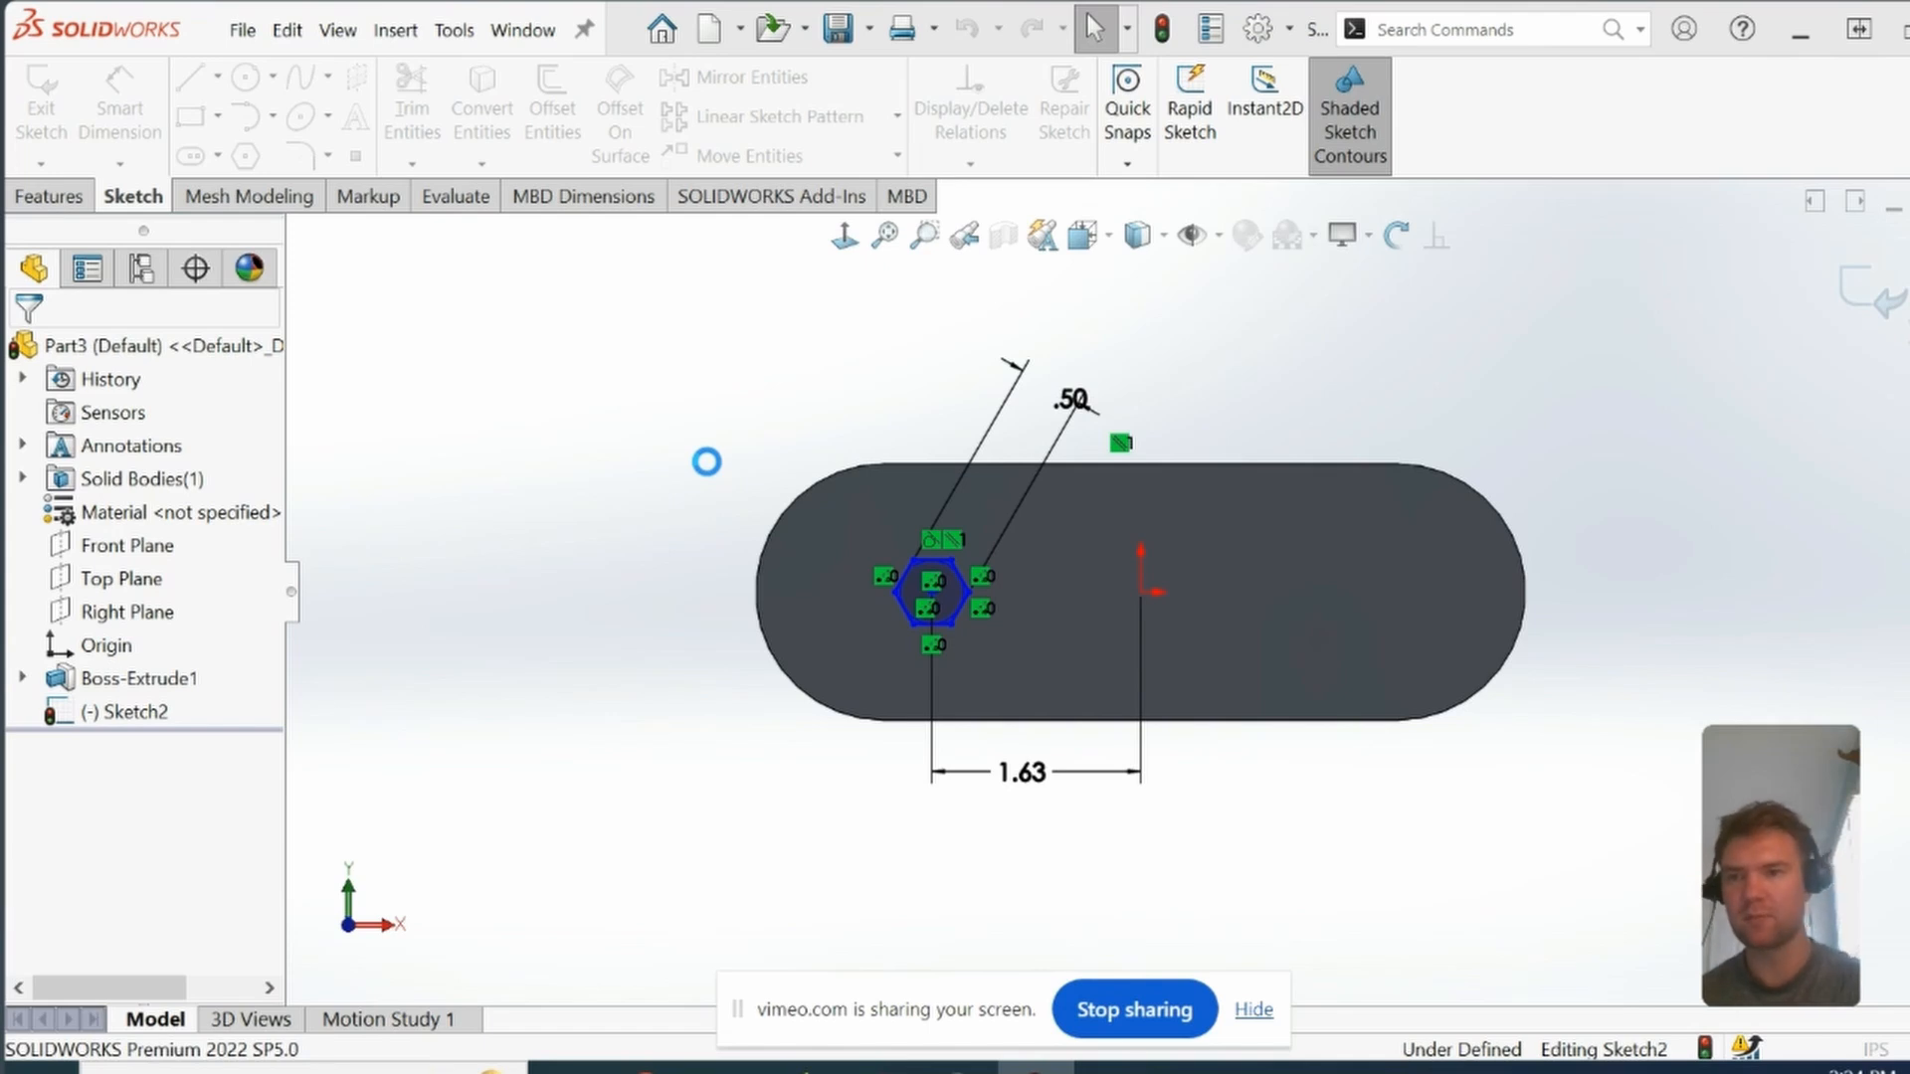
click(1019, 770)
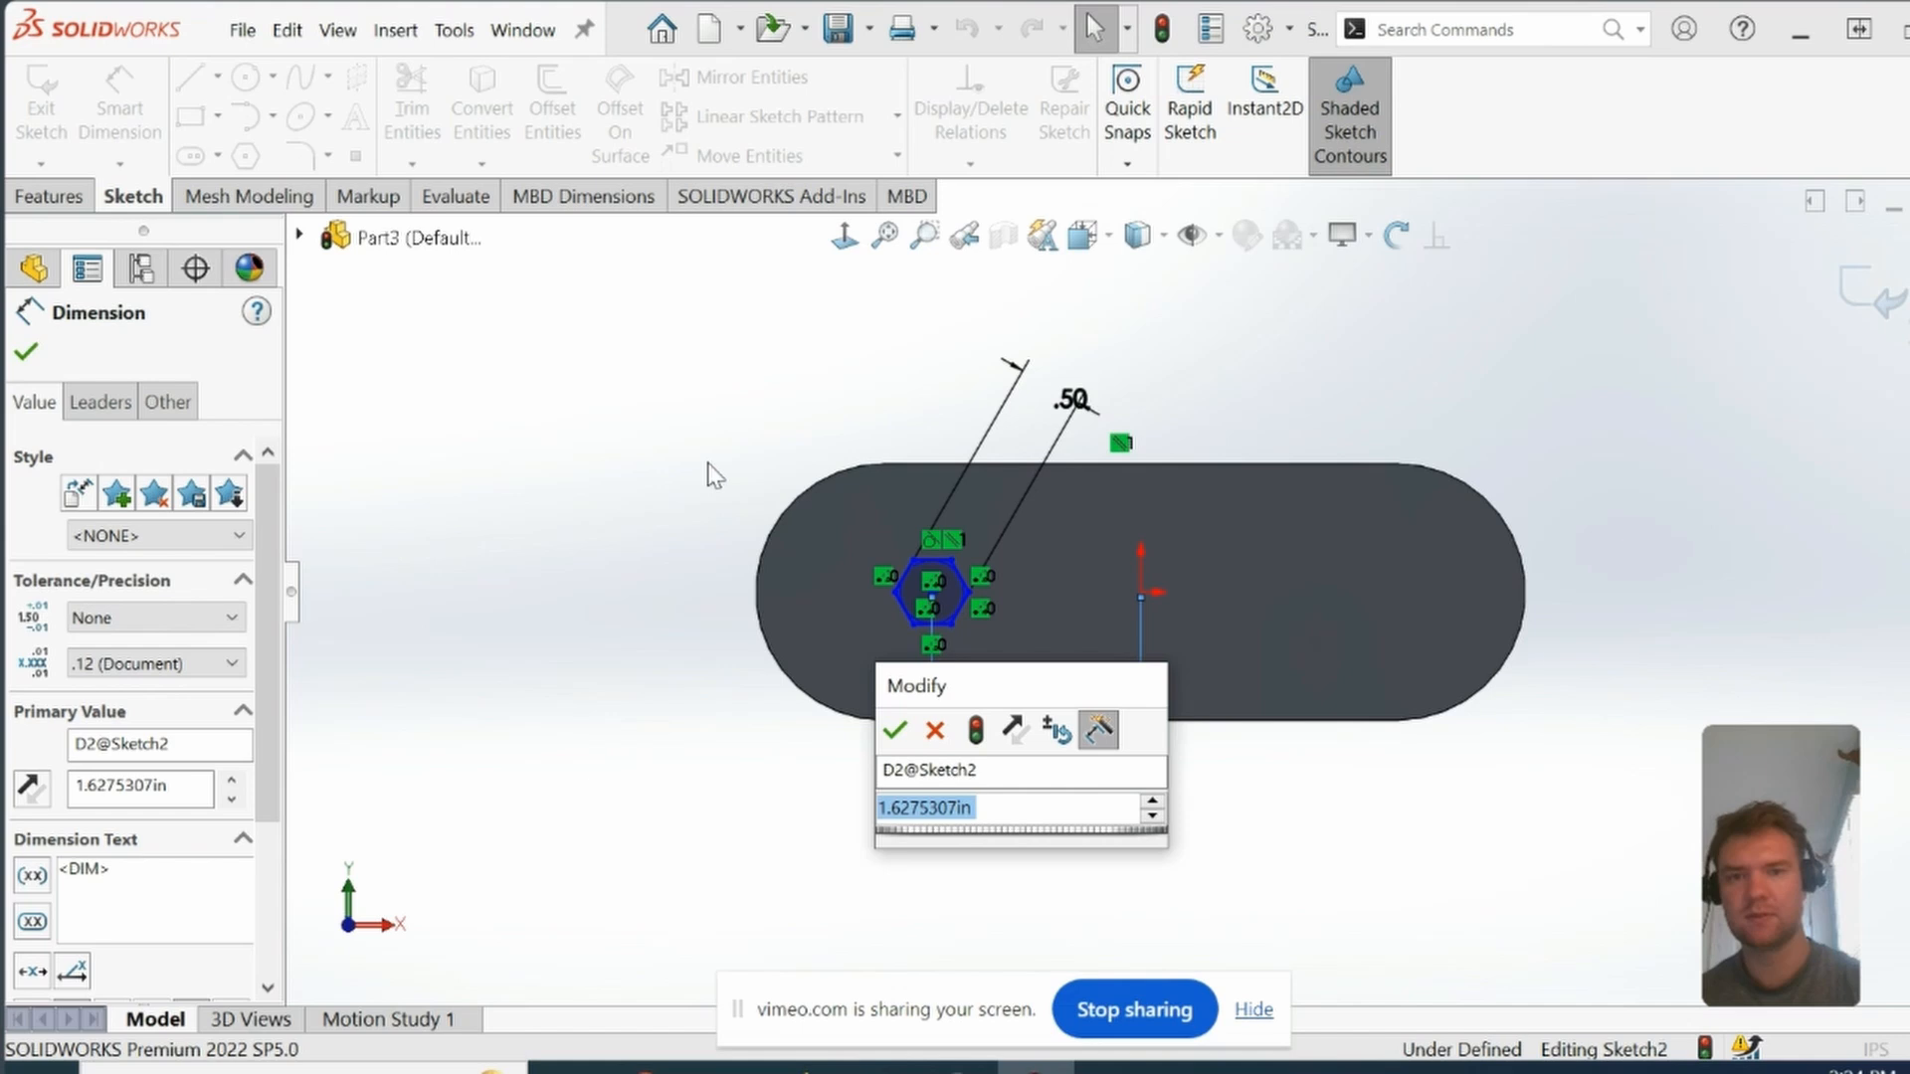
text(1.)
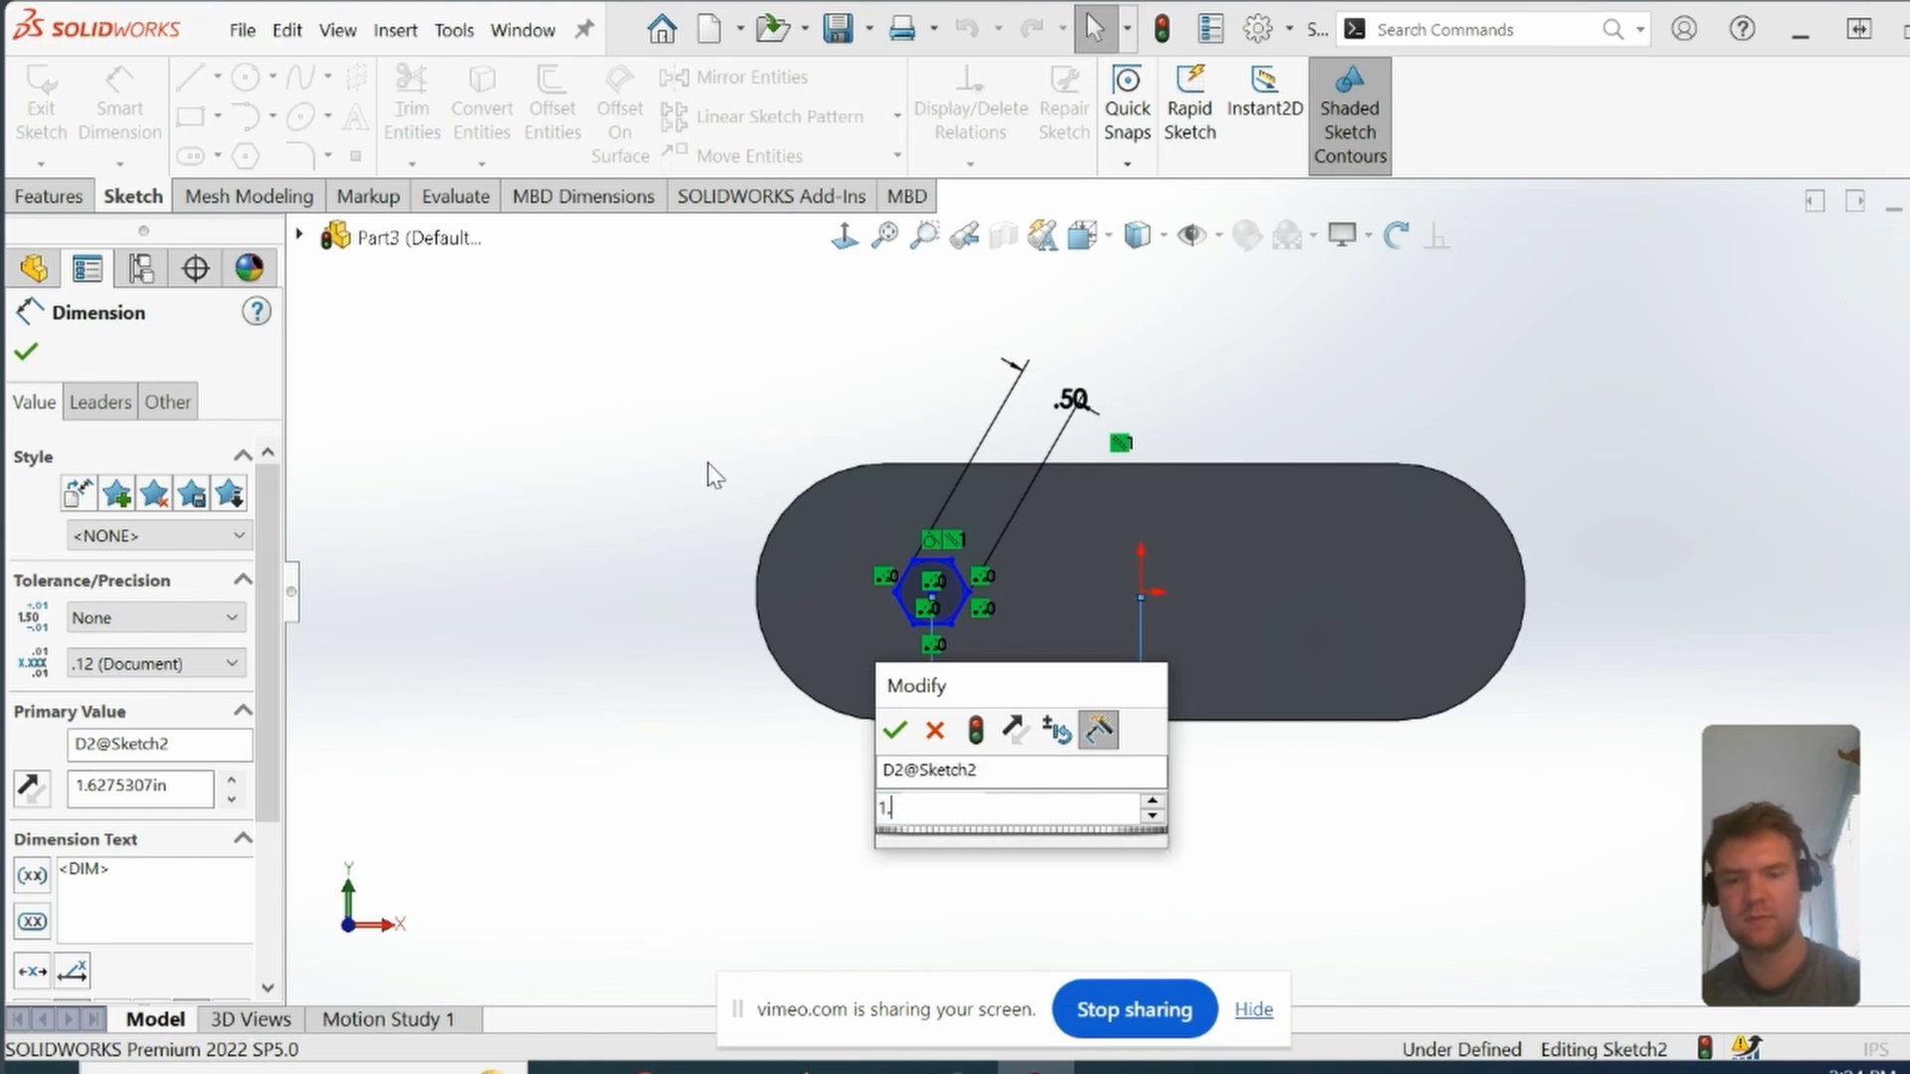
click(895, 729)
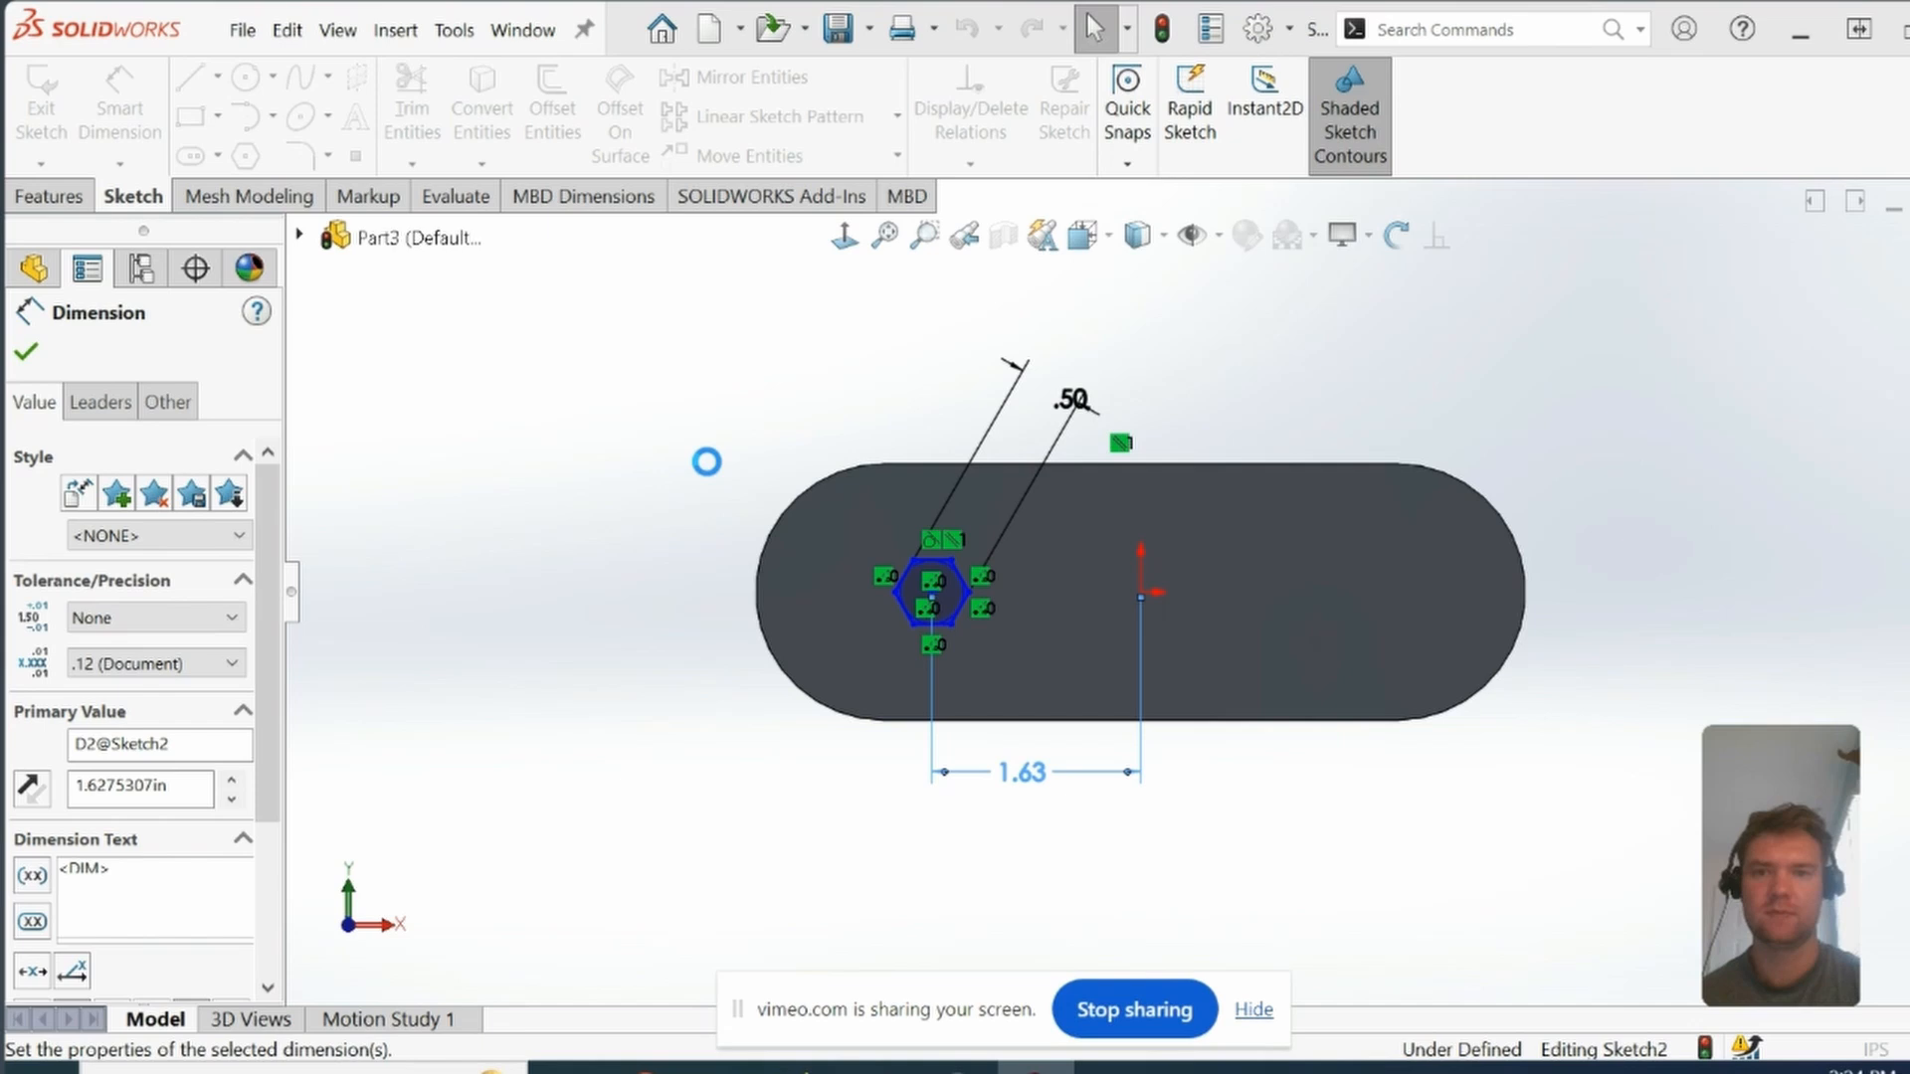
click(24, 351)
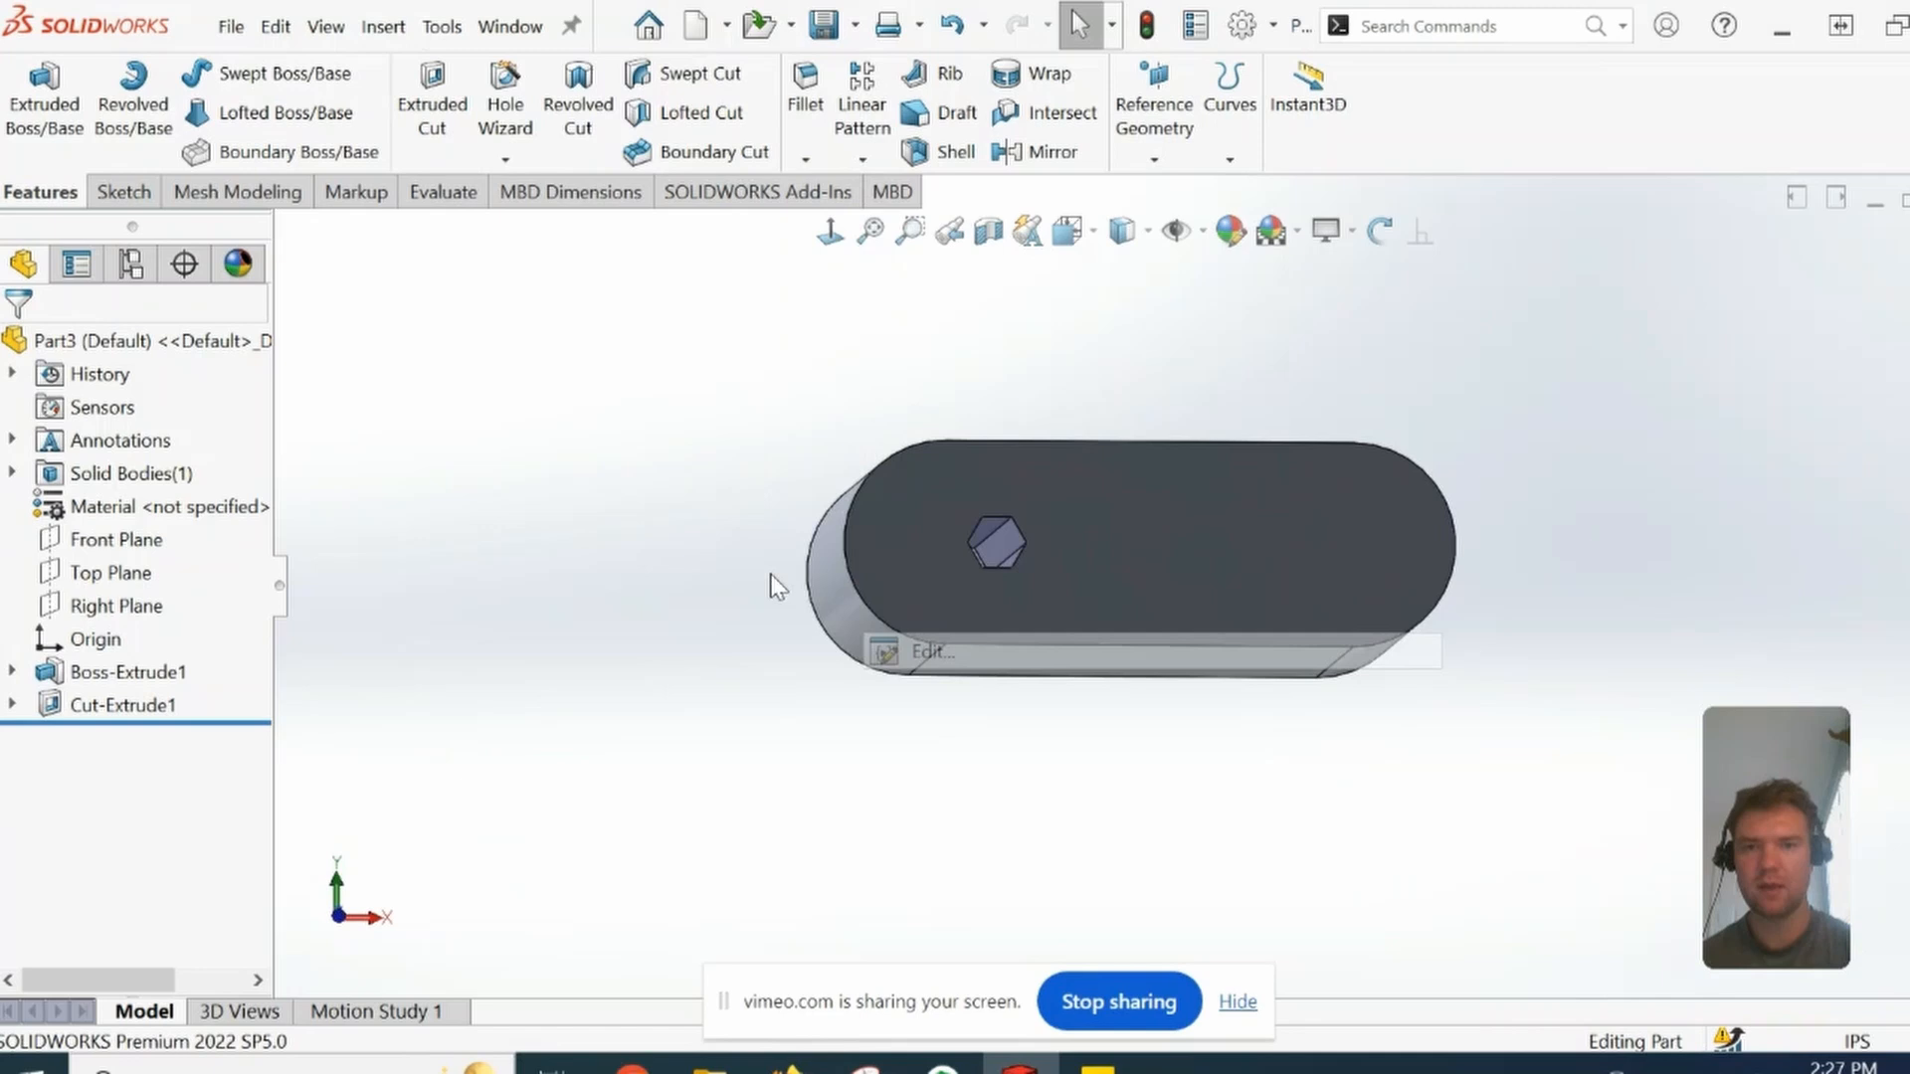
Step: Open Macro3.swp from the macros folder via Tools > Macro > Edit
click(745, 554)
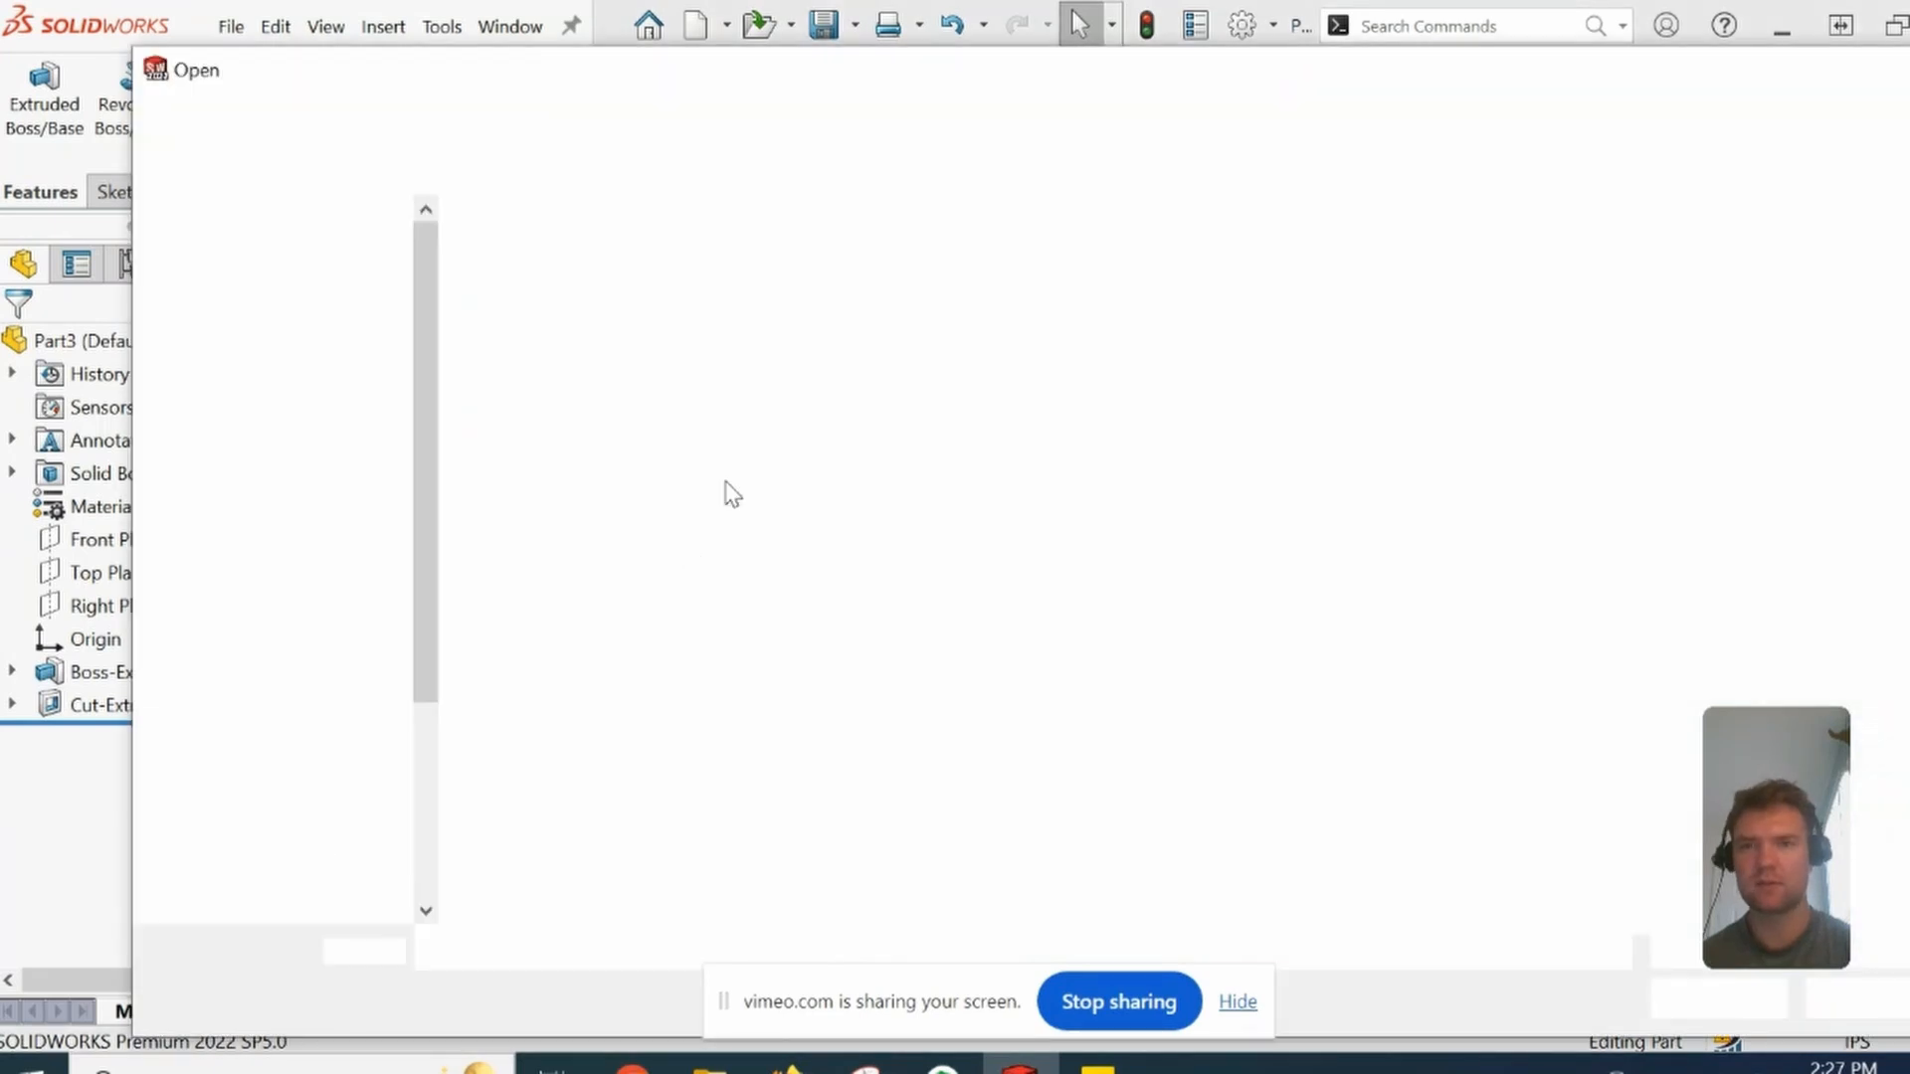
click(1047, 292)
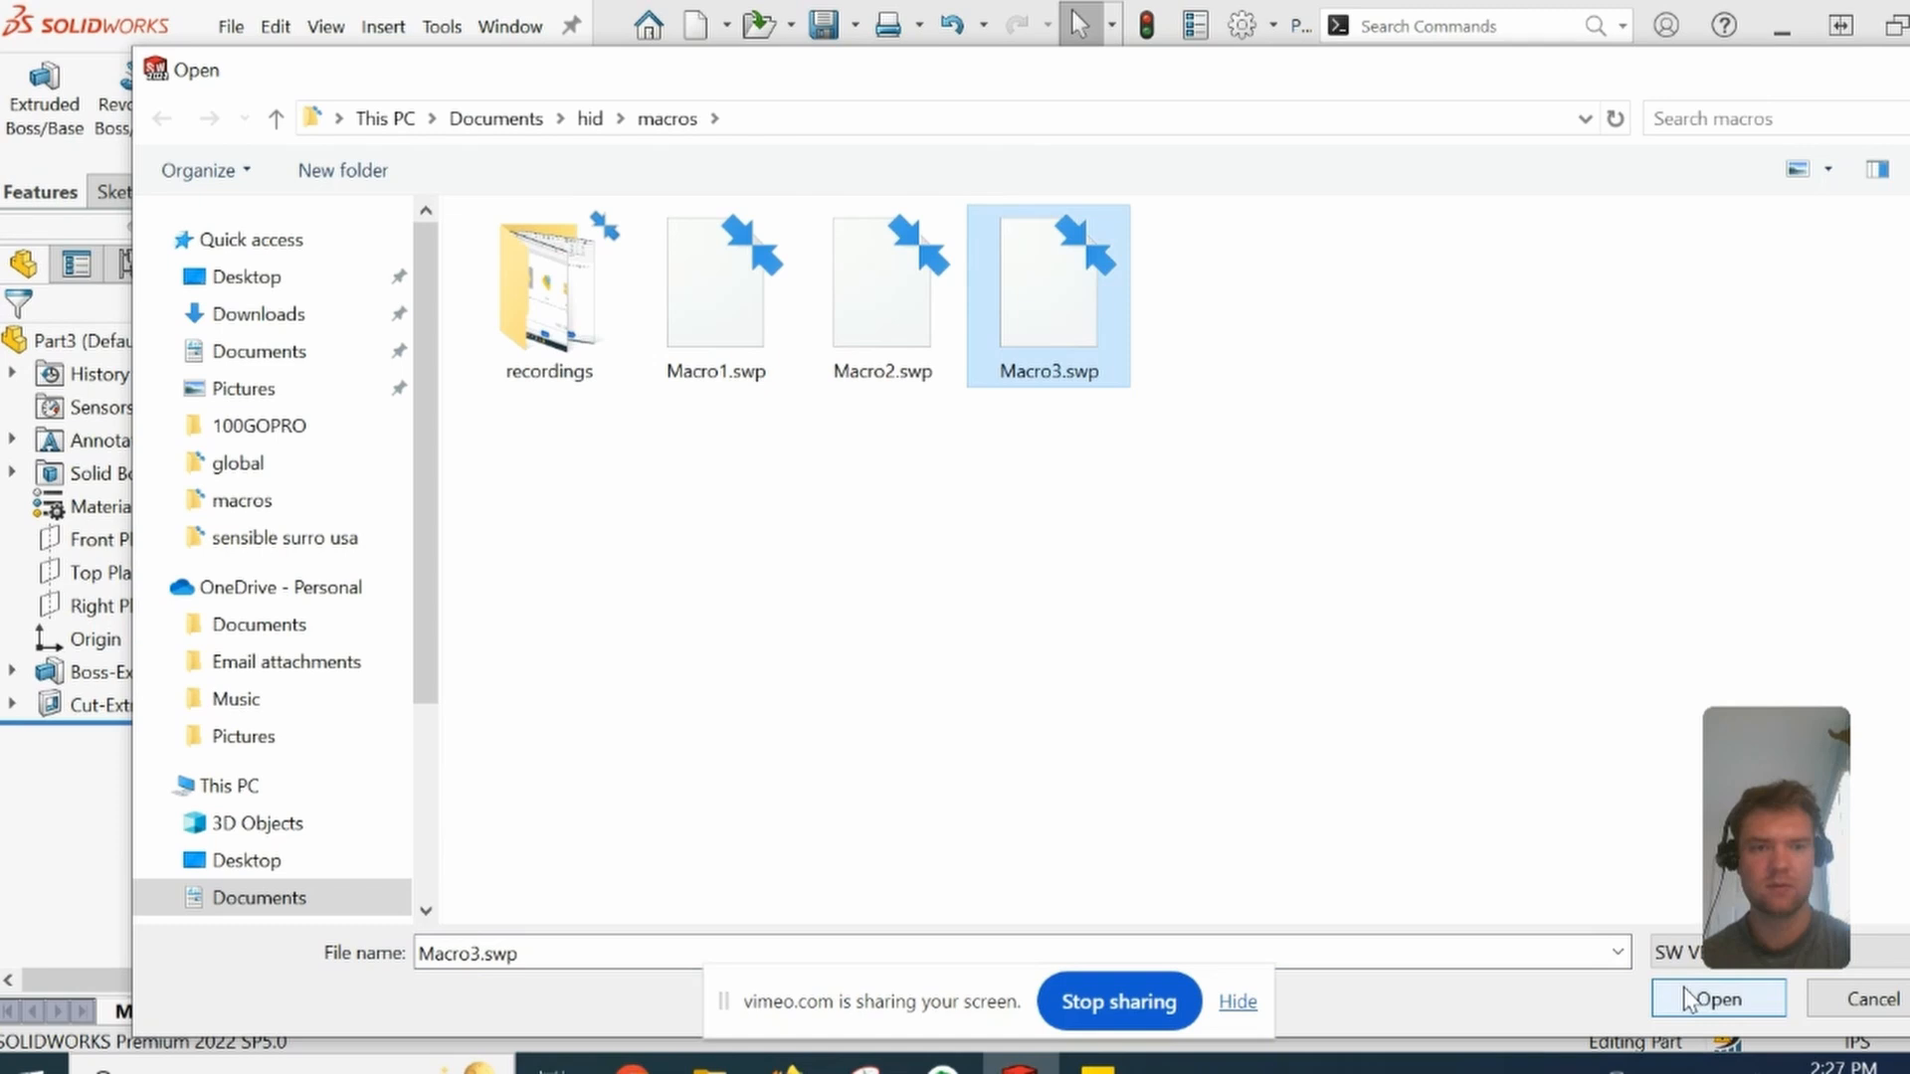
click(1716, 998)
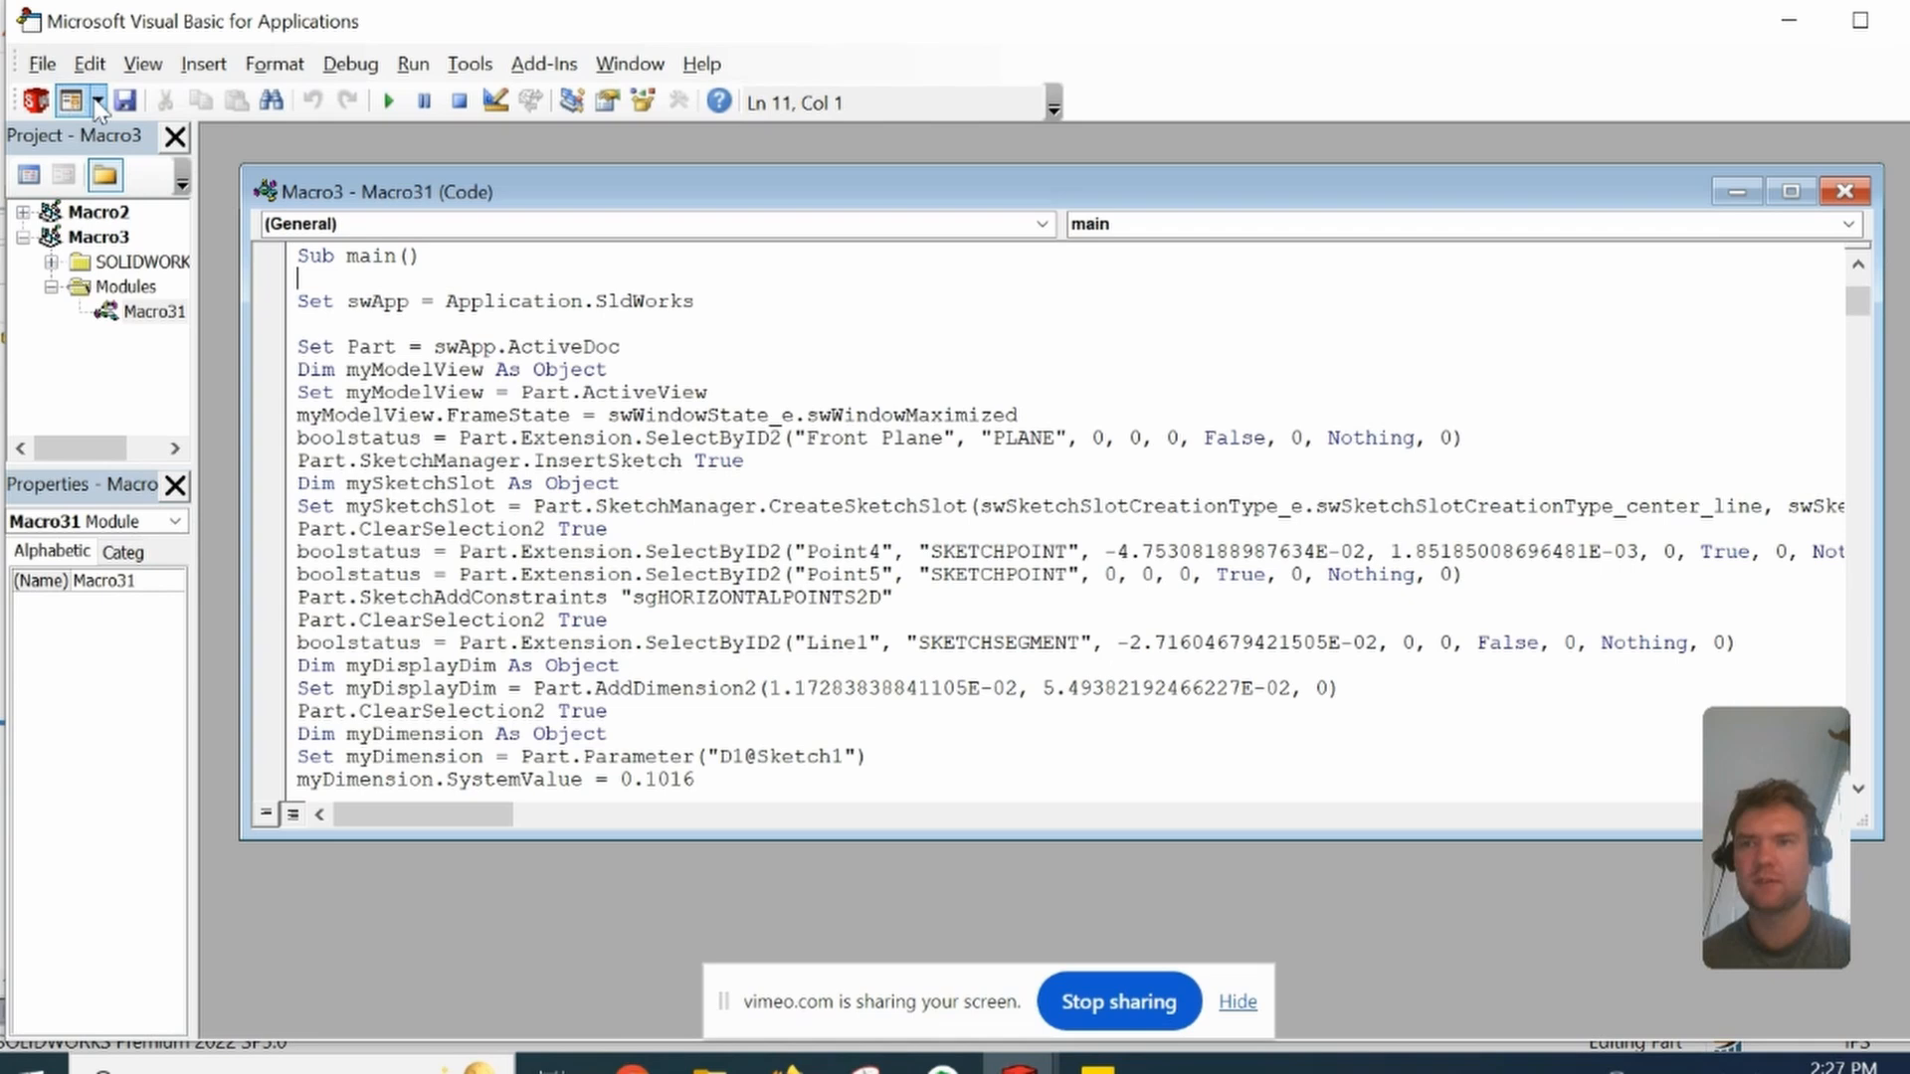
Step: Maximize the Macro31 code window to fill the Visual Basic editor
click(1789, 191)
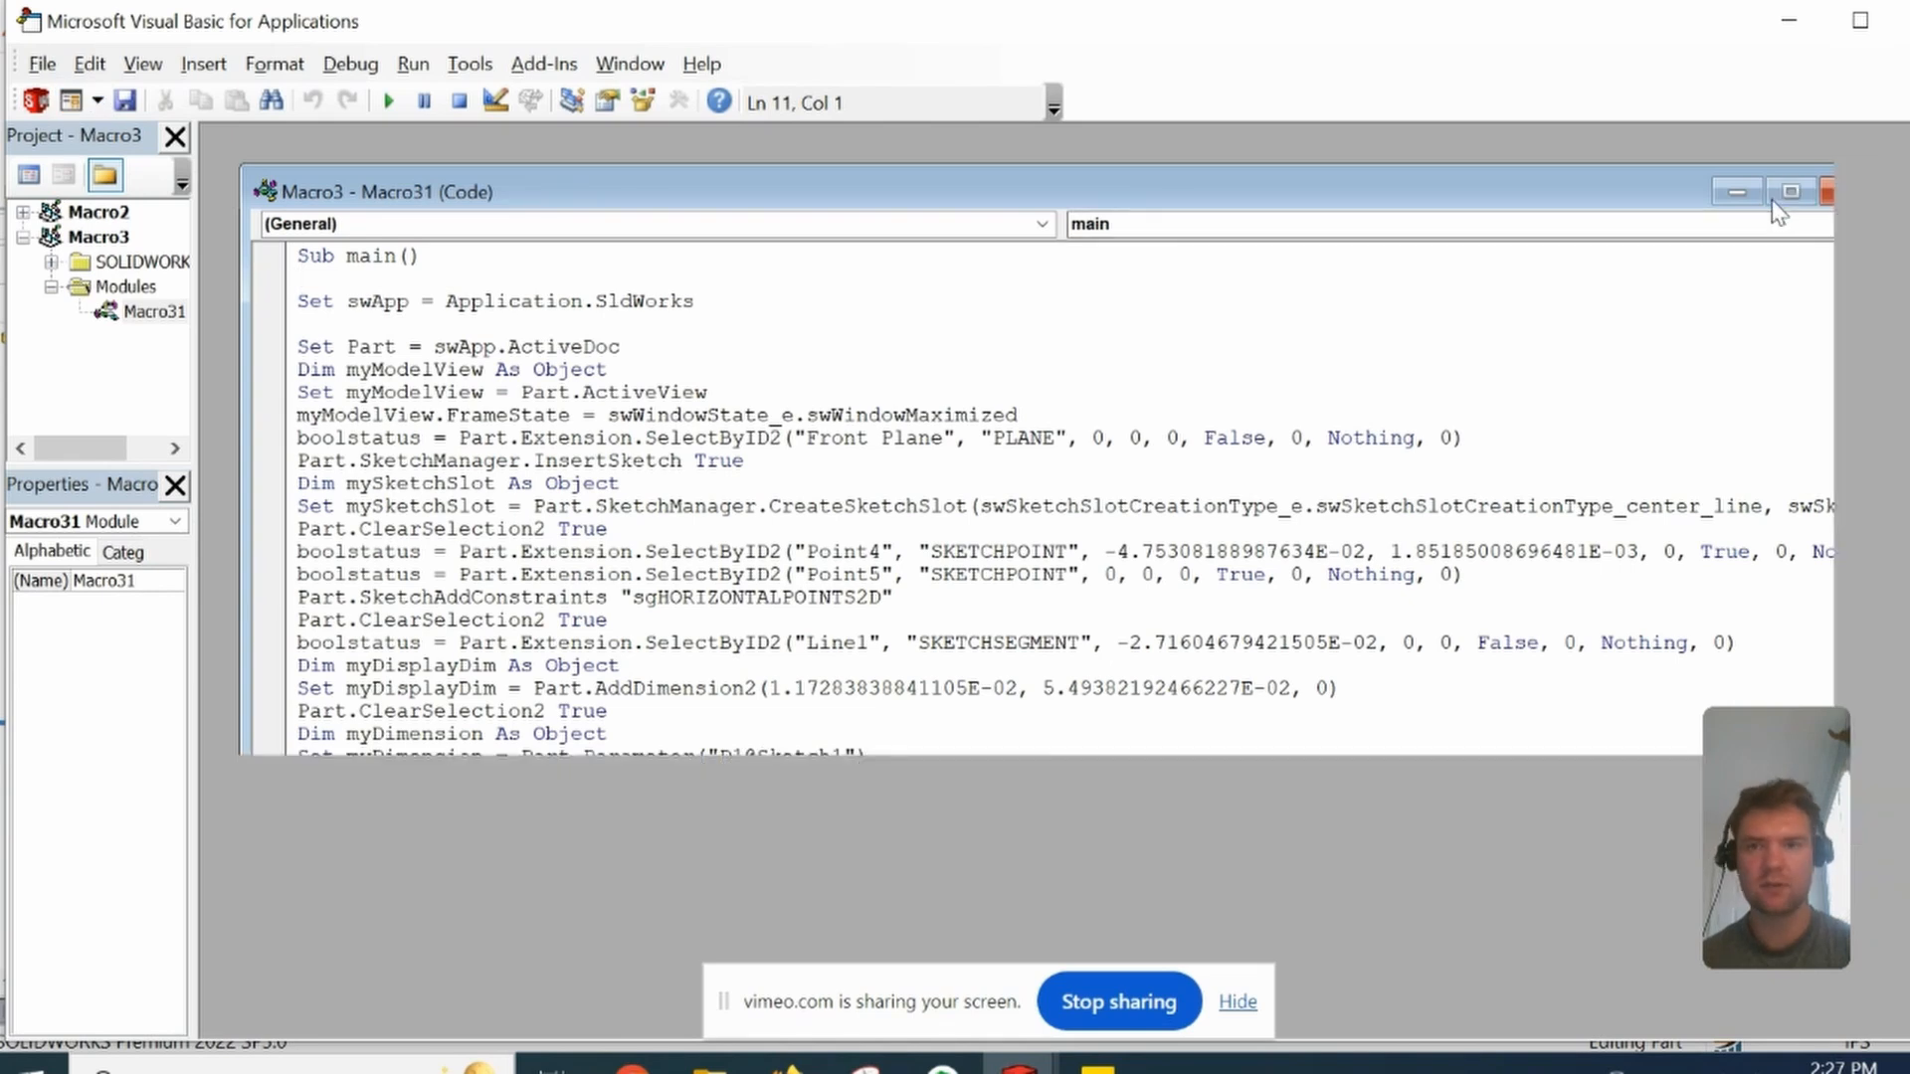
click(1788, 191)
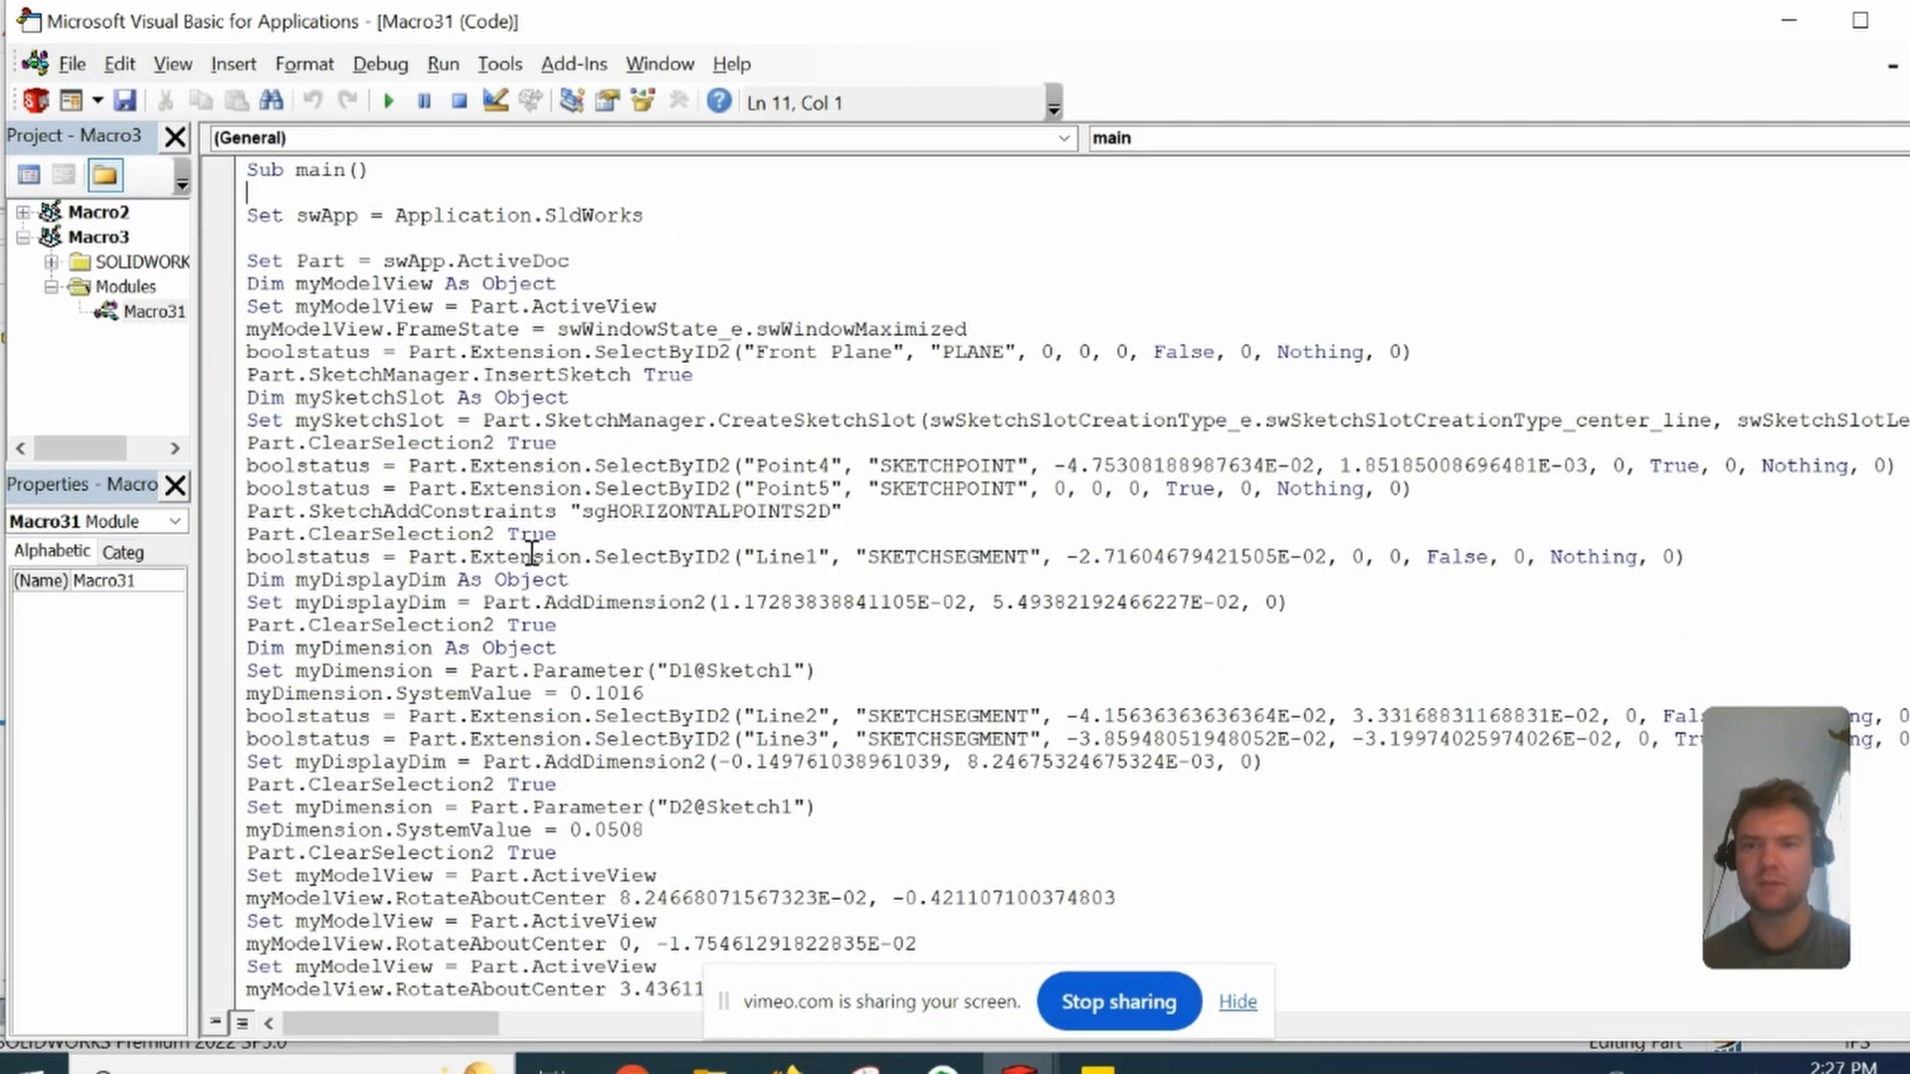
mouse_move(394, 473)
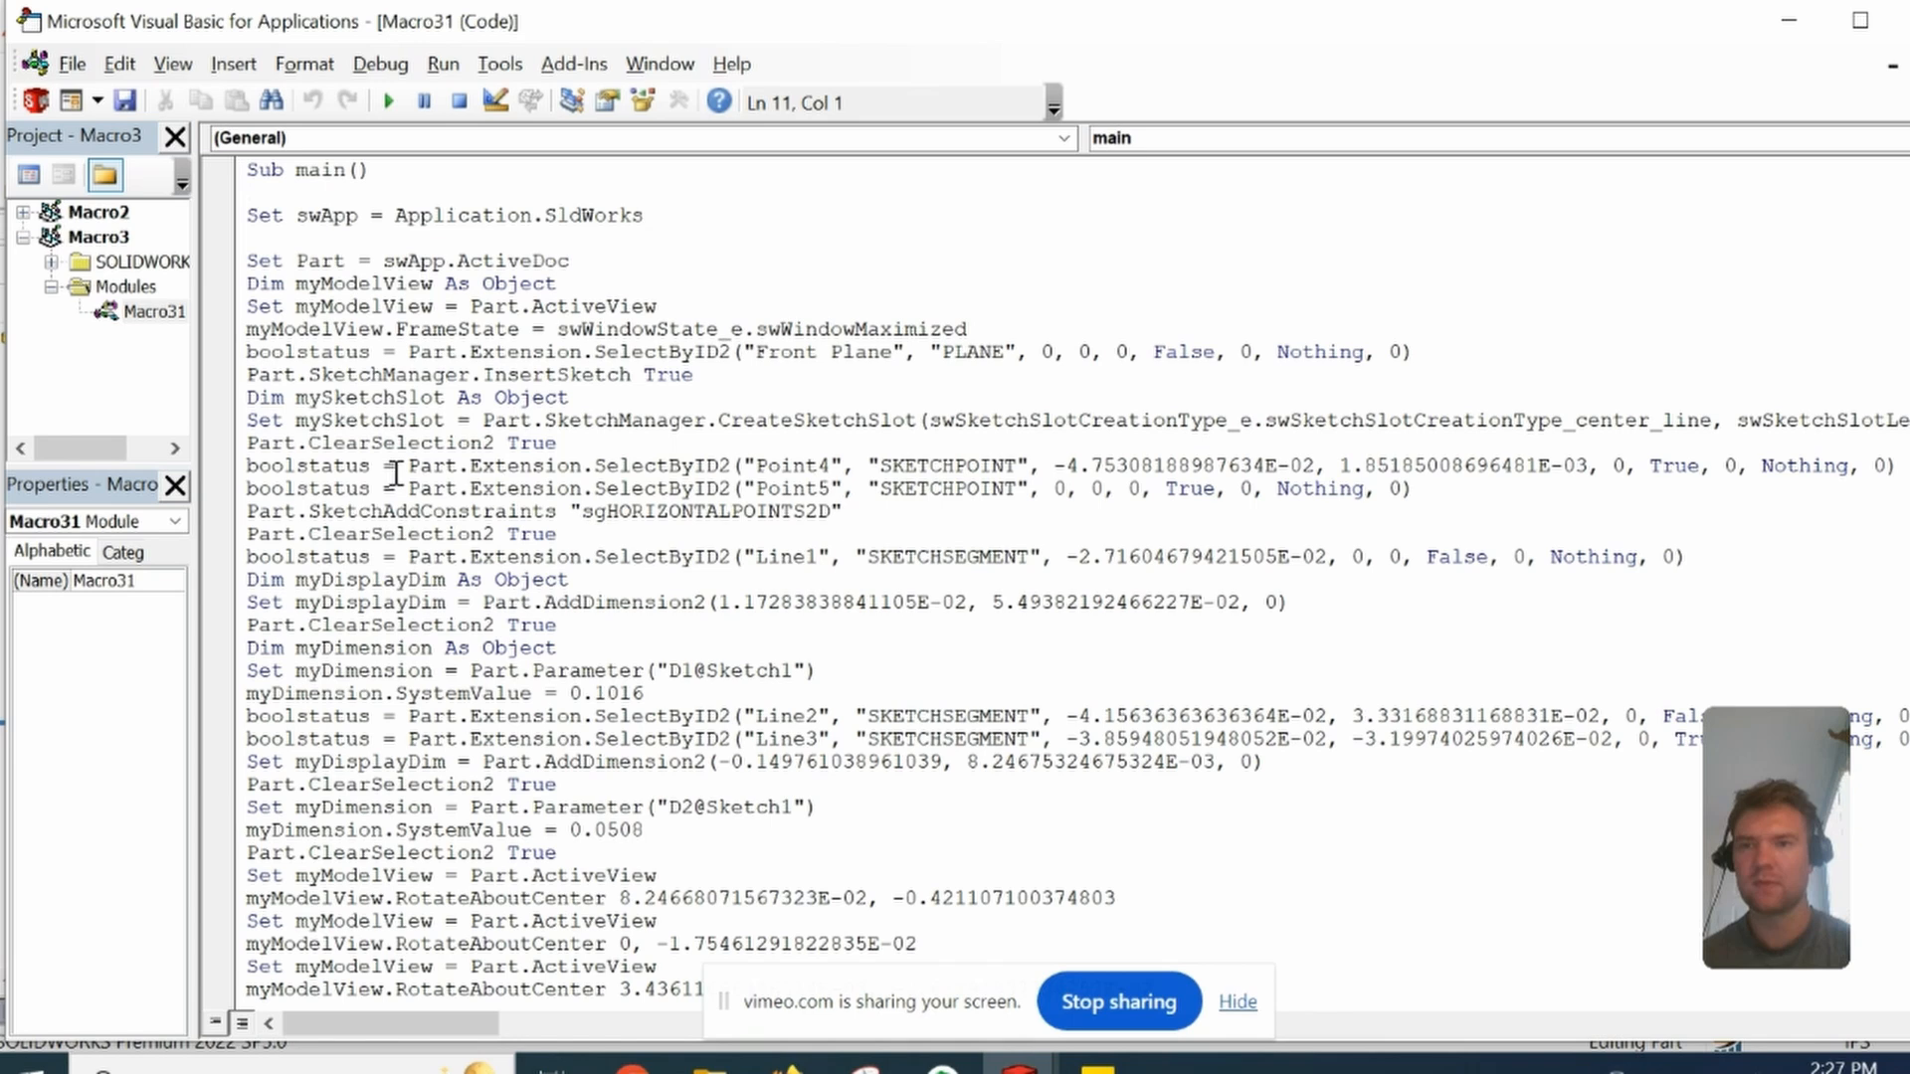
click(250, 192)
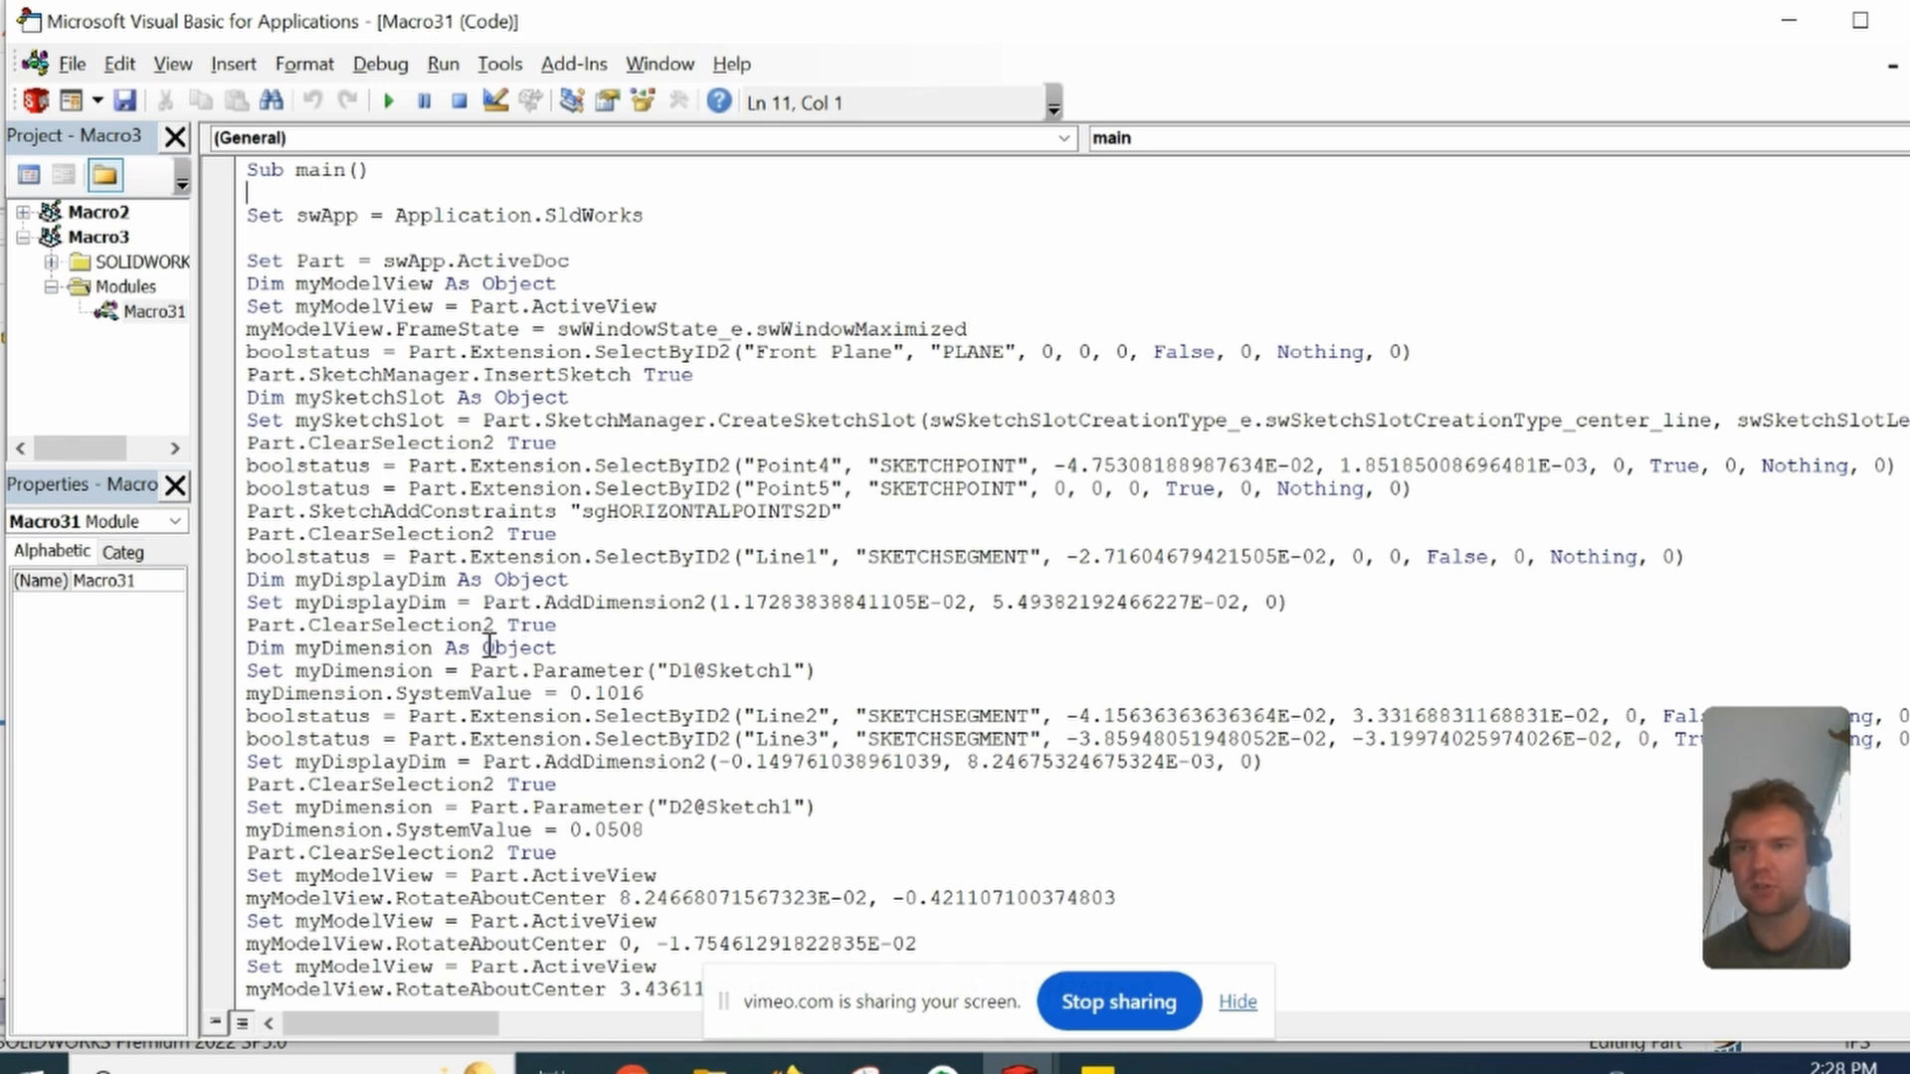
Step: Scroll through the recorded zoom, view-rotation and sketch-selection API calls
scroll(down, 3)
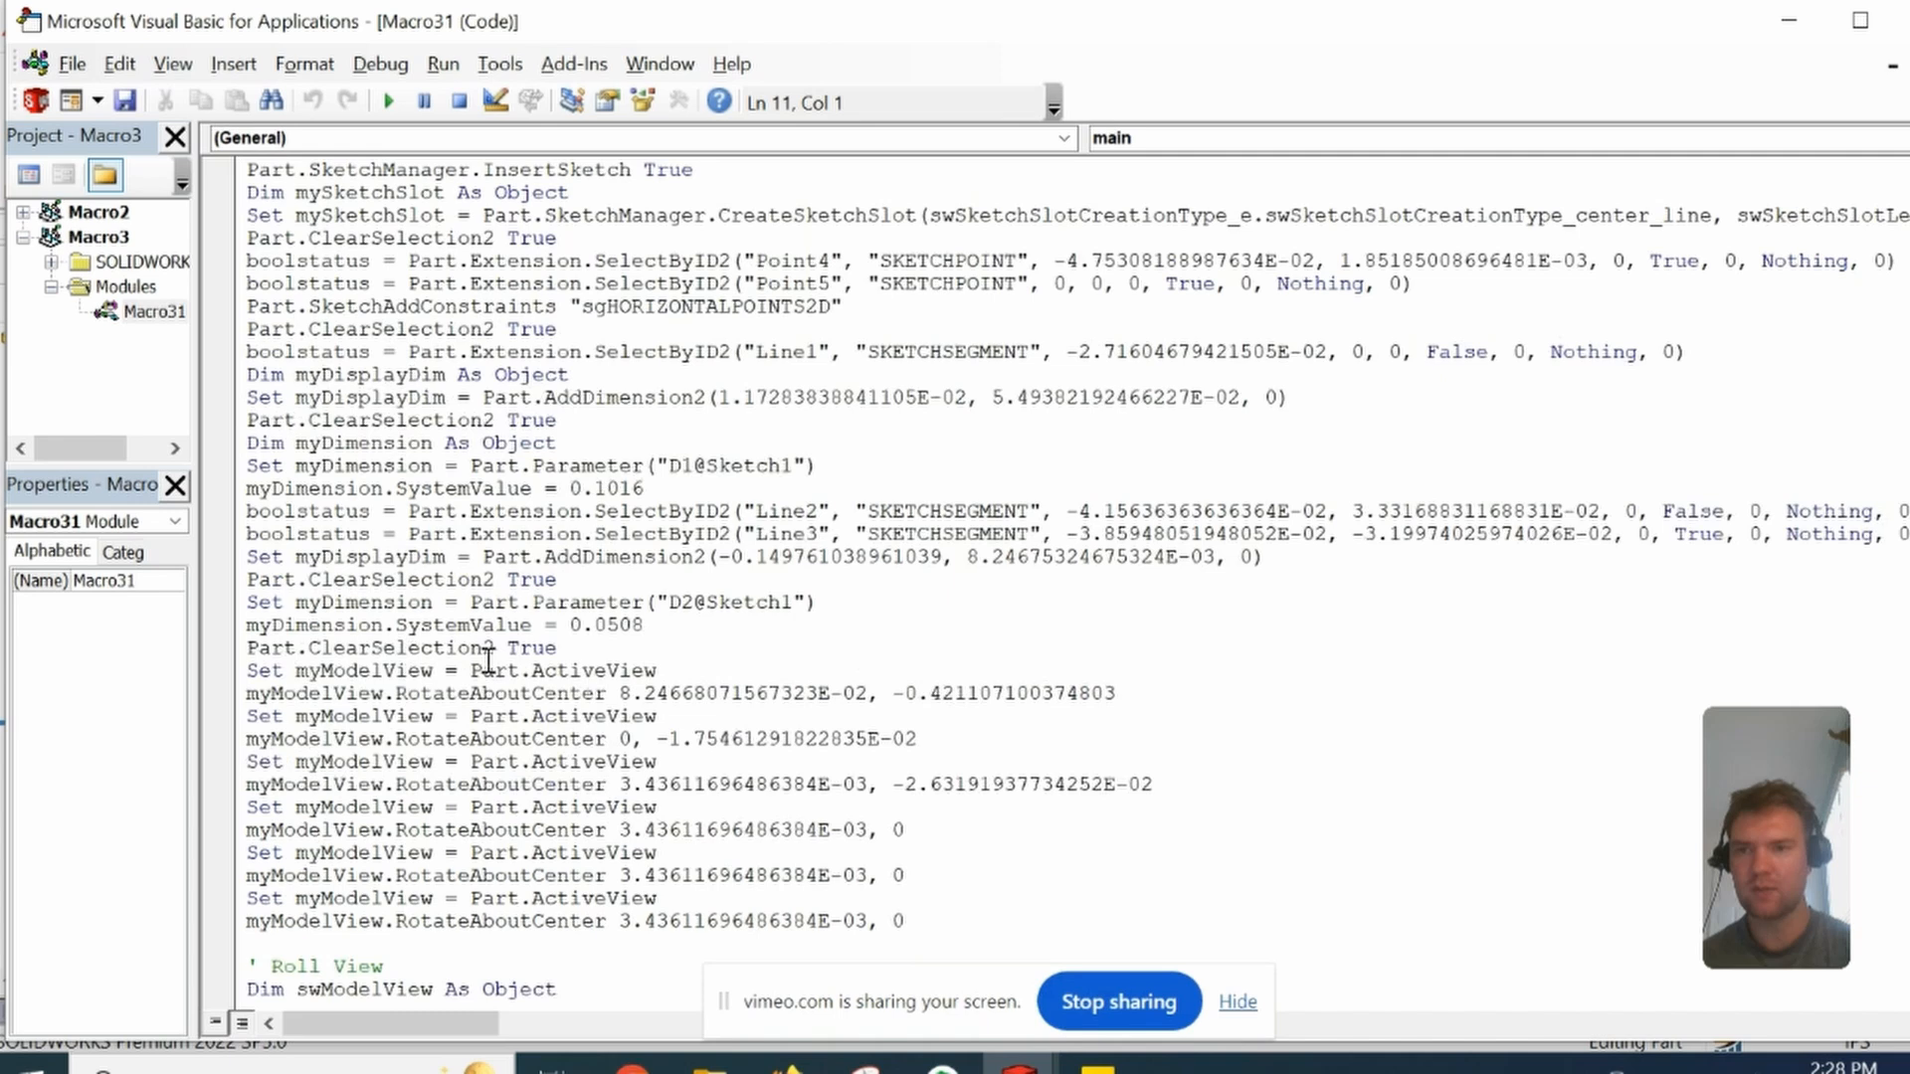
scroll(down, 3)
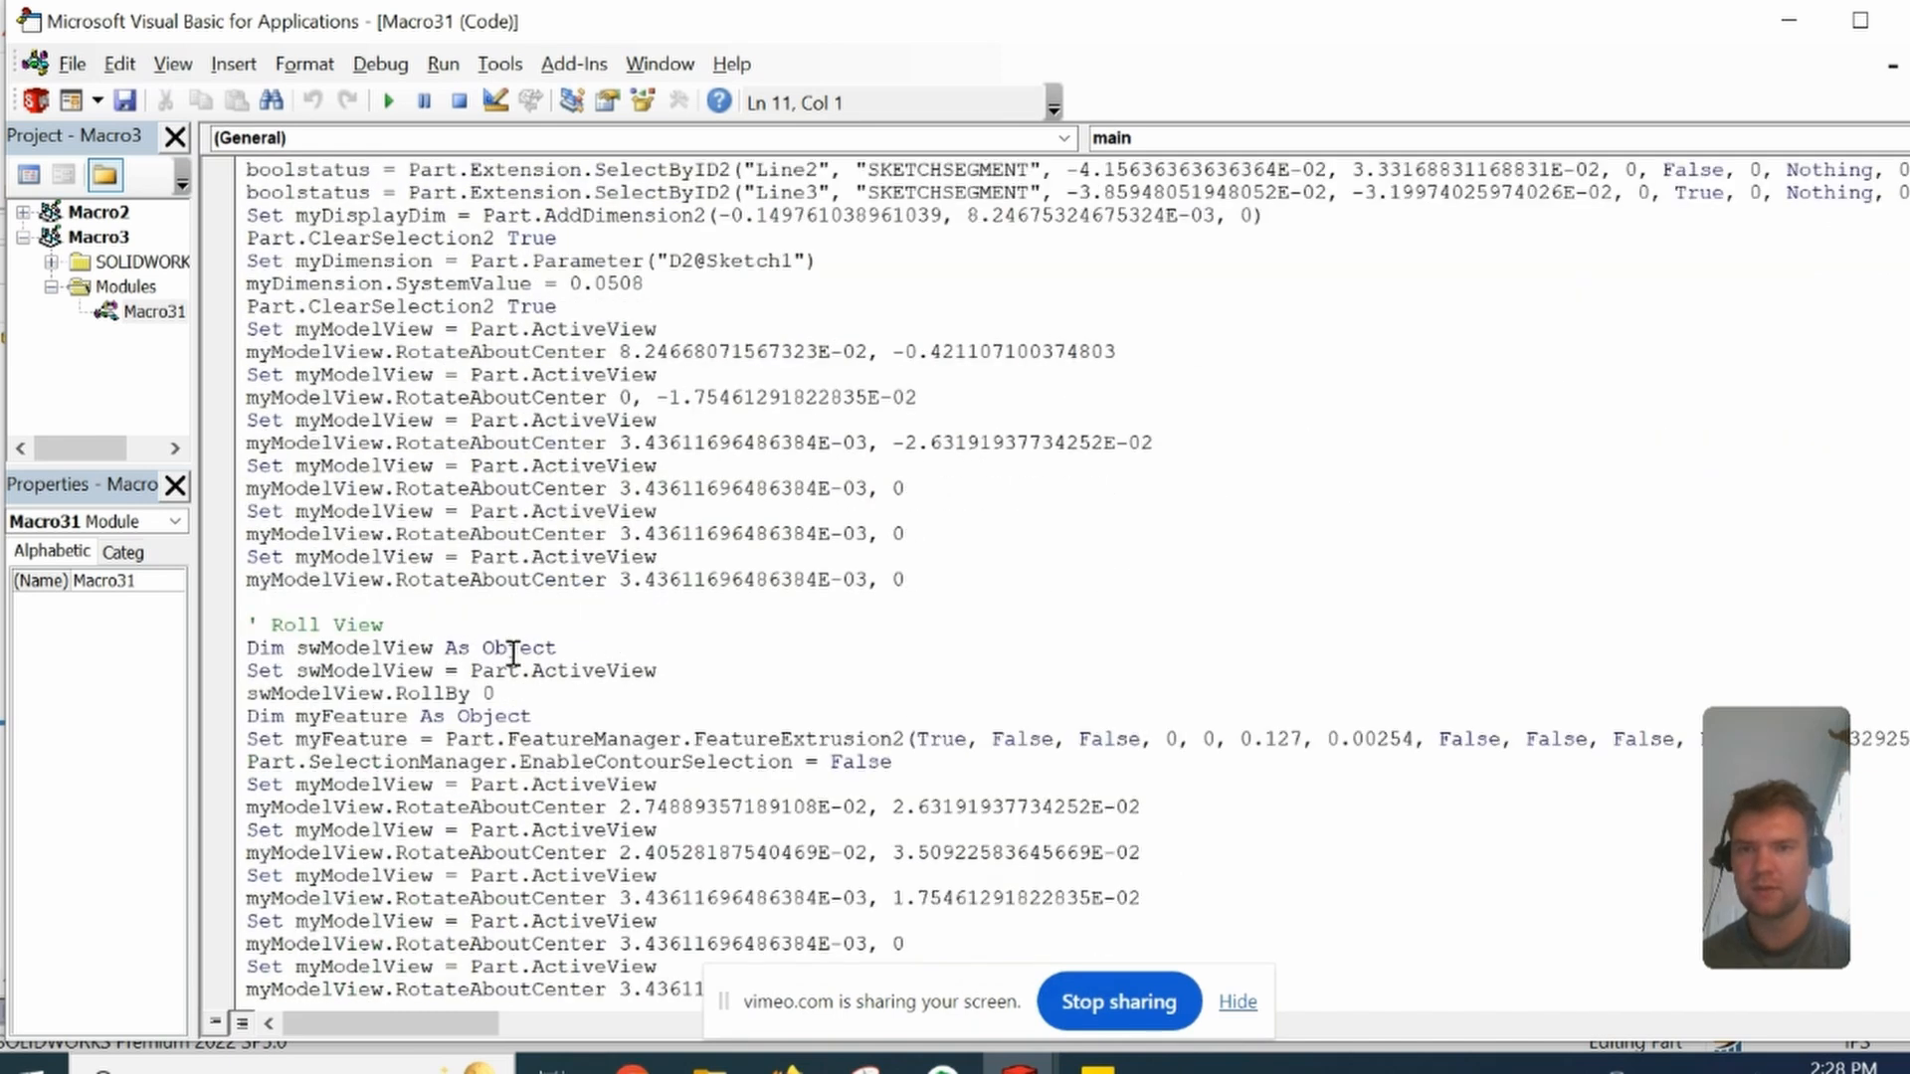
scroll(down, 3)
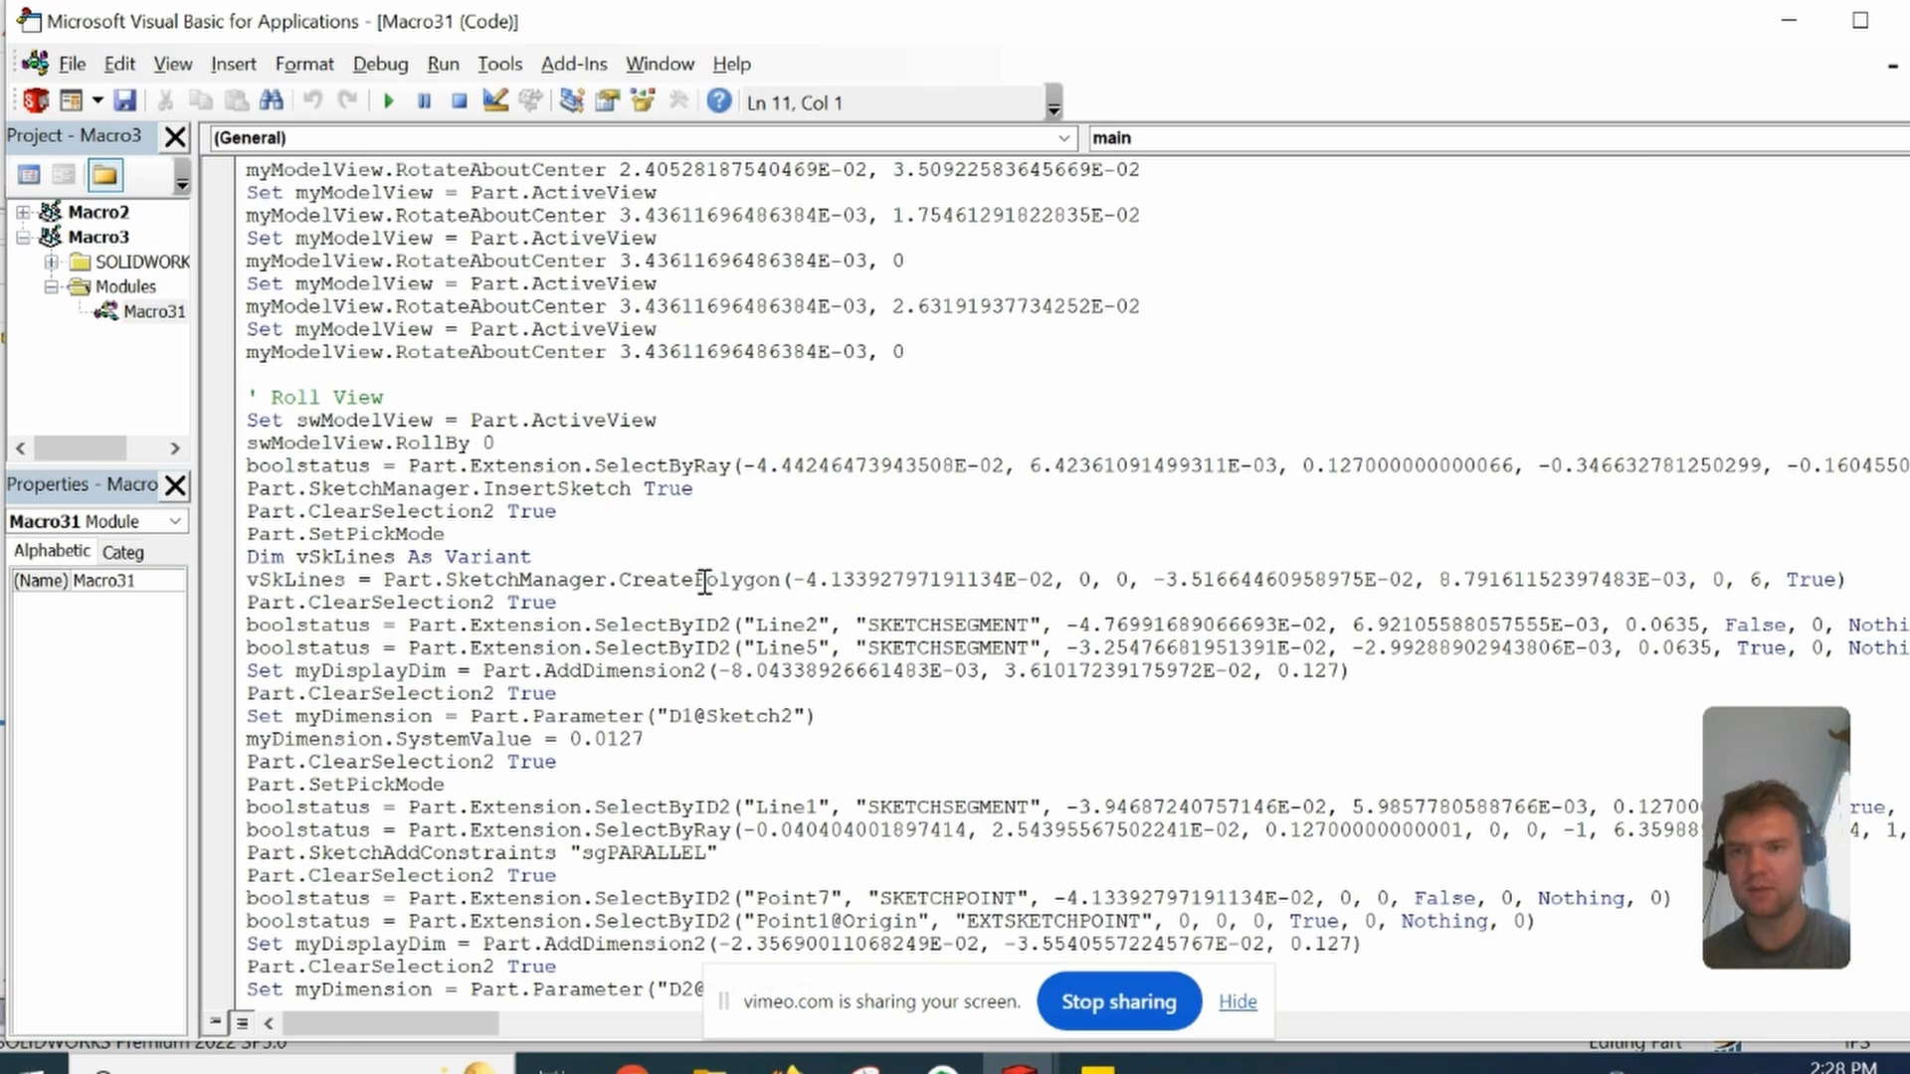
mouse_move(591, 579)
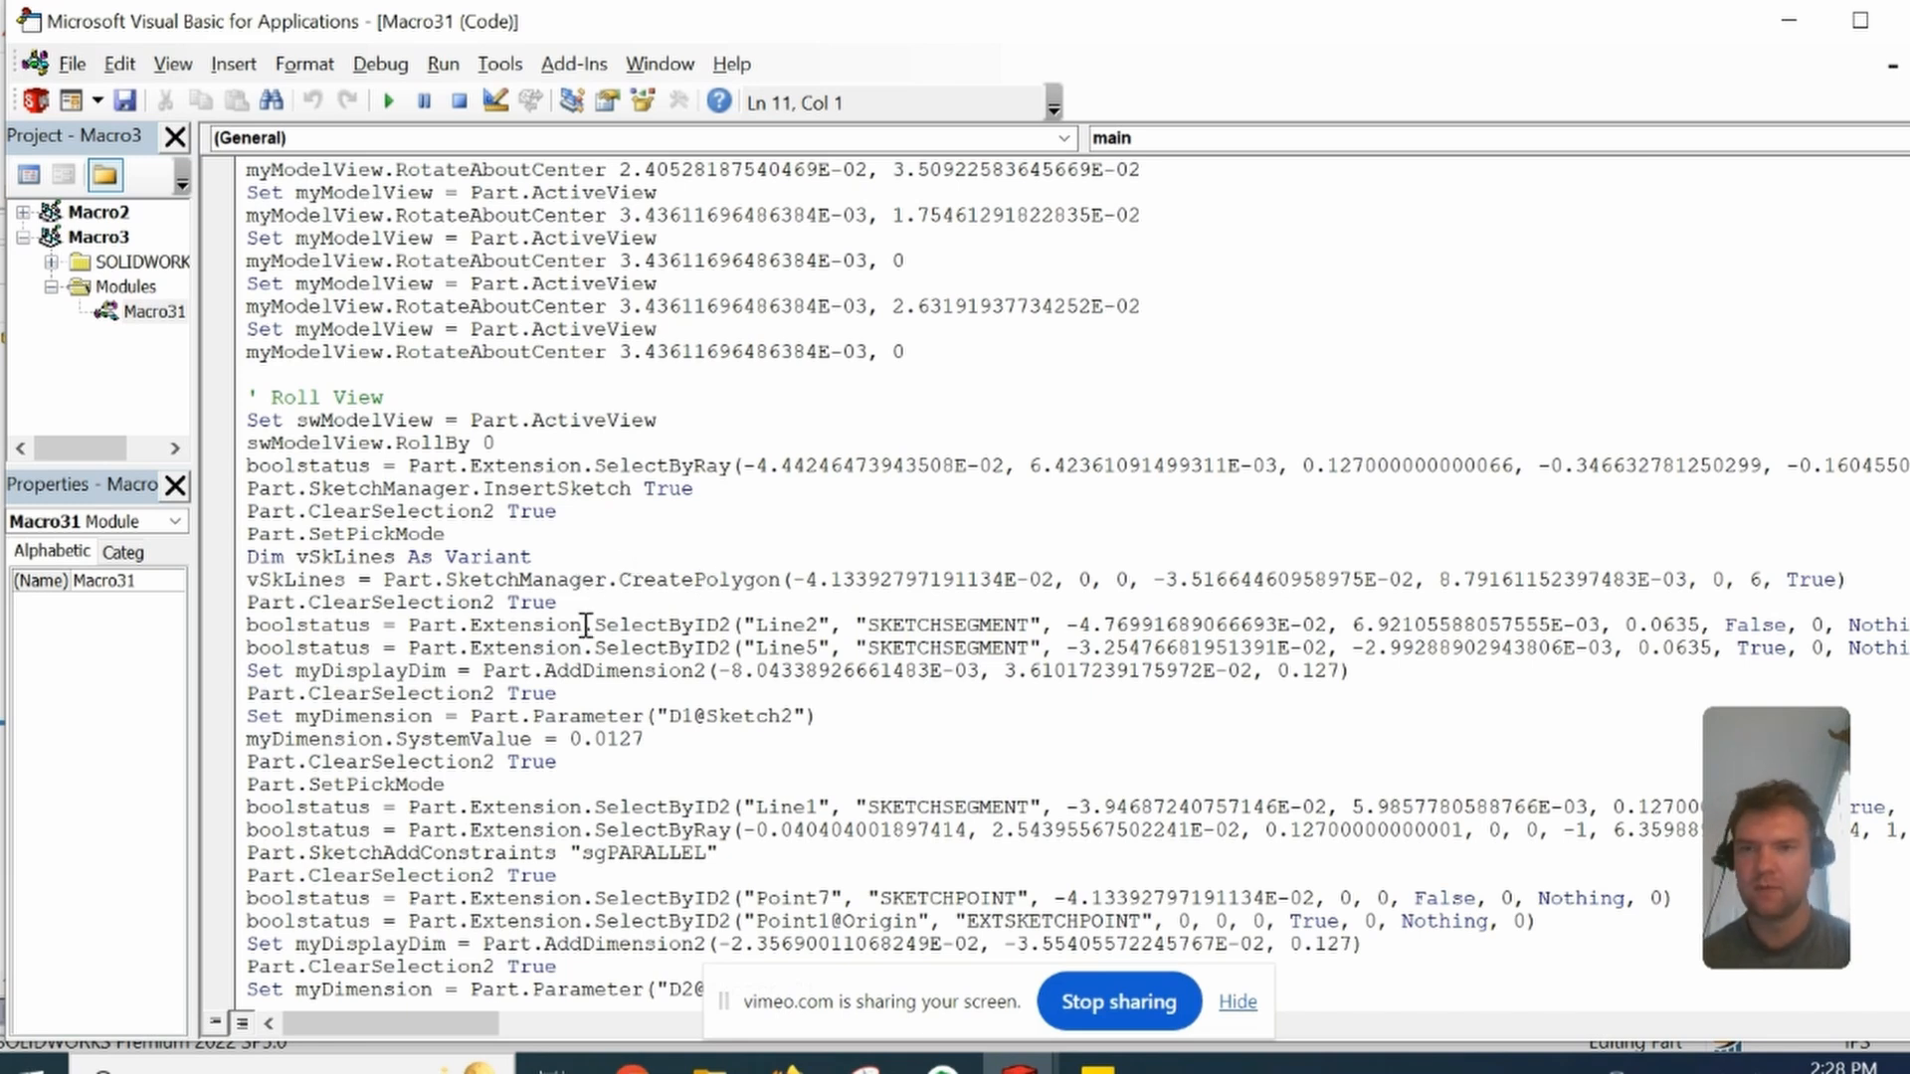
scroll(down, 3)
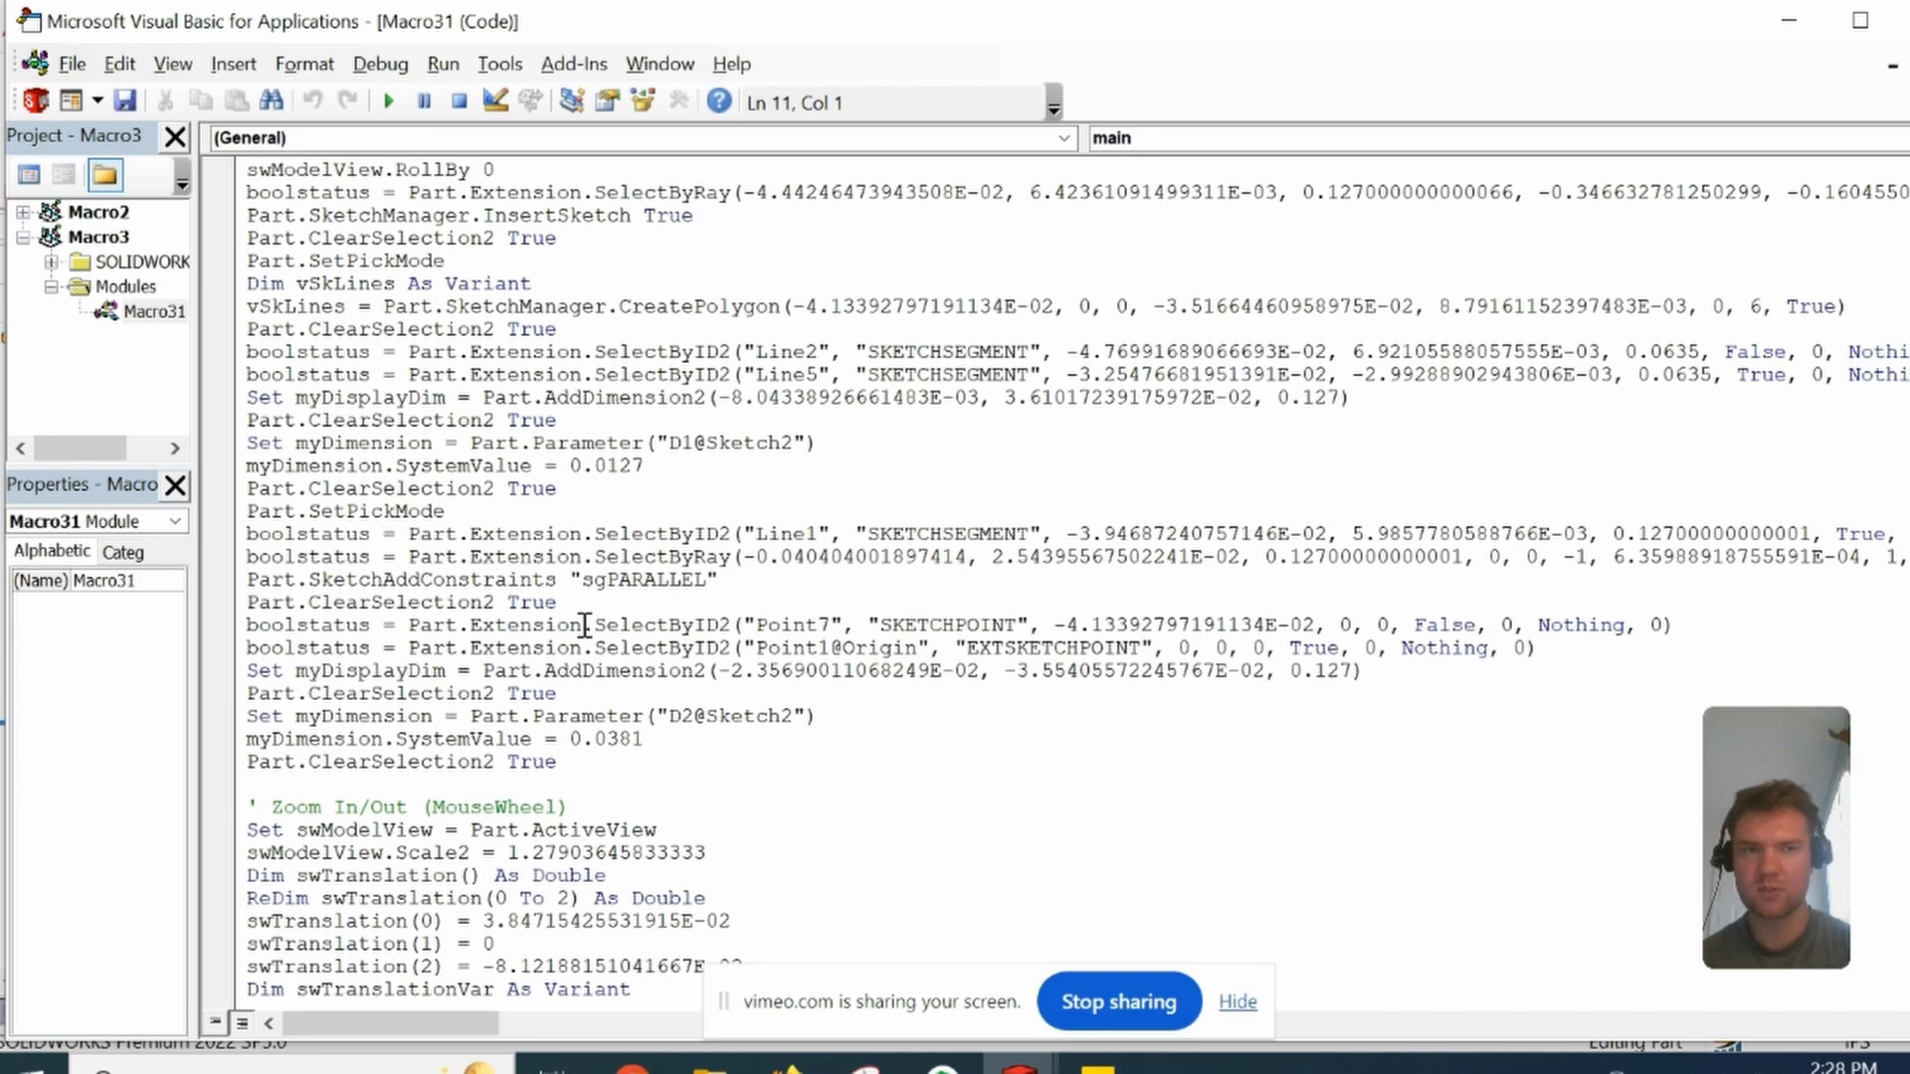
mouse_move(549, 590)
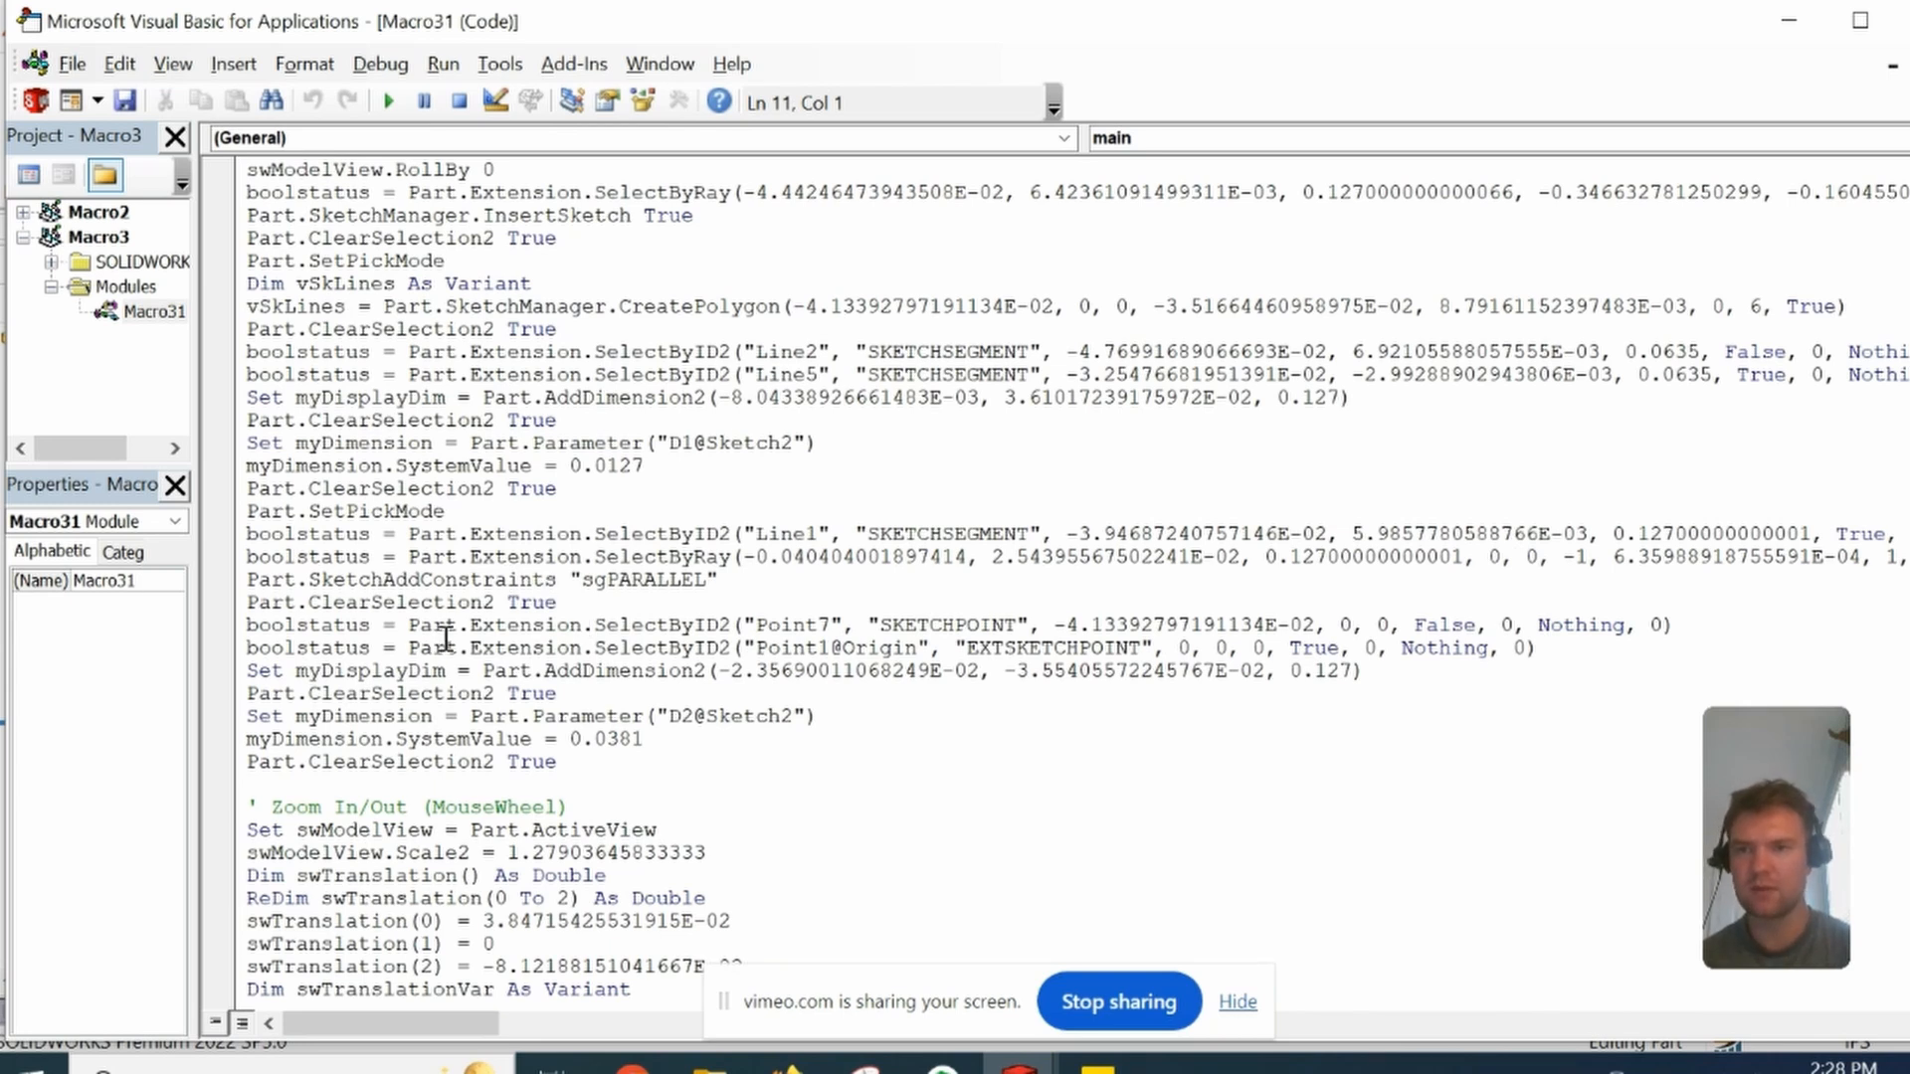
scroll(down, 3)
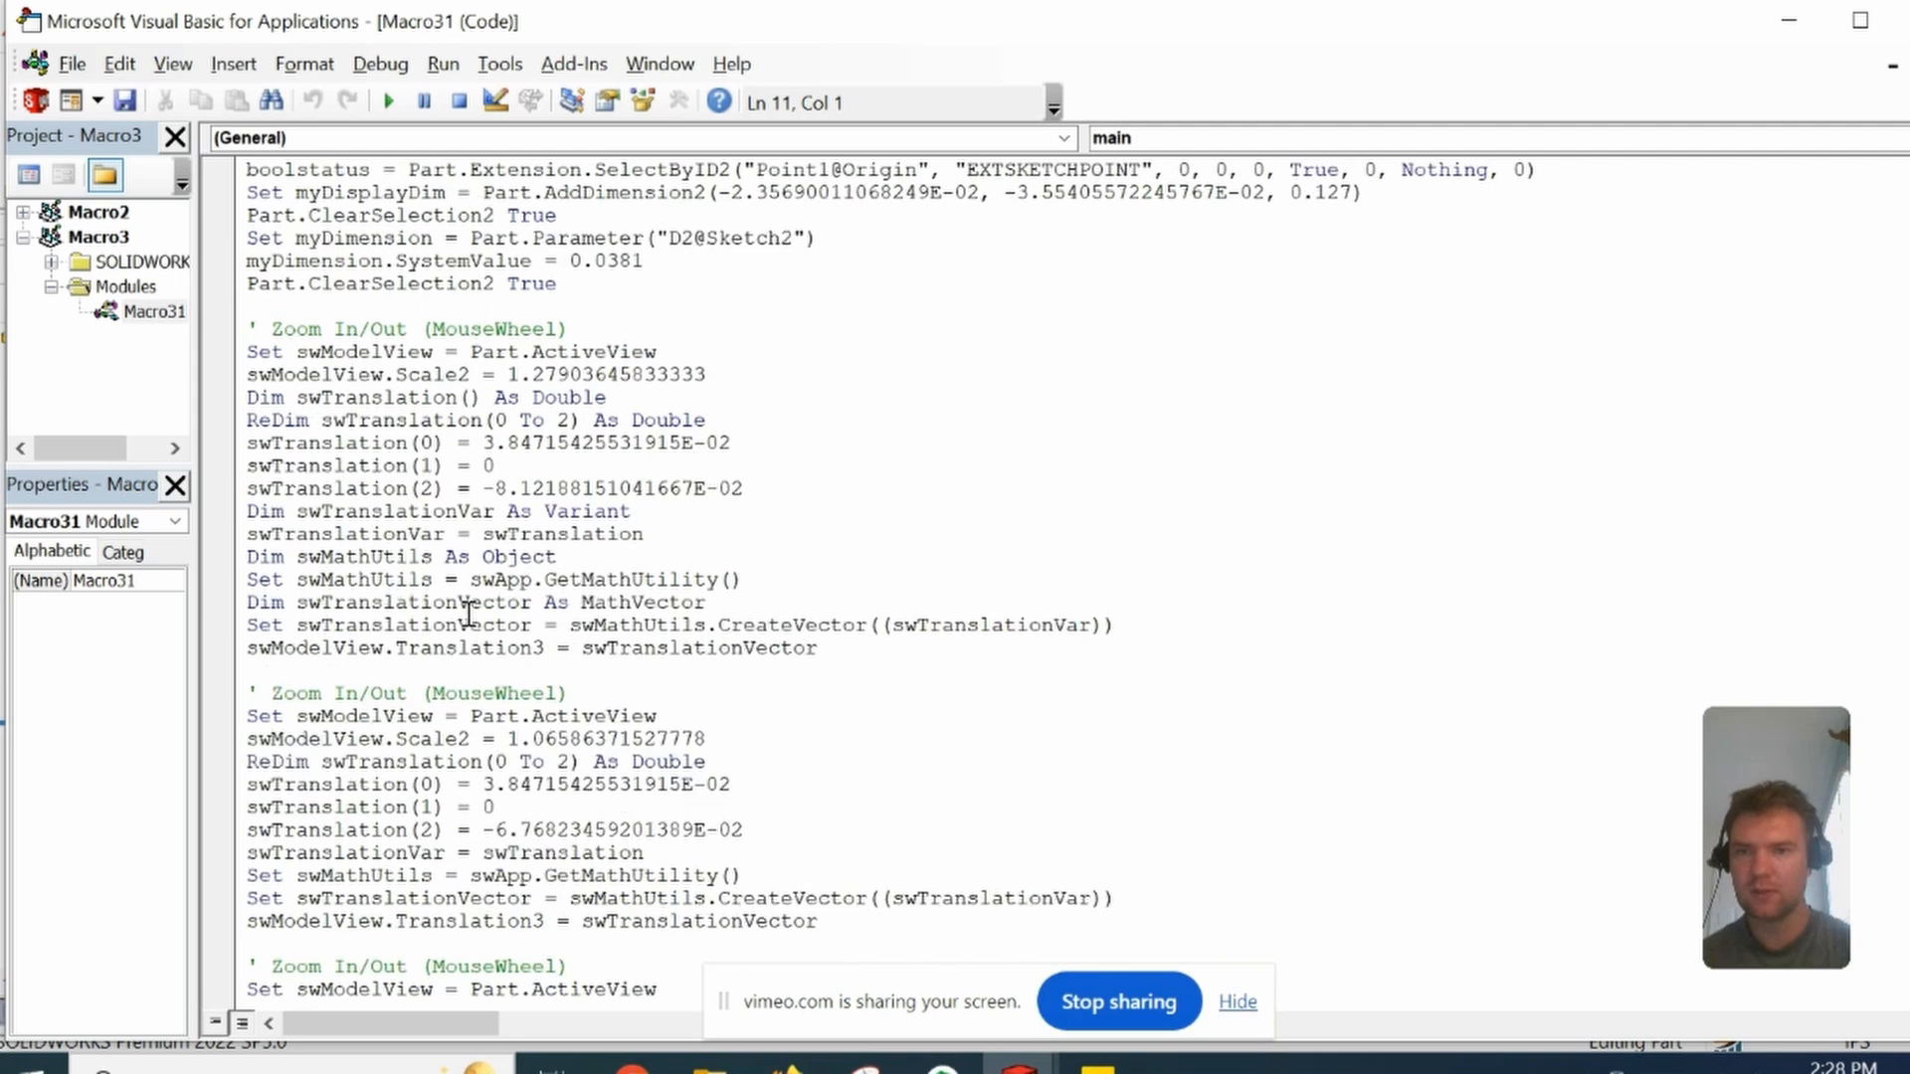
scroll(down, 3)
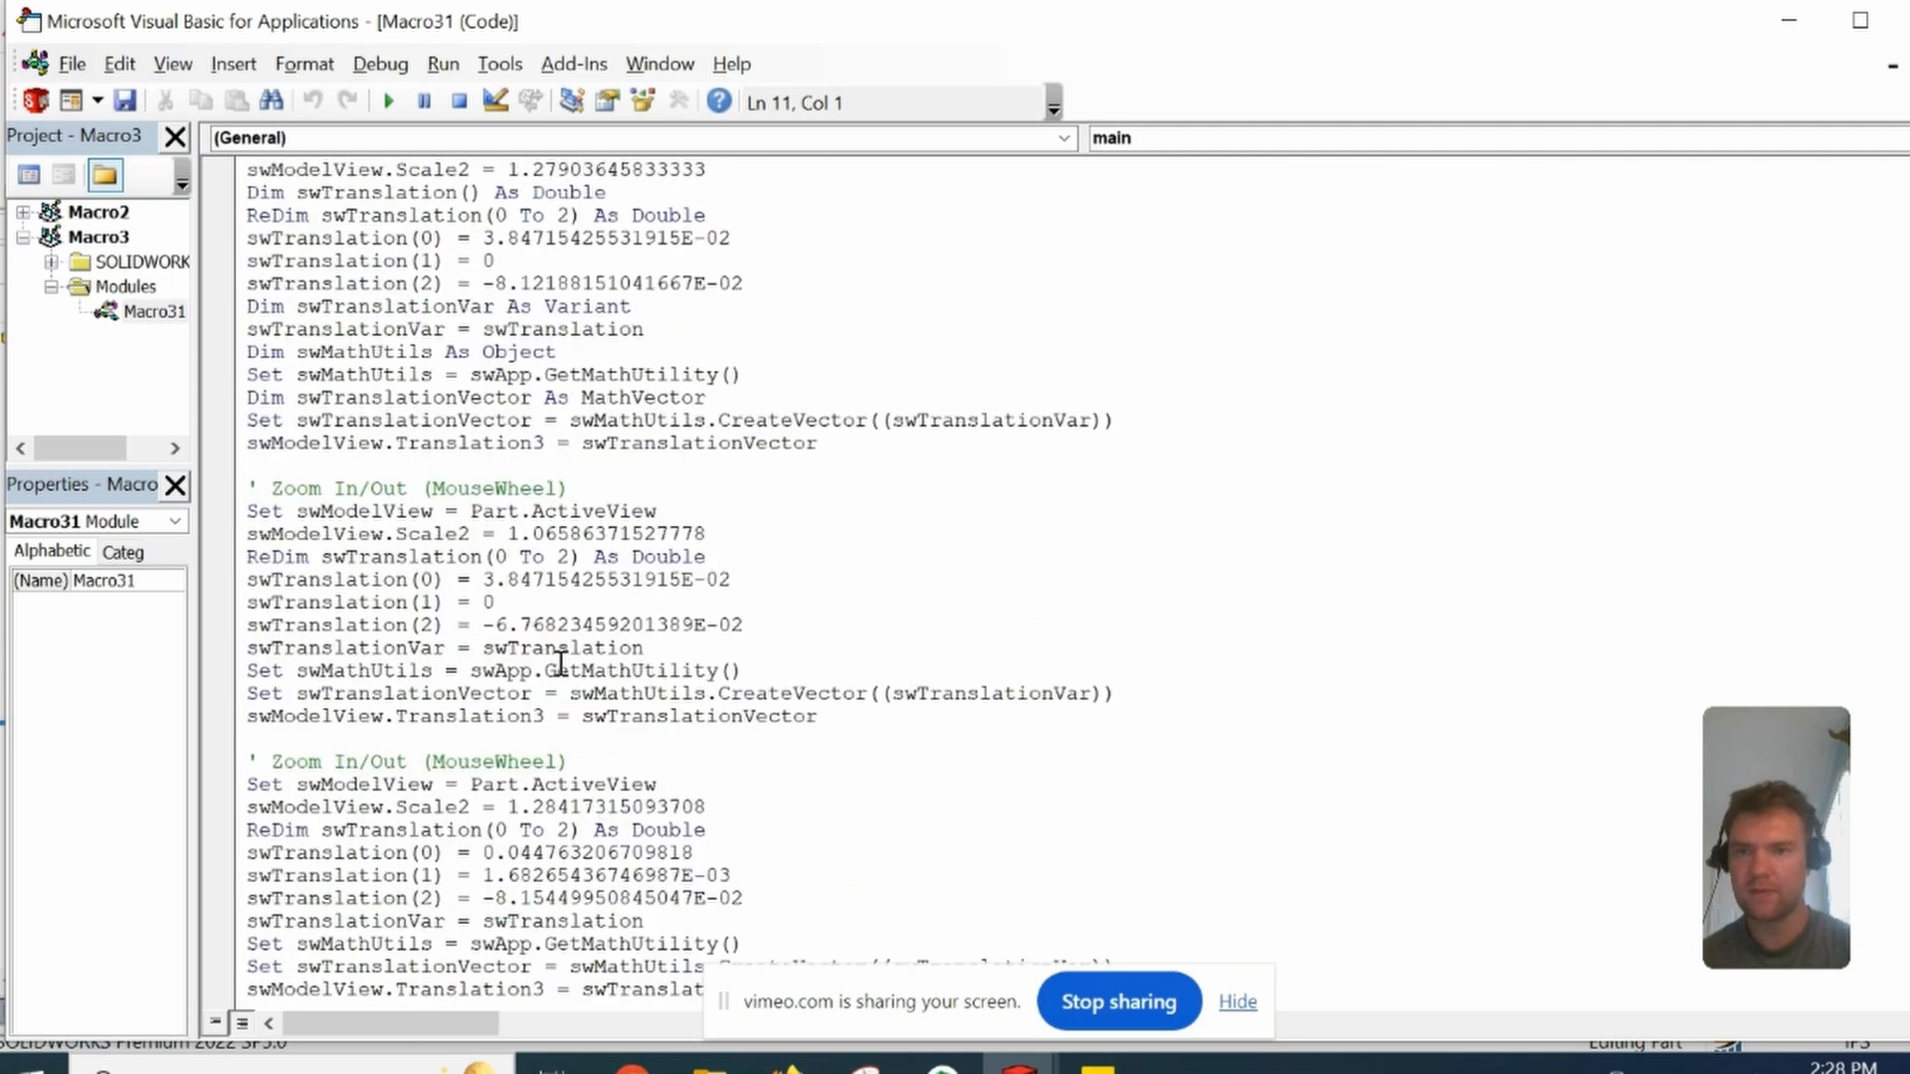
mouse_move(1870, 444)
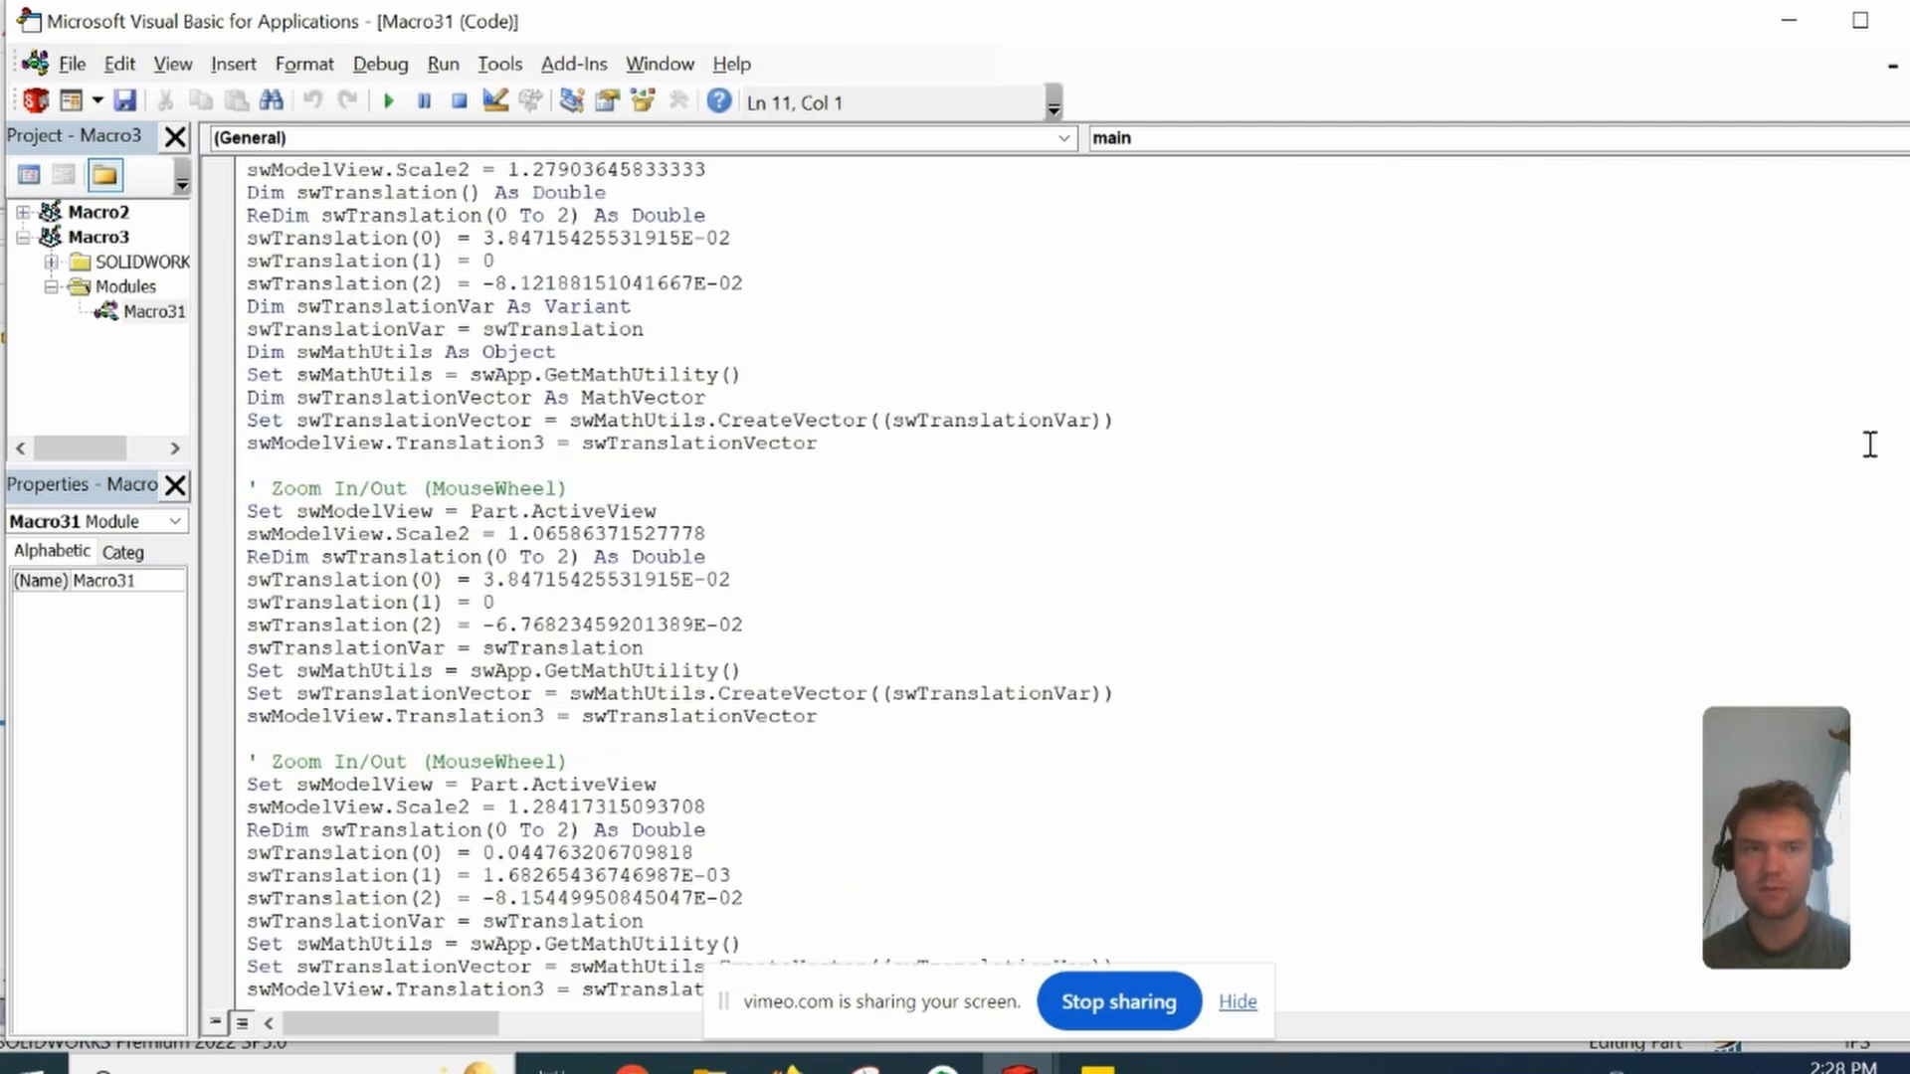
scroll(down, 3)
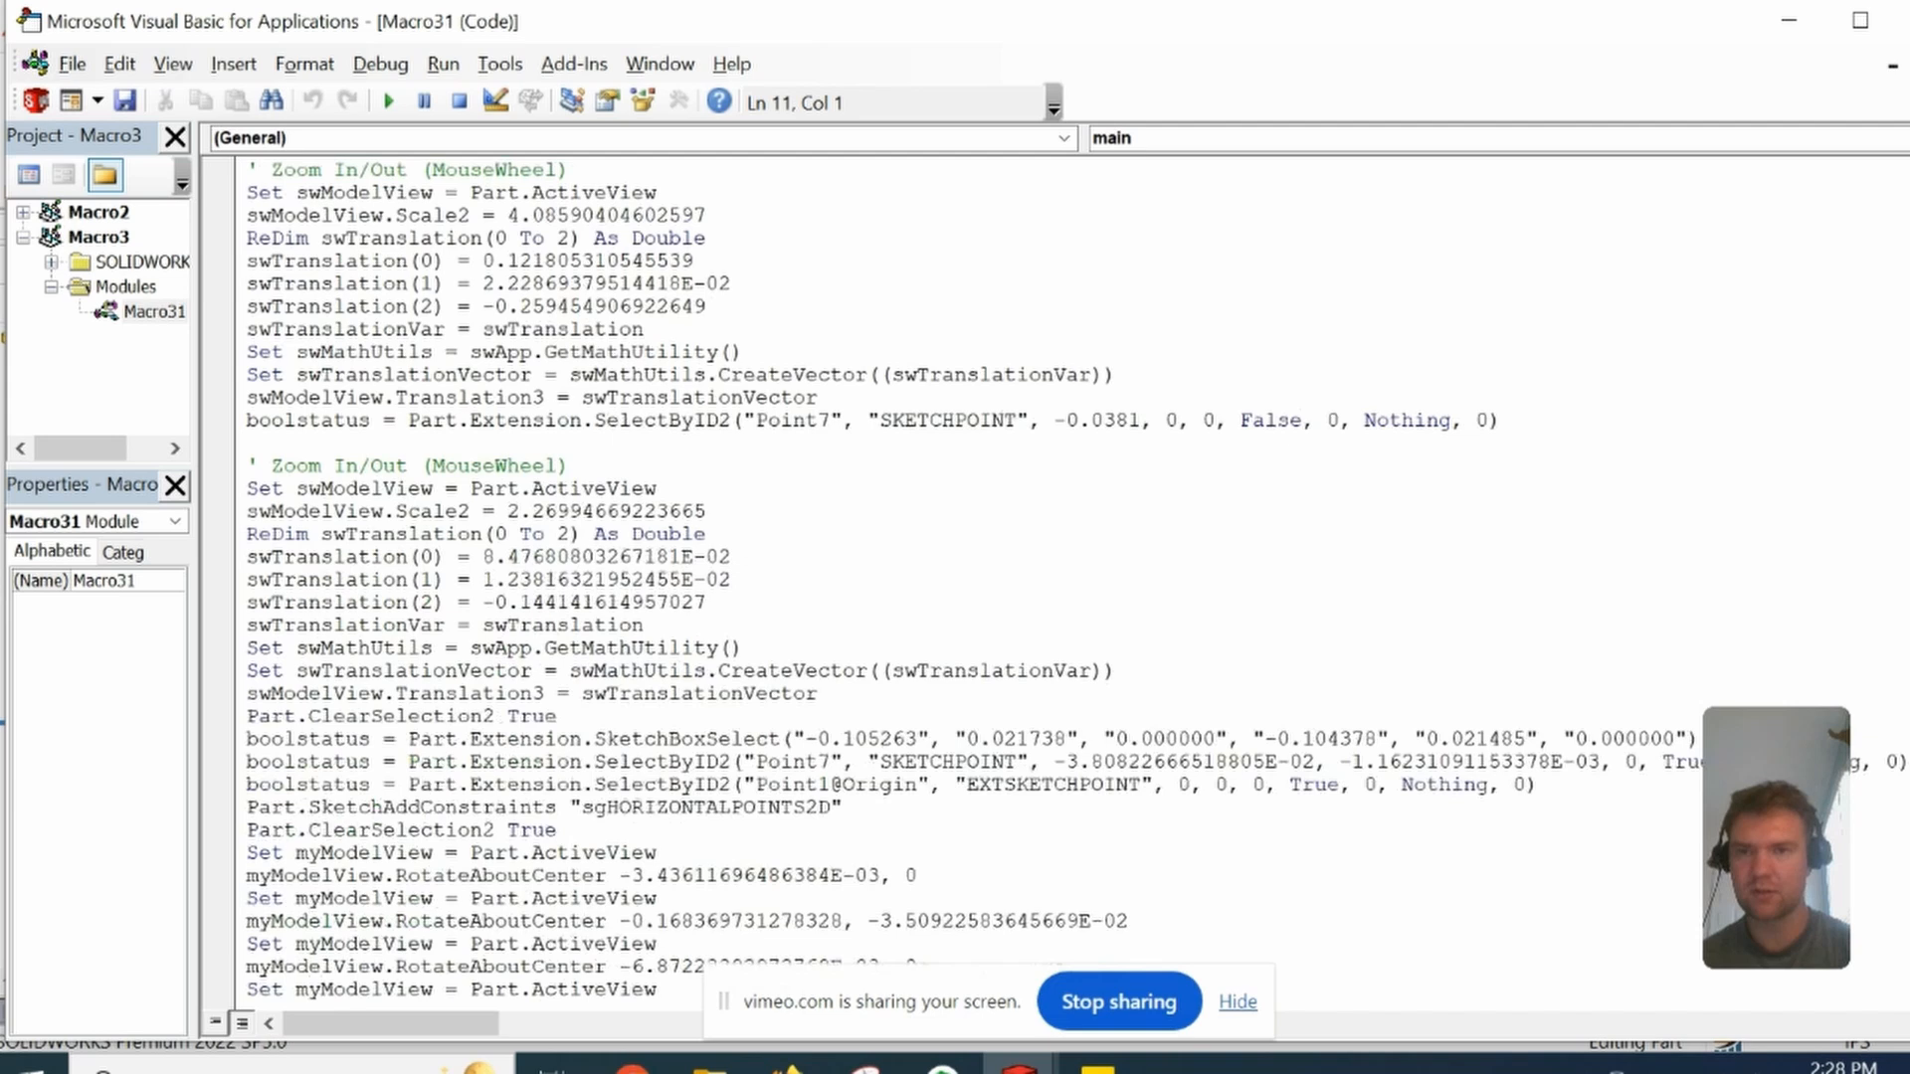
scroll(down, 3)
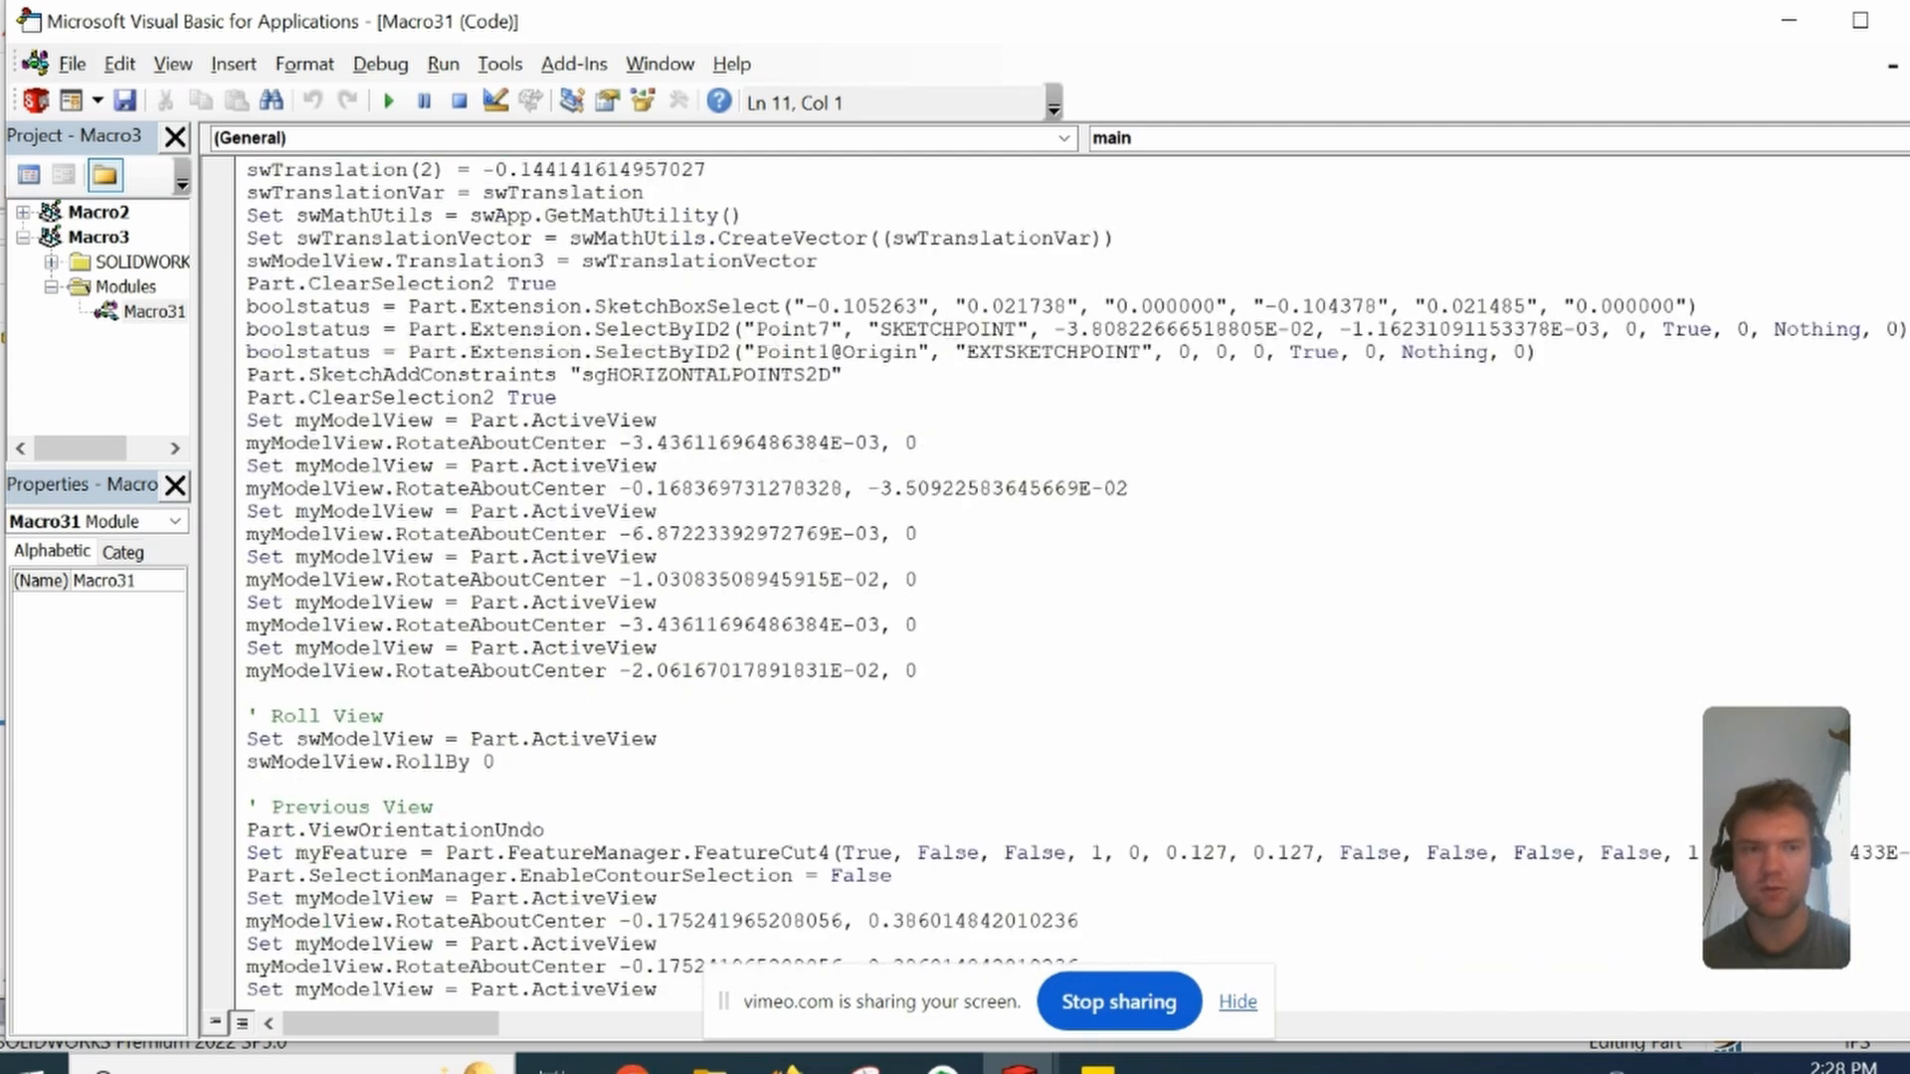
scroll(down, 3)
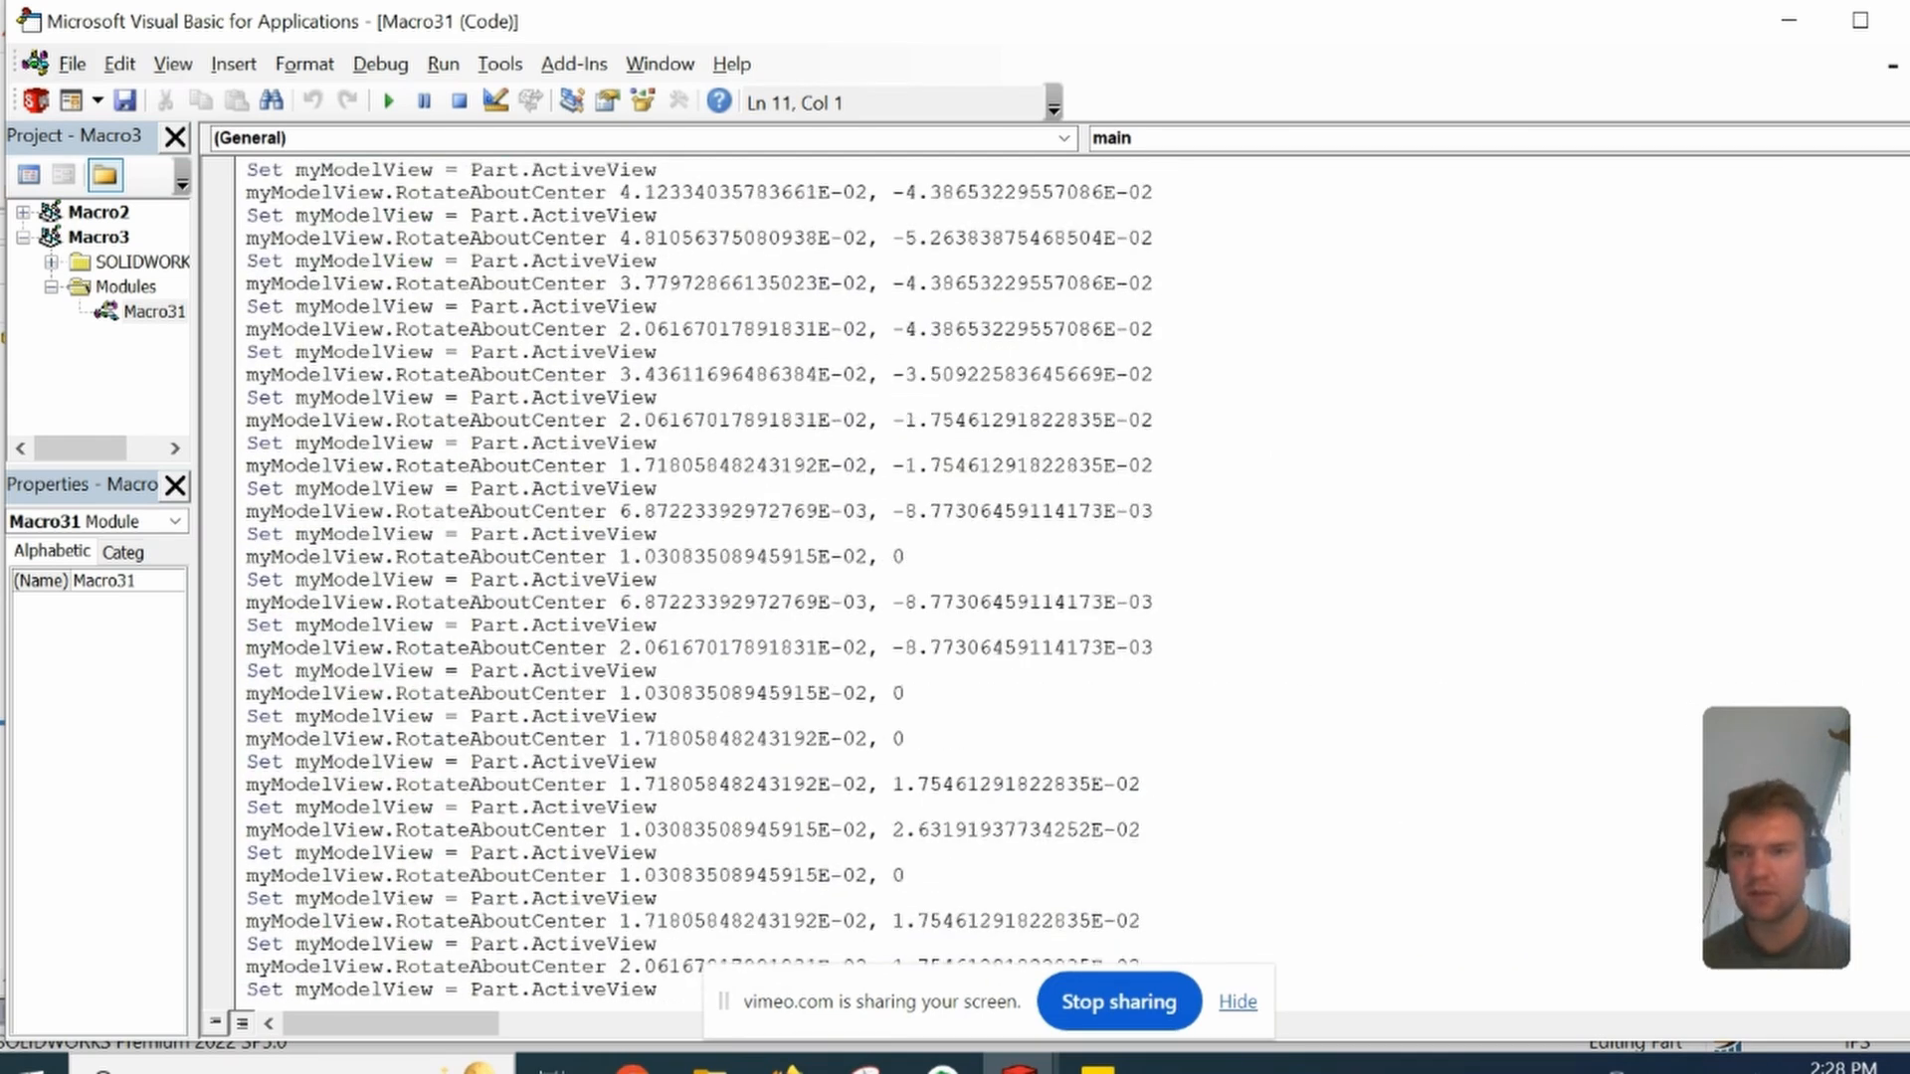
scroll(down, 3)
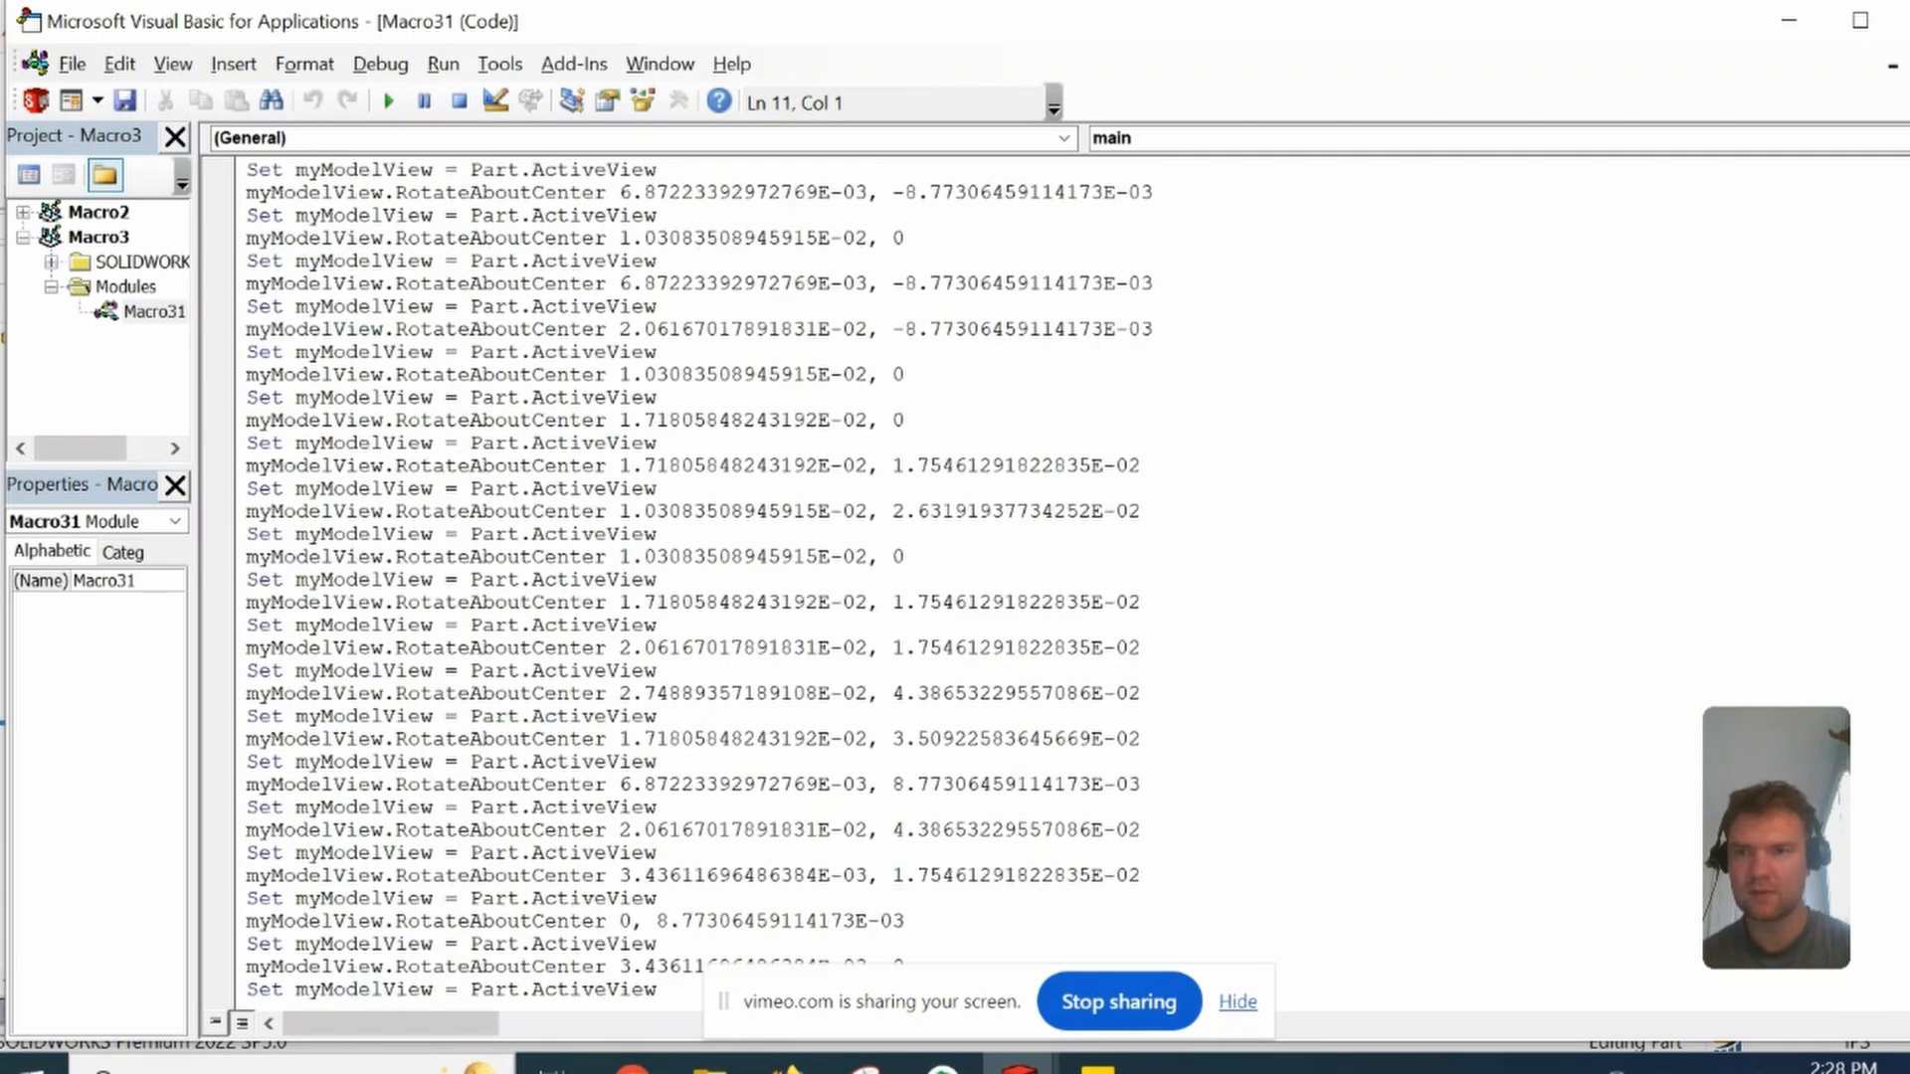
scroll(down, 3)
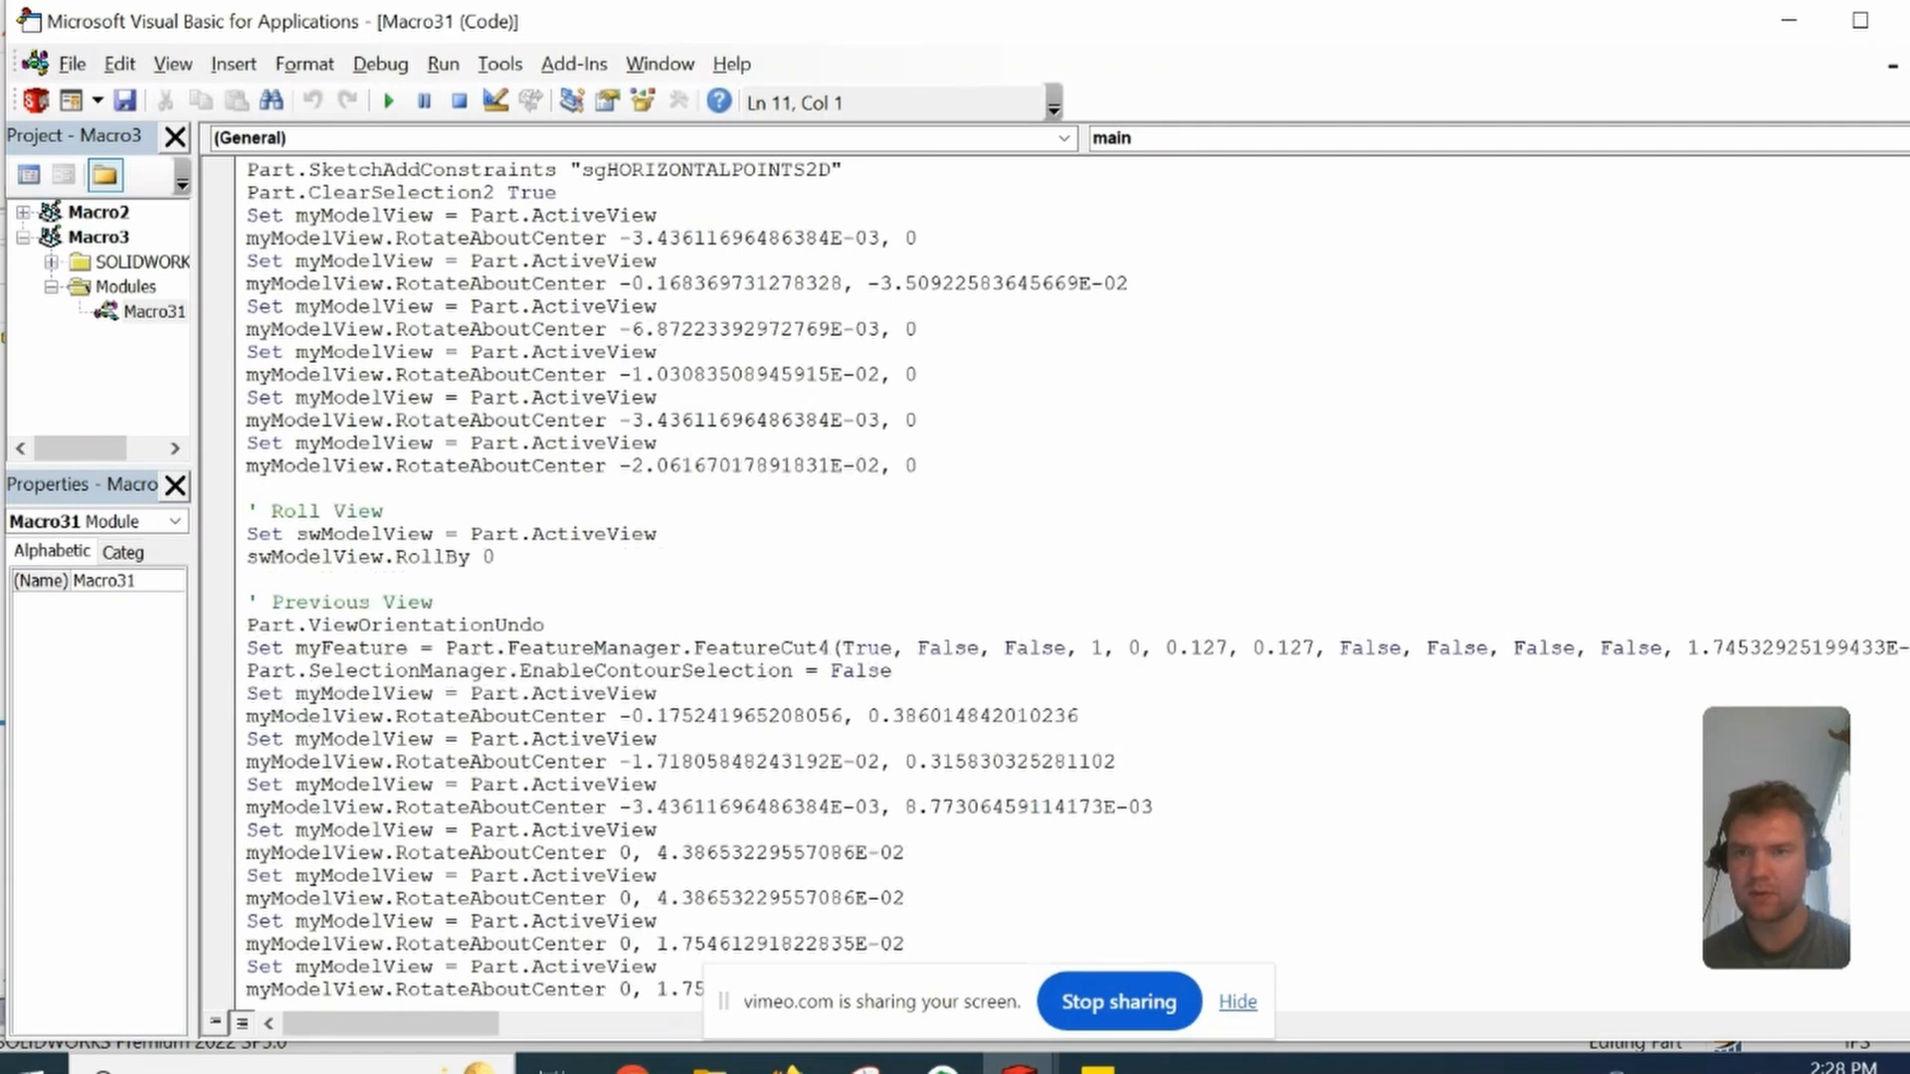
scroll(up, 3)
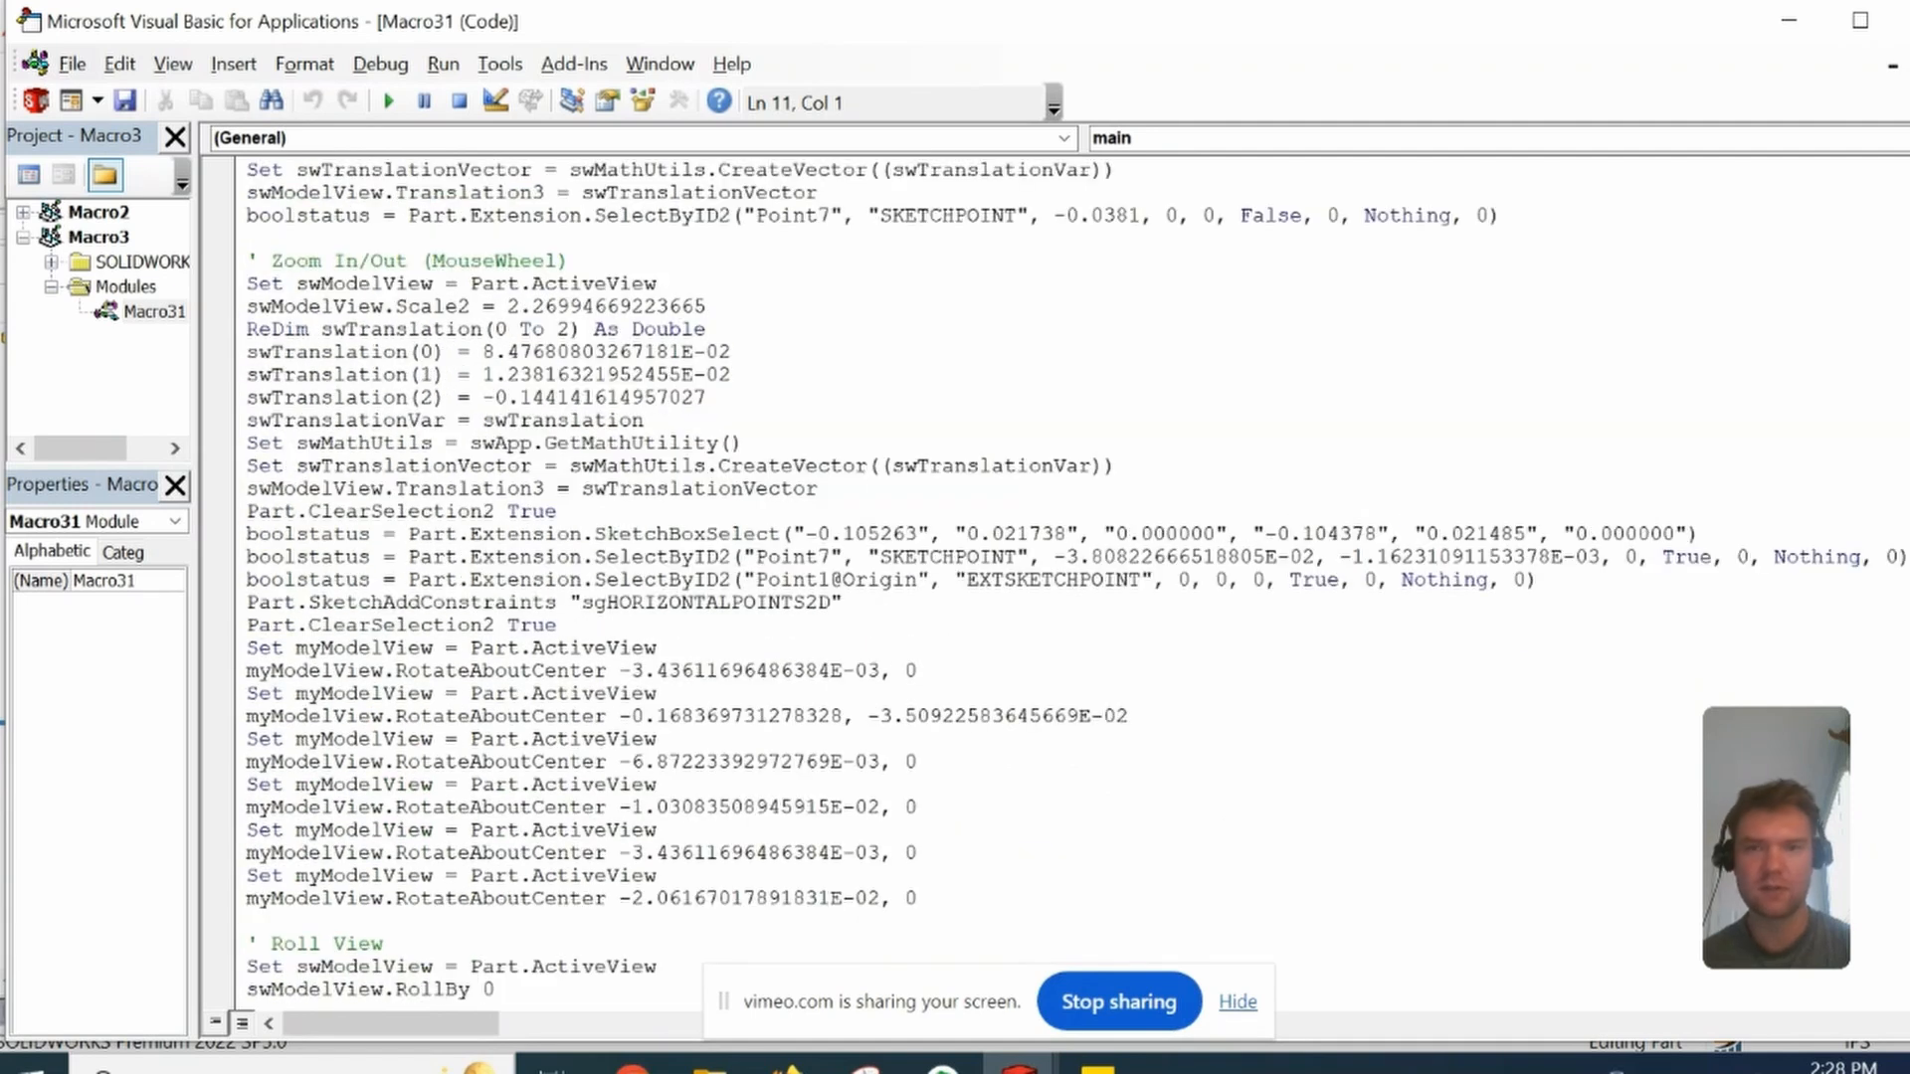
scroll(up, 3)
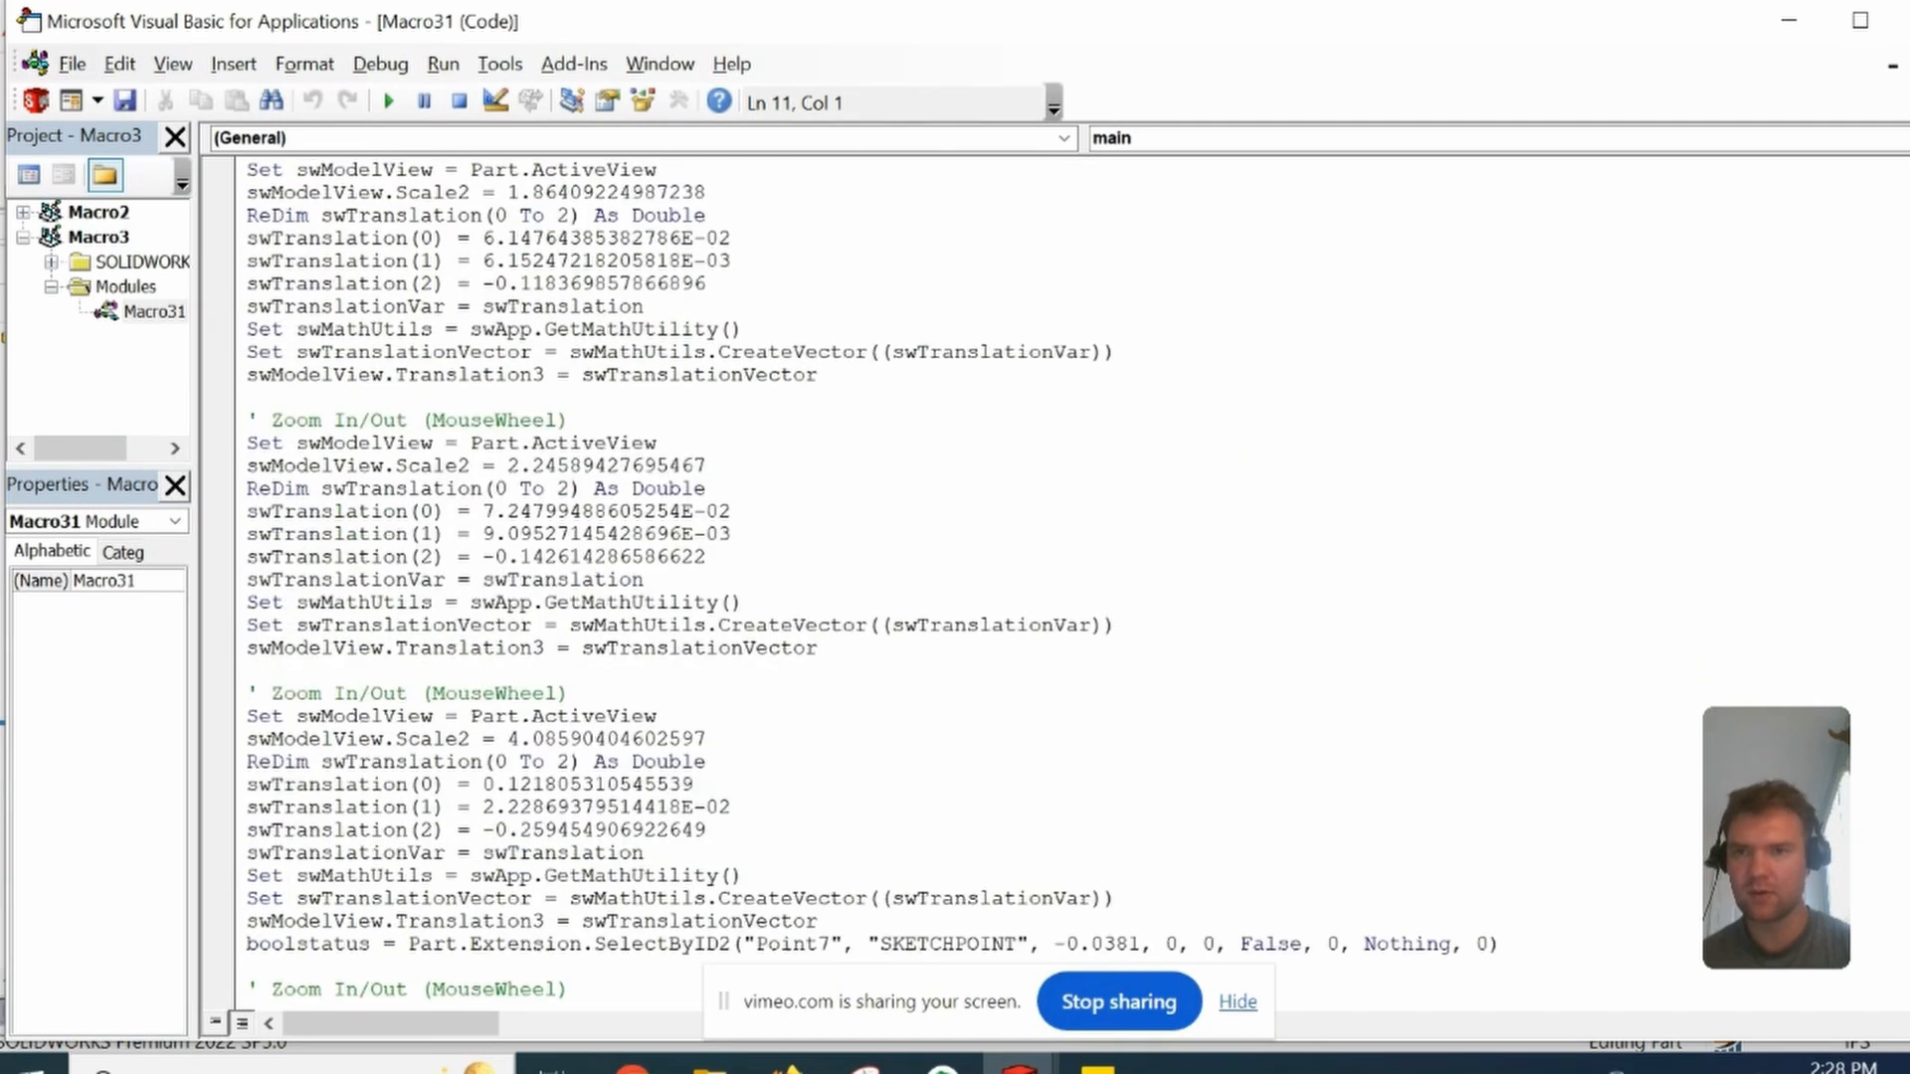